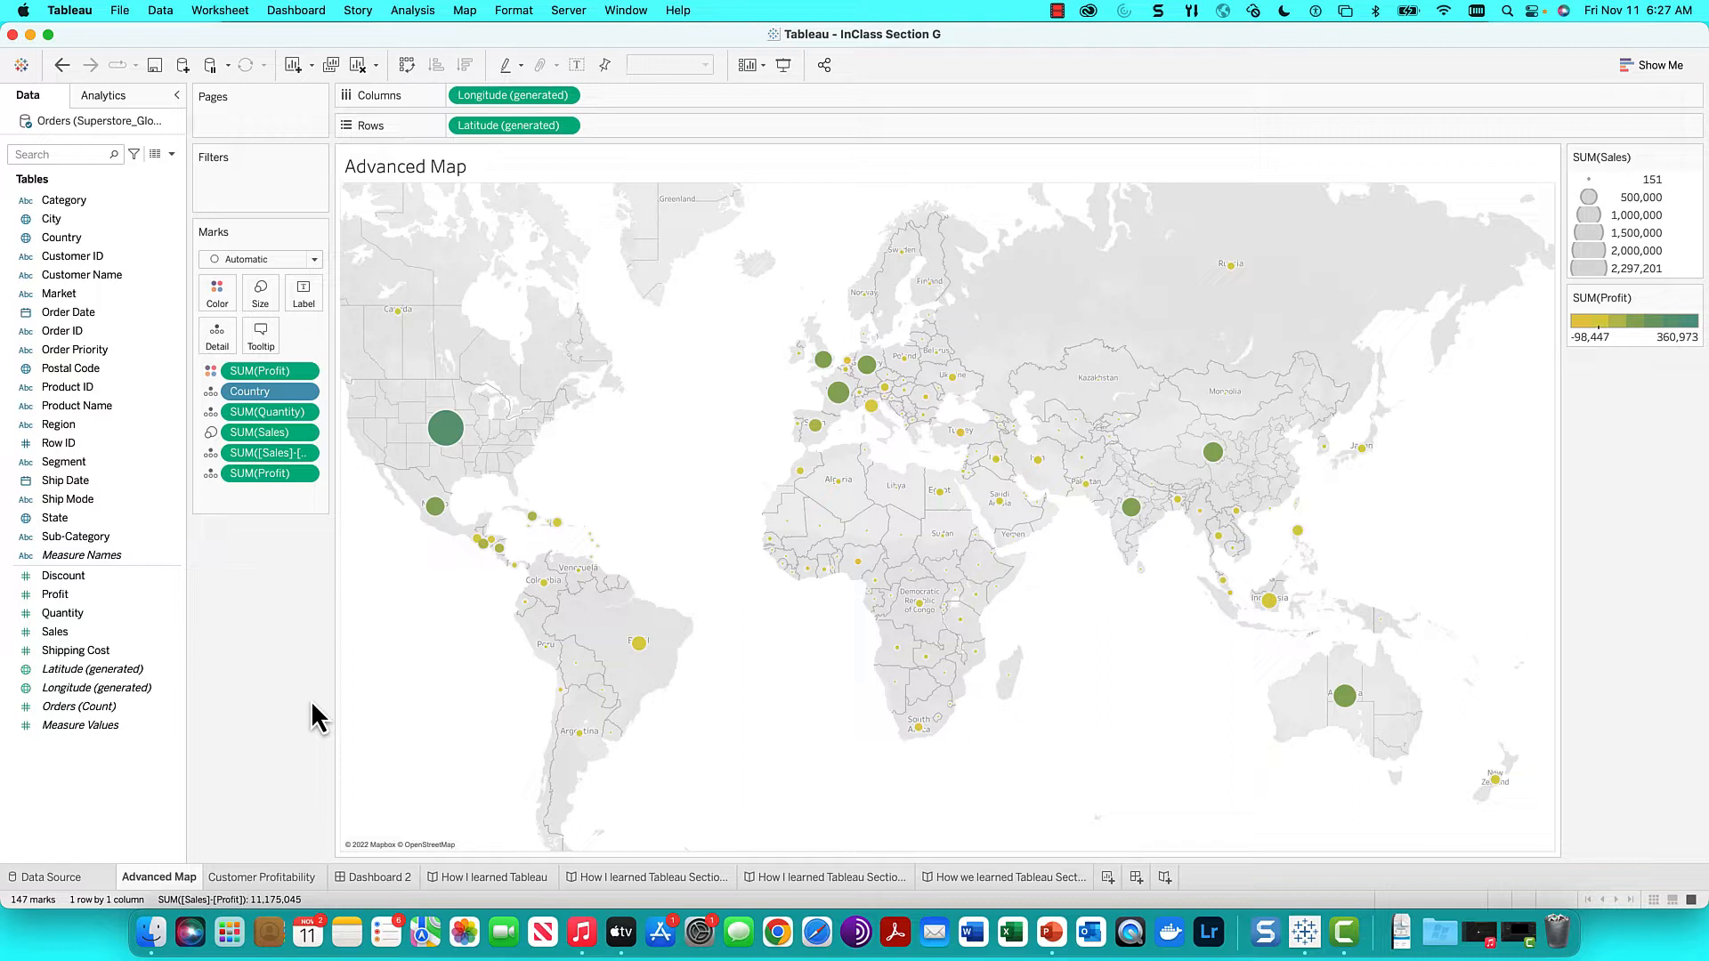
Review the Customer Profitability sheet, then switch to Dashboard 2 with bubbles, pie and map
{"action": "left_click", "coordinate": [248, 392]}
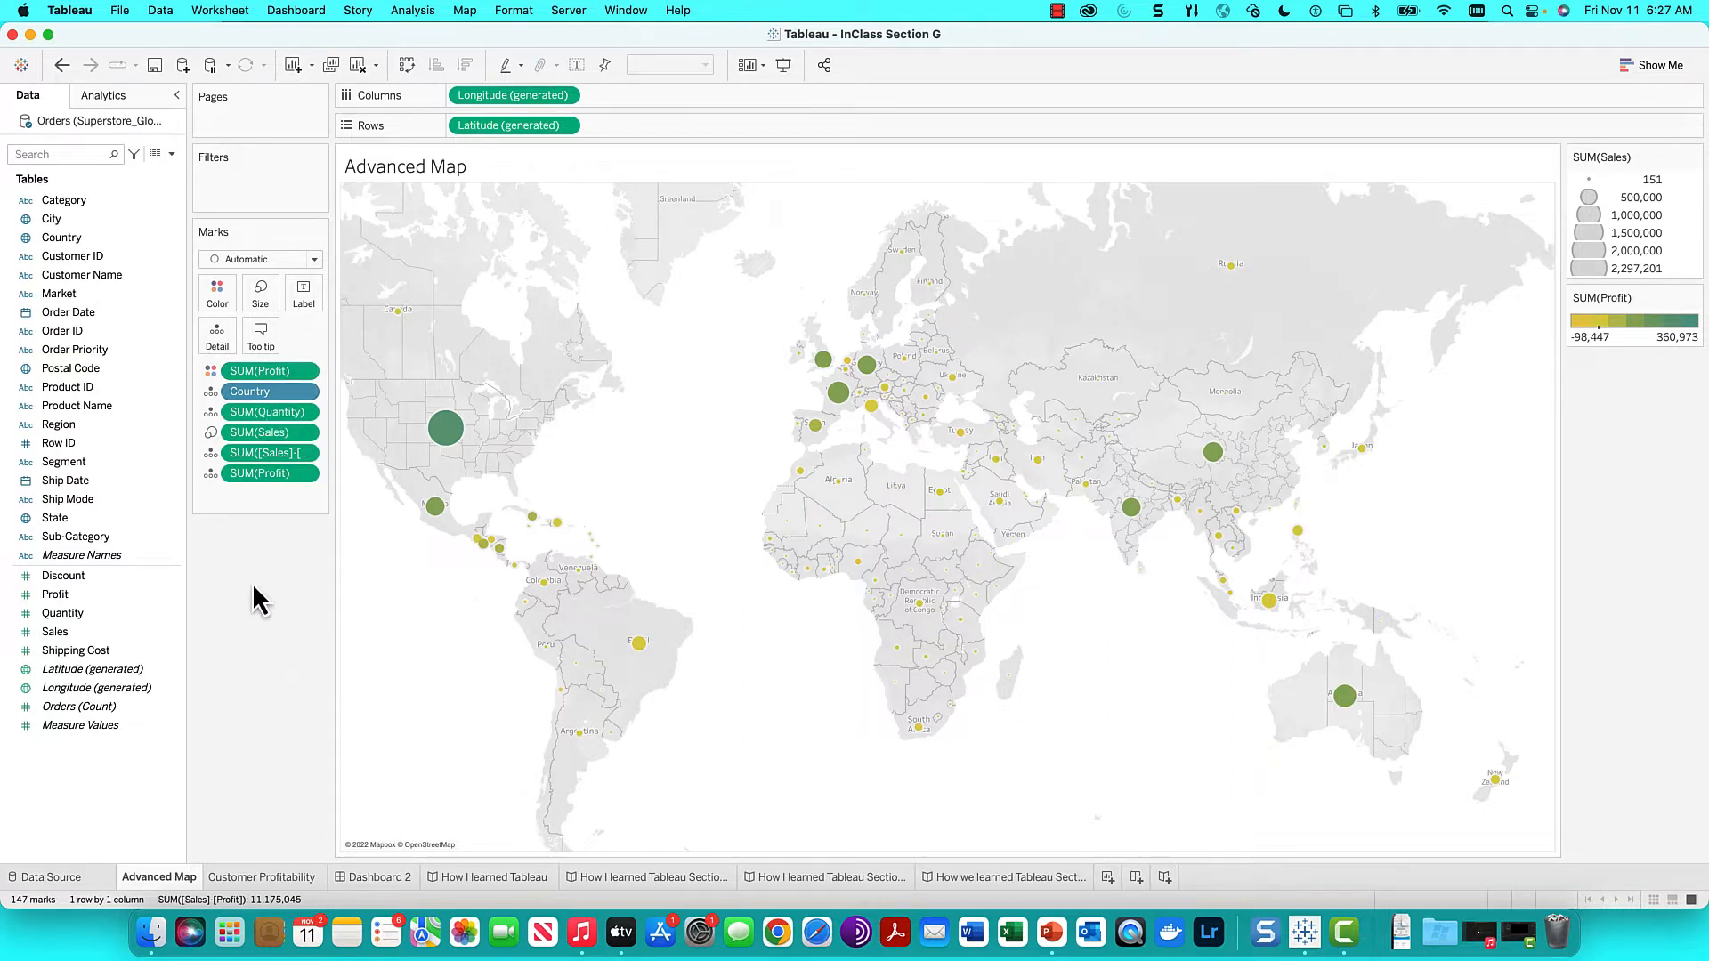
{"action": "mouse_move", "coordinate": [249, 639]}
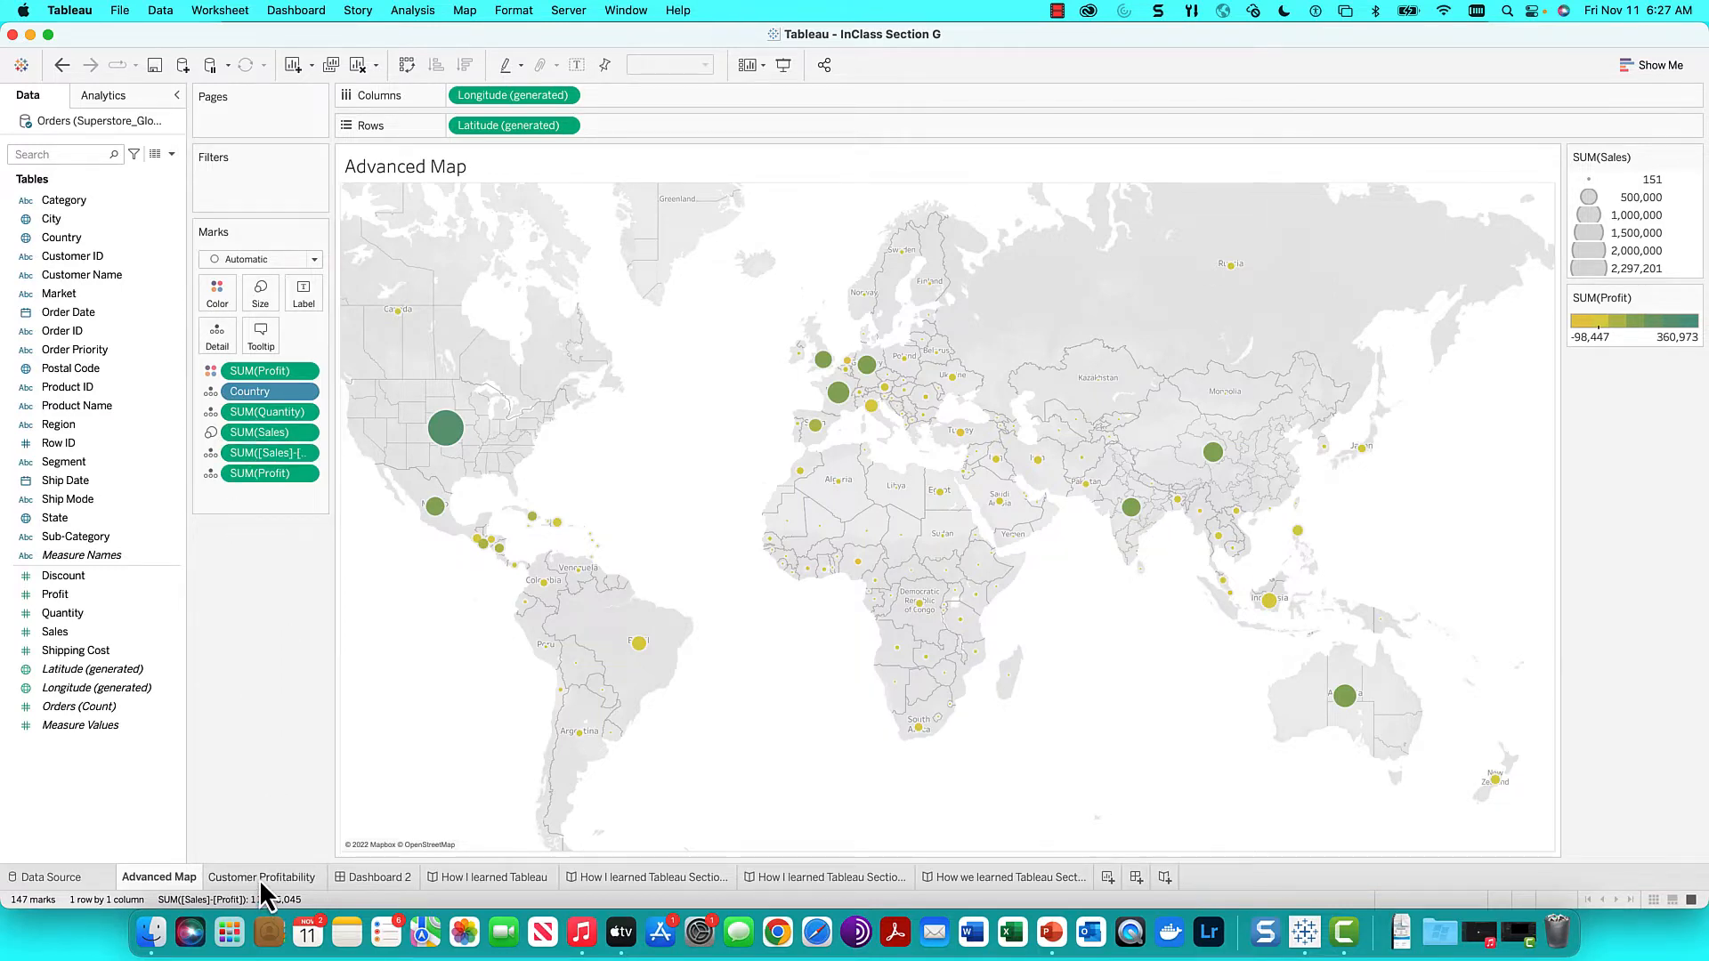
{"action": "left_click", "coordinate": [261, 876]}
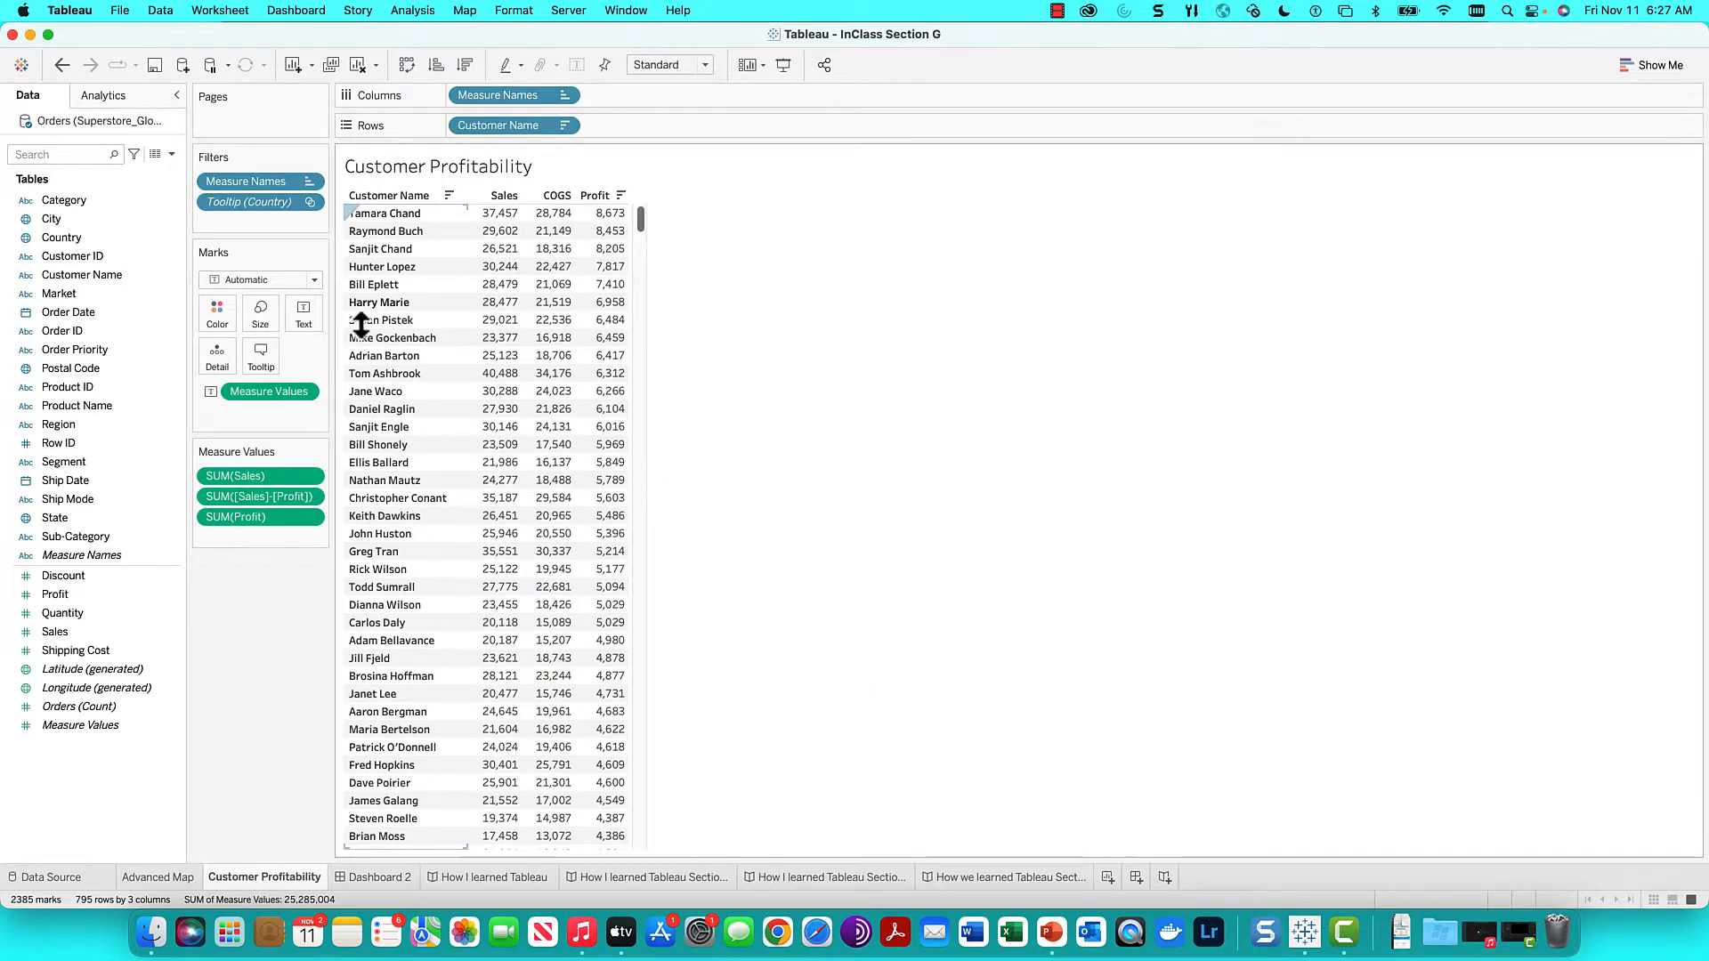
{"action": "mouse_move", "coordinate": [497, 337]}
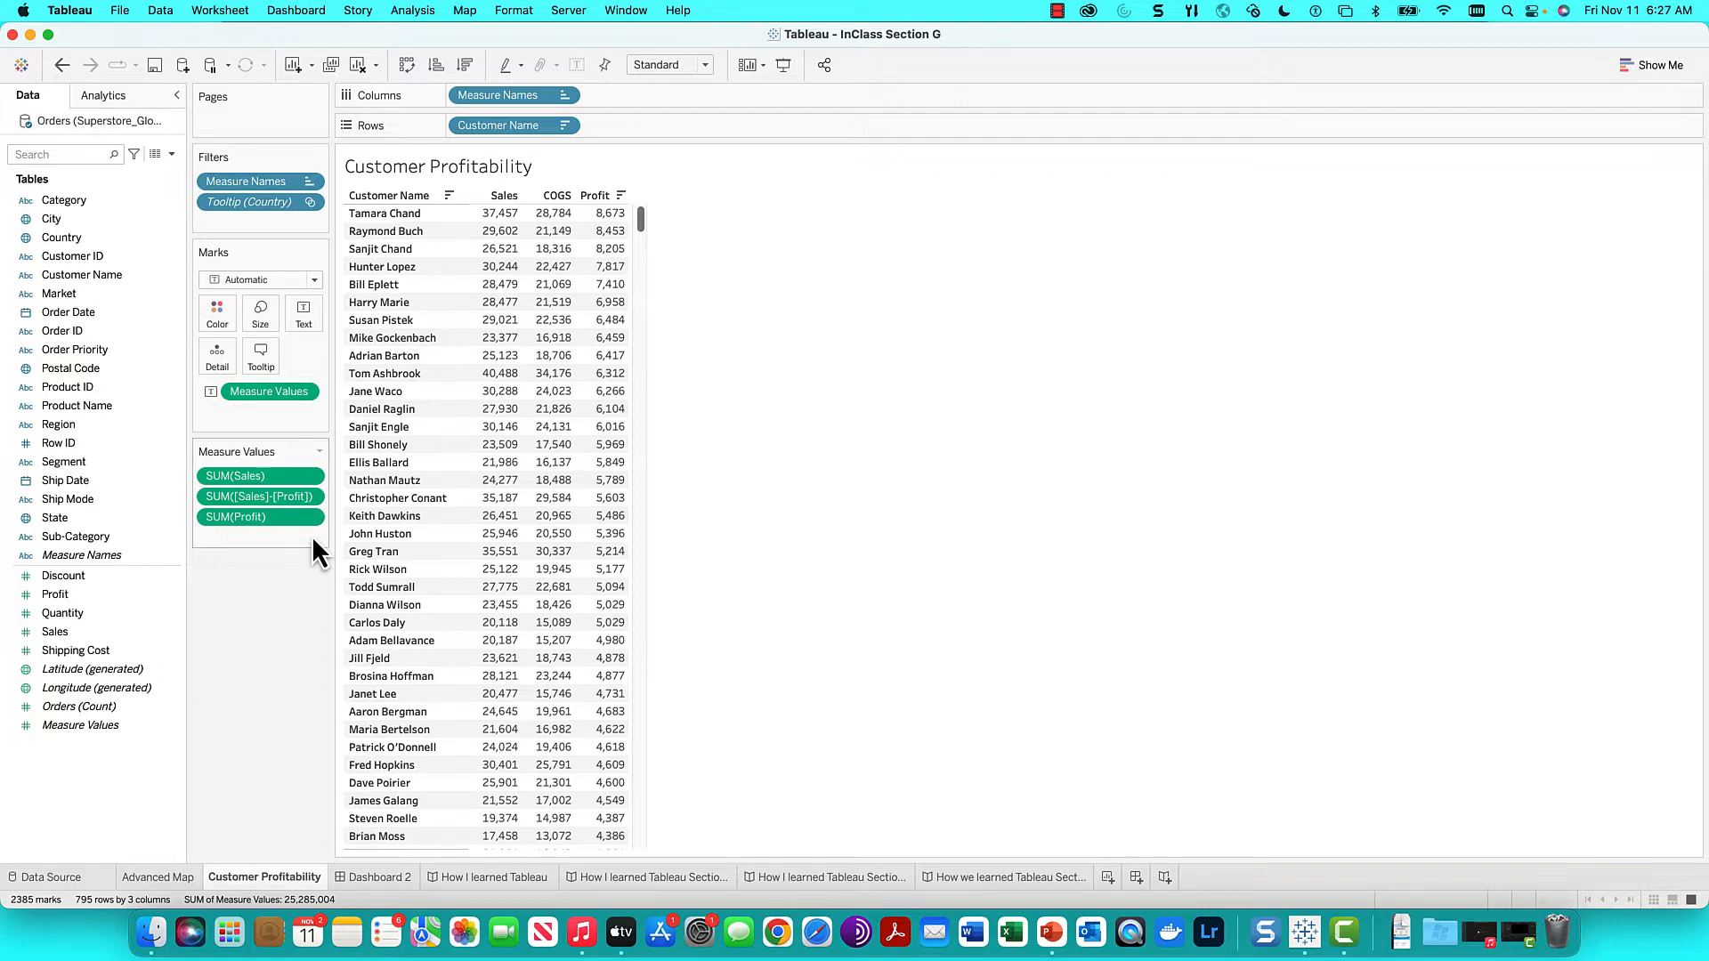
{"action": "mouse_move", "coordinate": [295, 694]}
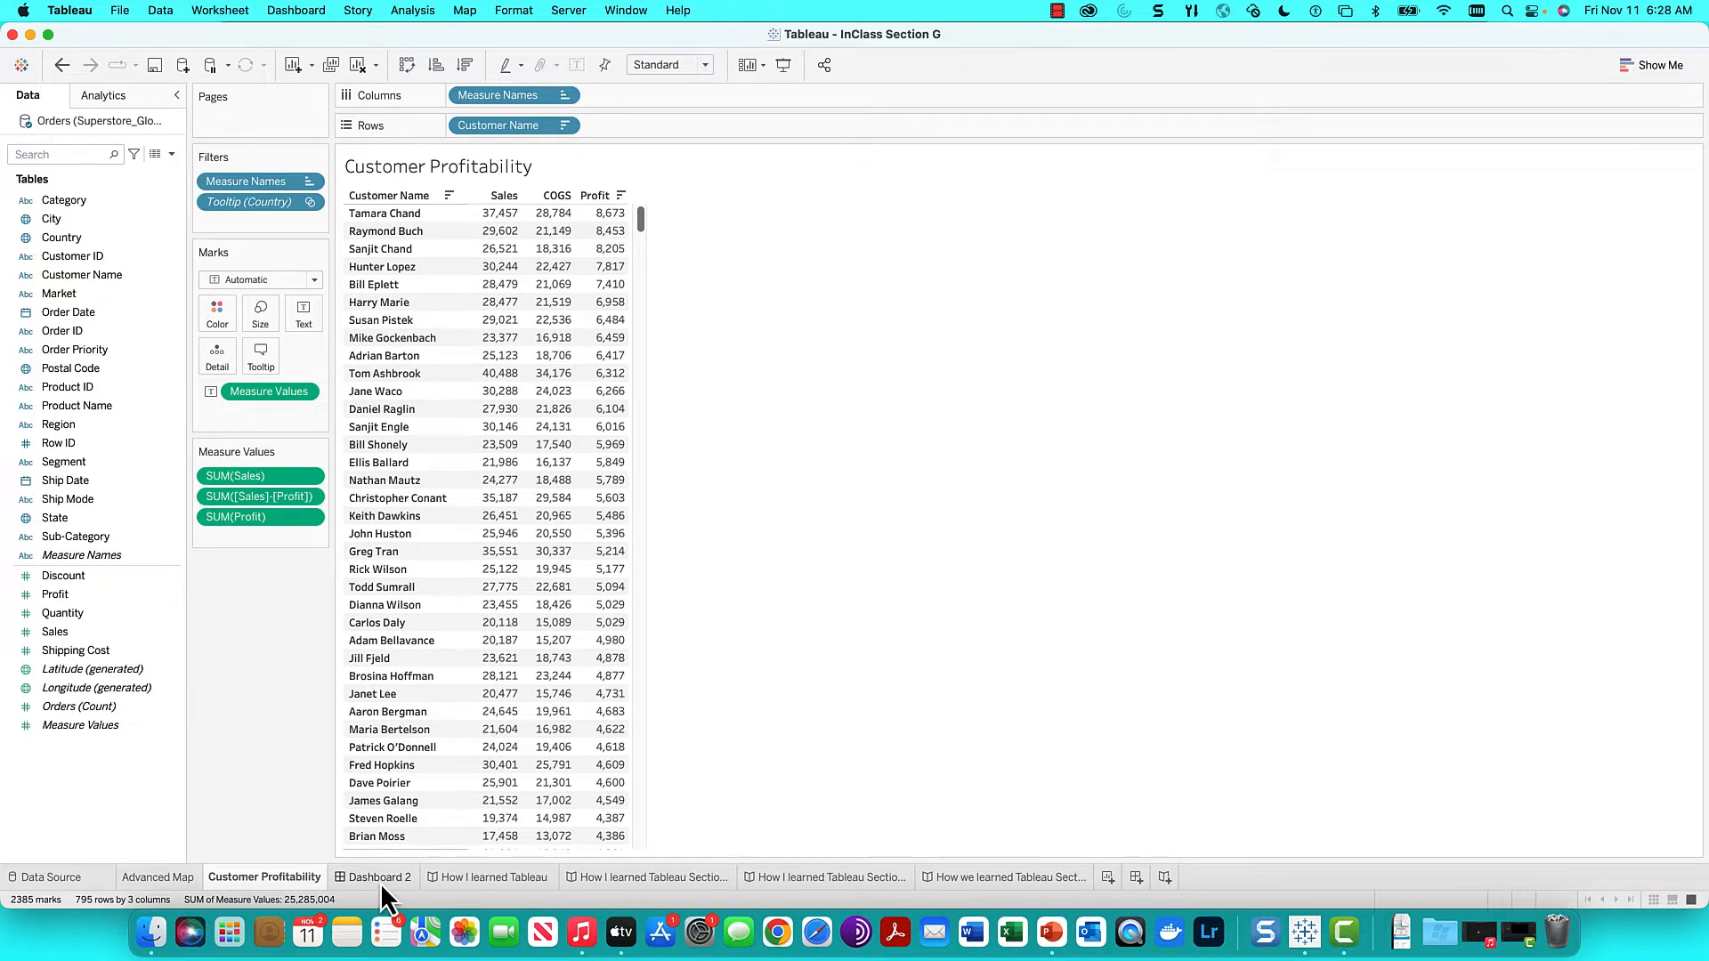
{"action": "left_click", "coordinate": [380, 875]}
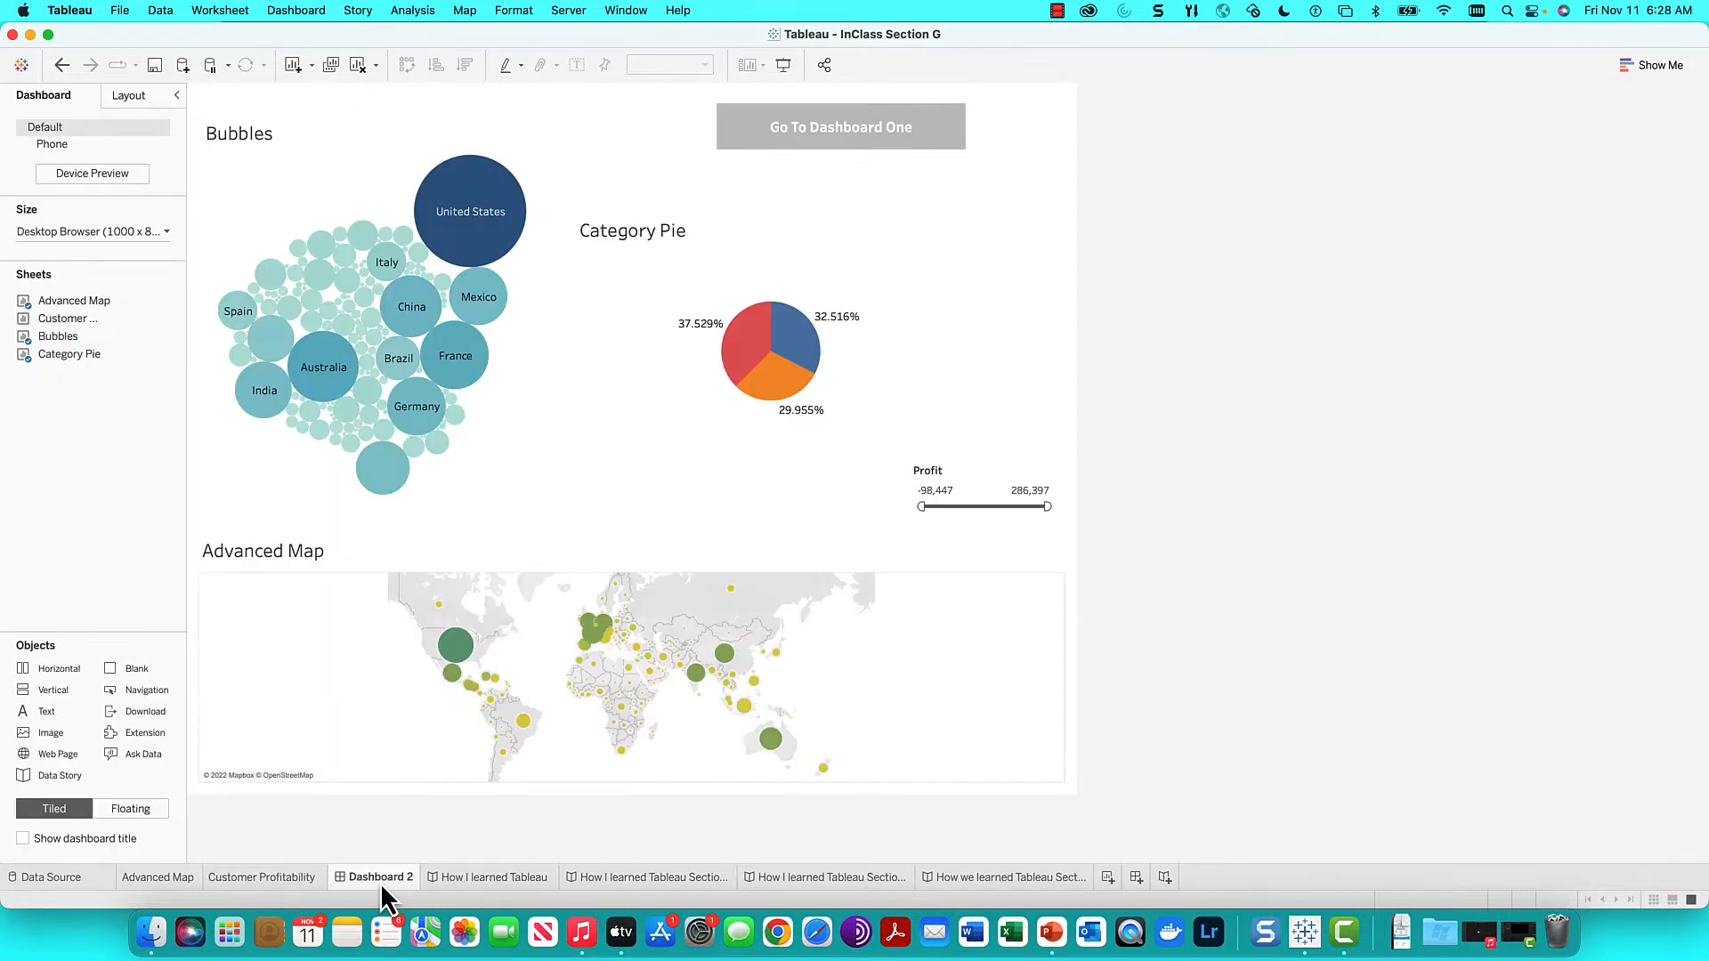
{"action": "mouse_move", "coordinate": [1166, 641]}
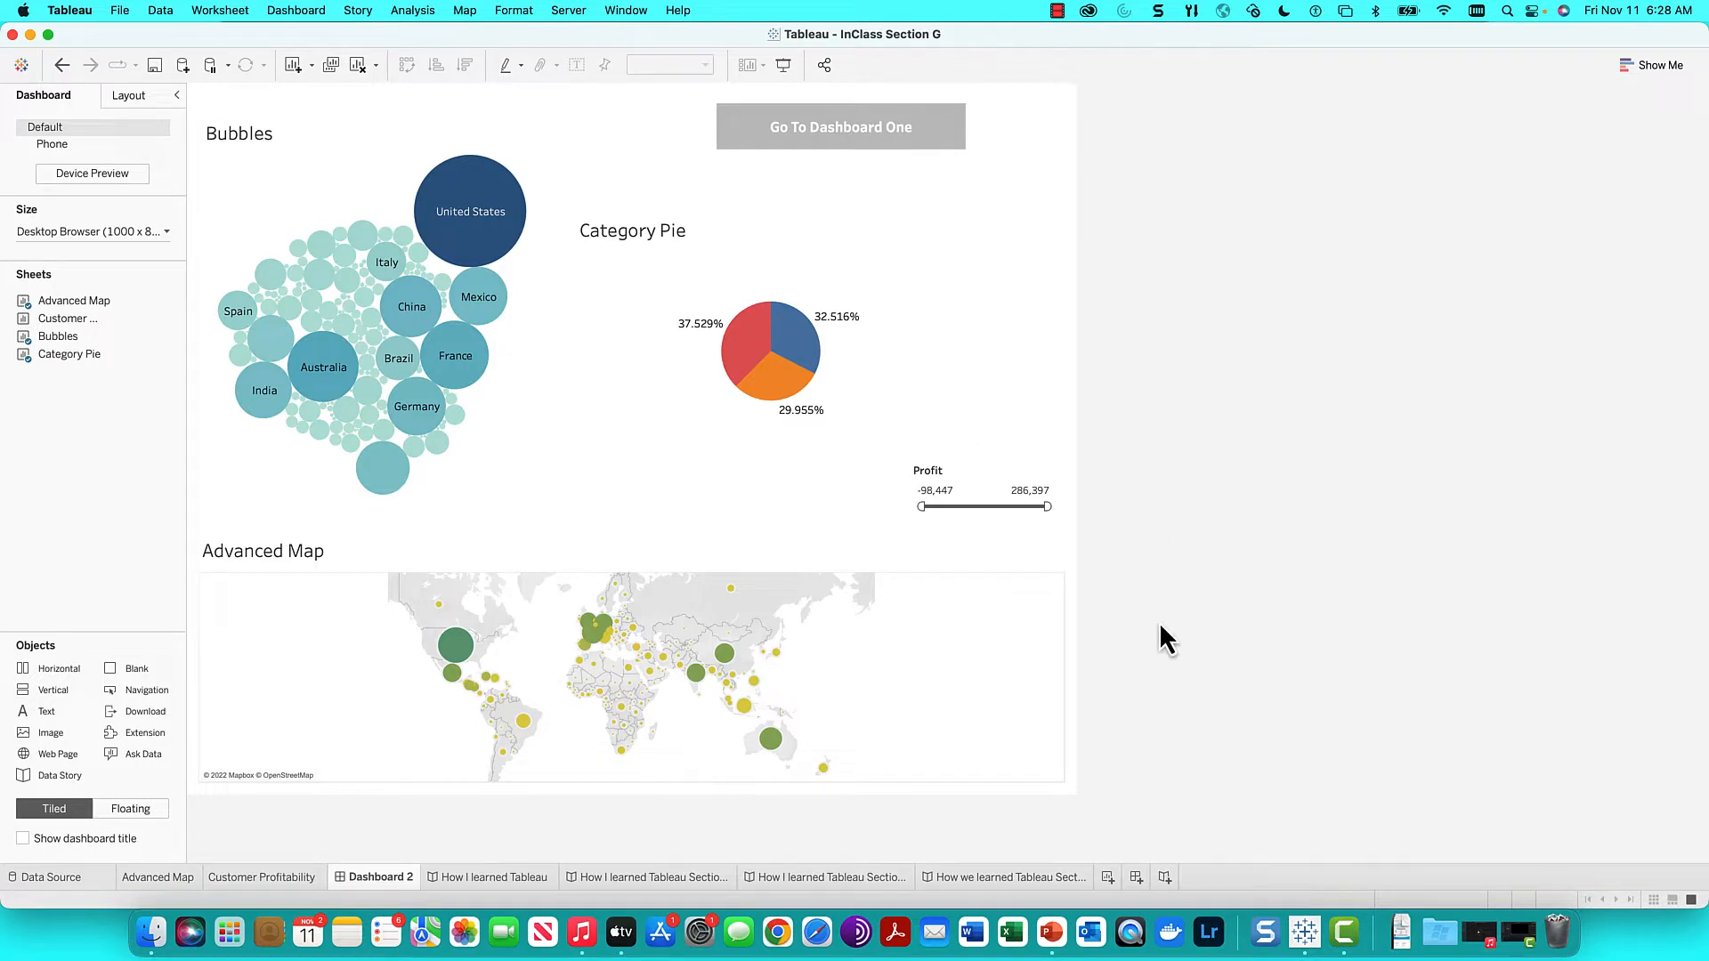
{"action": "mouse_move", "coordinate": [1233, 466]}
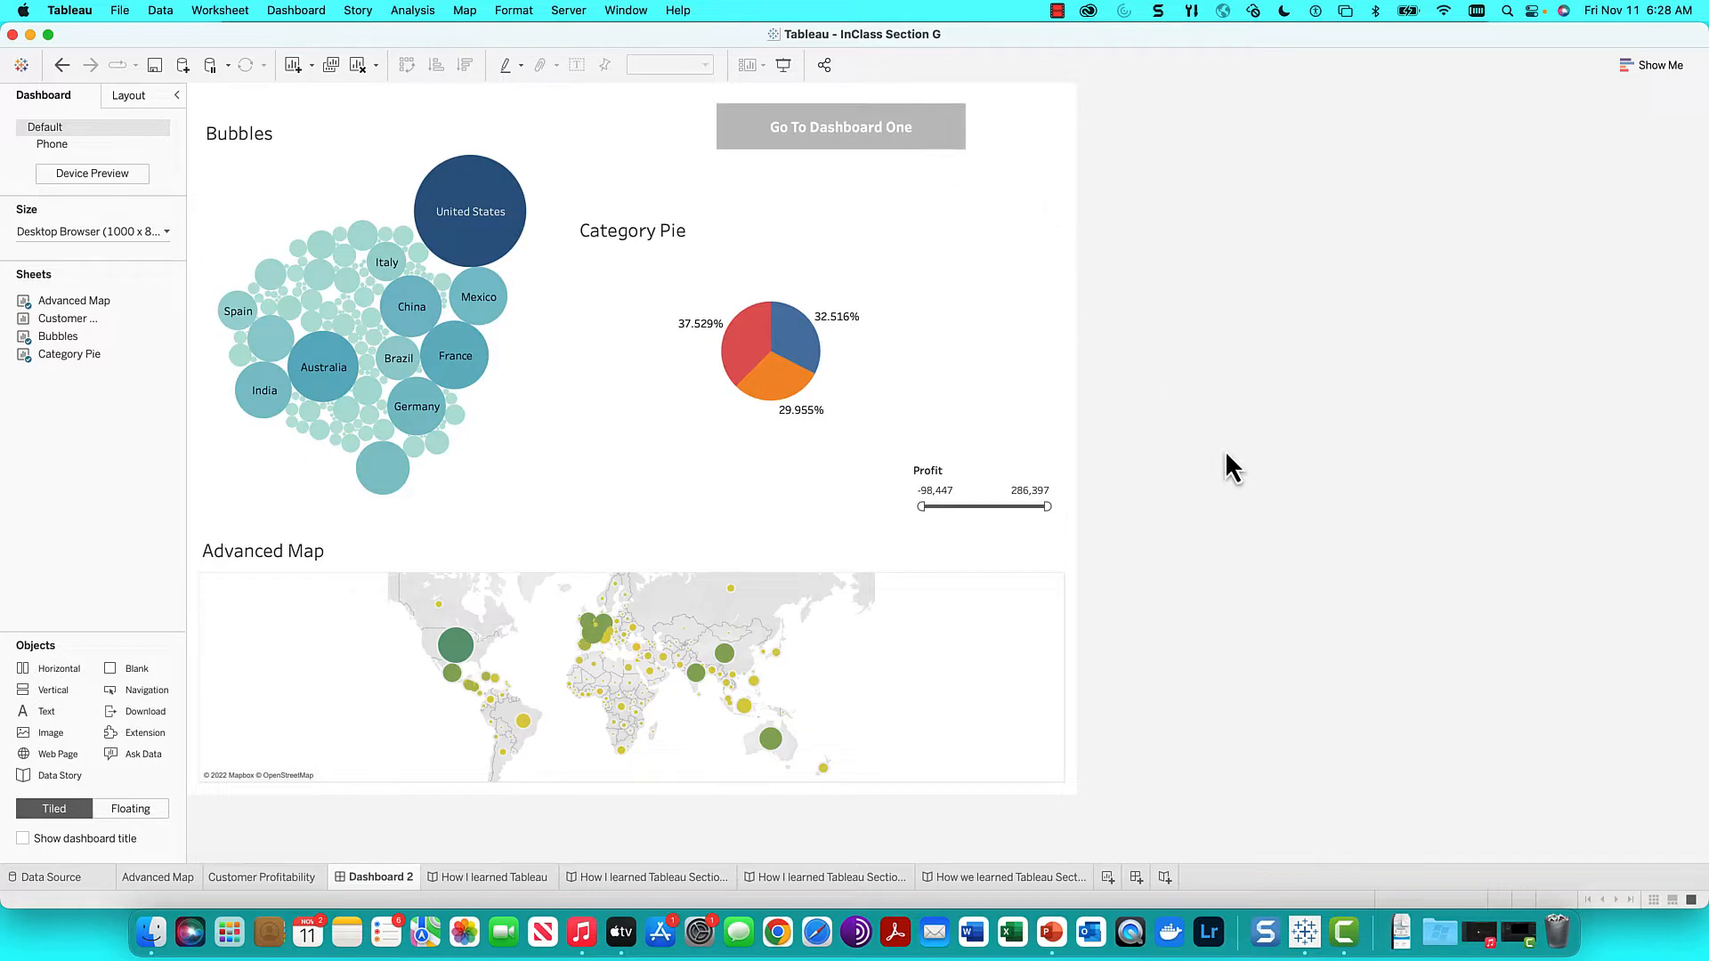
{"action": "mouse_move", "coordinate": [819, 812]}
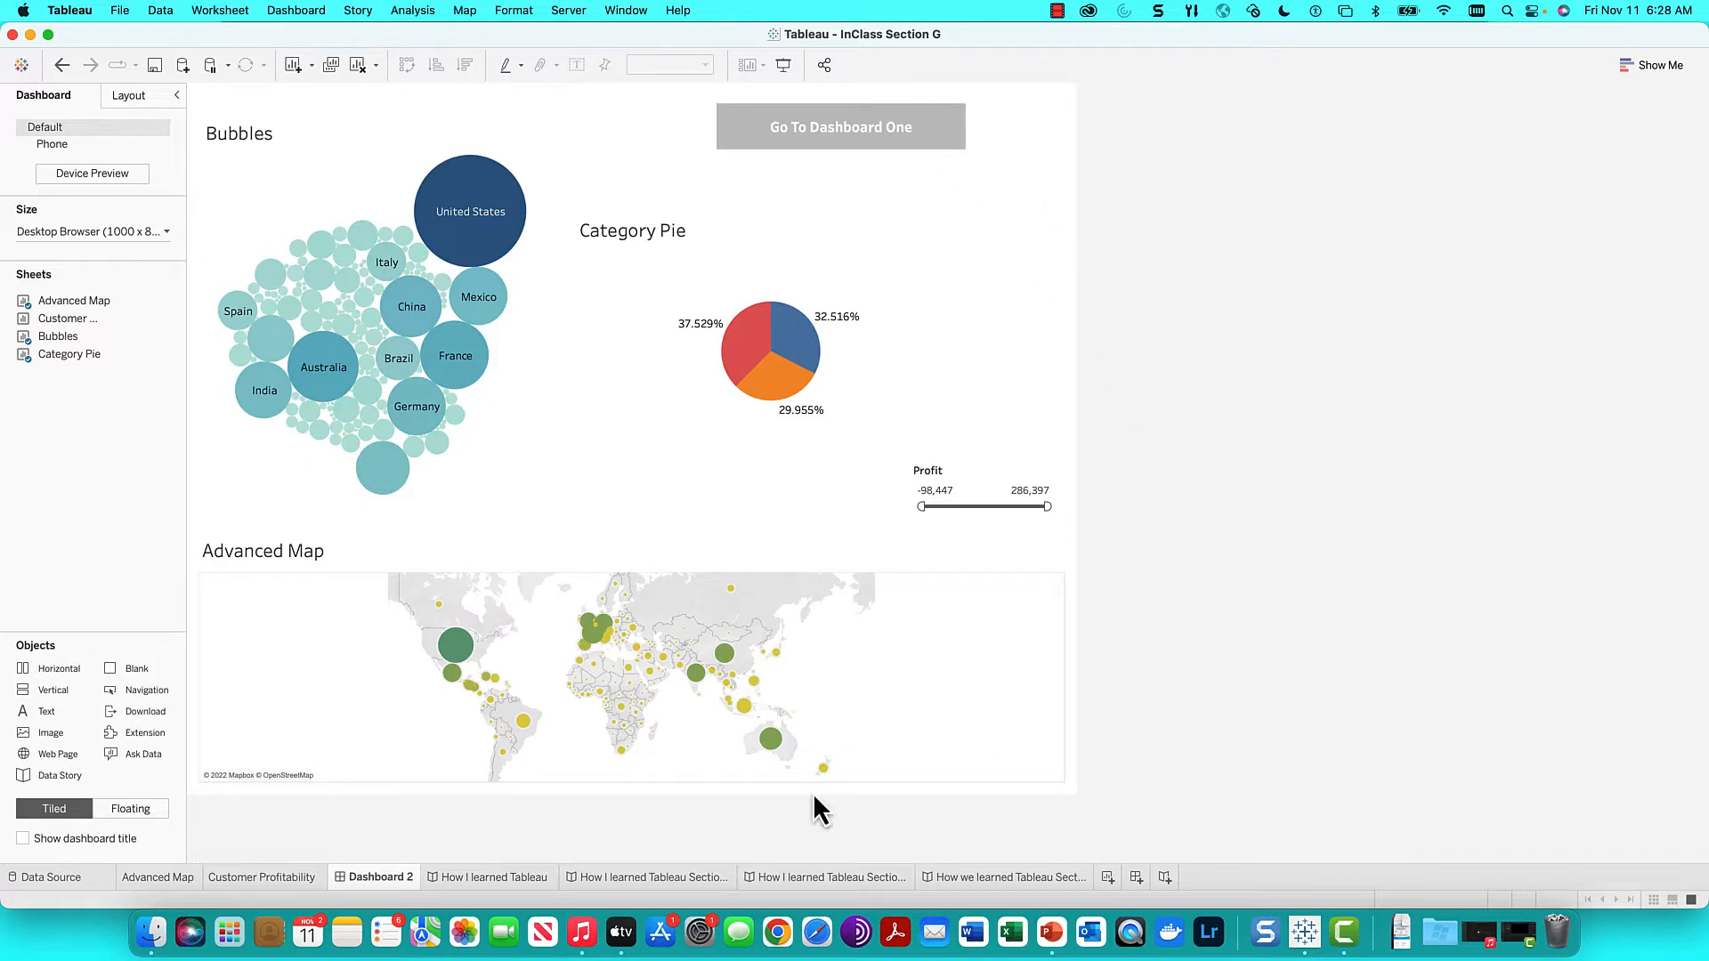
Return to the Advanced Map sheet with profit-colored, sales-sized country circles
{"action": "left_click", "coordinate": [157, 876]}
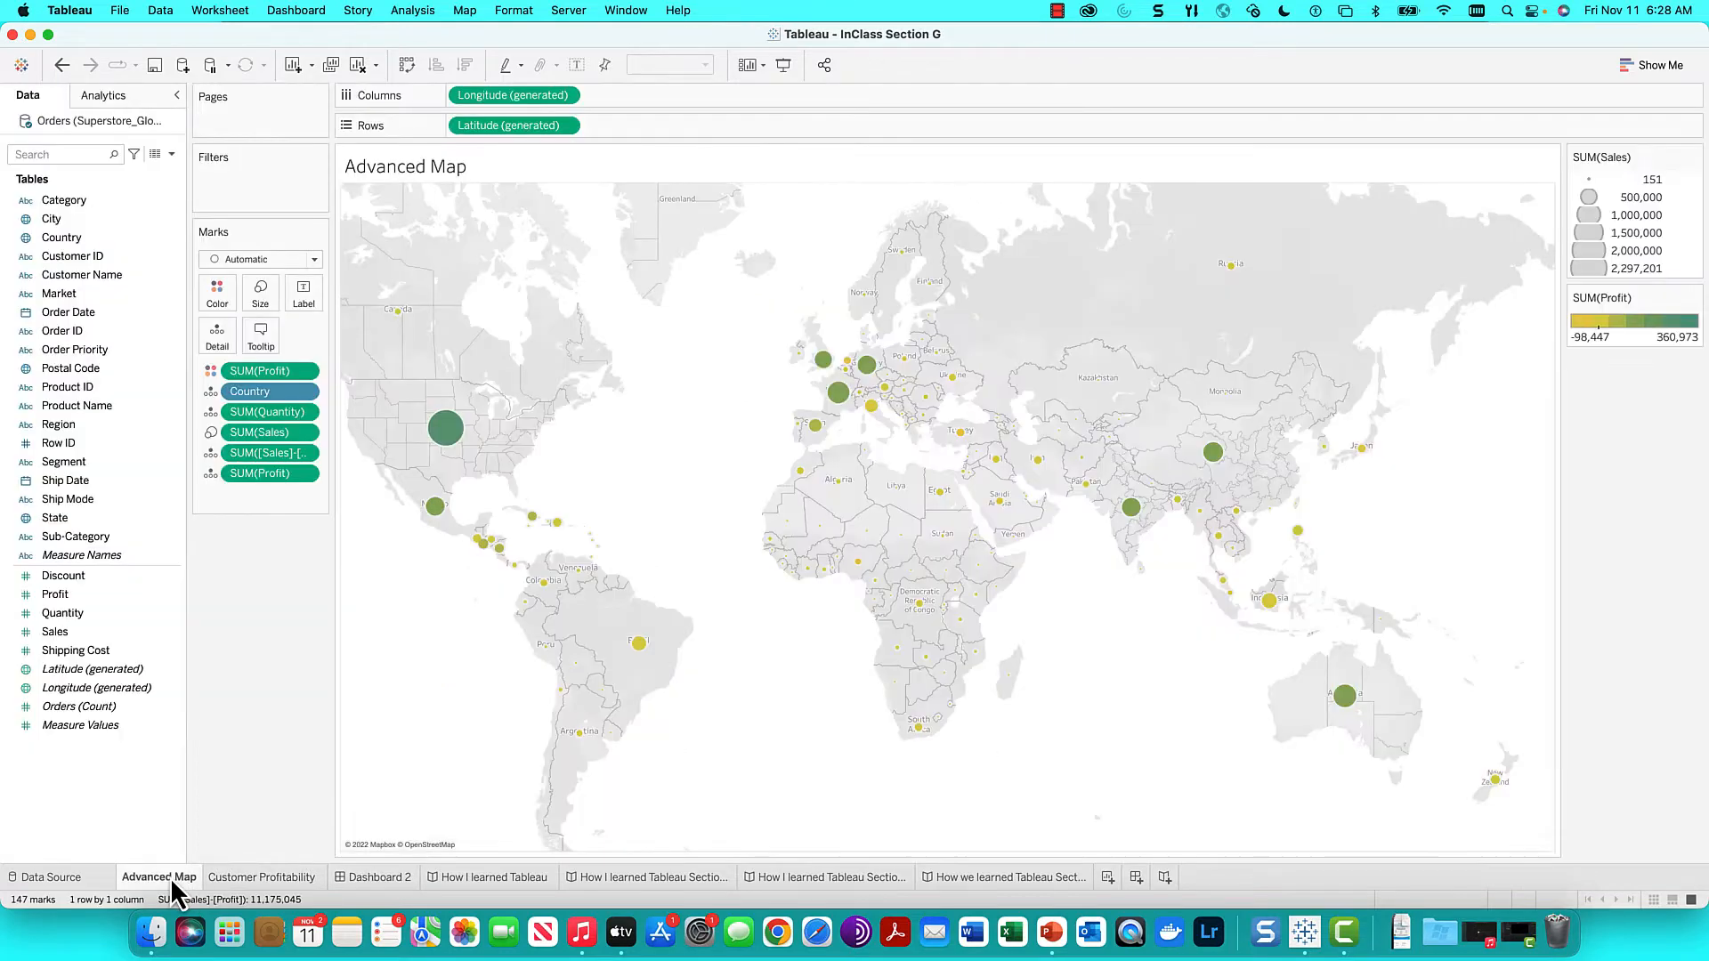
{"action": "mouse_move", "coordinate": [289, 607]}
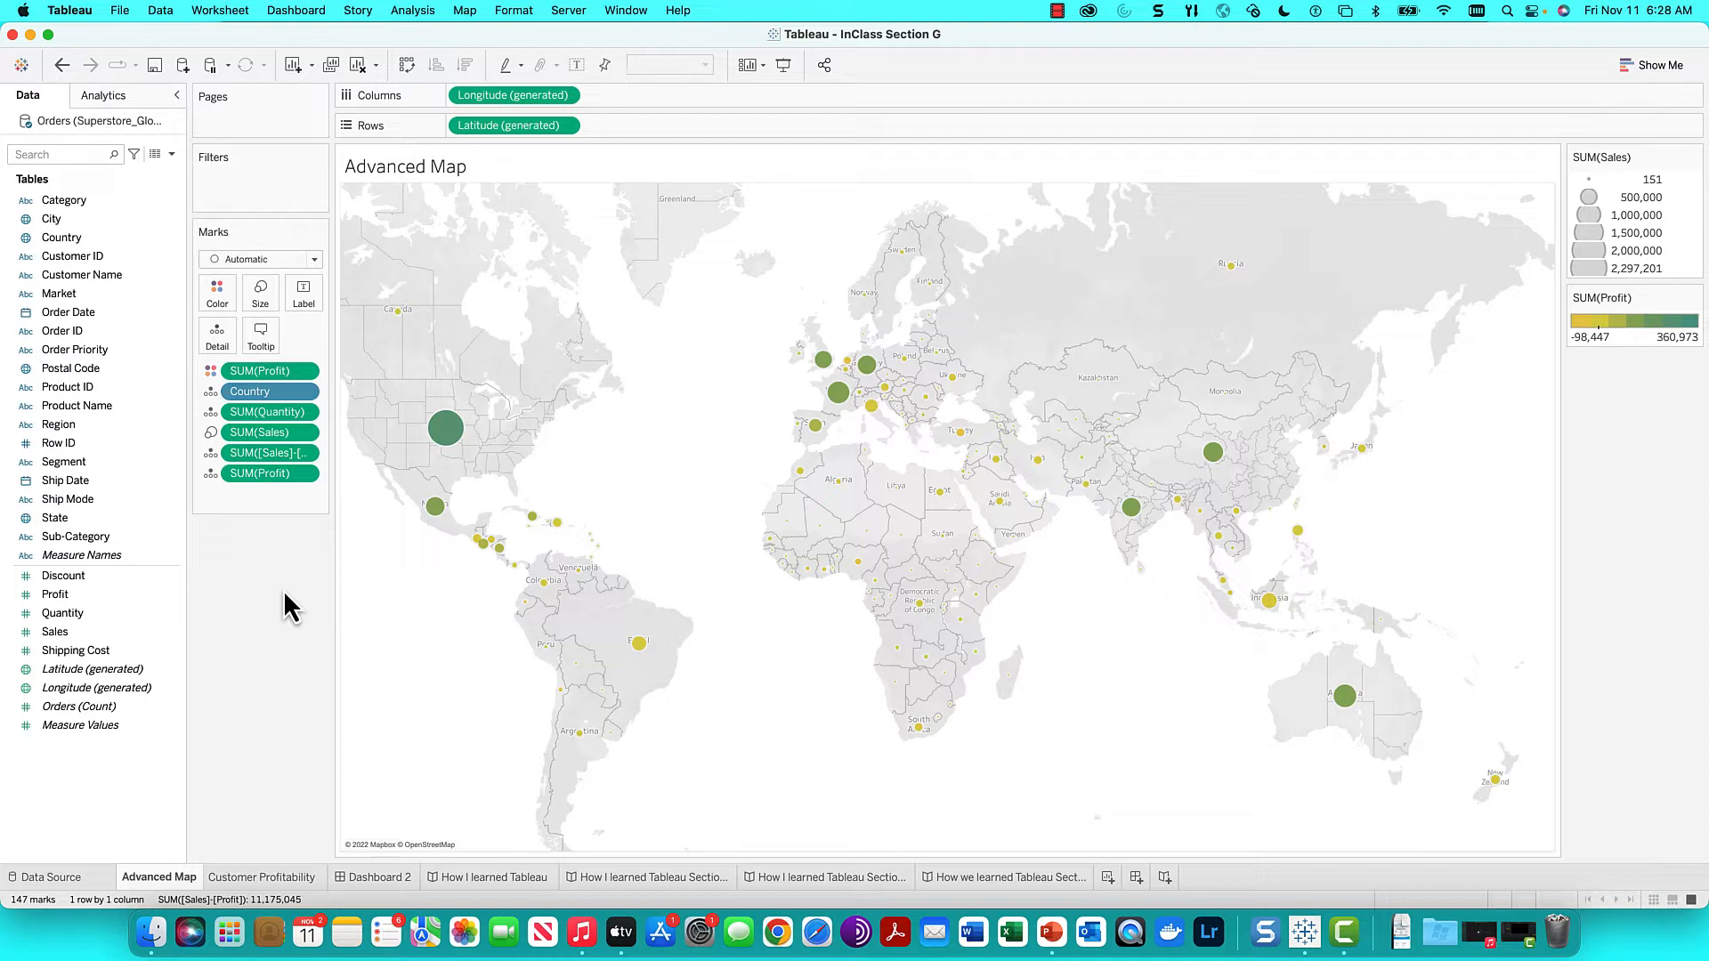
{"action": "mouse_move", "coordinate": [259, 621]}
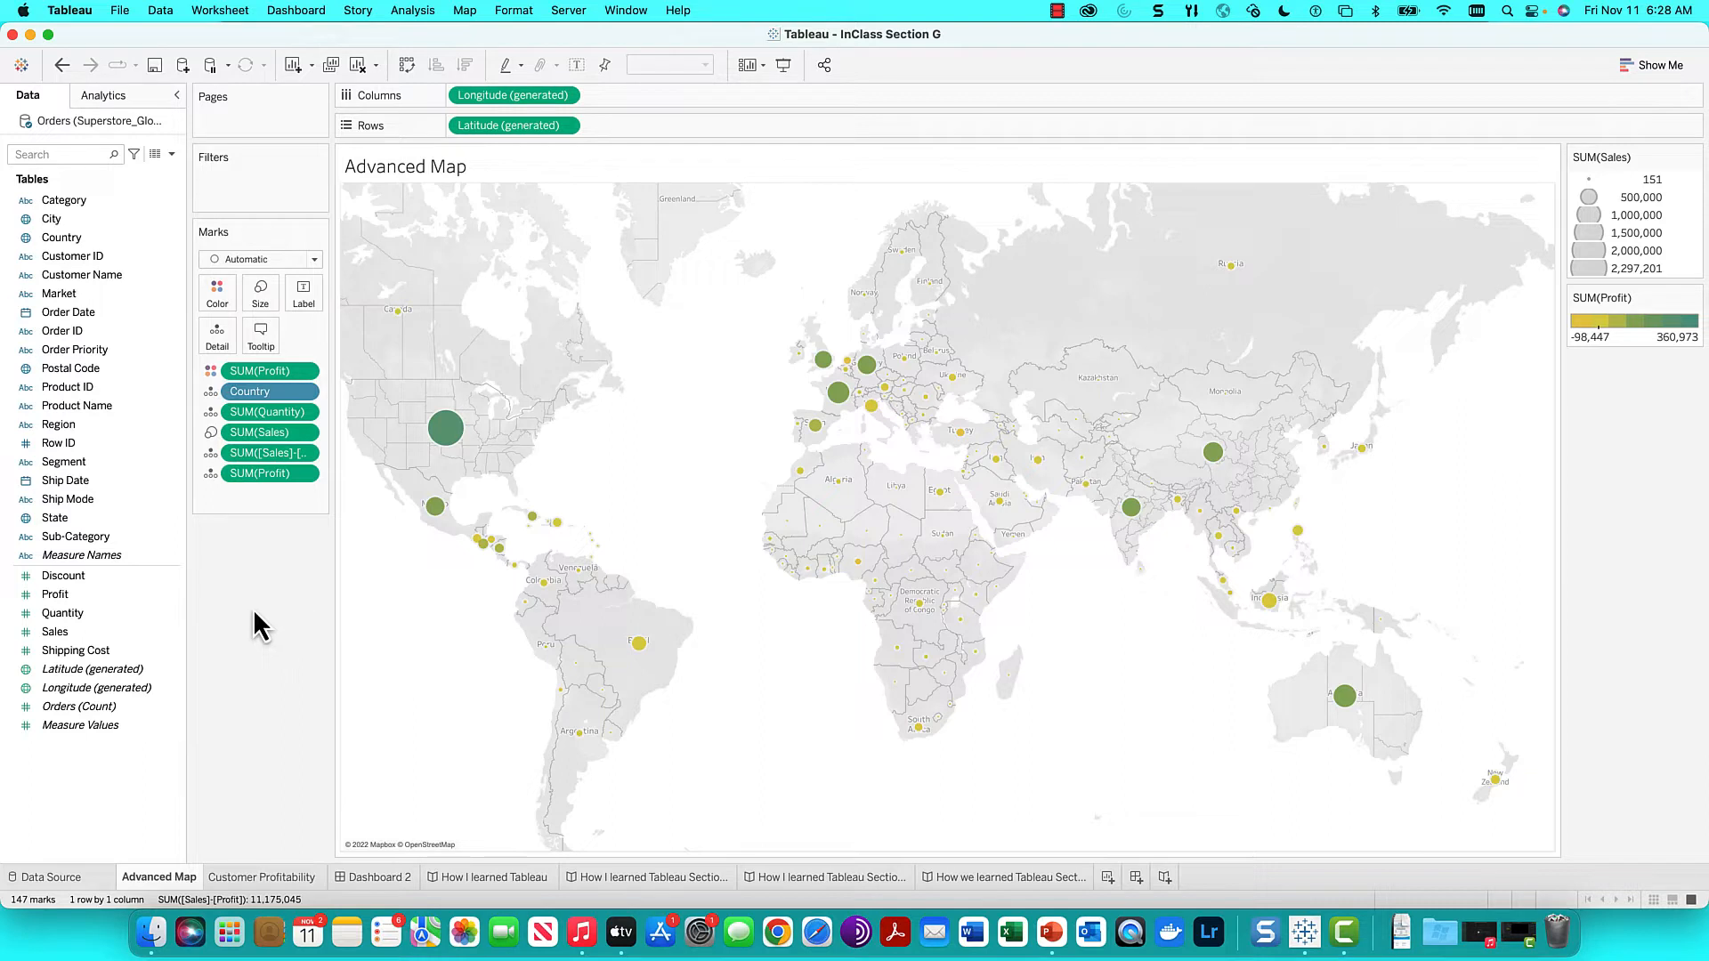
{"action": "left_click", "coordinate": [54, 594]}
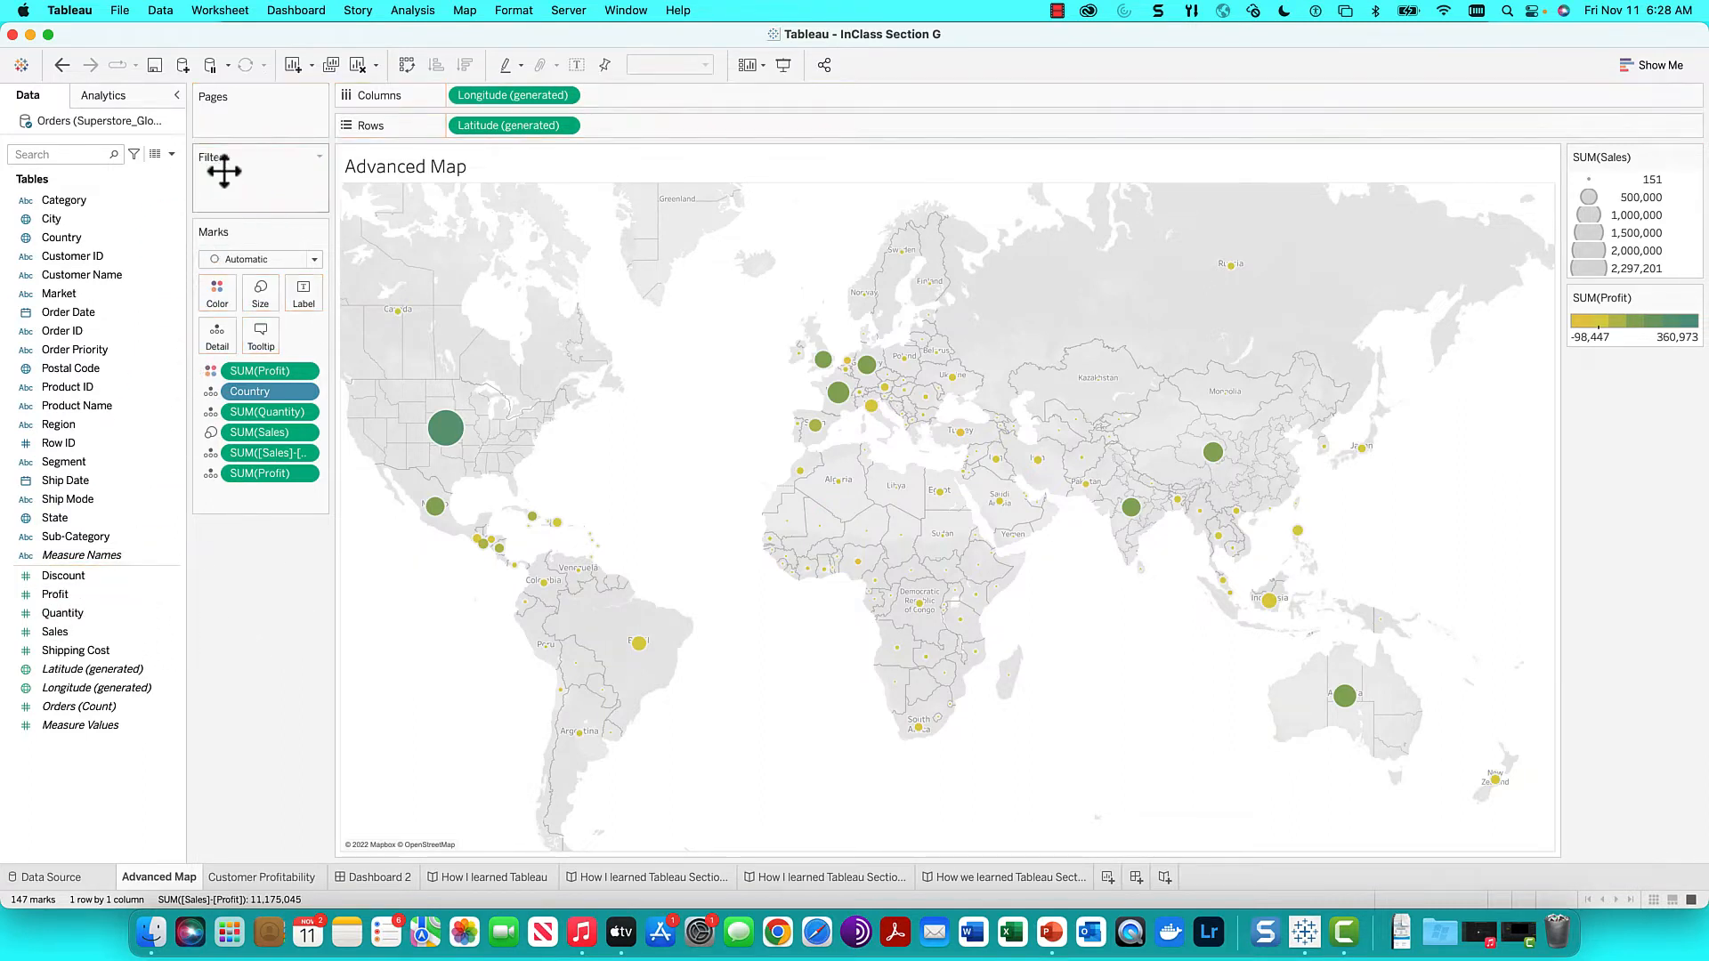
{"action": "mouse_move", "coordinate": [229, 196]}
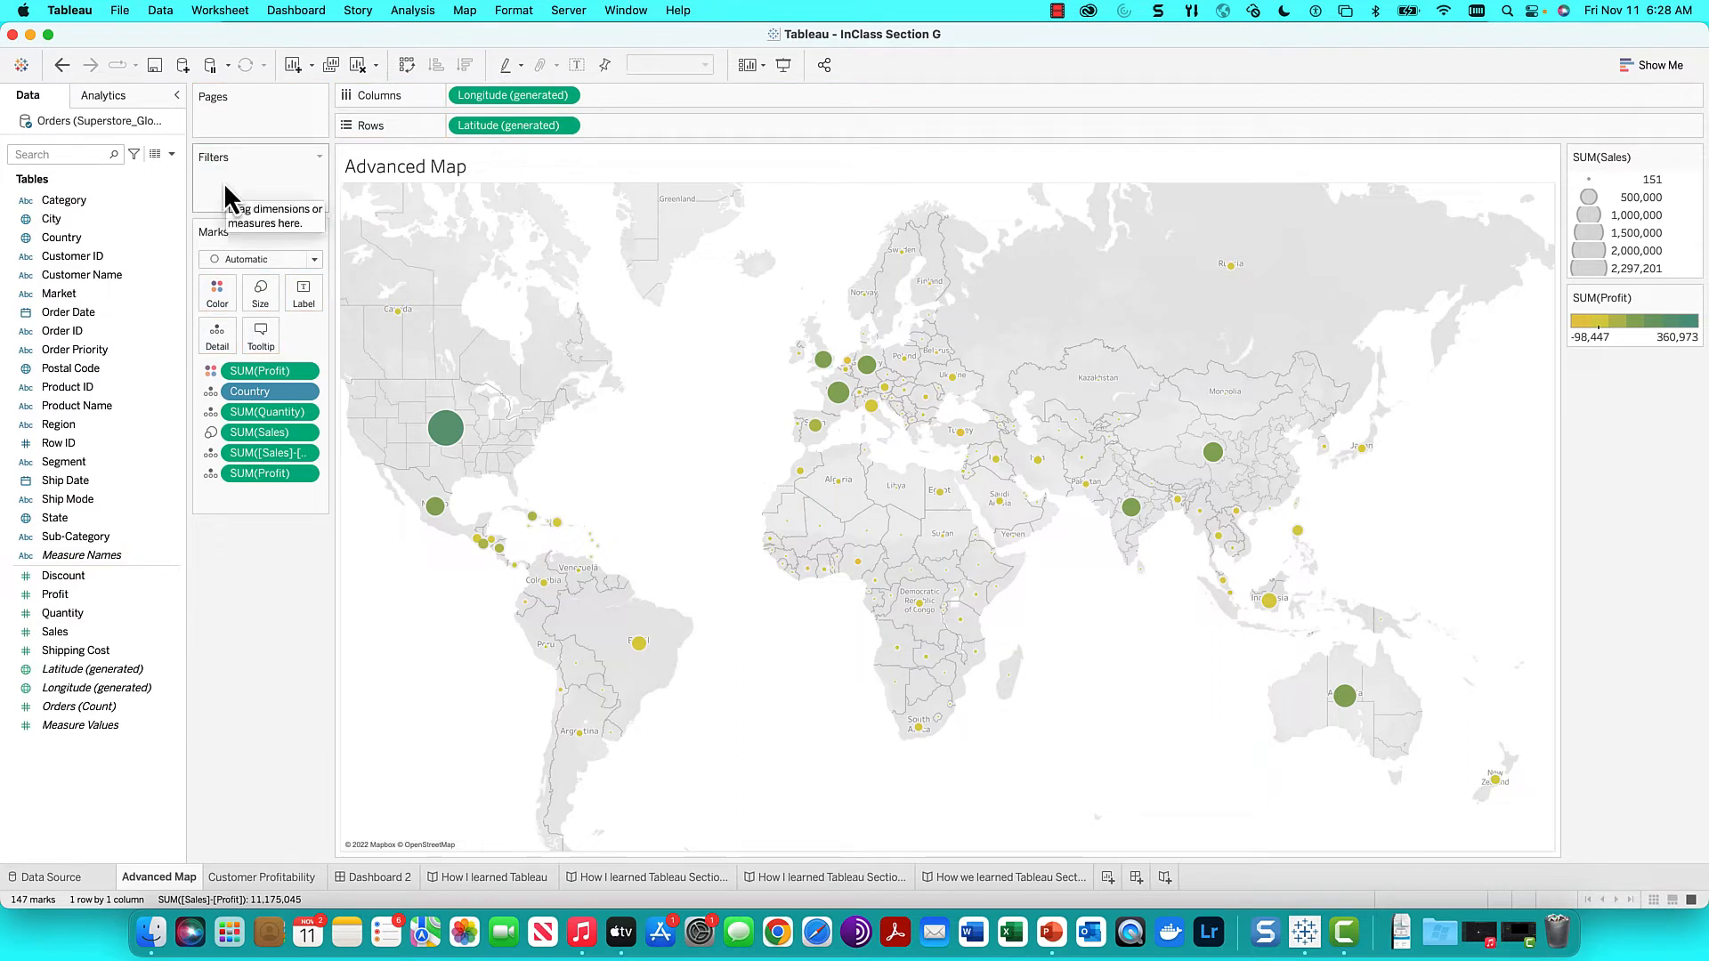
Add a SUM(Profit) range-of-values filter spanning -98,447 to 286,397 to the map
{"action": "left_click", "coordinate": [55, 593]}
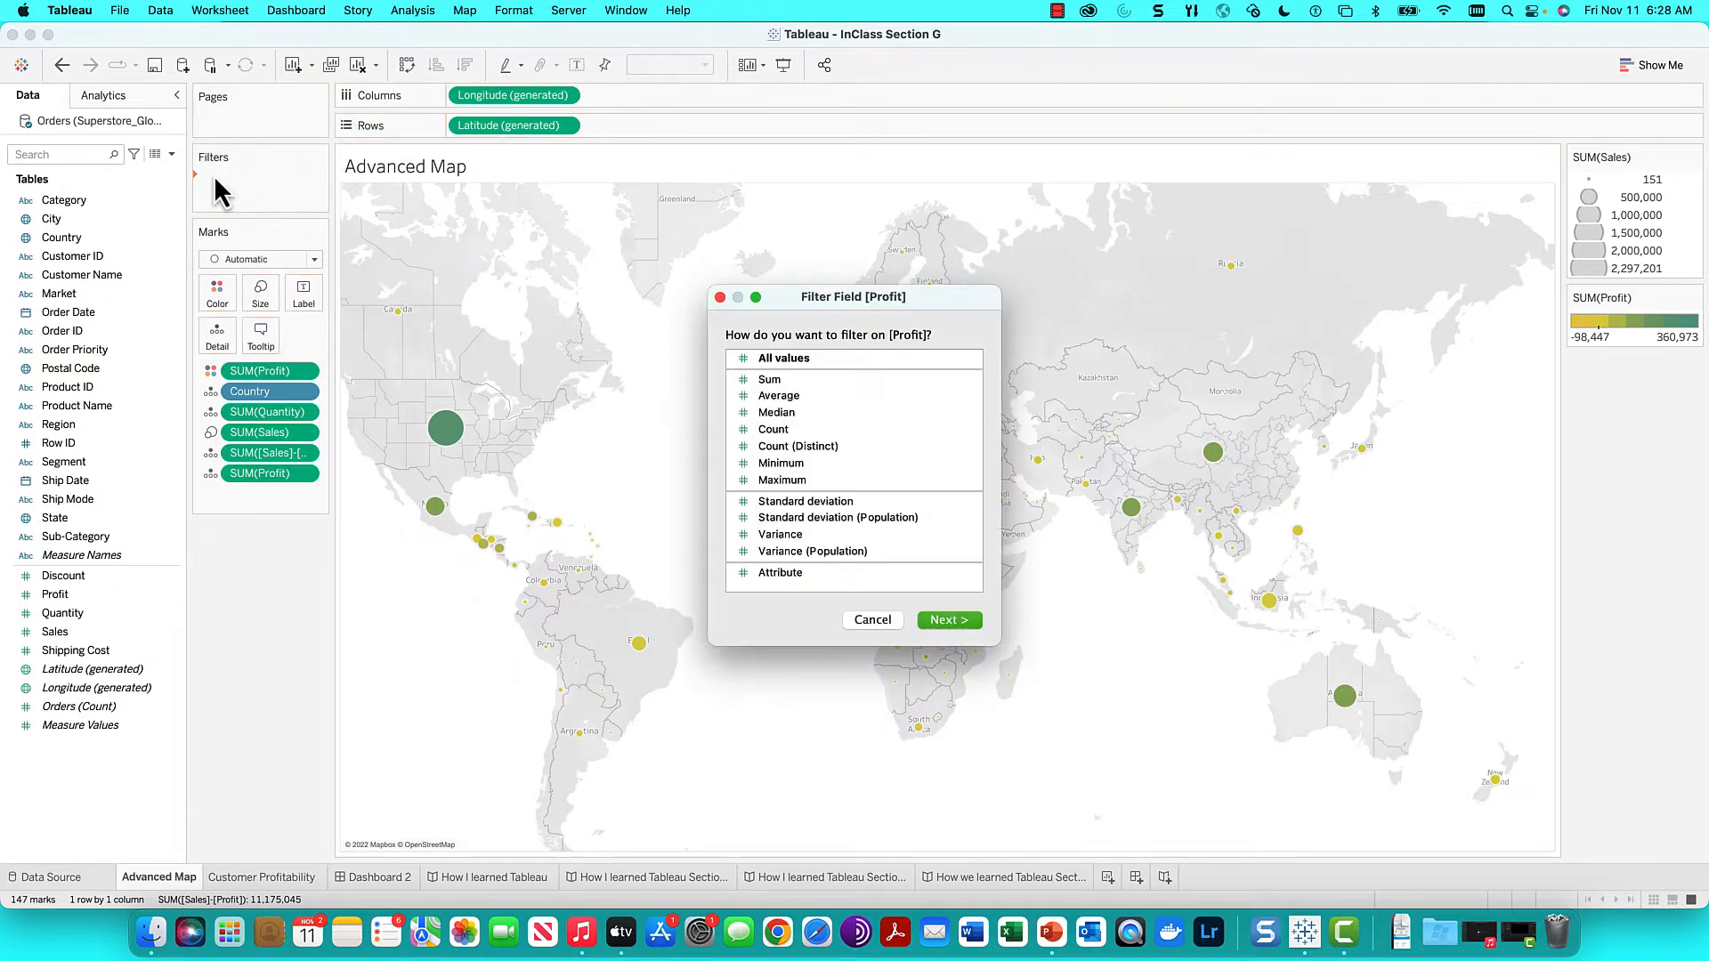
{"action": "mouse_move", "coordinate": [804, 399]}
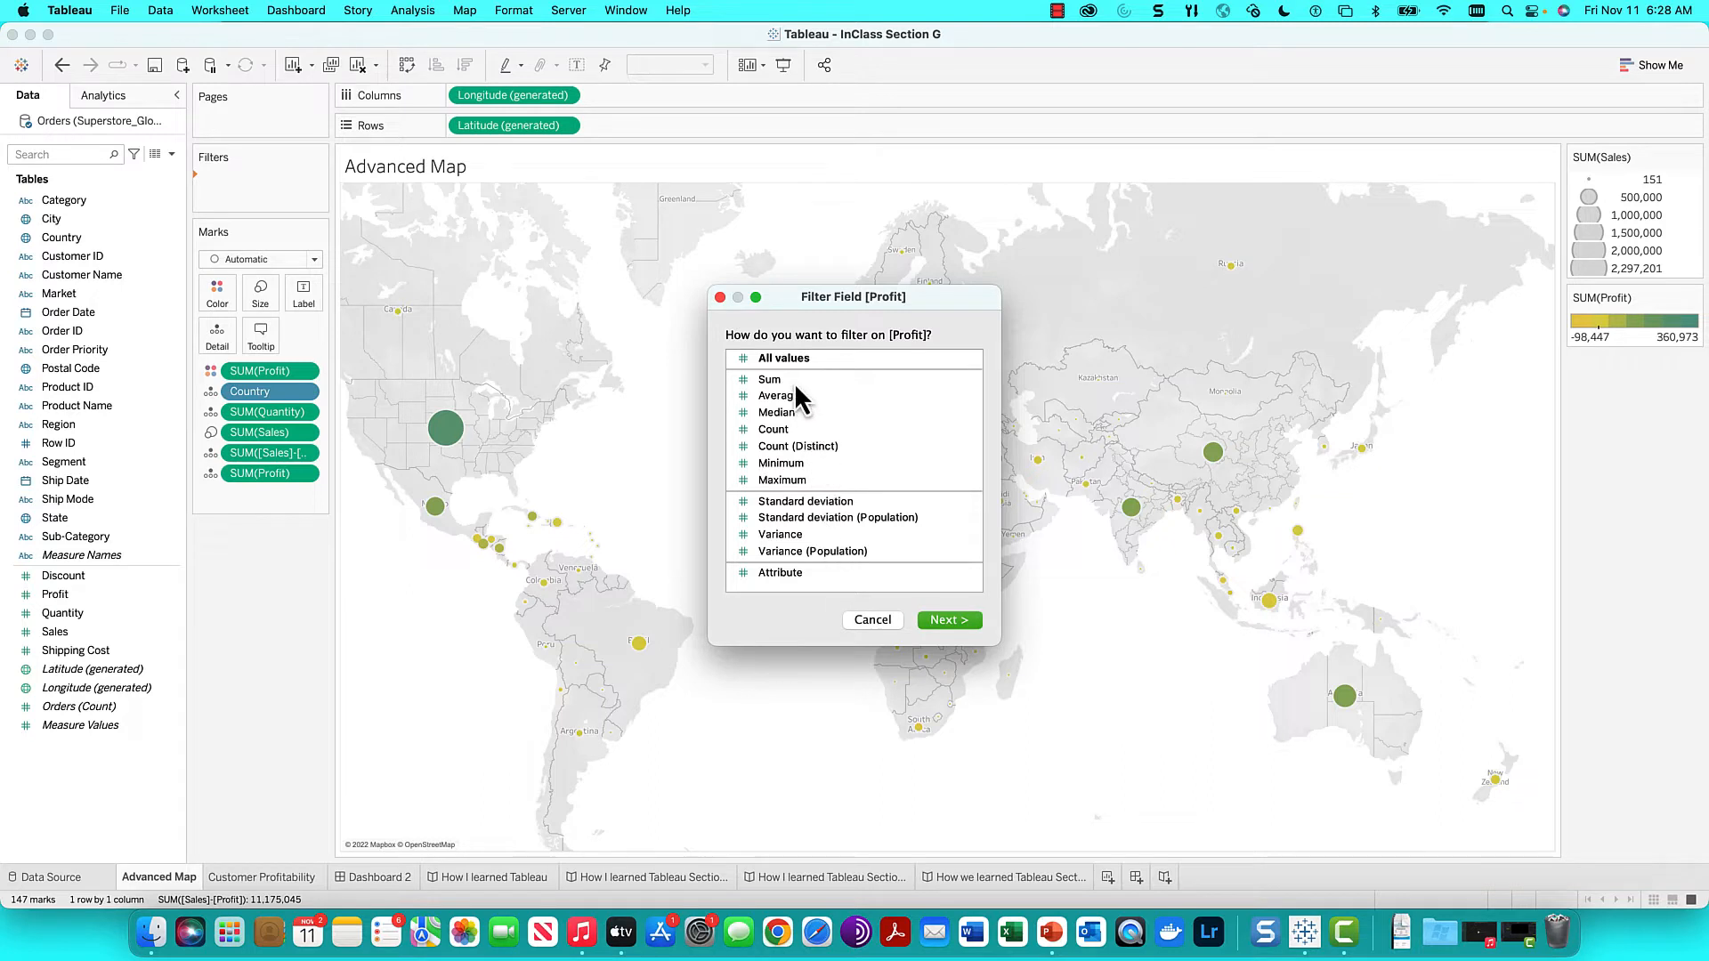
{"action": "left_click", "coordinate": [769, 379]}
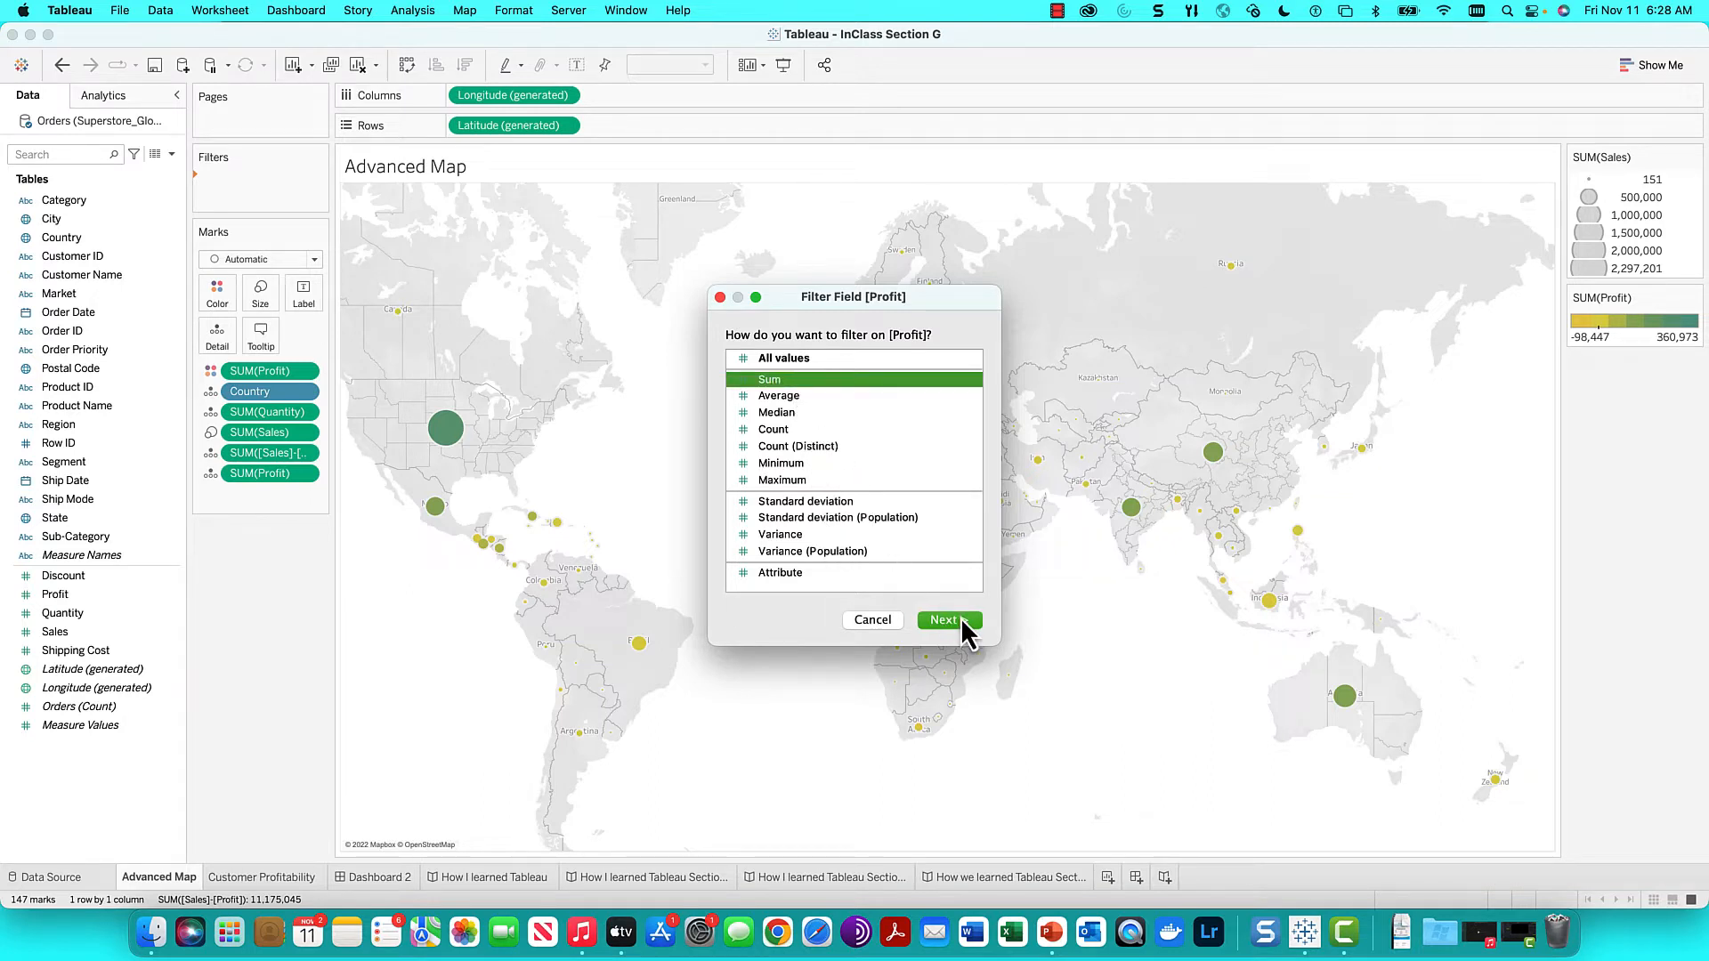
{"action": "left_click", "coordinate": [943, 620]}
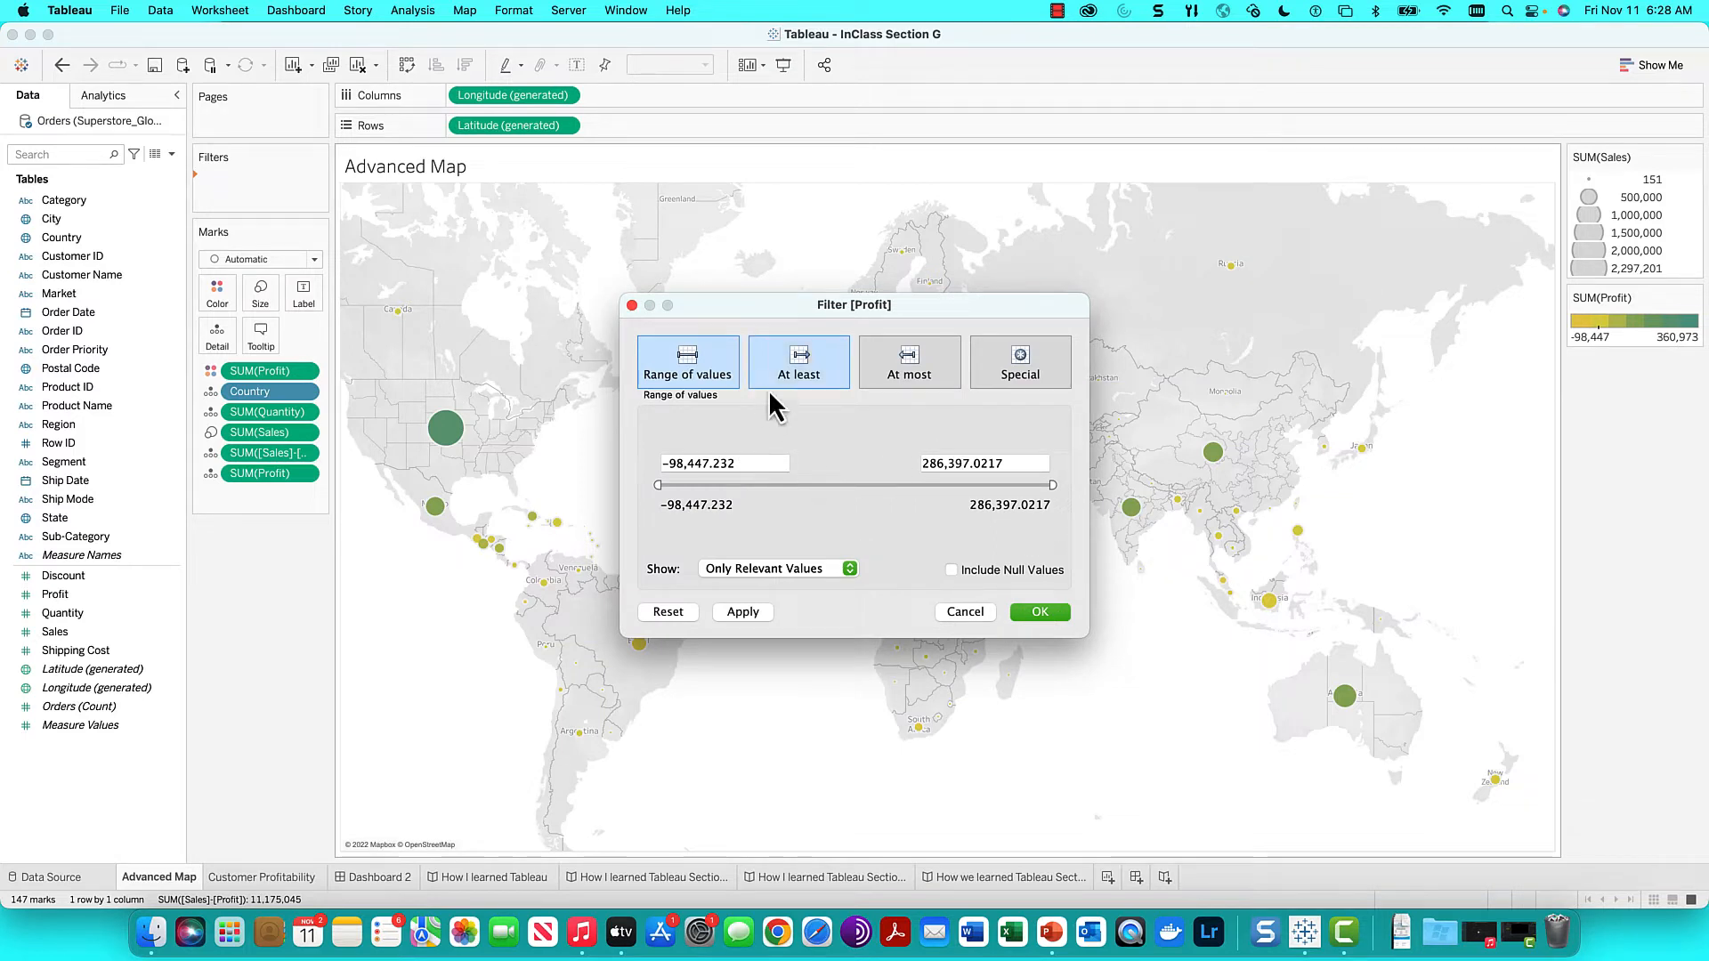
{"action": "left_click", "coordinate": [799, 361]}
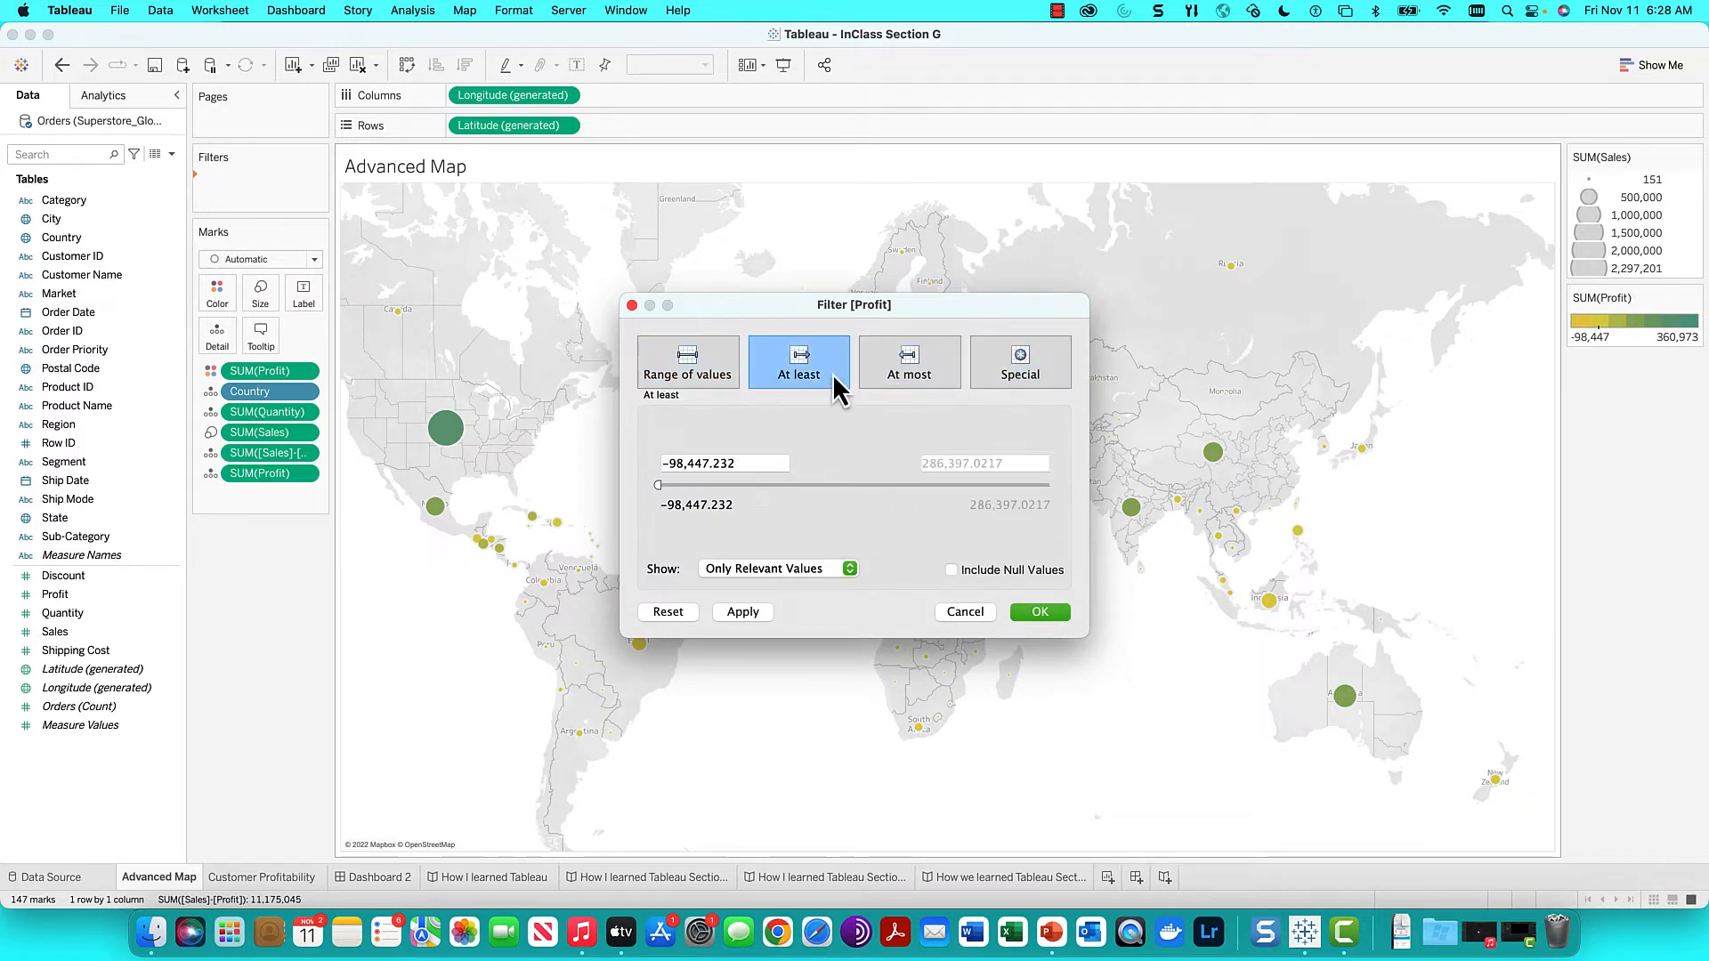
{"action": "left_click", "coordinate": [1019, 362]}
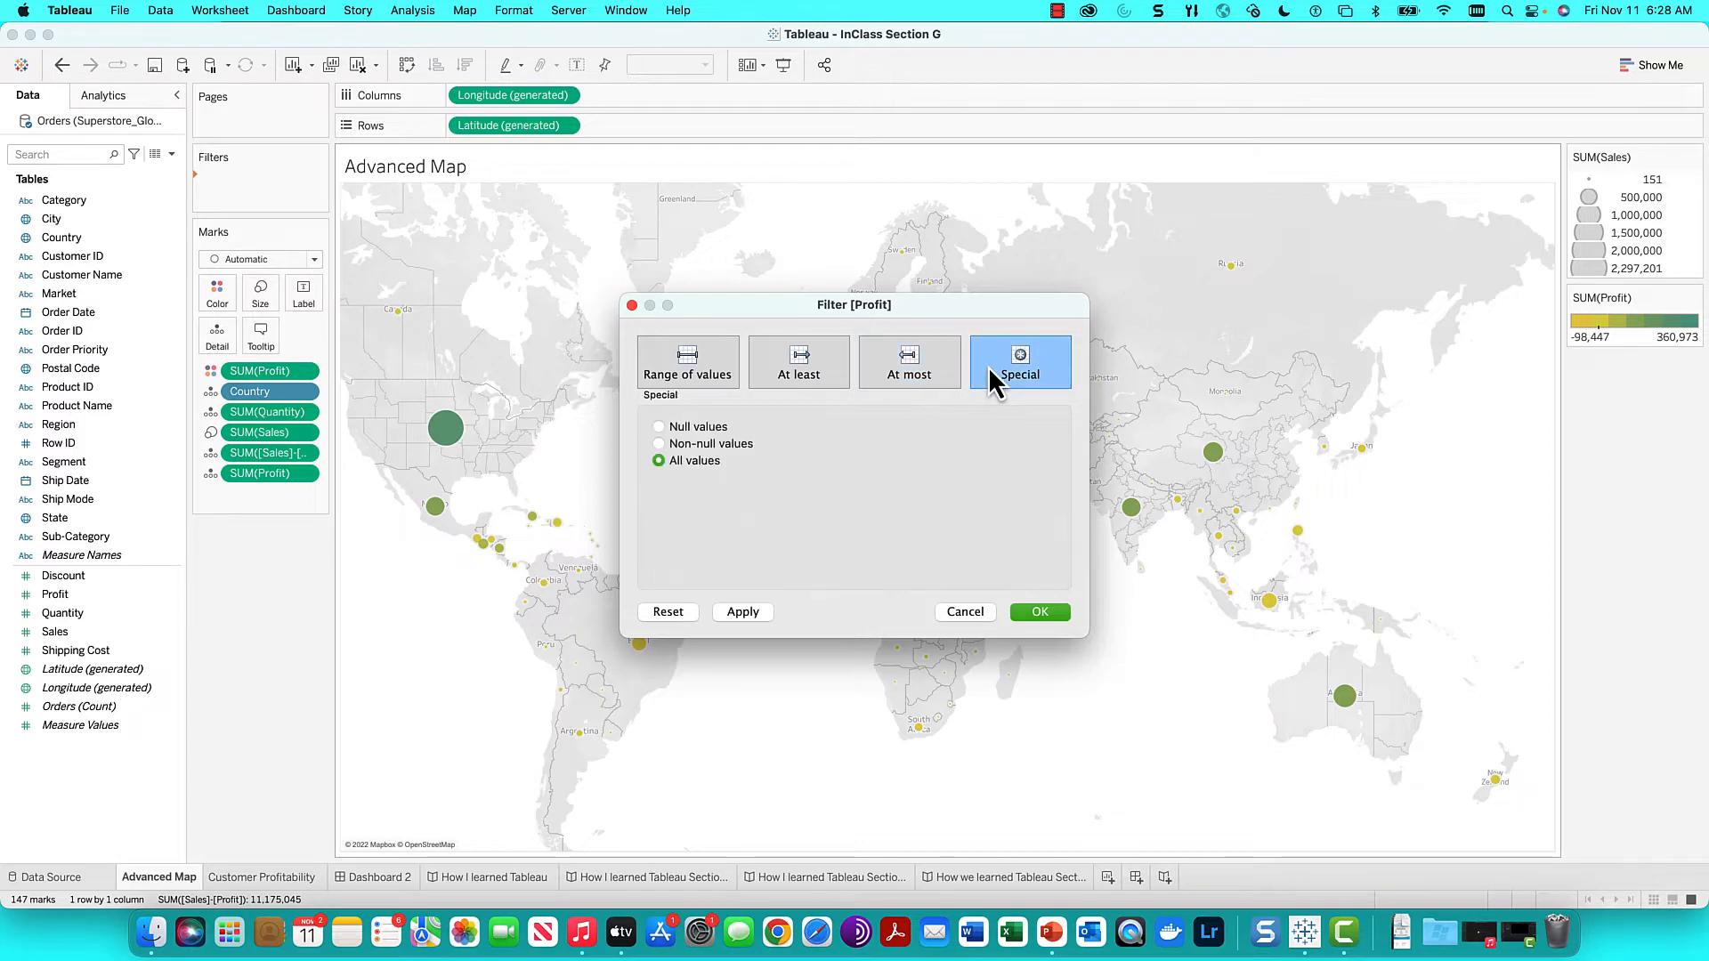
{"action": "left_click", "coordinate": [686, 363]}
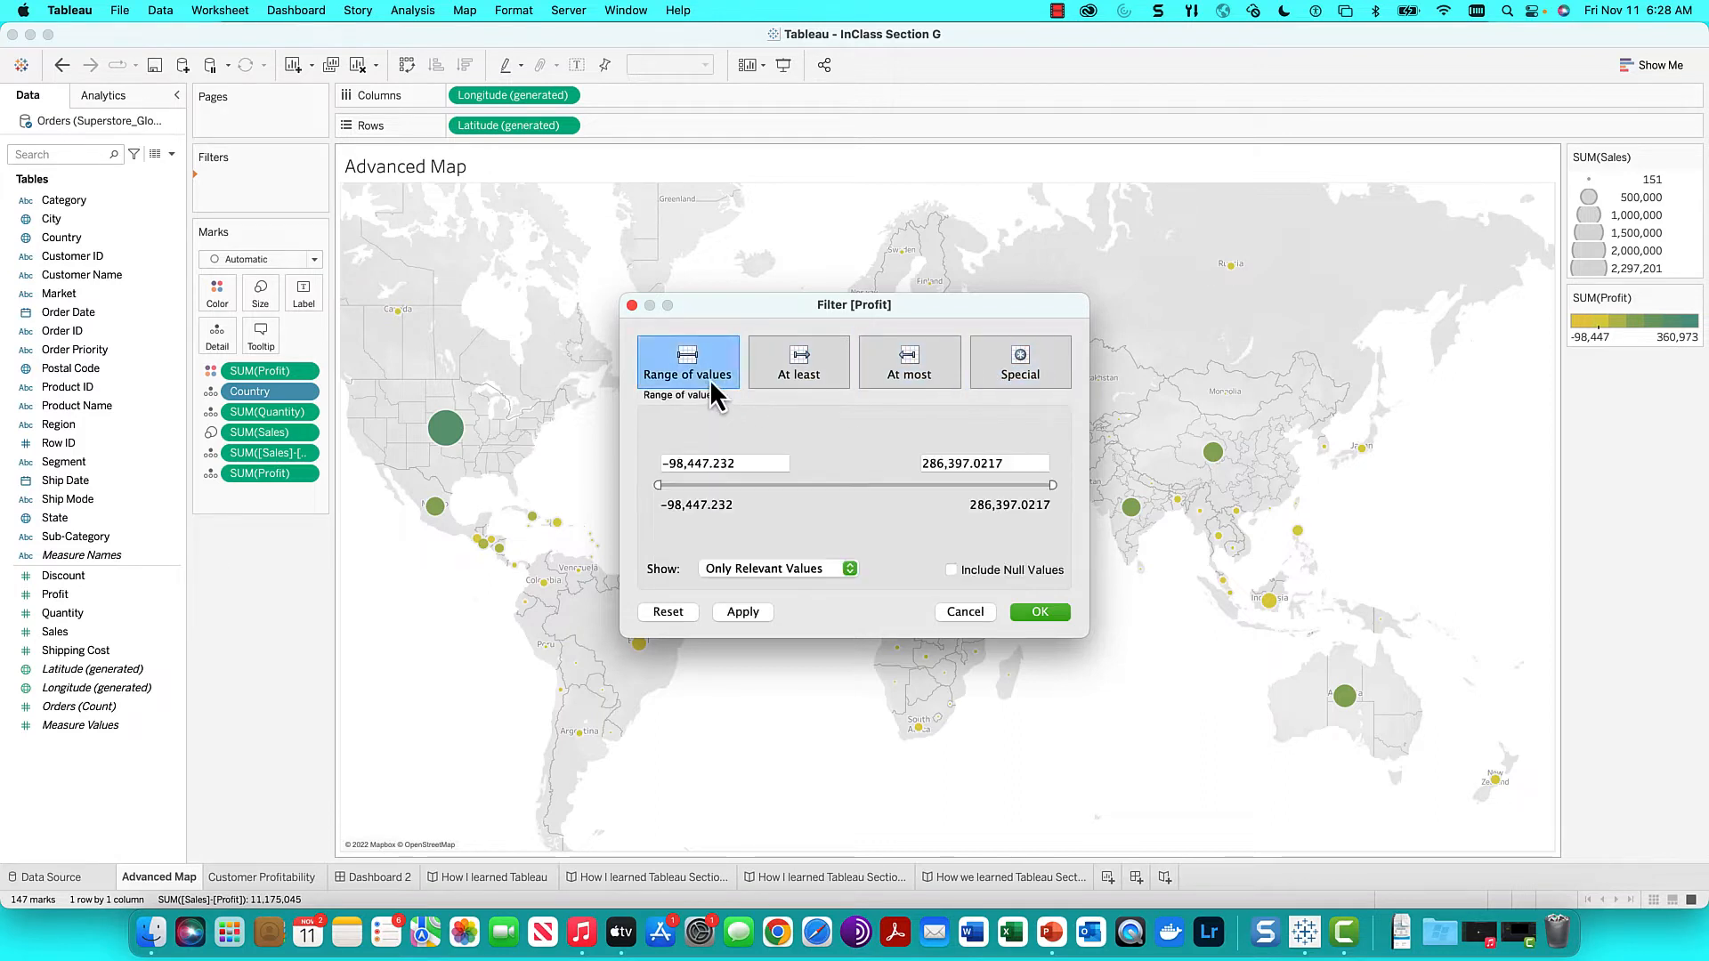
{"action": "mouse_move", "coordinate": [1003, 641]}
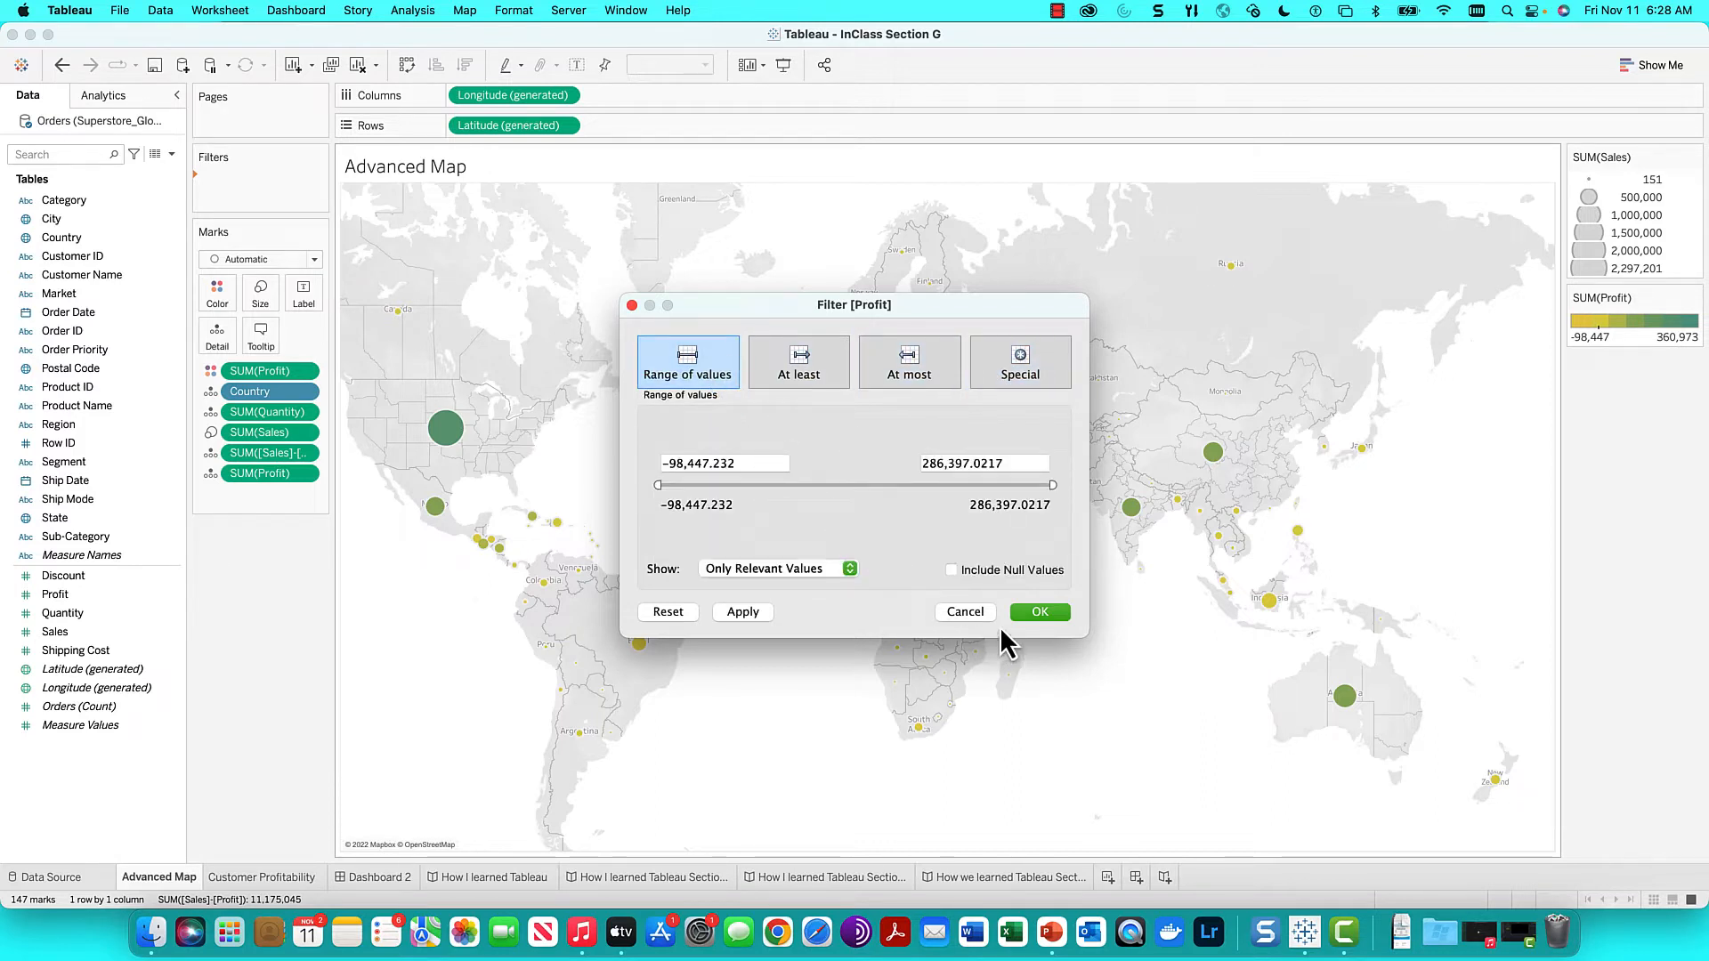
{"action": "mouse_move", "coordinate": [943, 638]}
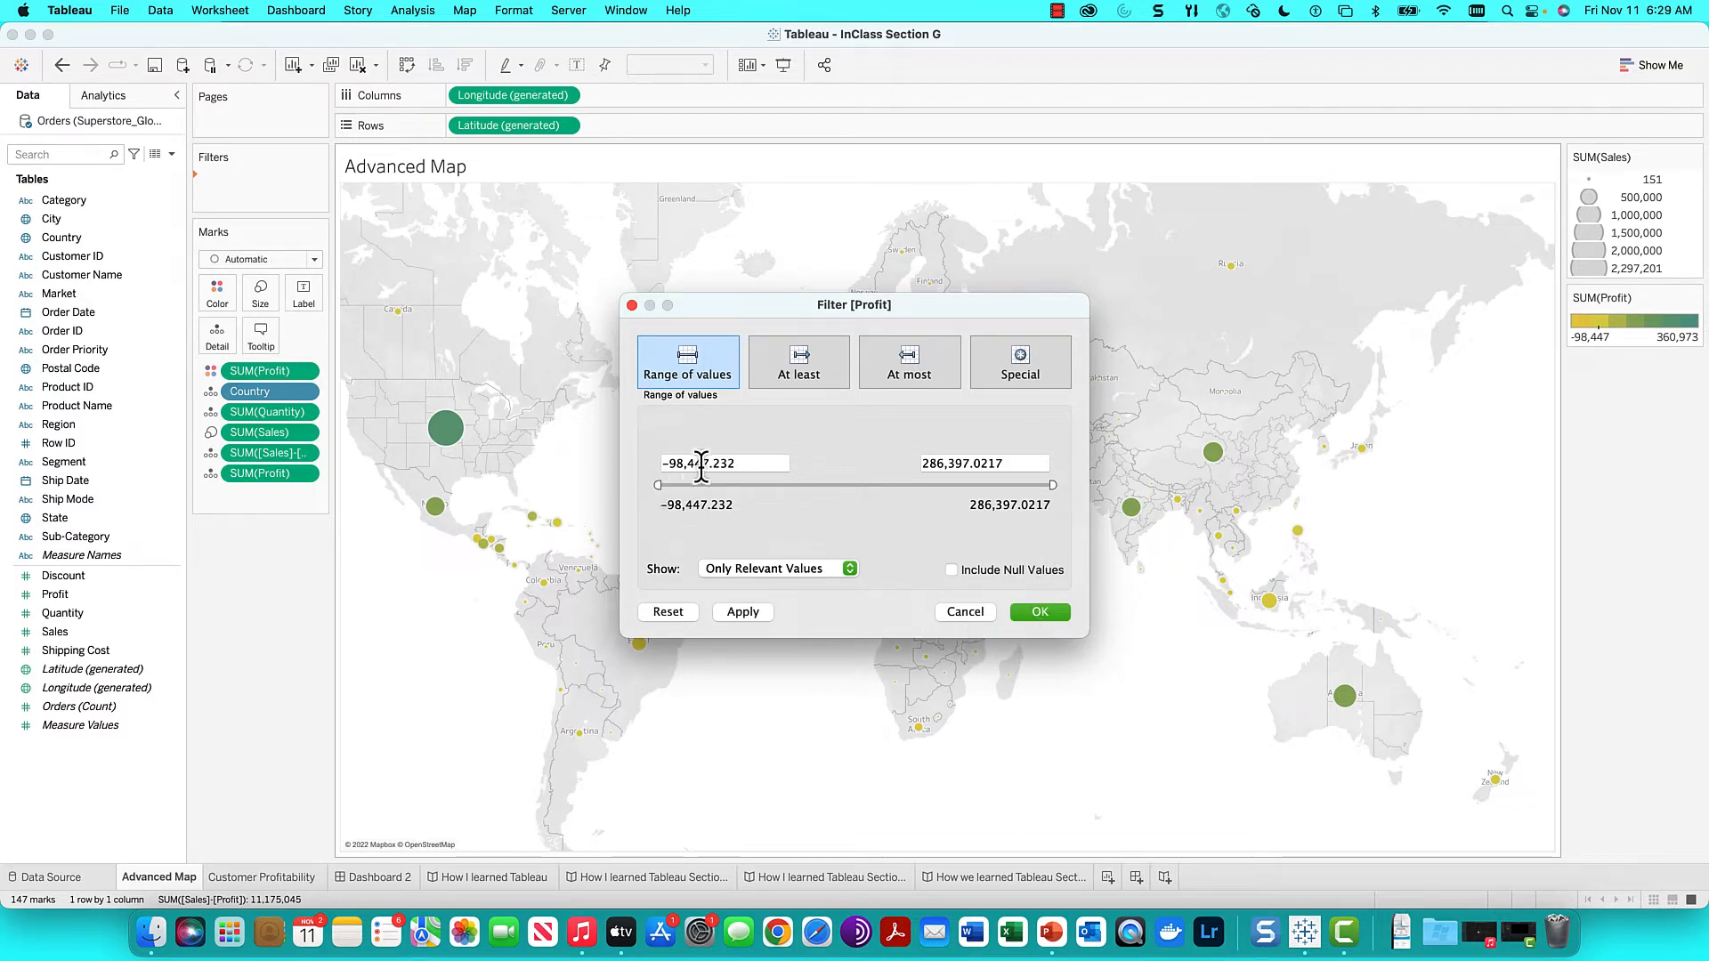
{"action": "mouse_move", "coordinate": [1039, 611]}
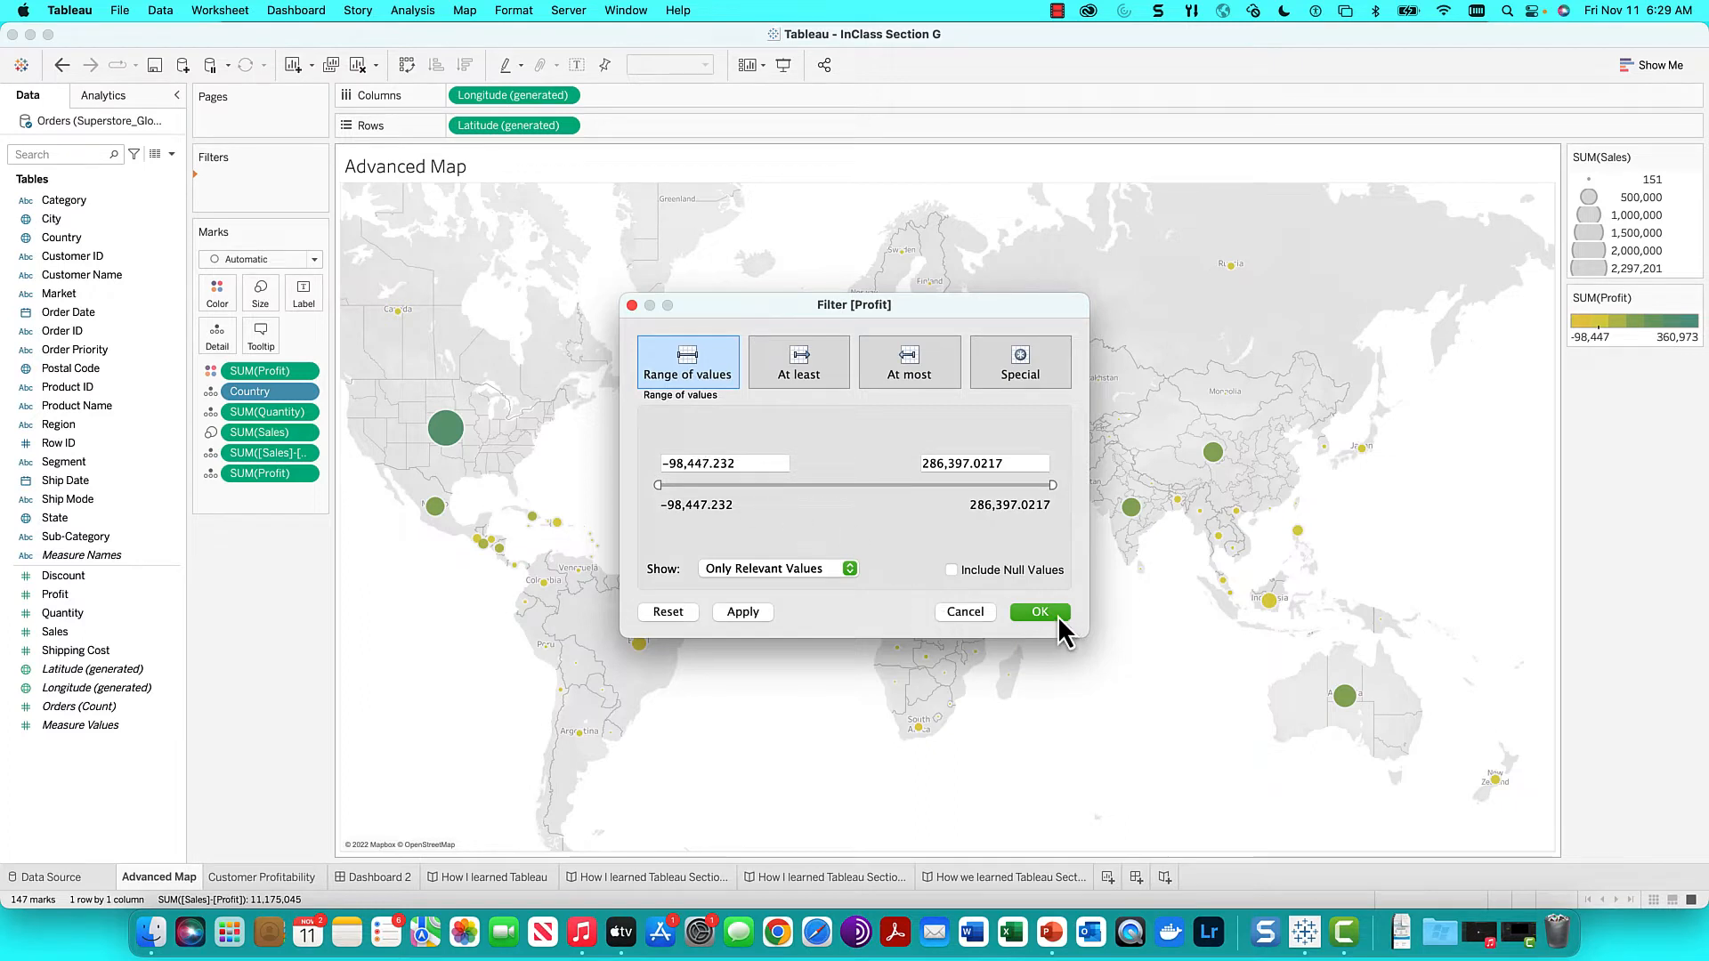
{"action": "left_click", "coordinate": [1037, 612]}
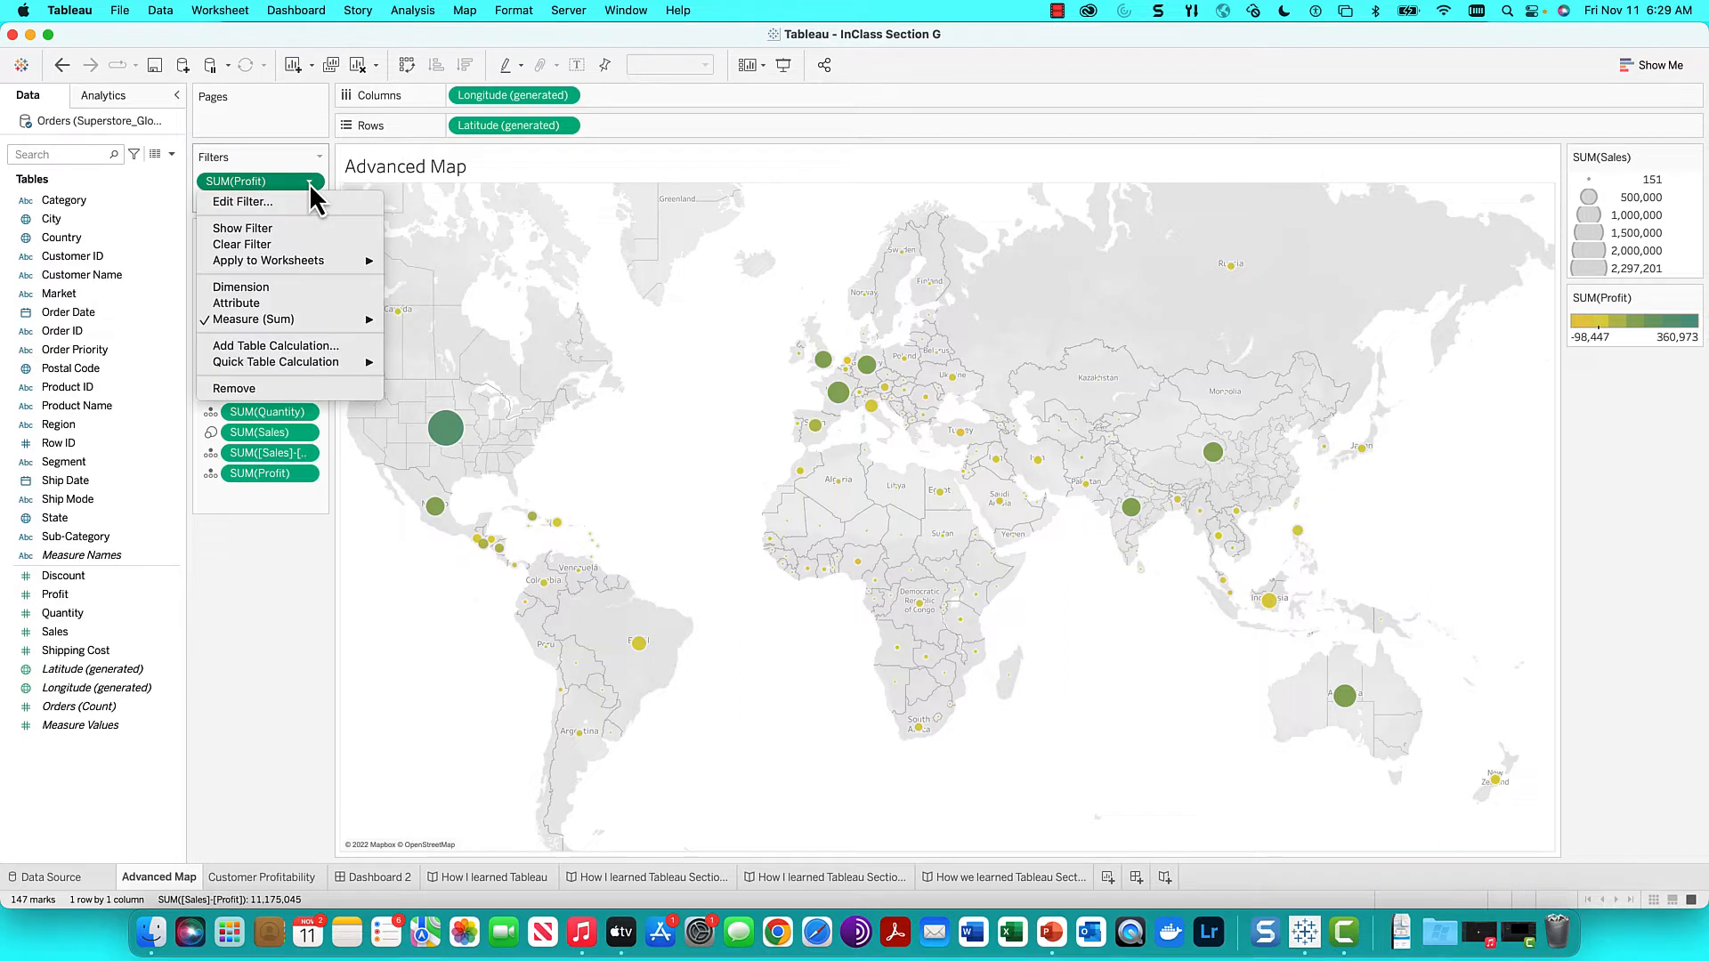
{"action": "mouse_move", "coordinate": [268, 261]}
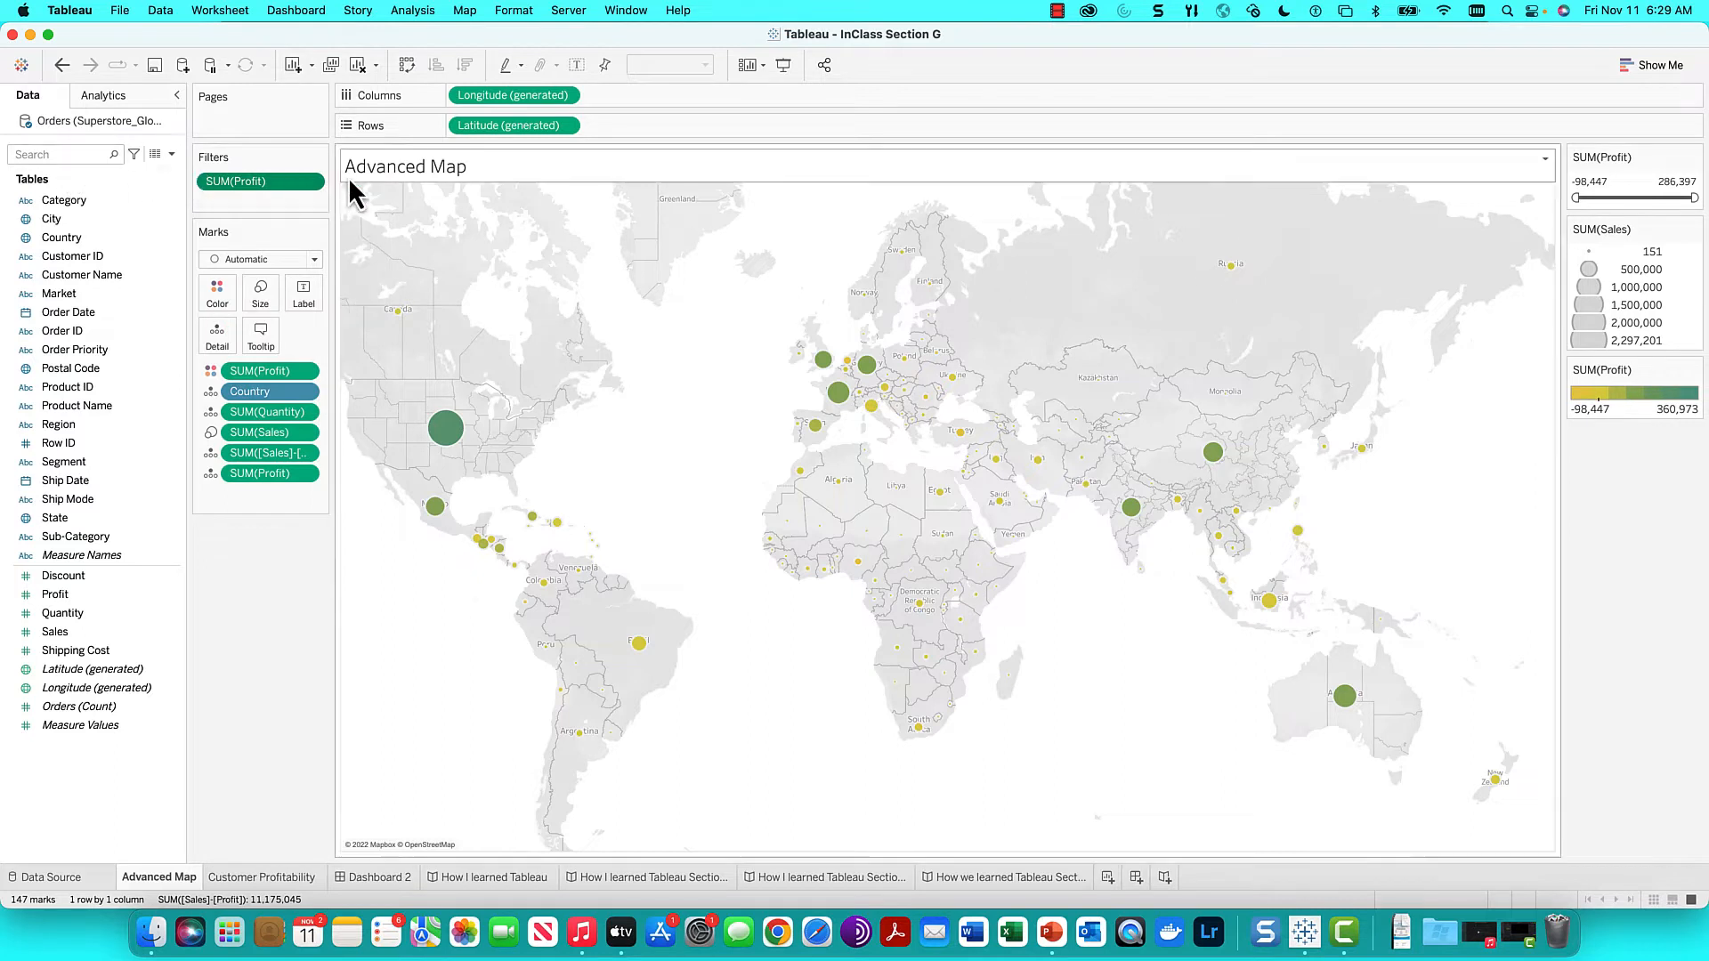
{"action": "left_click", "coordinate": [307, 181]}
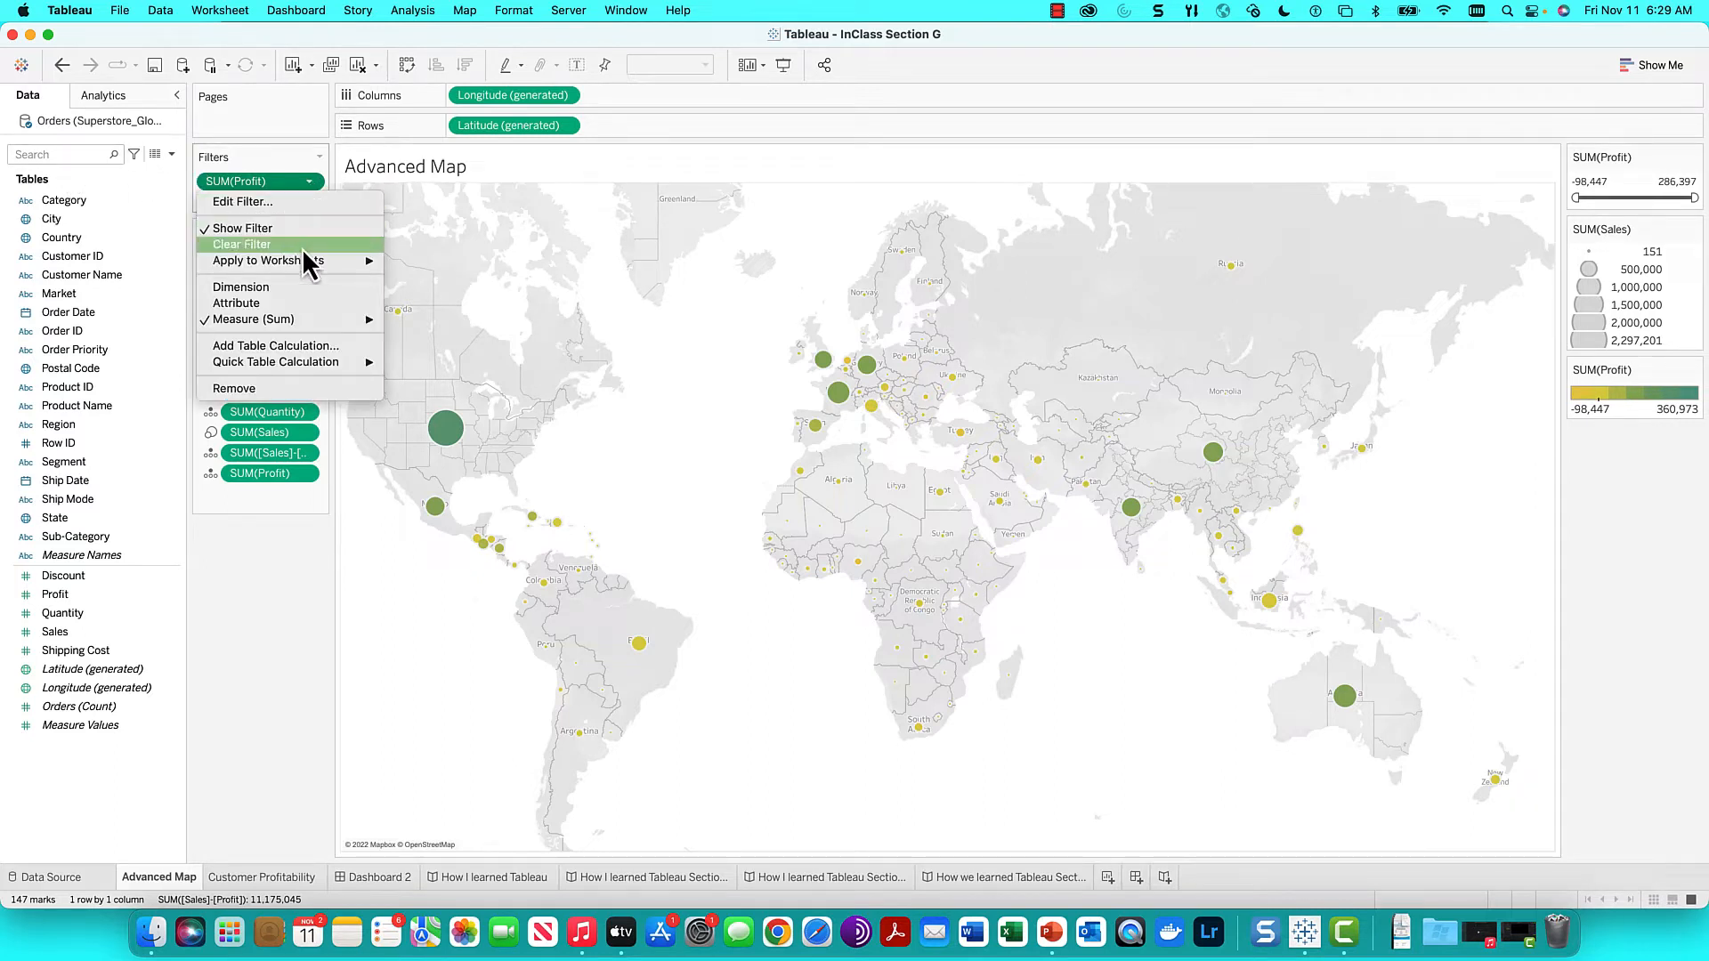
{"action": "mouse_move", "coordinate": [267, 261]}
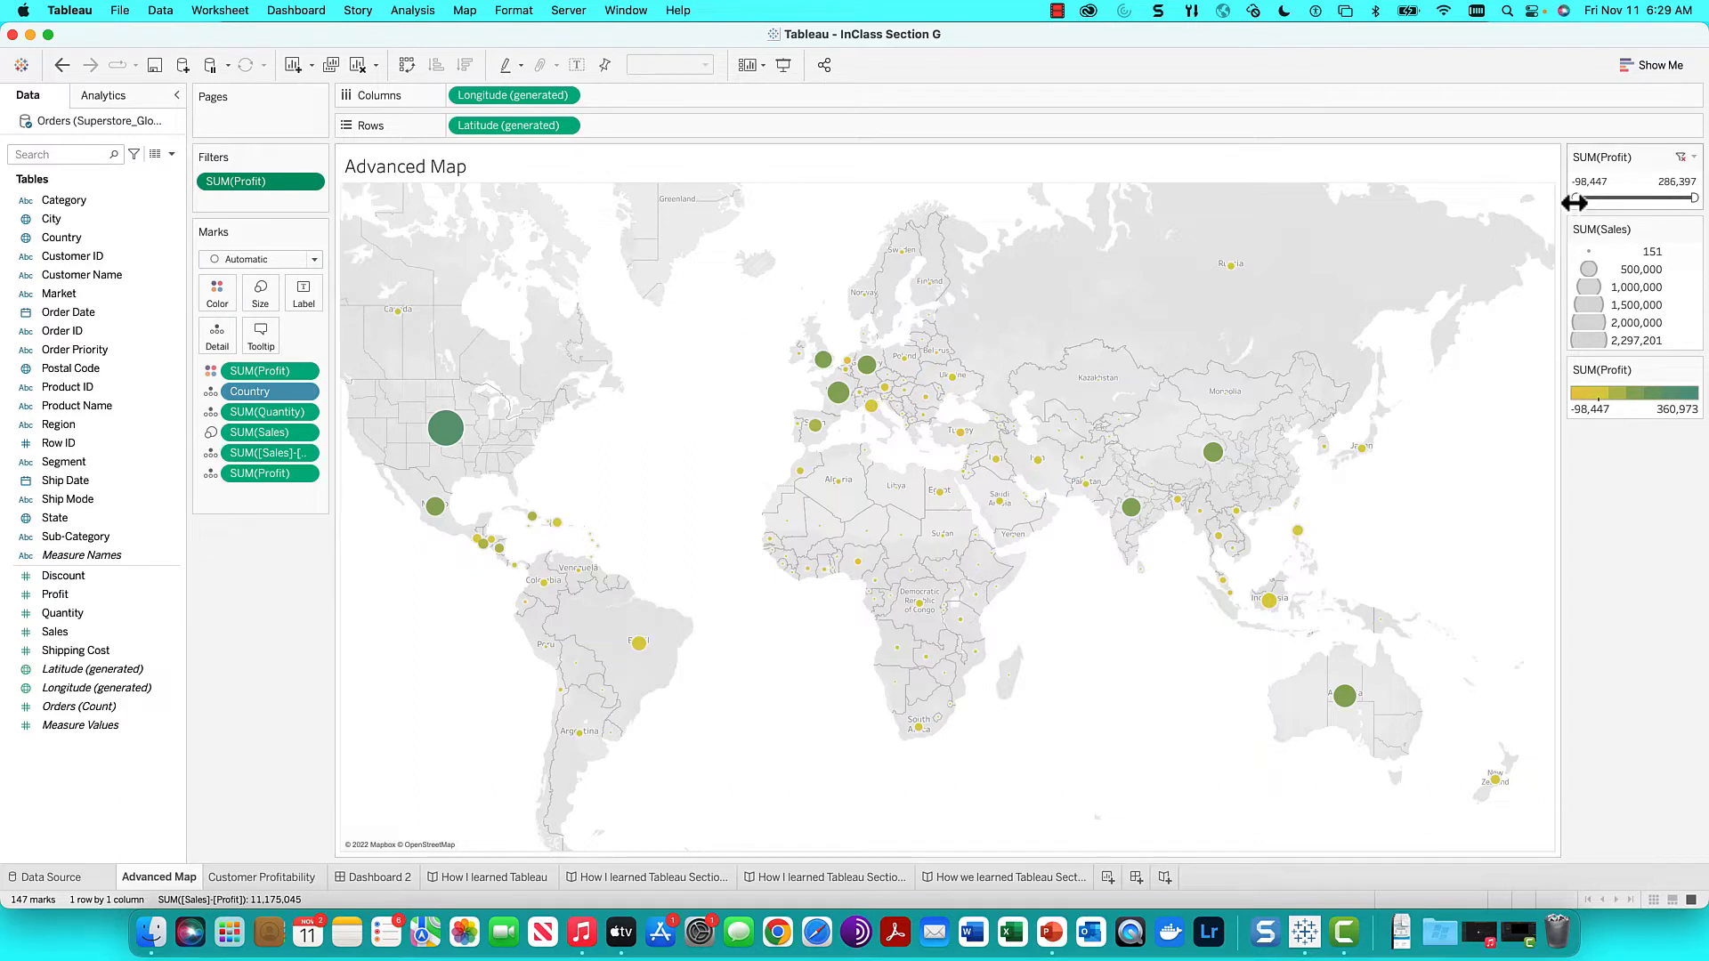
{"action": "left_click_drag", "start_coordinate": [1575, 199], "coordinate": [1605, 200]}
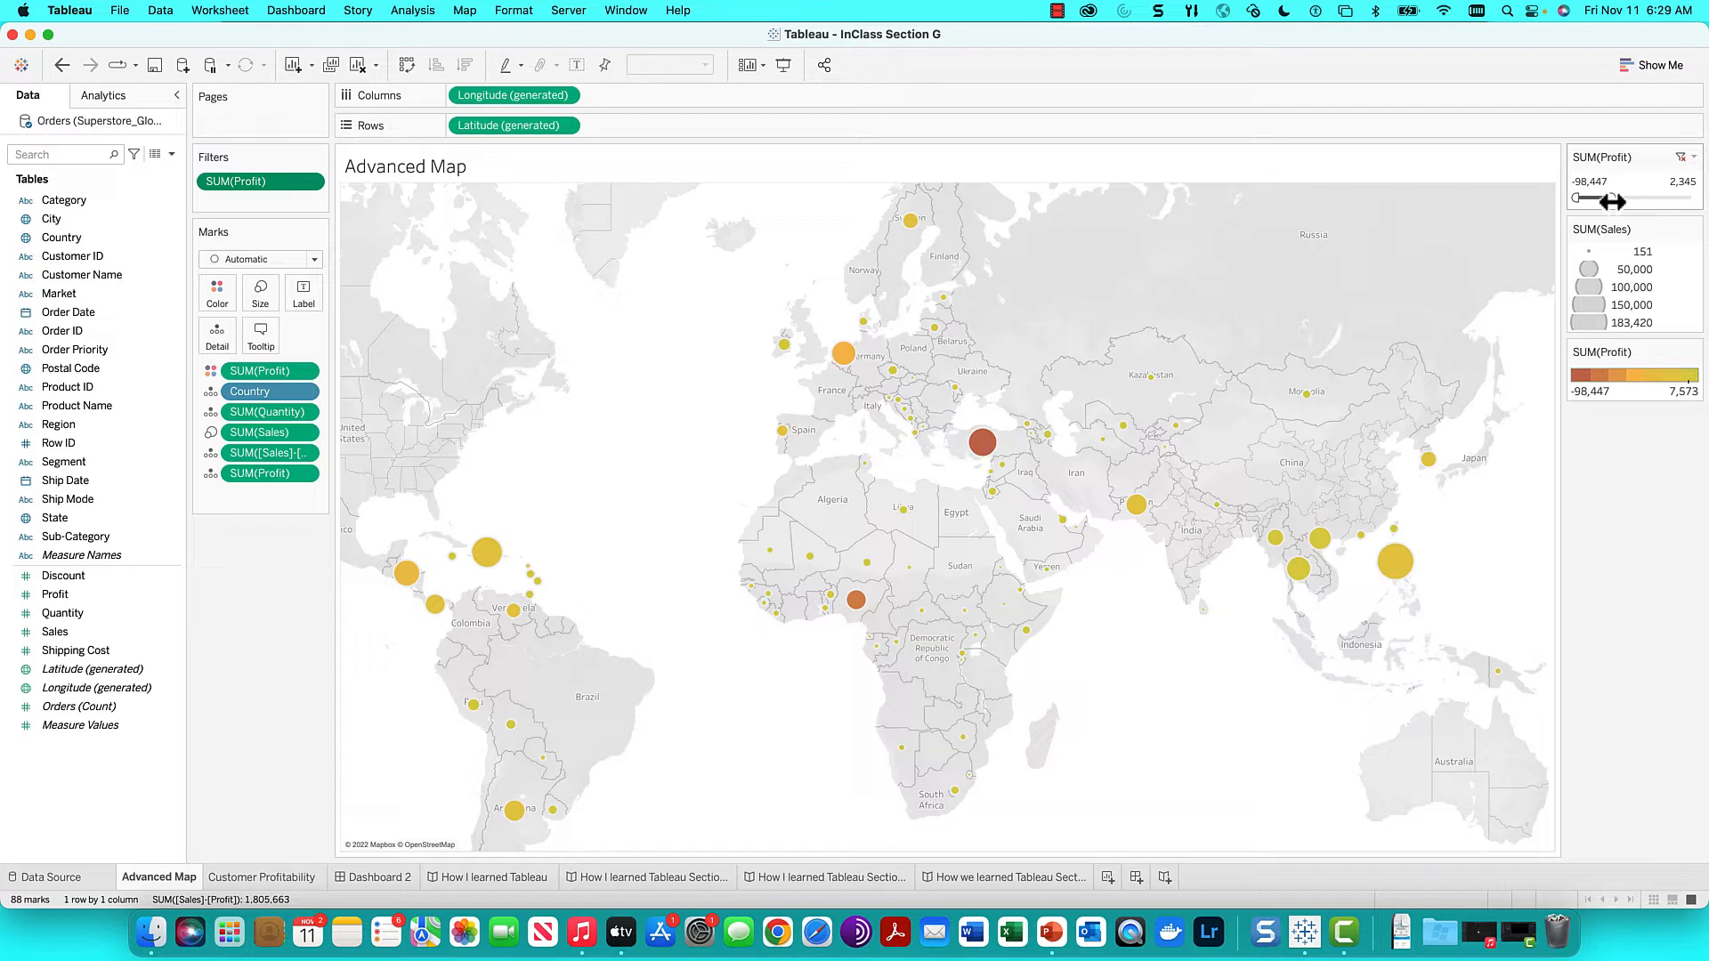
{"action": "left_click_drag", "start_coordinate": [1612, 200], "coordinate": [1694, 197]}
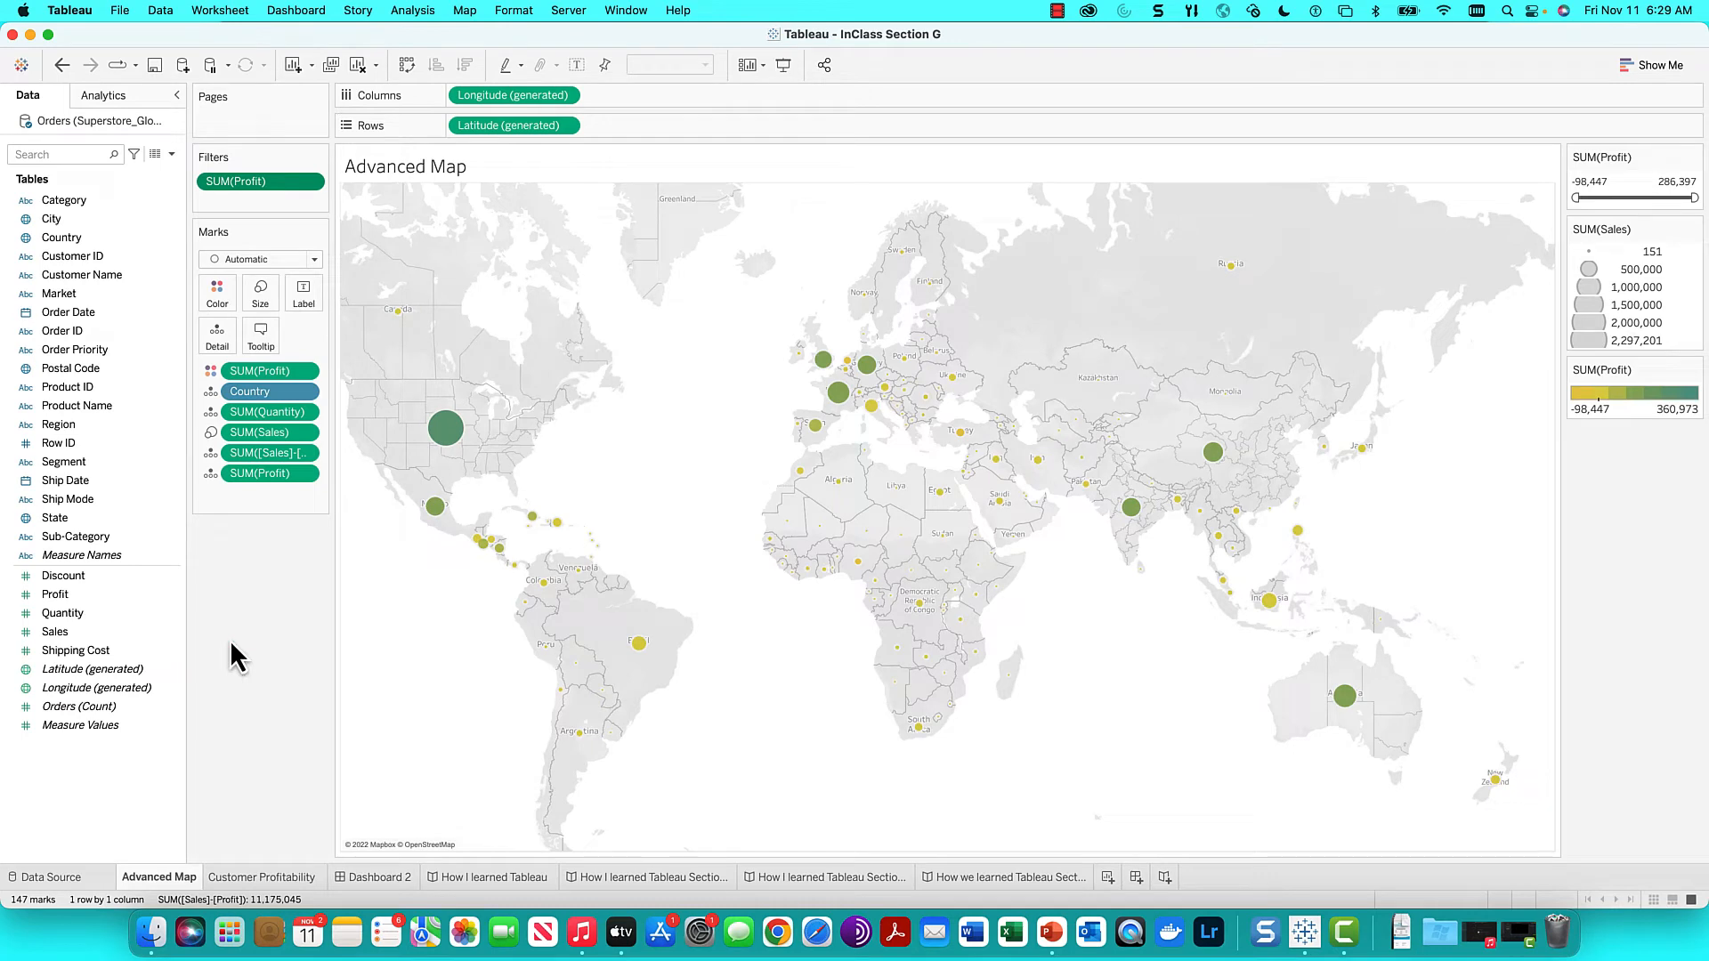
{"action": "mouse_move", "coordinate": [254, 640]}
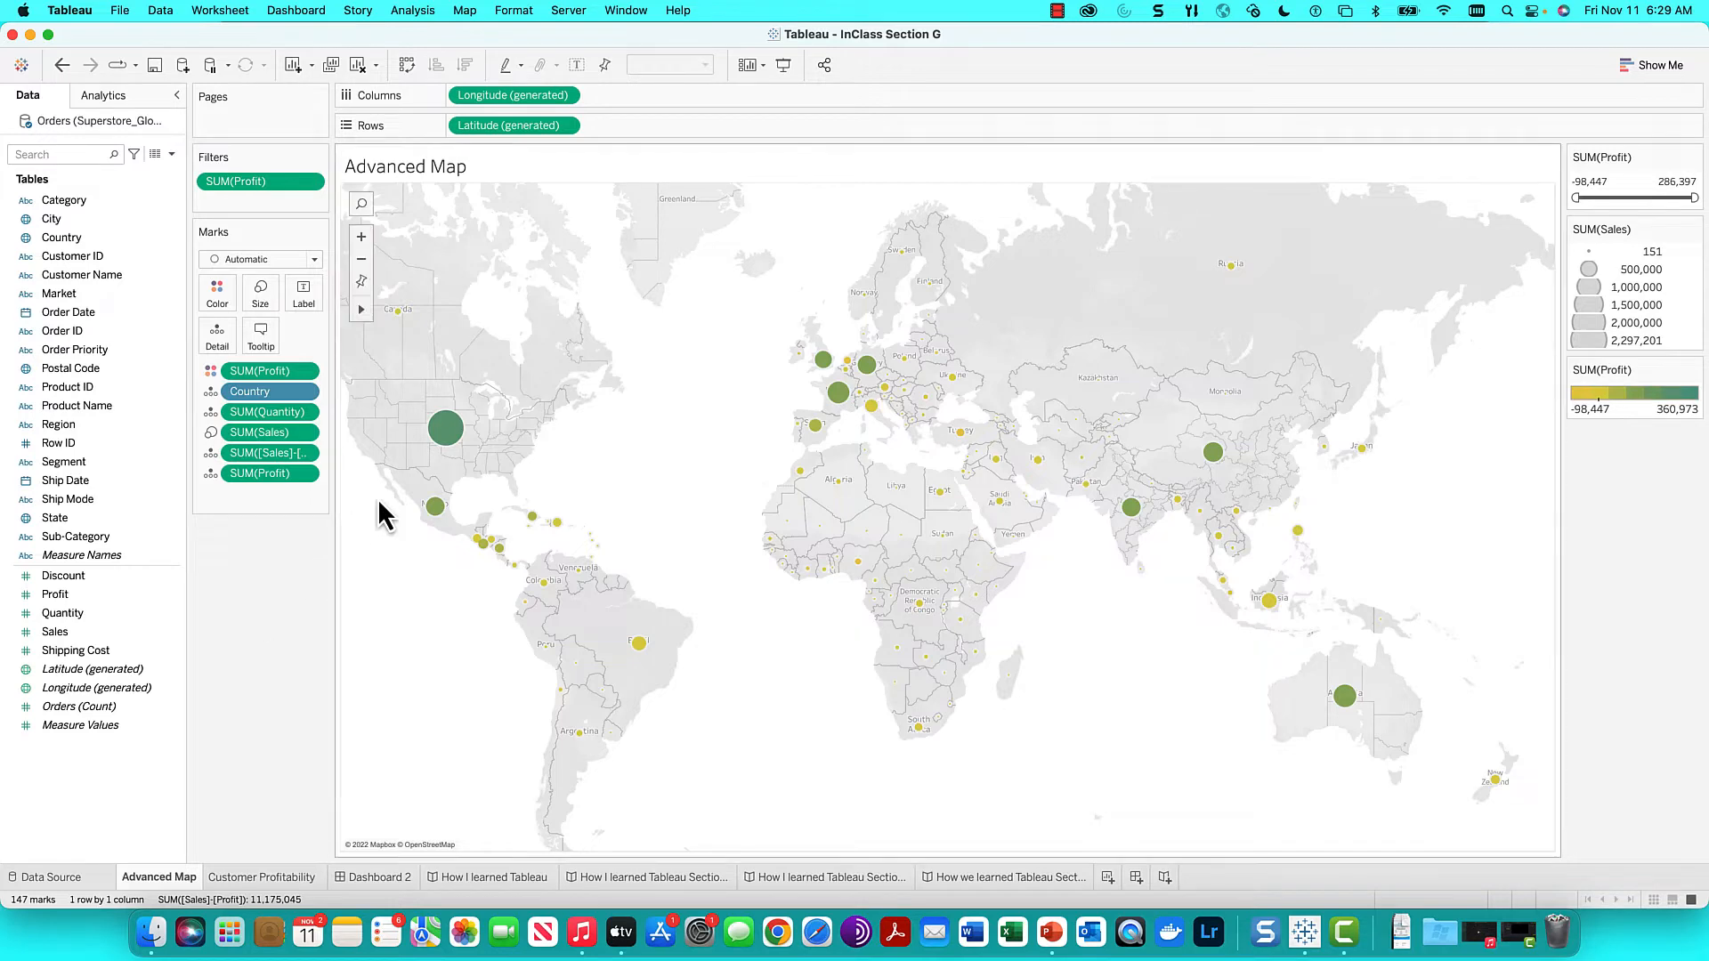
{"action": "mouse_move", "coordinate": [445, 428]}
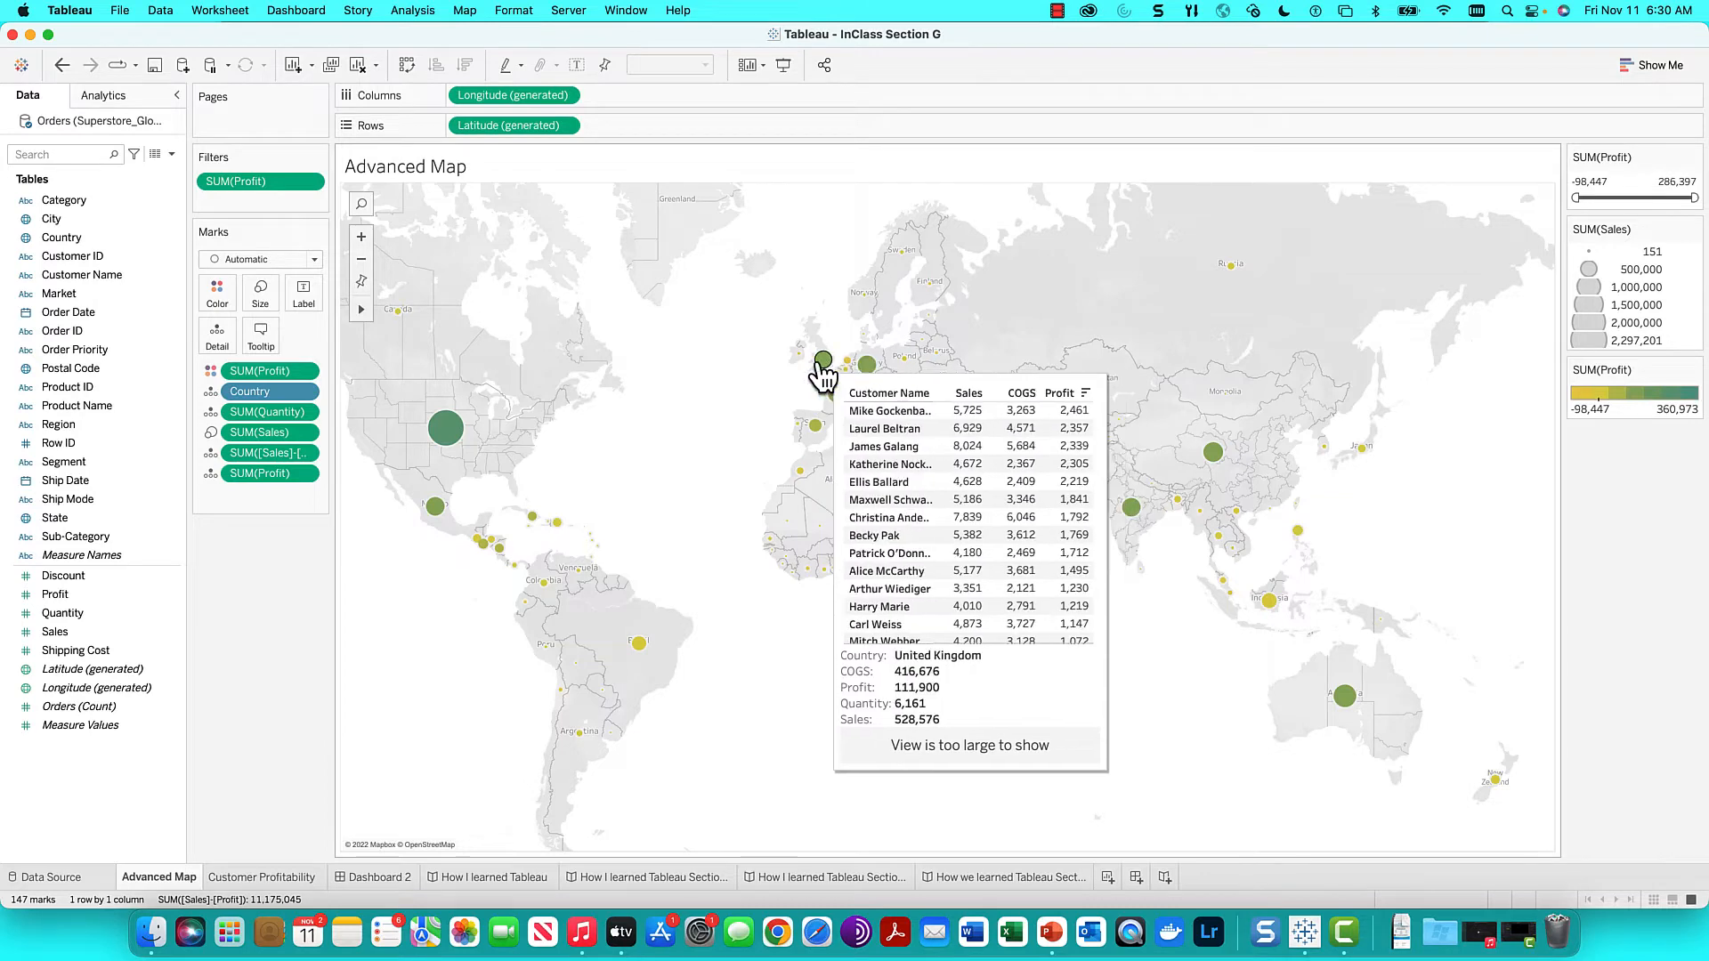
{"action": "mouse_move", "coordinate": [602, 504]}
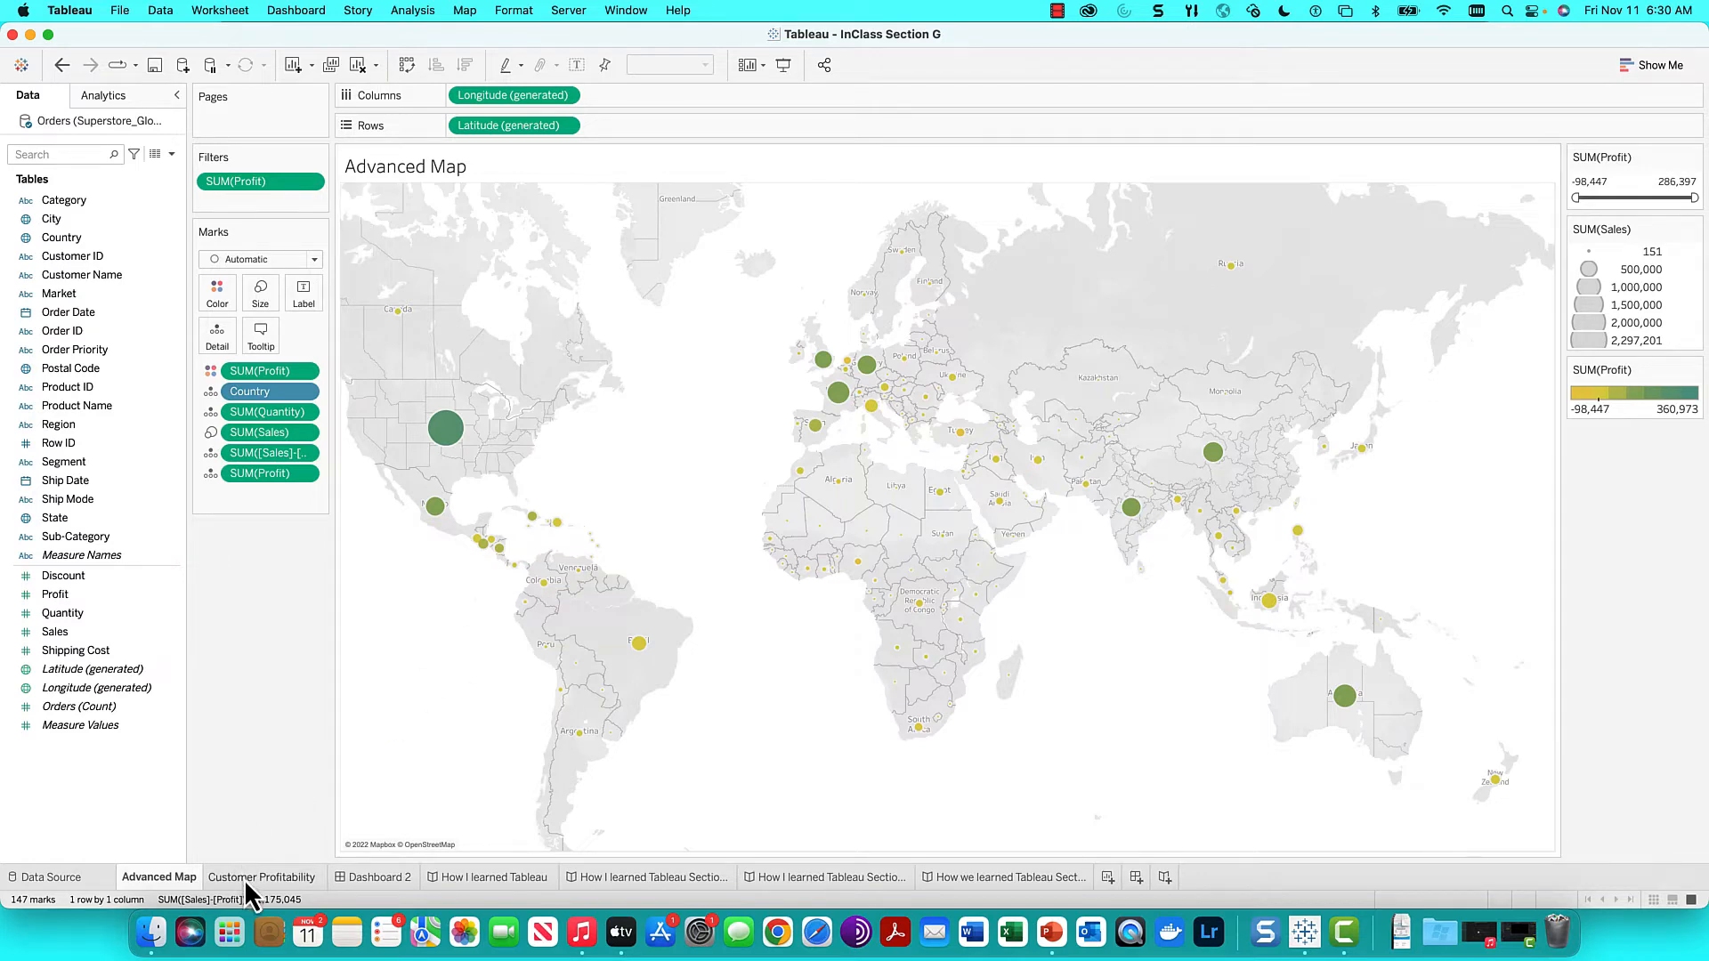
View the Customer Profitability table of customer Sales, COGS and Profit
{"action": "left_click", "coordinate": [262, 876]}
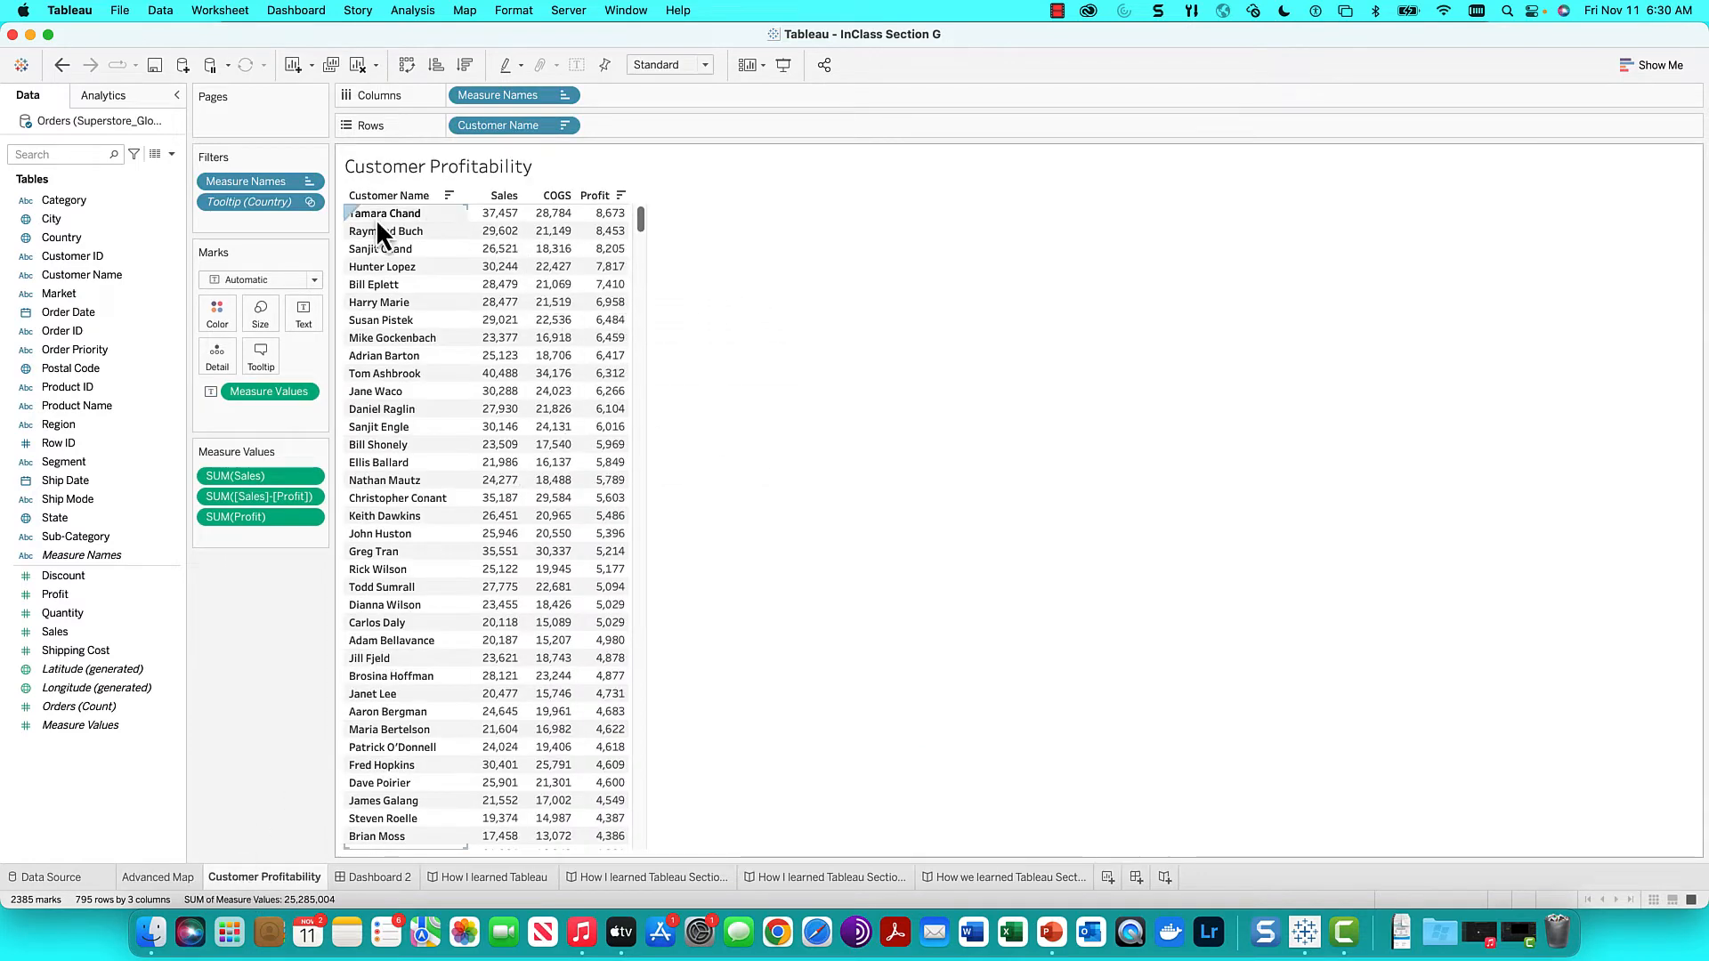
{"action": "mouse_move", "coordinate": [548, 320]}
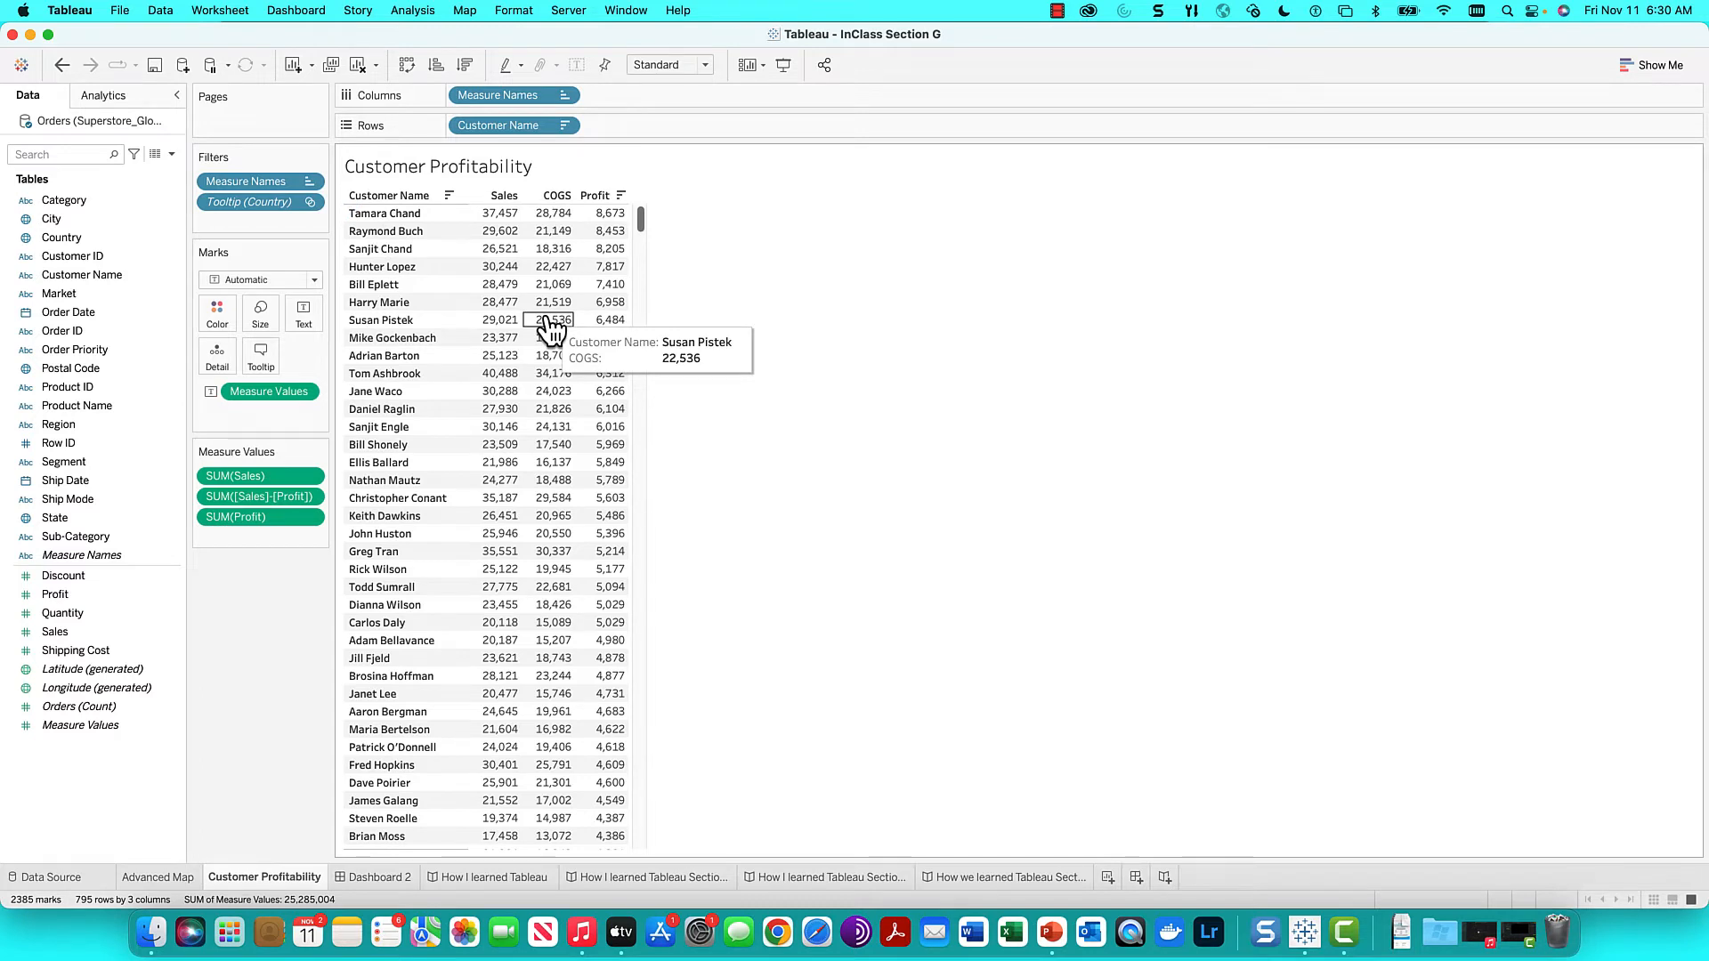
{"action": "mouse_move", "coordinate": [412, 240]}
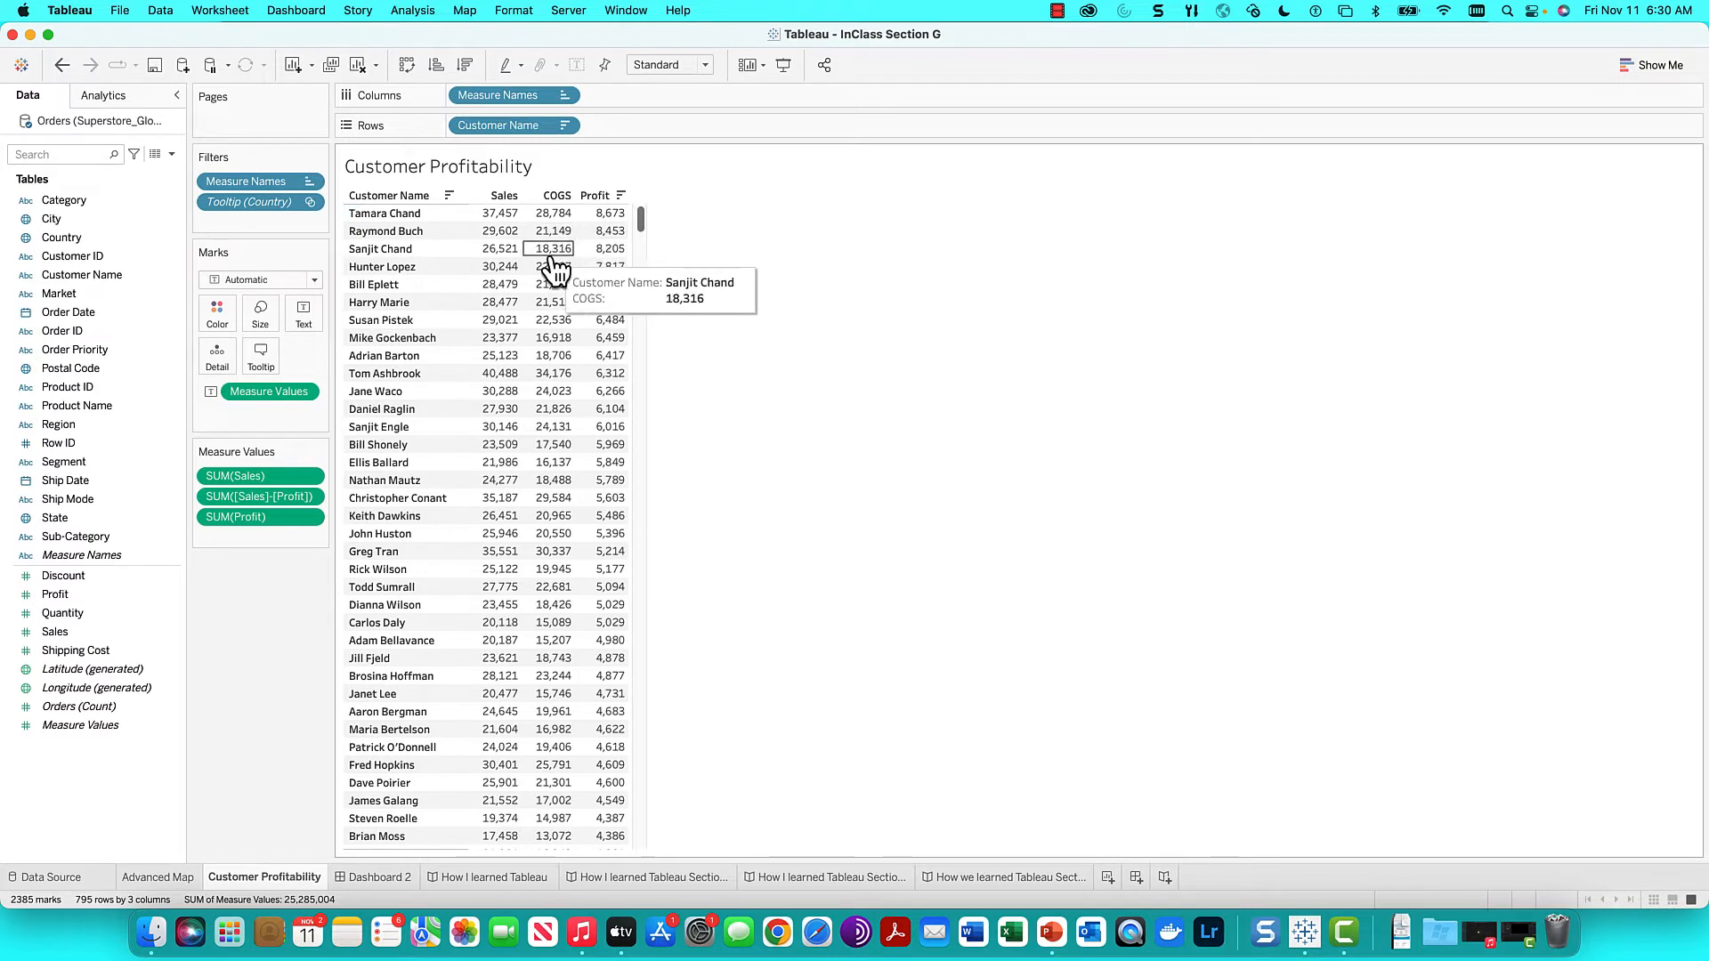
{"action": "mouse_move", "coordinate": [553, 230]}
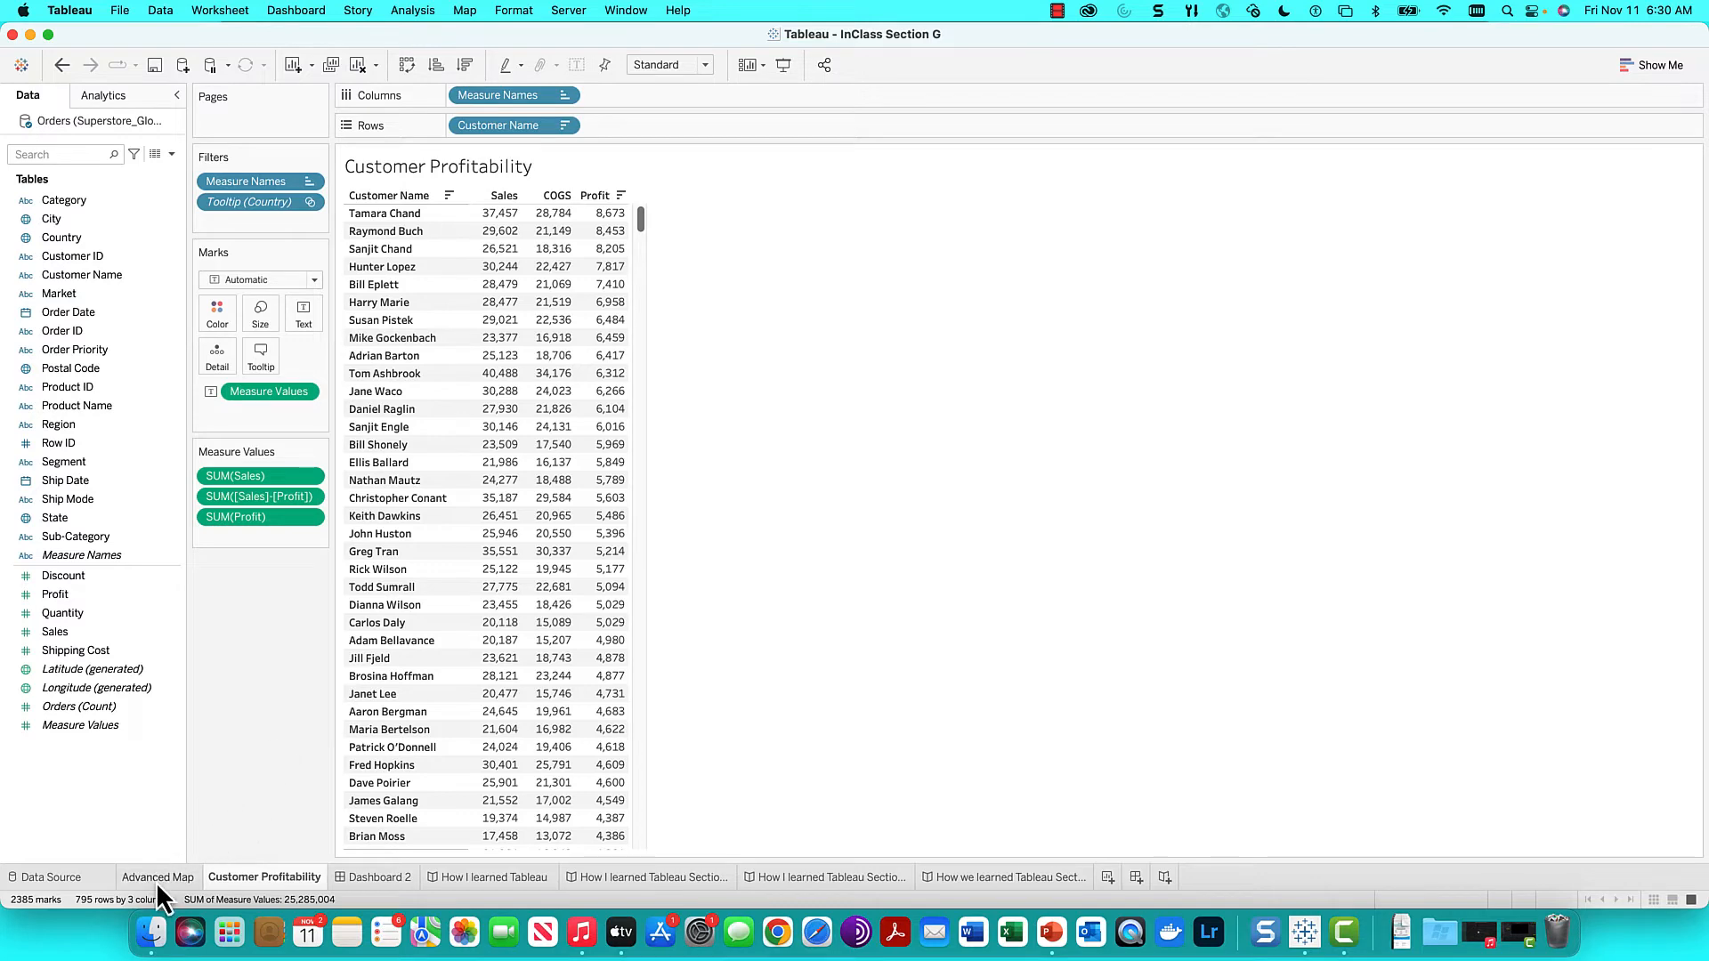
On Advanced Map, embed the Customer Profitability sheet in the country tooltip
{"action": "left_click", "coordinate": [159, 876]}
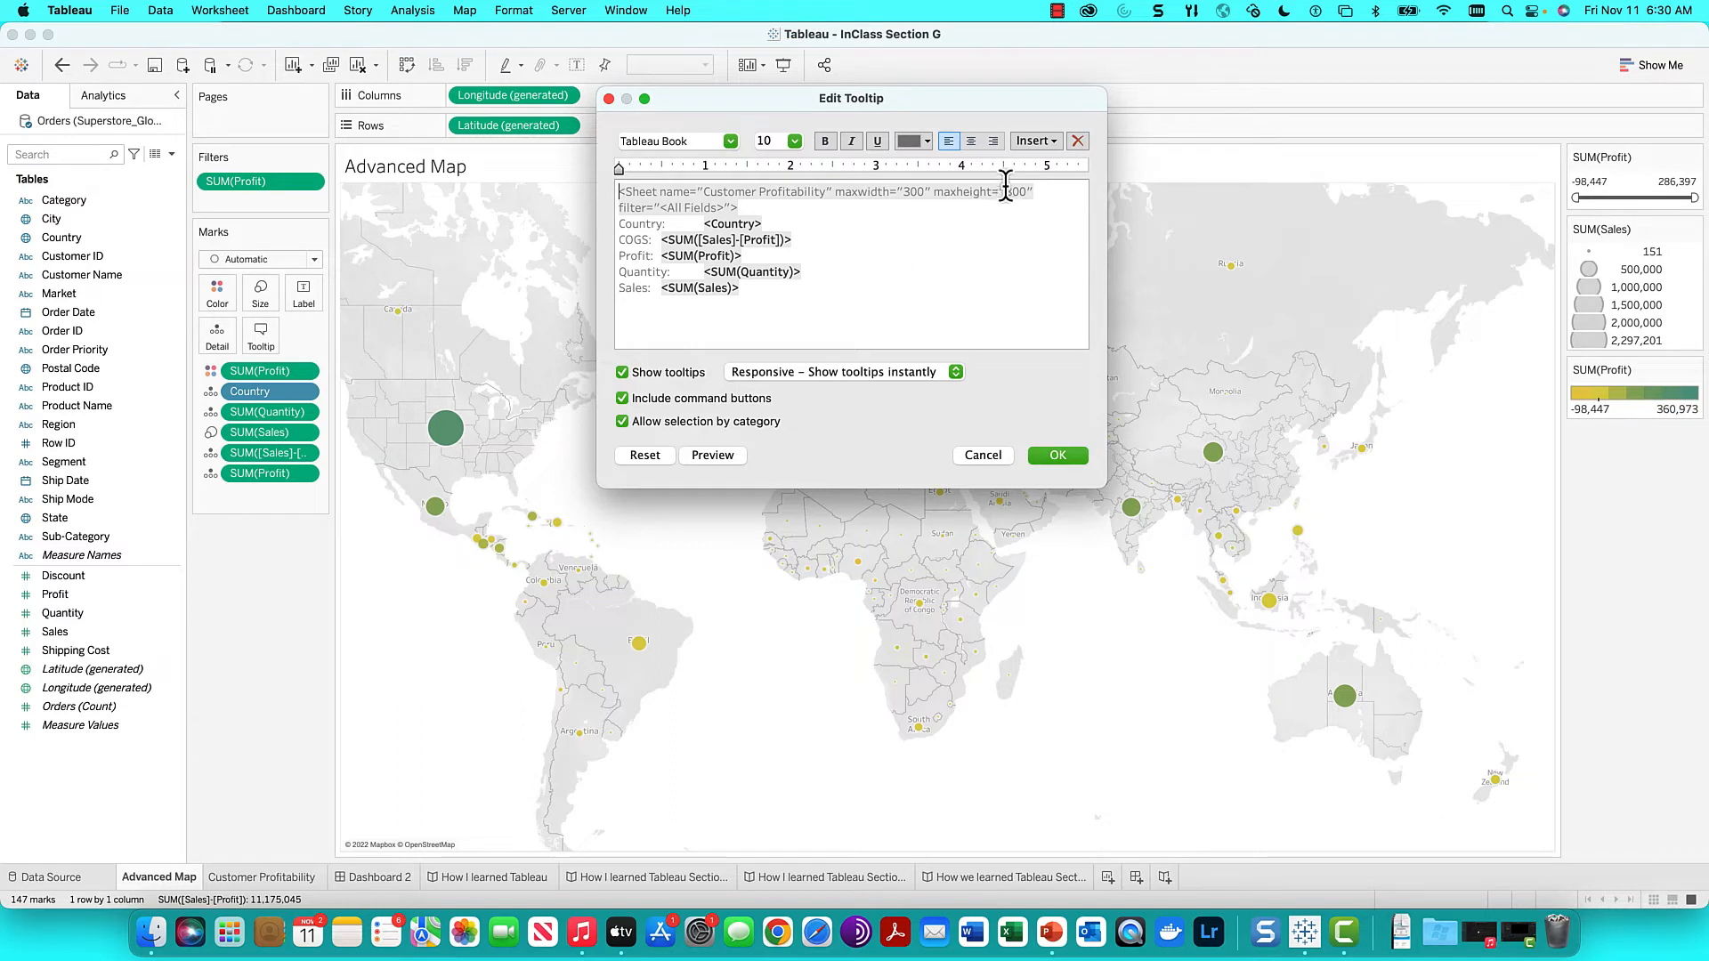
{"action": "left_click", "coordinate": [1031, 141]}
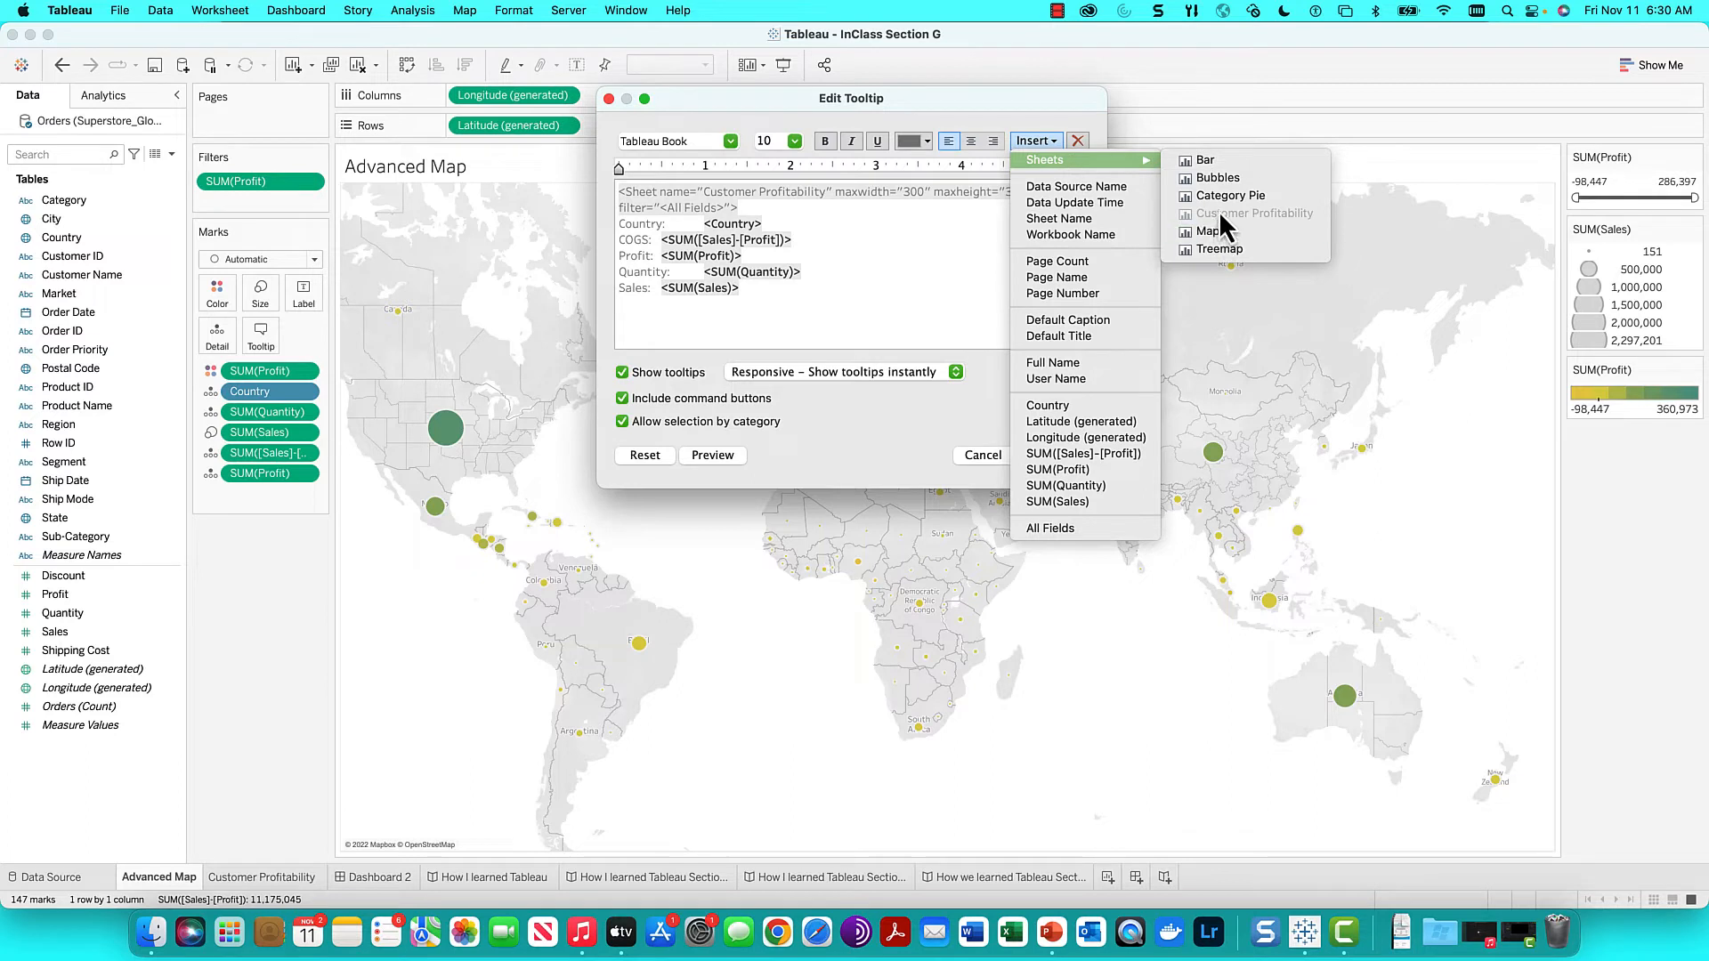
{"action": "mouse_move", "coordinate": [1228, 195]}
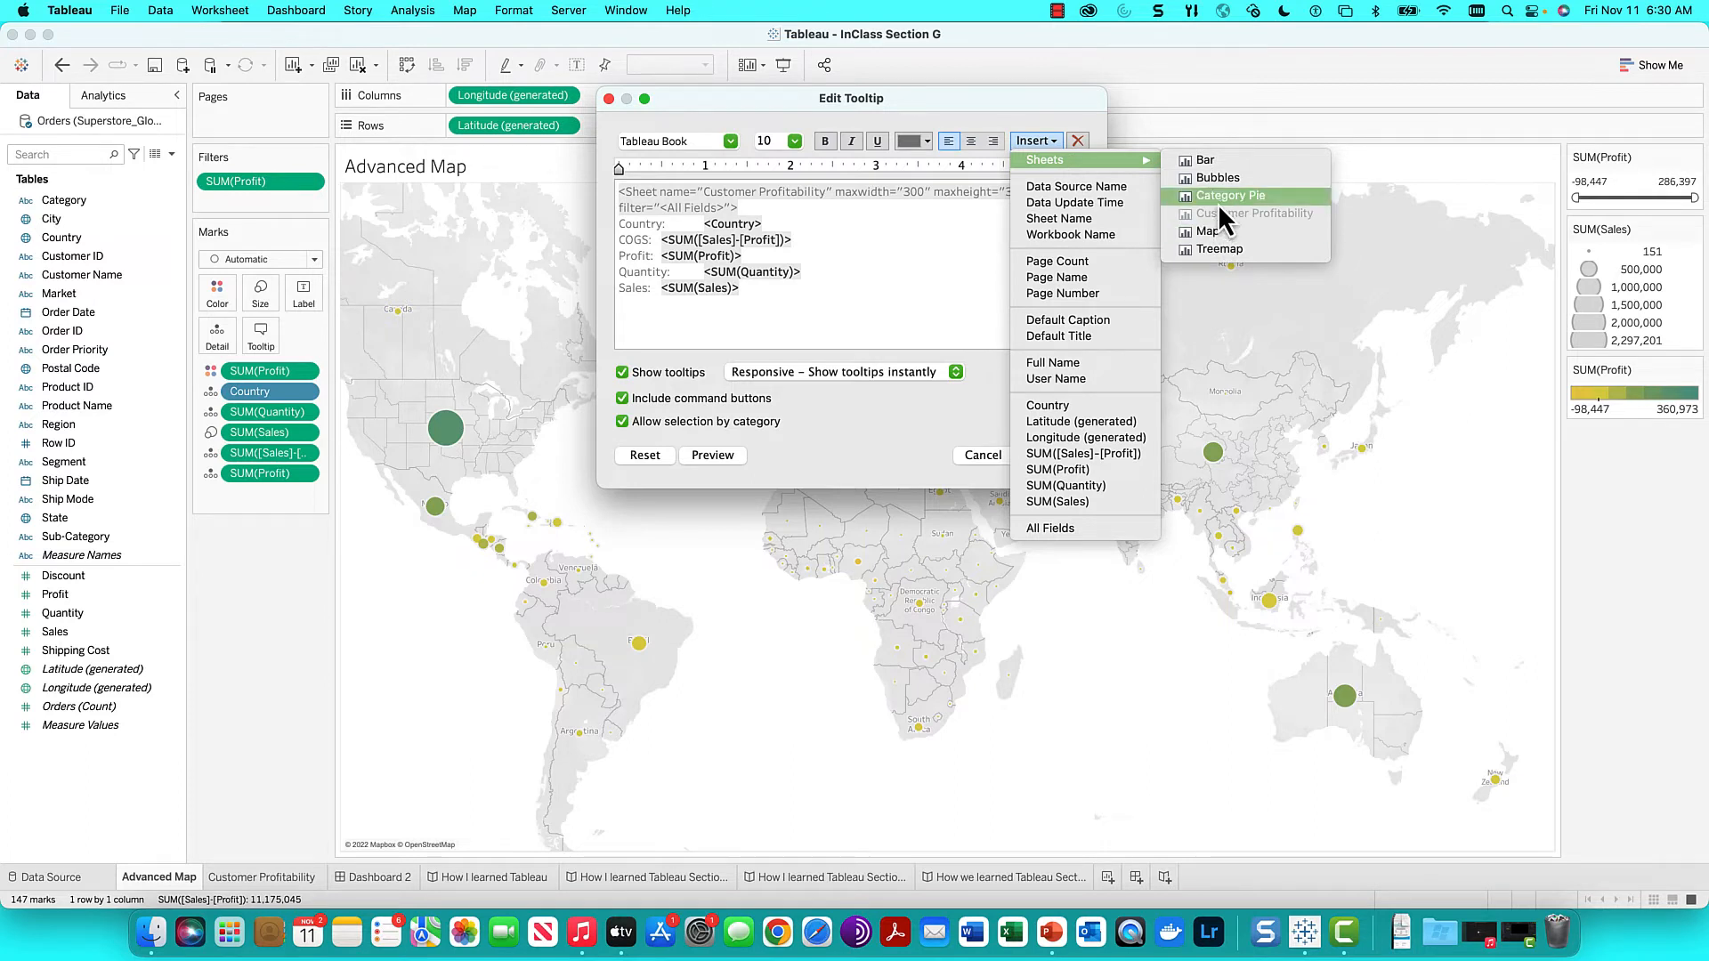
{"action": "mouse_move", "coordinate": [1208, 232]}
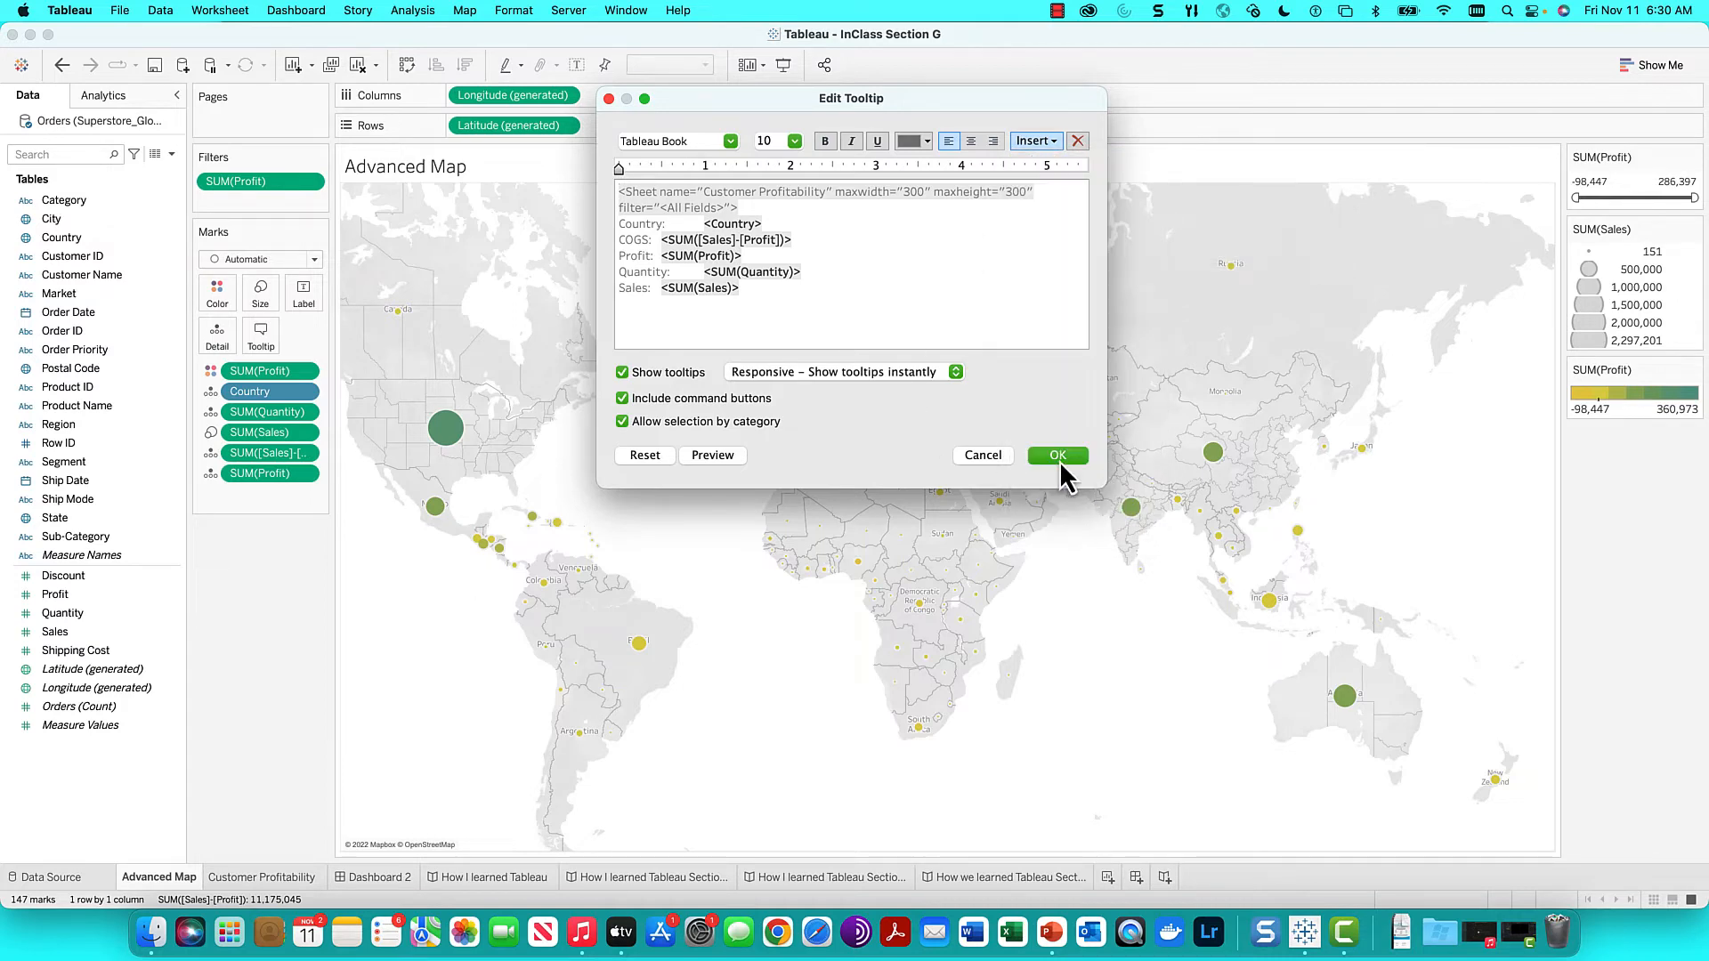
{"action": "left_click", "coordinate": [1056, 456]}
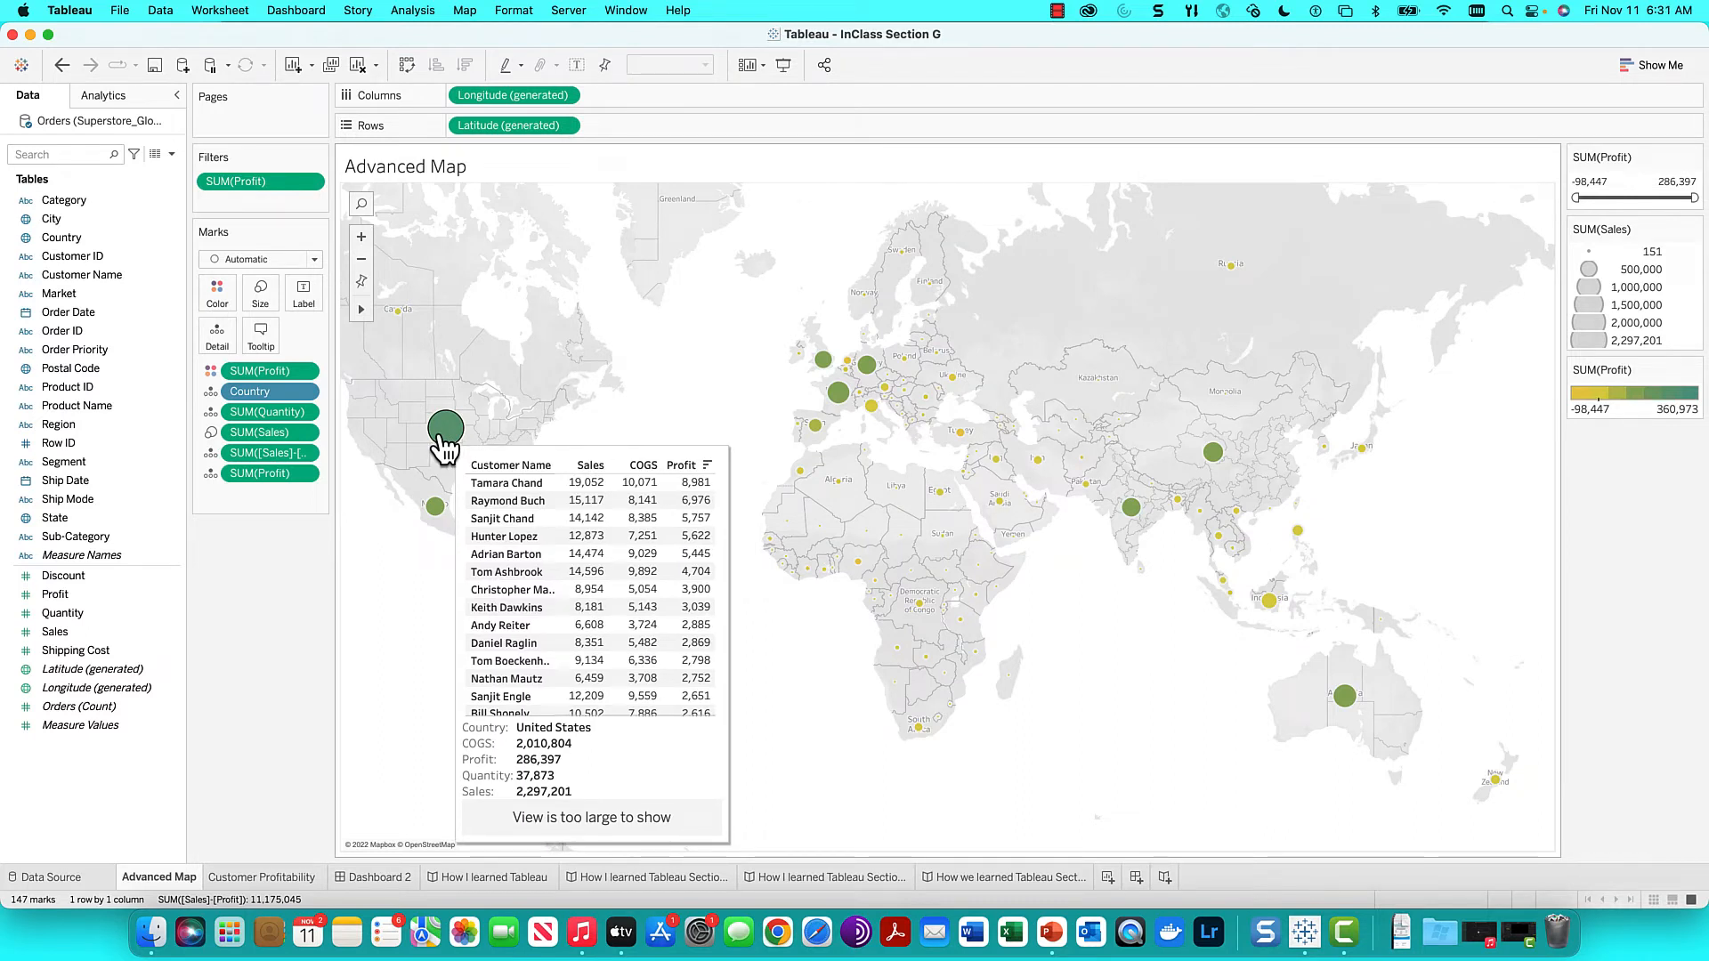
{"action": "mouse_move", "coordinate": [435, 506]}
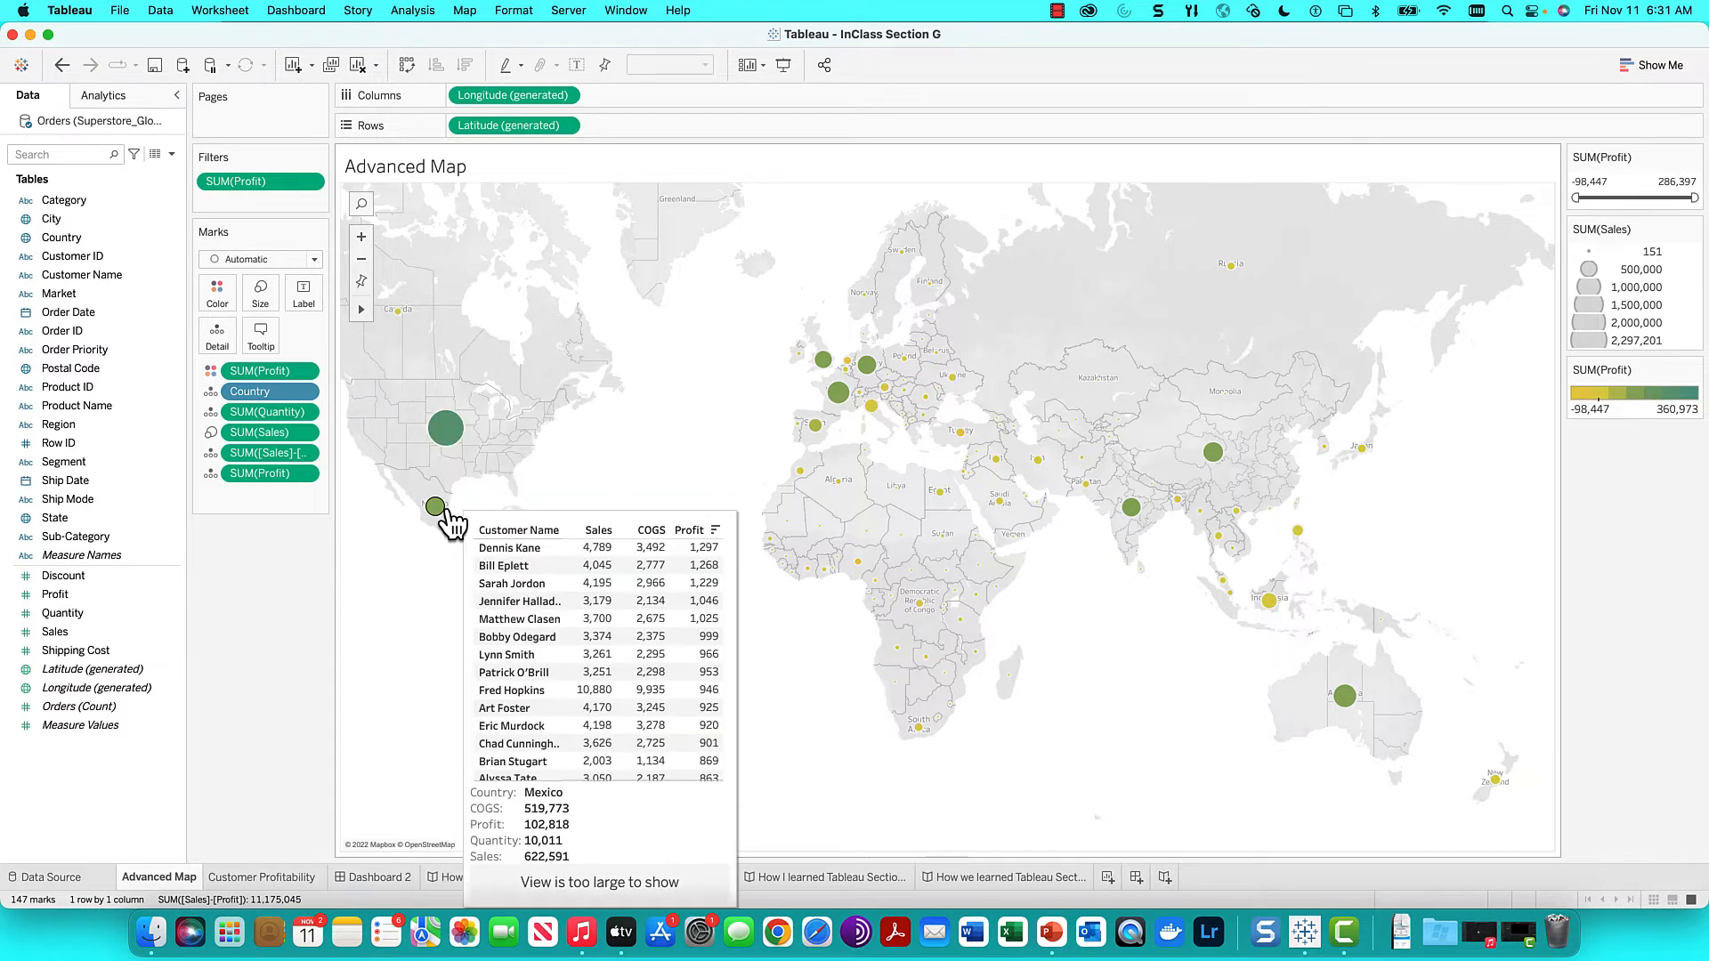
{"action": "mouse_move", "coordinate": [445, 428]}
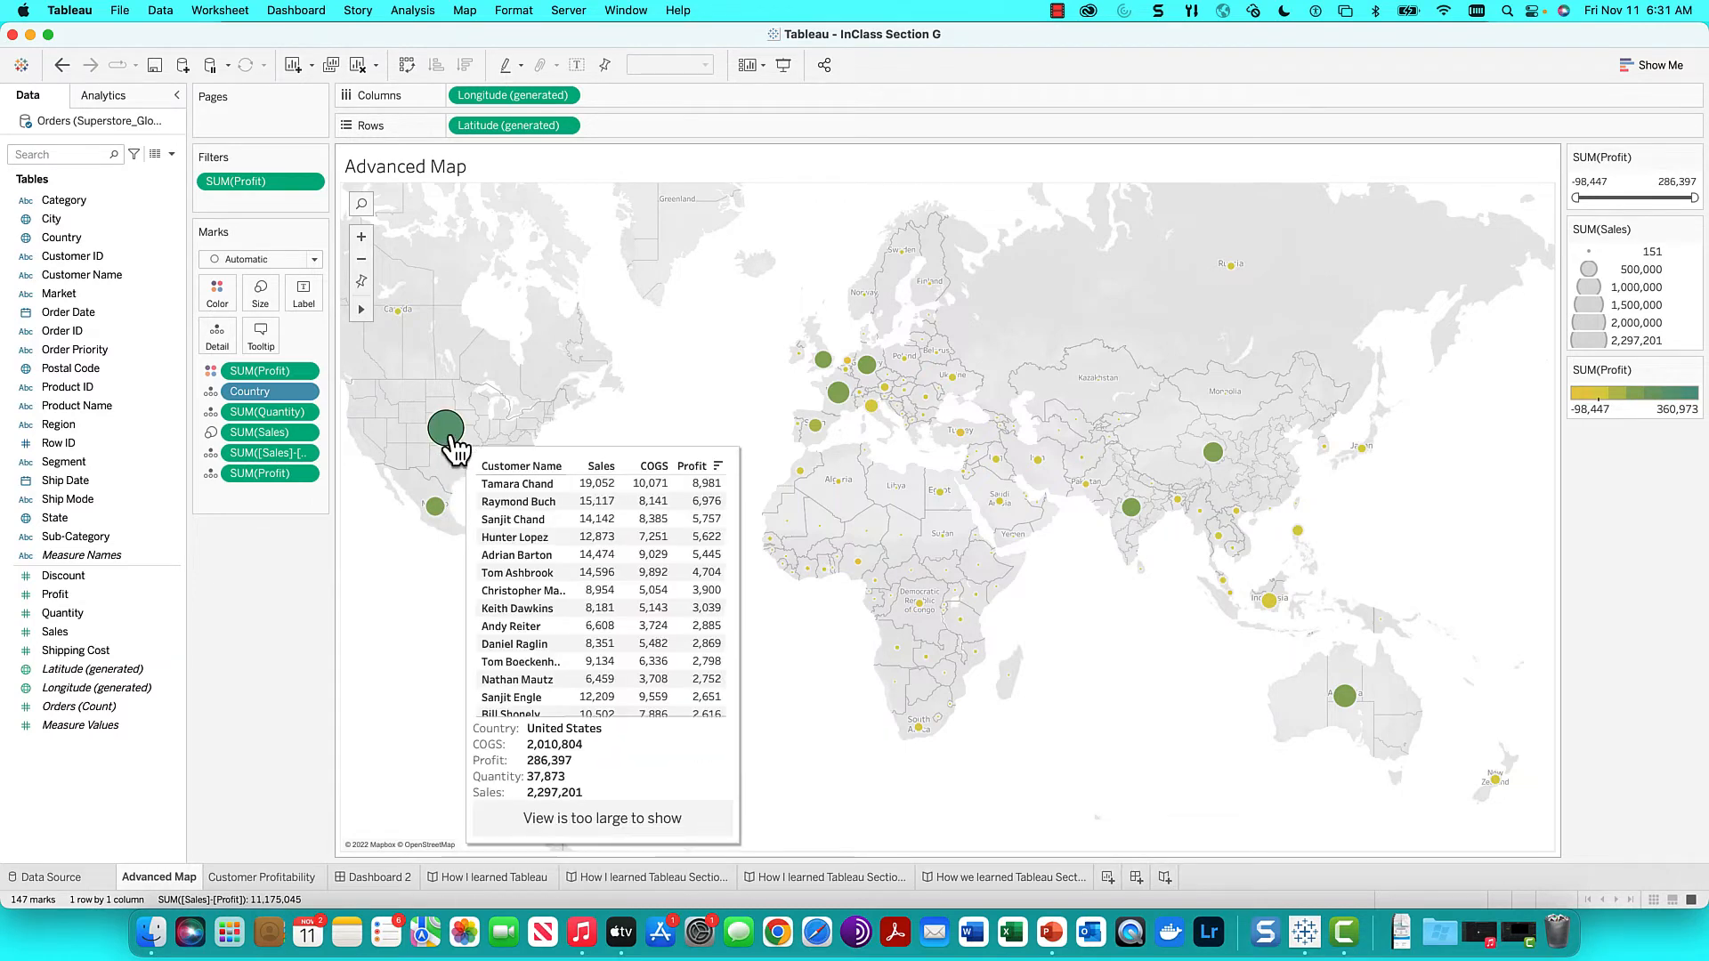
{"action": "mouse_move", "coordinate": [442, 494]}
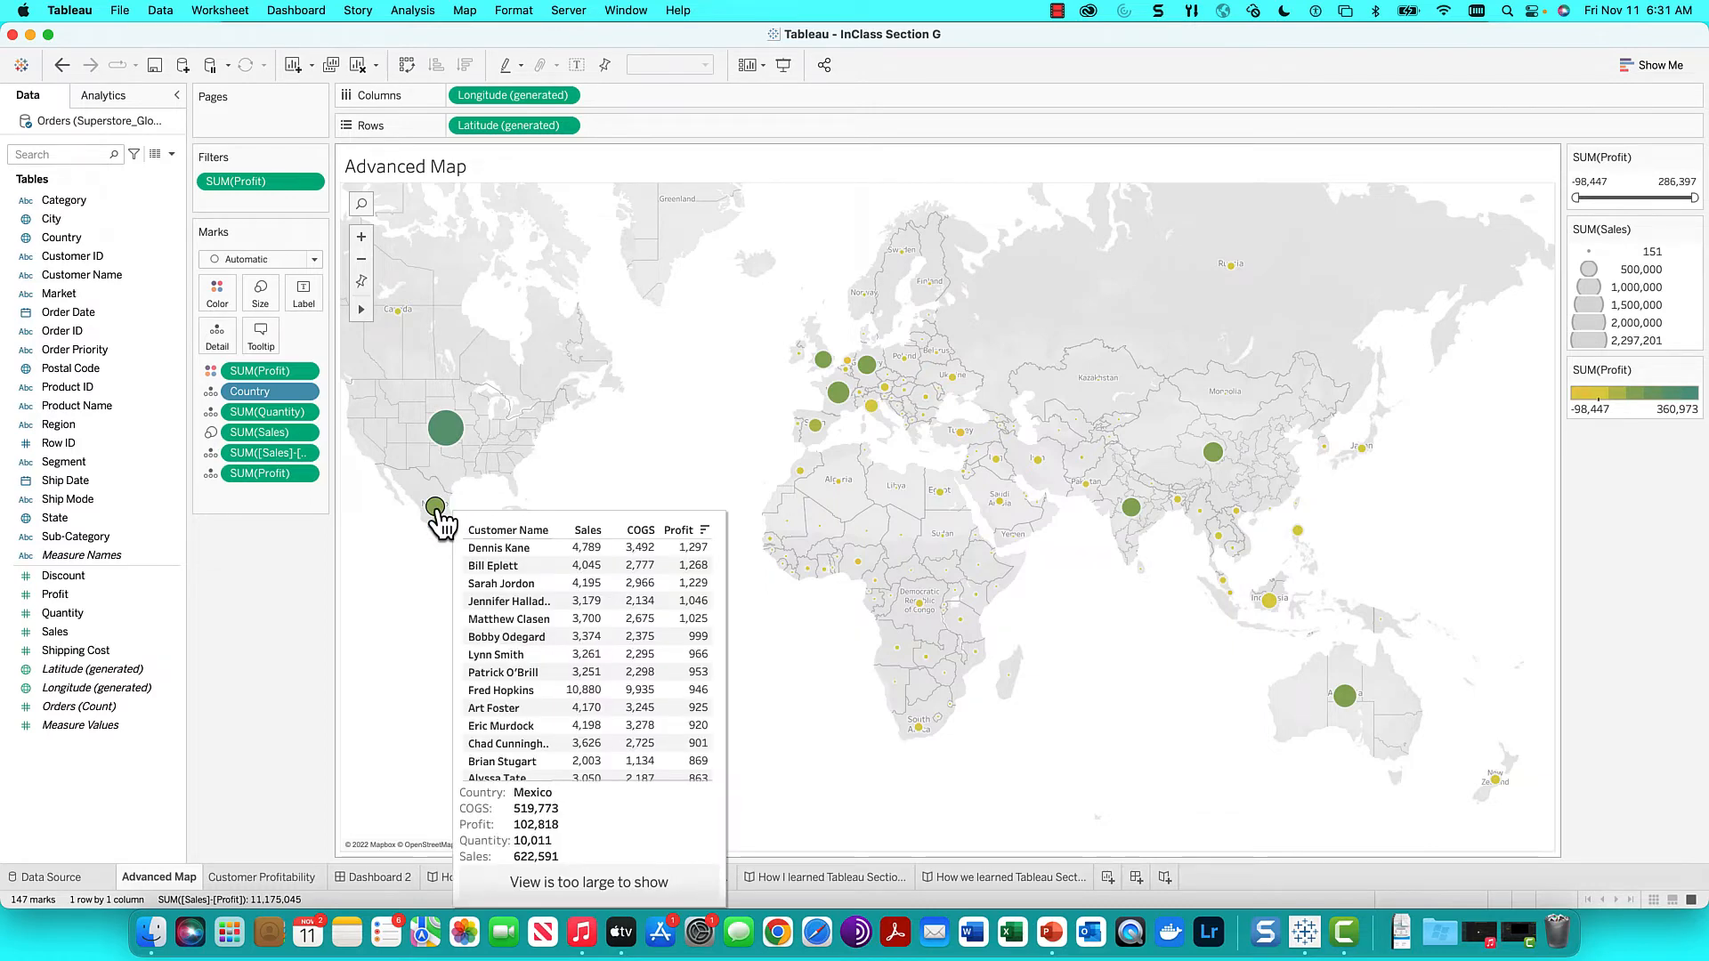
{"action": "mouse_move", "coordinate": [746, 436]}
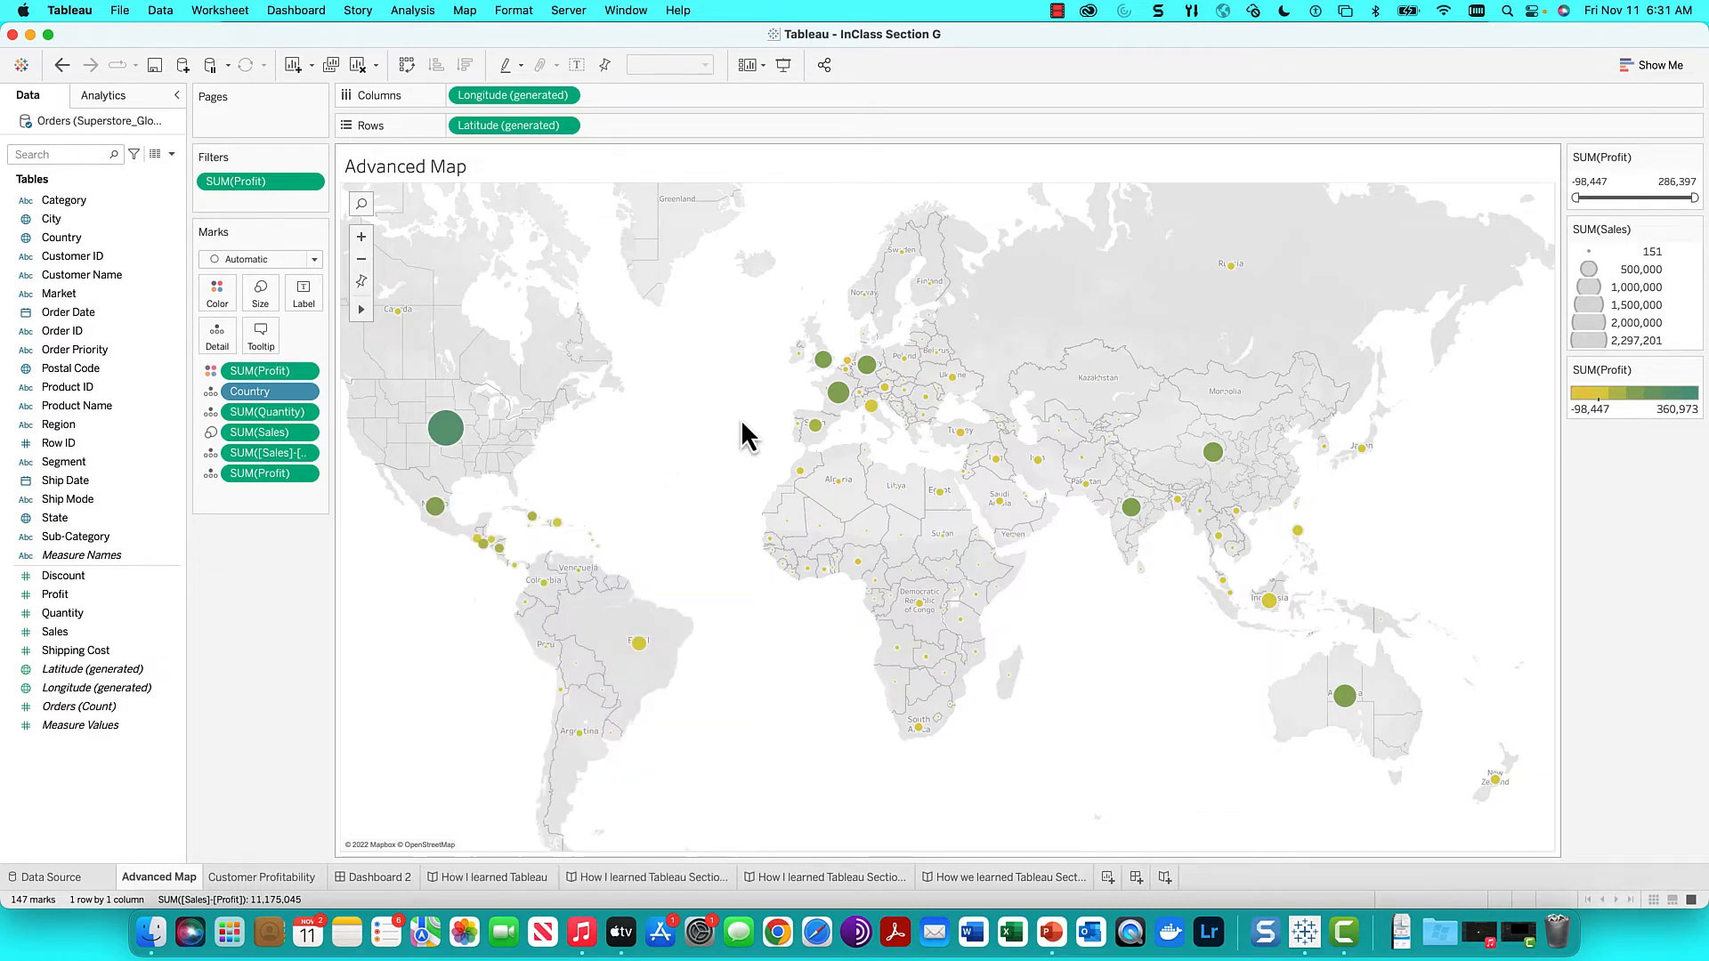
{"action": "mouse_move", "coordinate": [878, 496]}
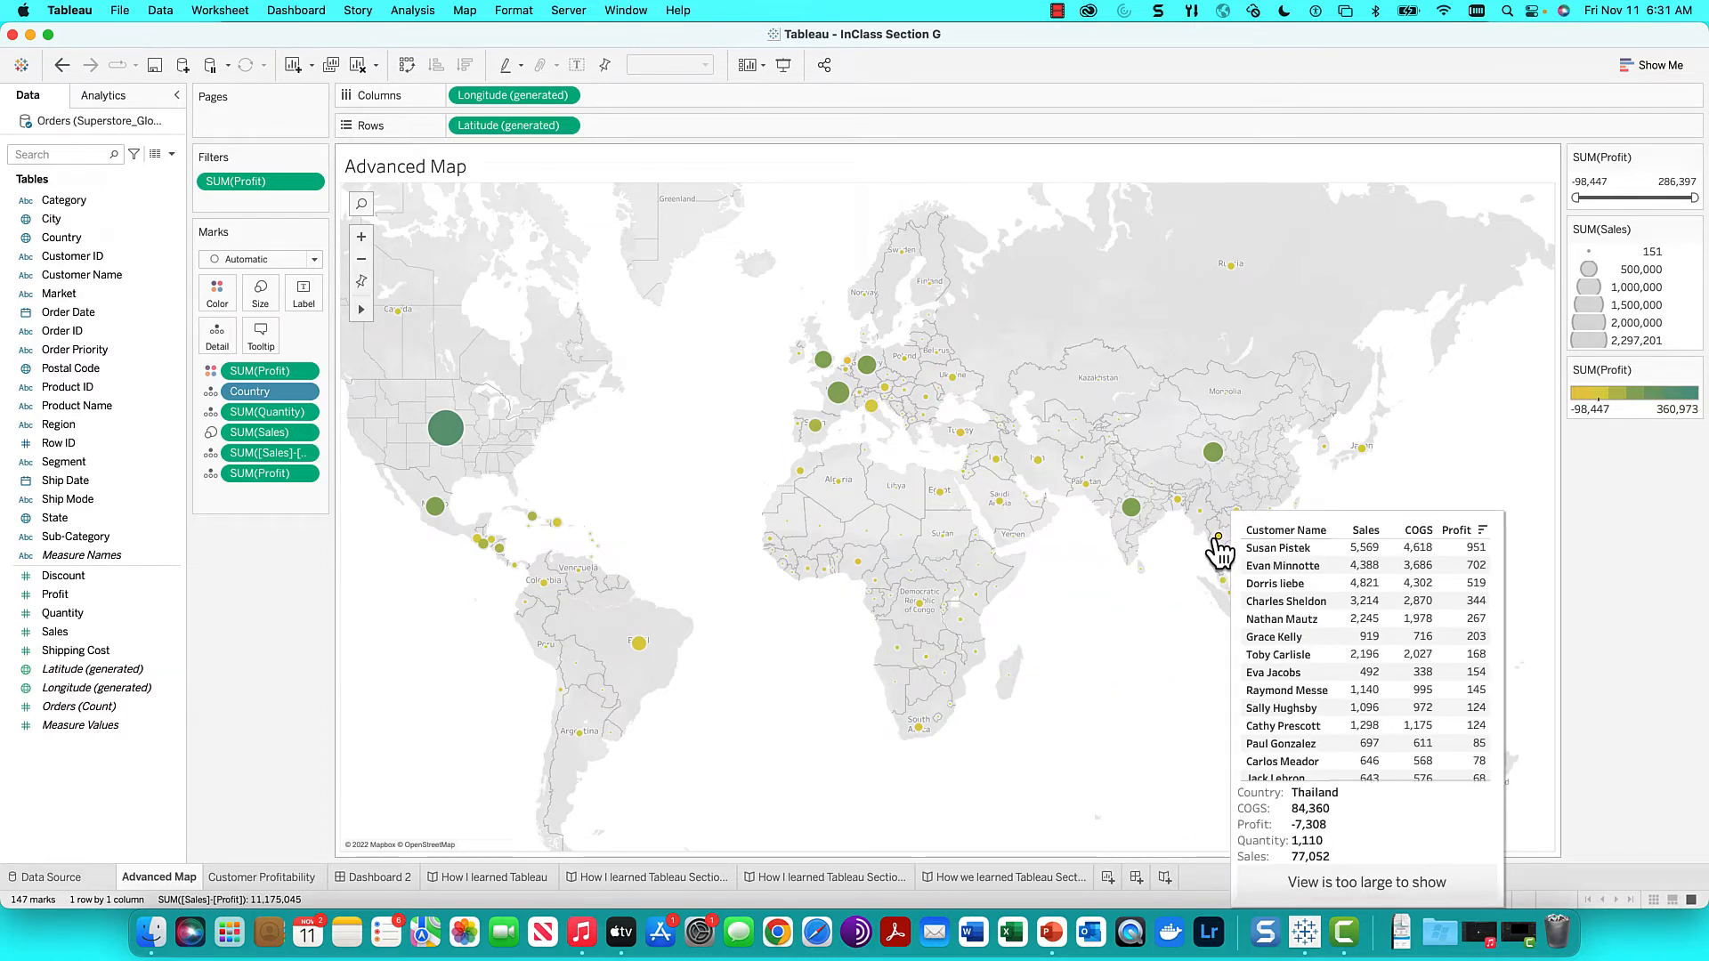
{"action": "mouse_move", "coordinate": [1131, 513]}
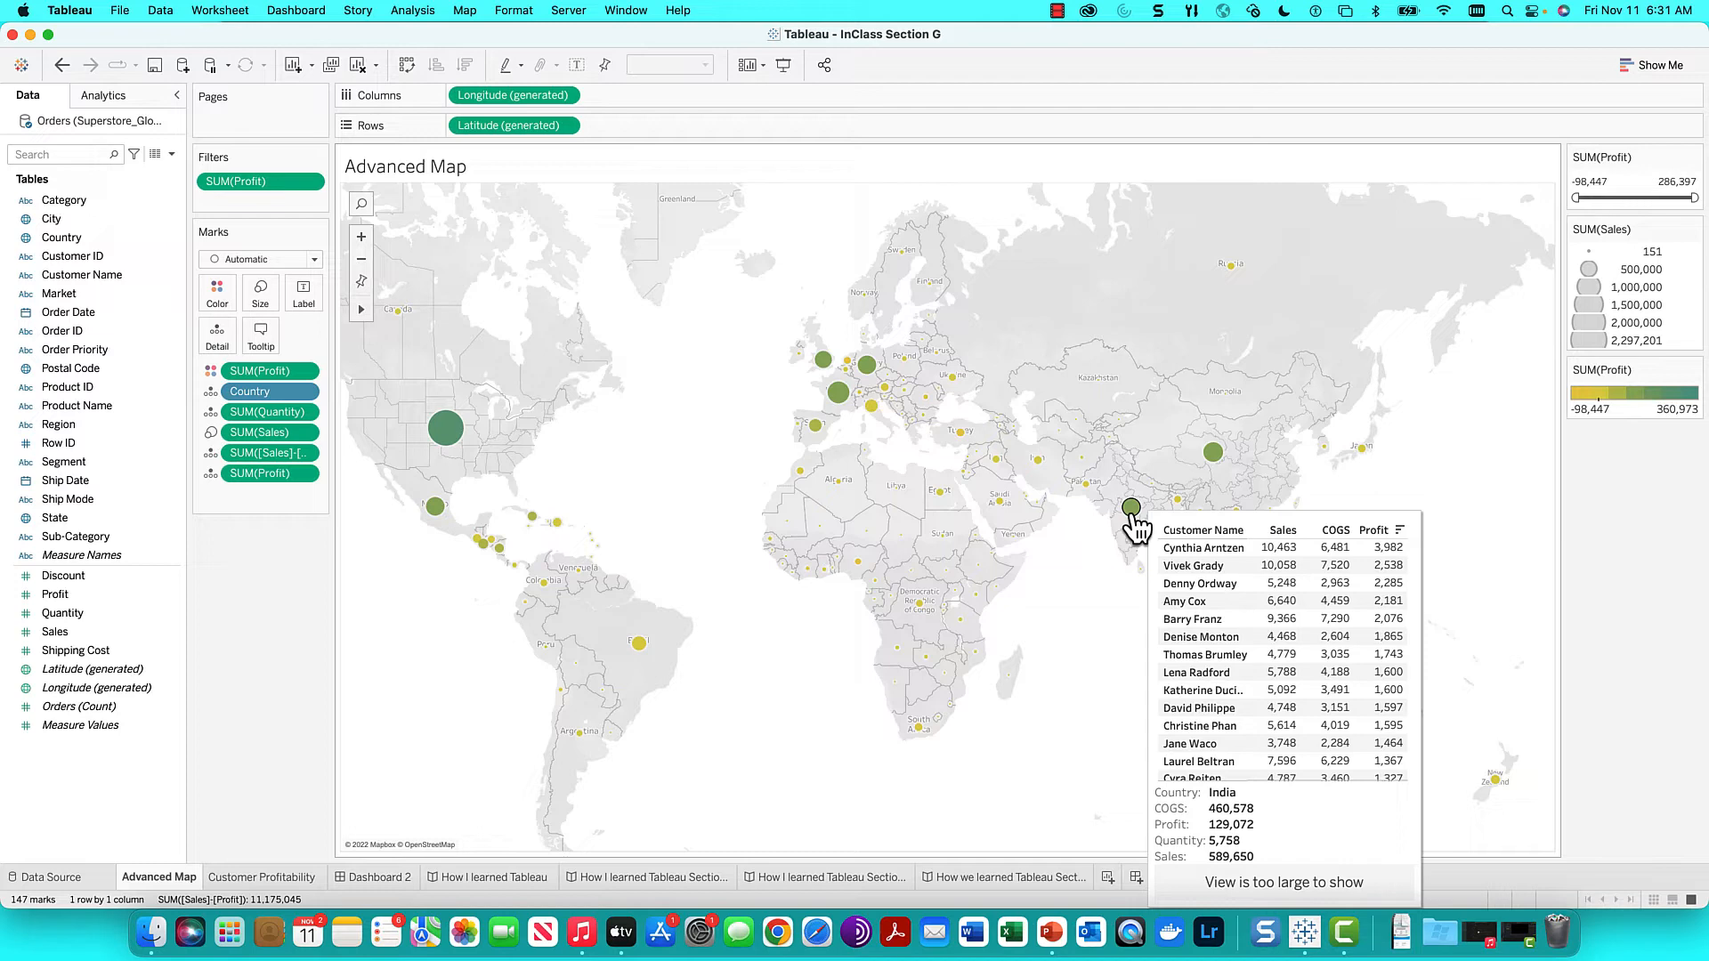
{"action": "mouse_move", "coordinate": [792, 676]}
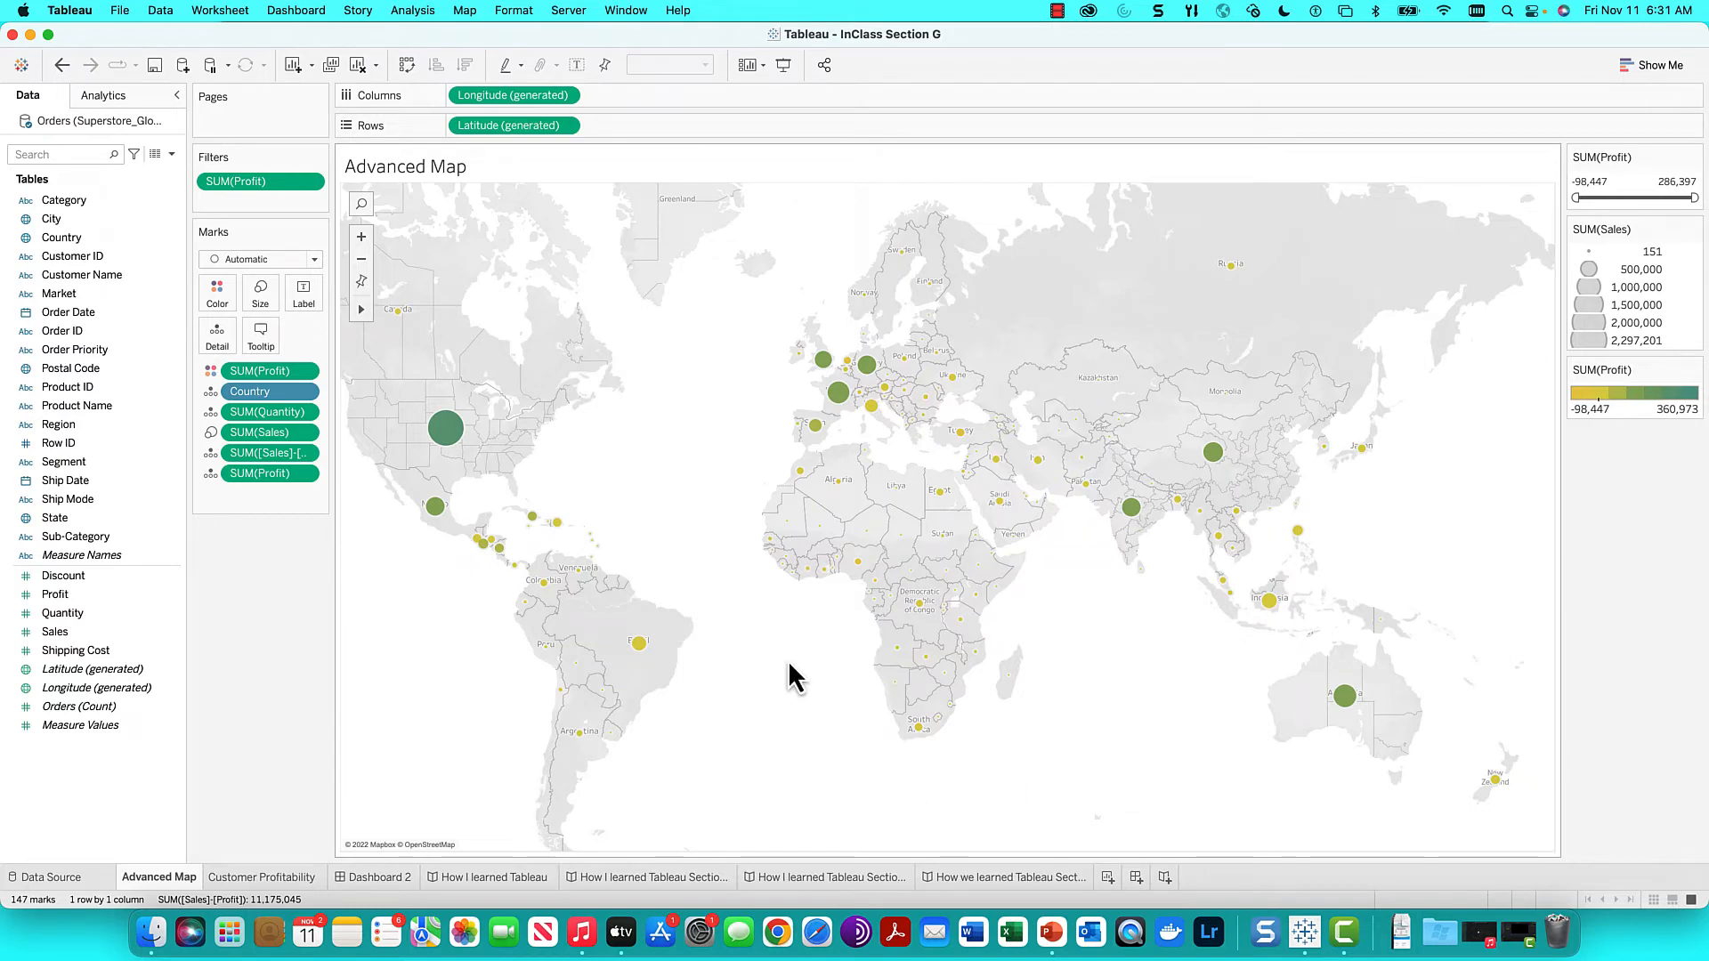
{"action": "mouse_move", "coordinate": [836, 427]}
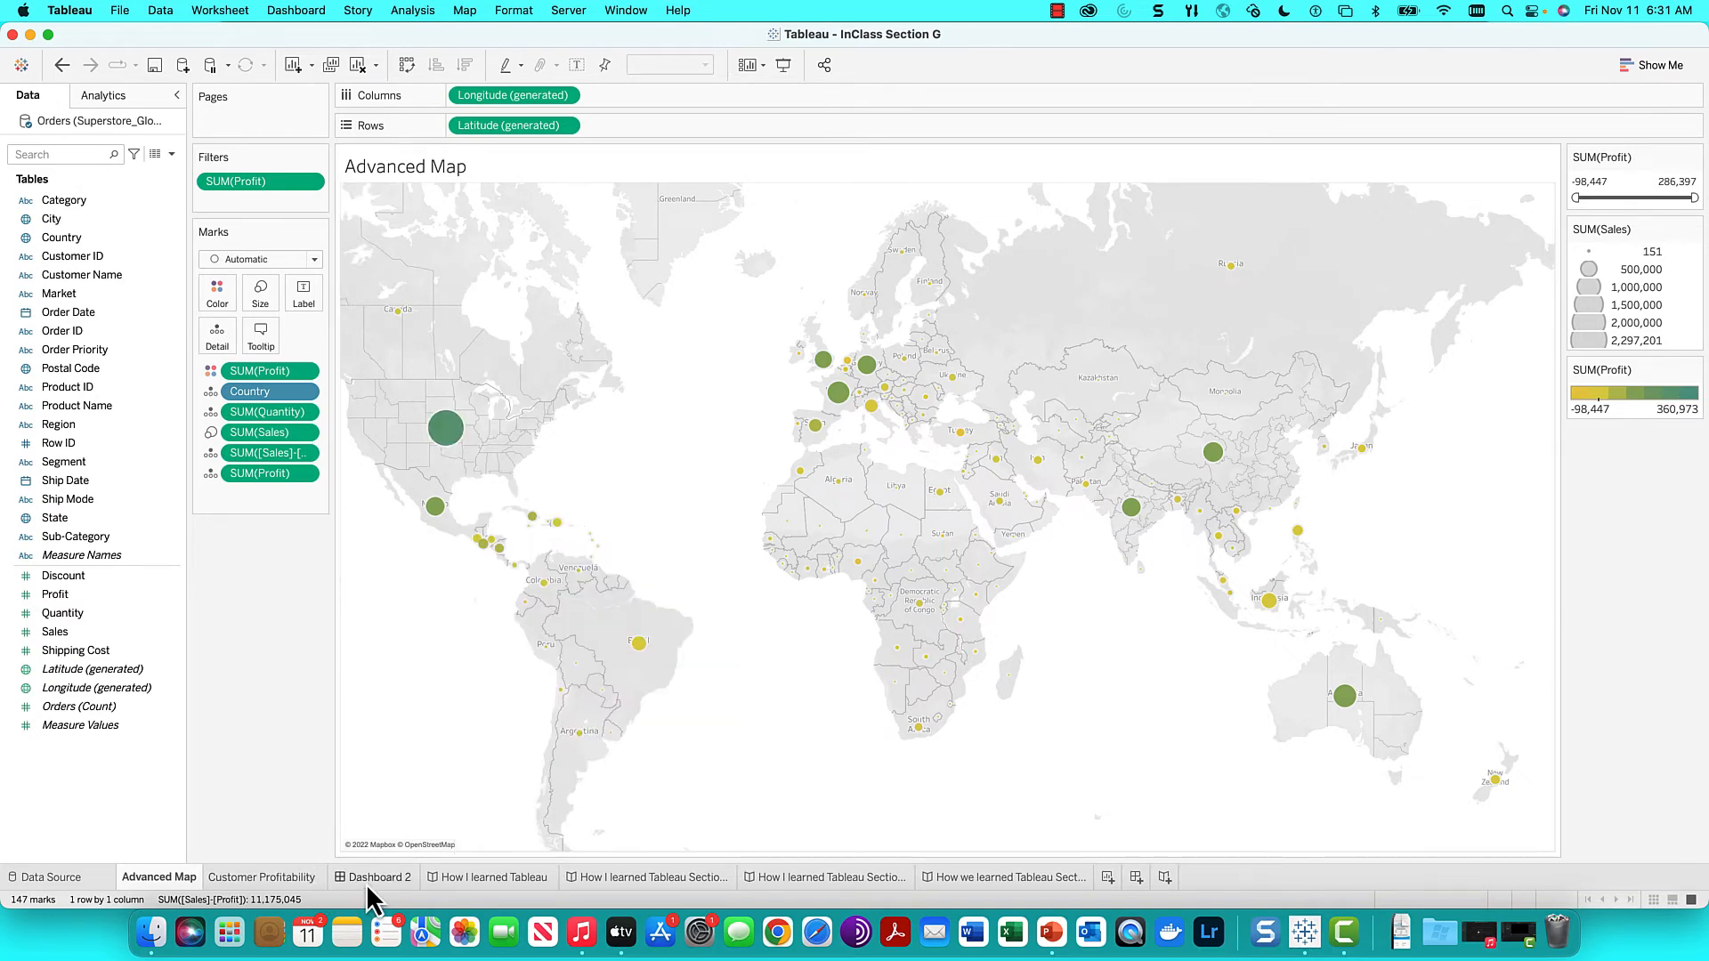
On Dashboard 2, open the empty Actions dialog and the Add Action dropdown
{"action": "left_click", "coordinate": [380, 876]}
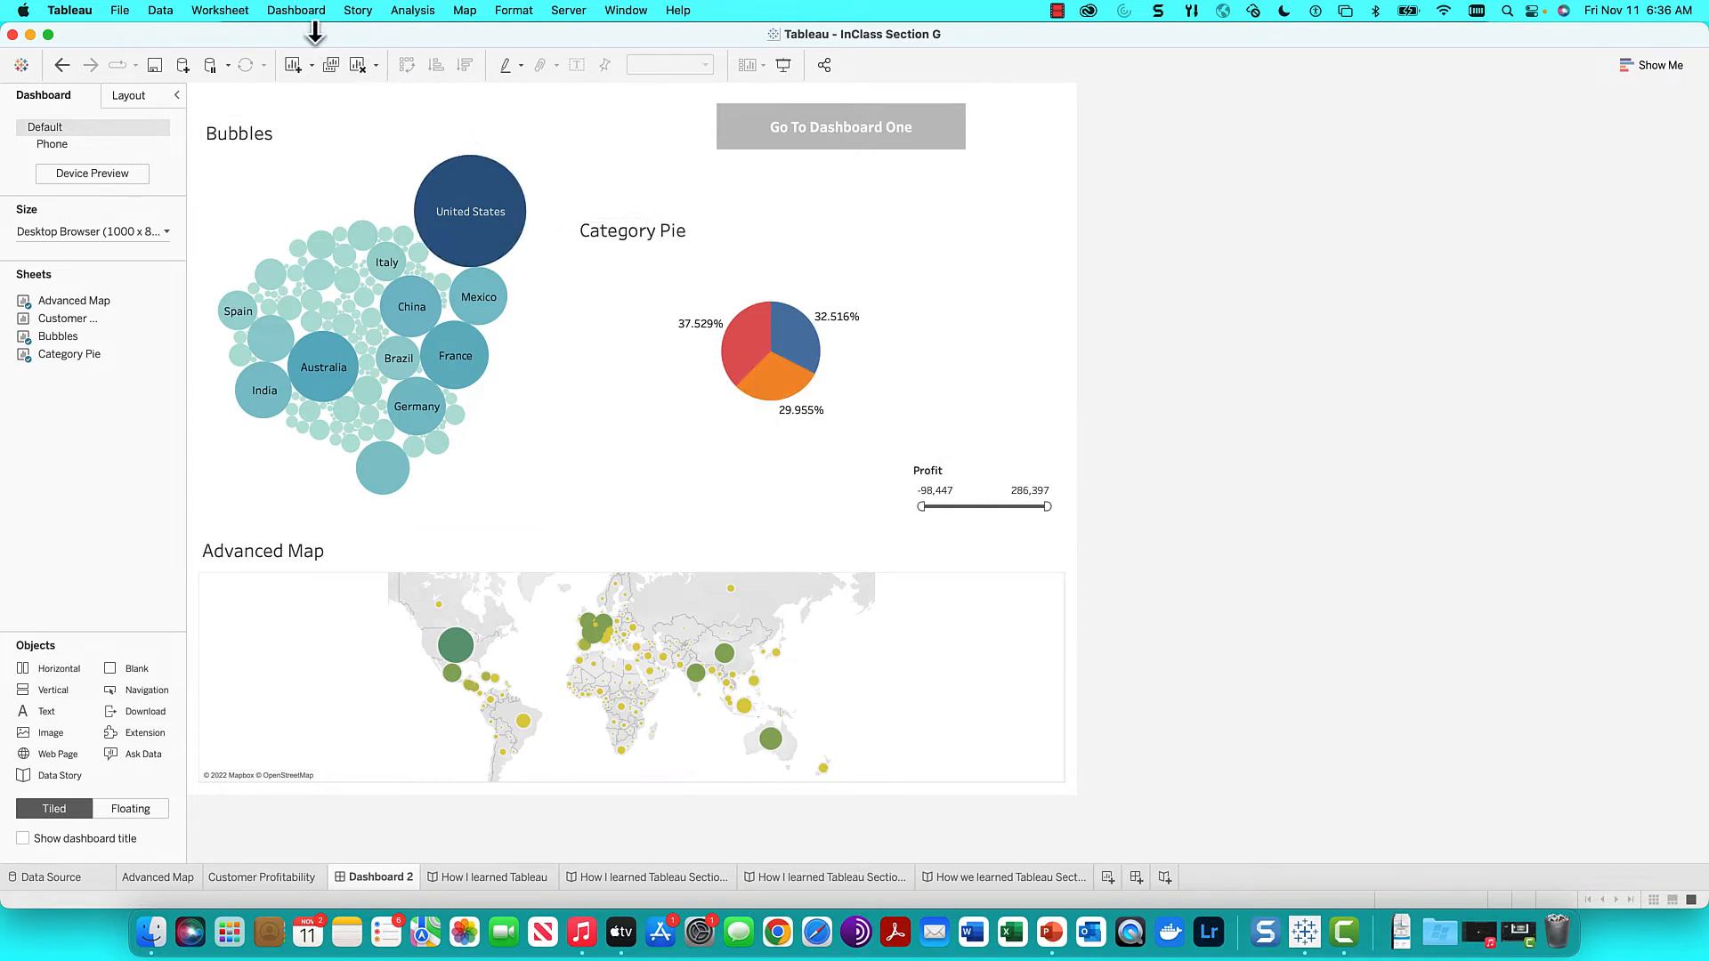
{"action": "left_click", "coordinate": [296, 10]}
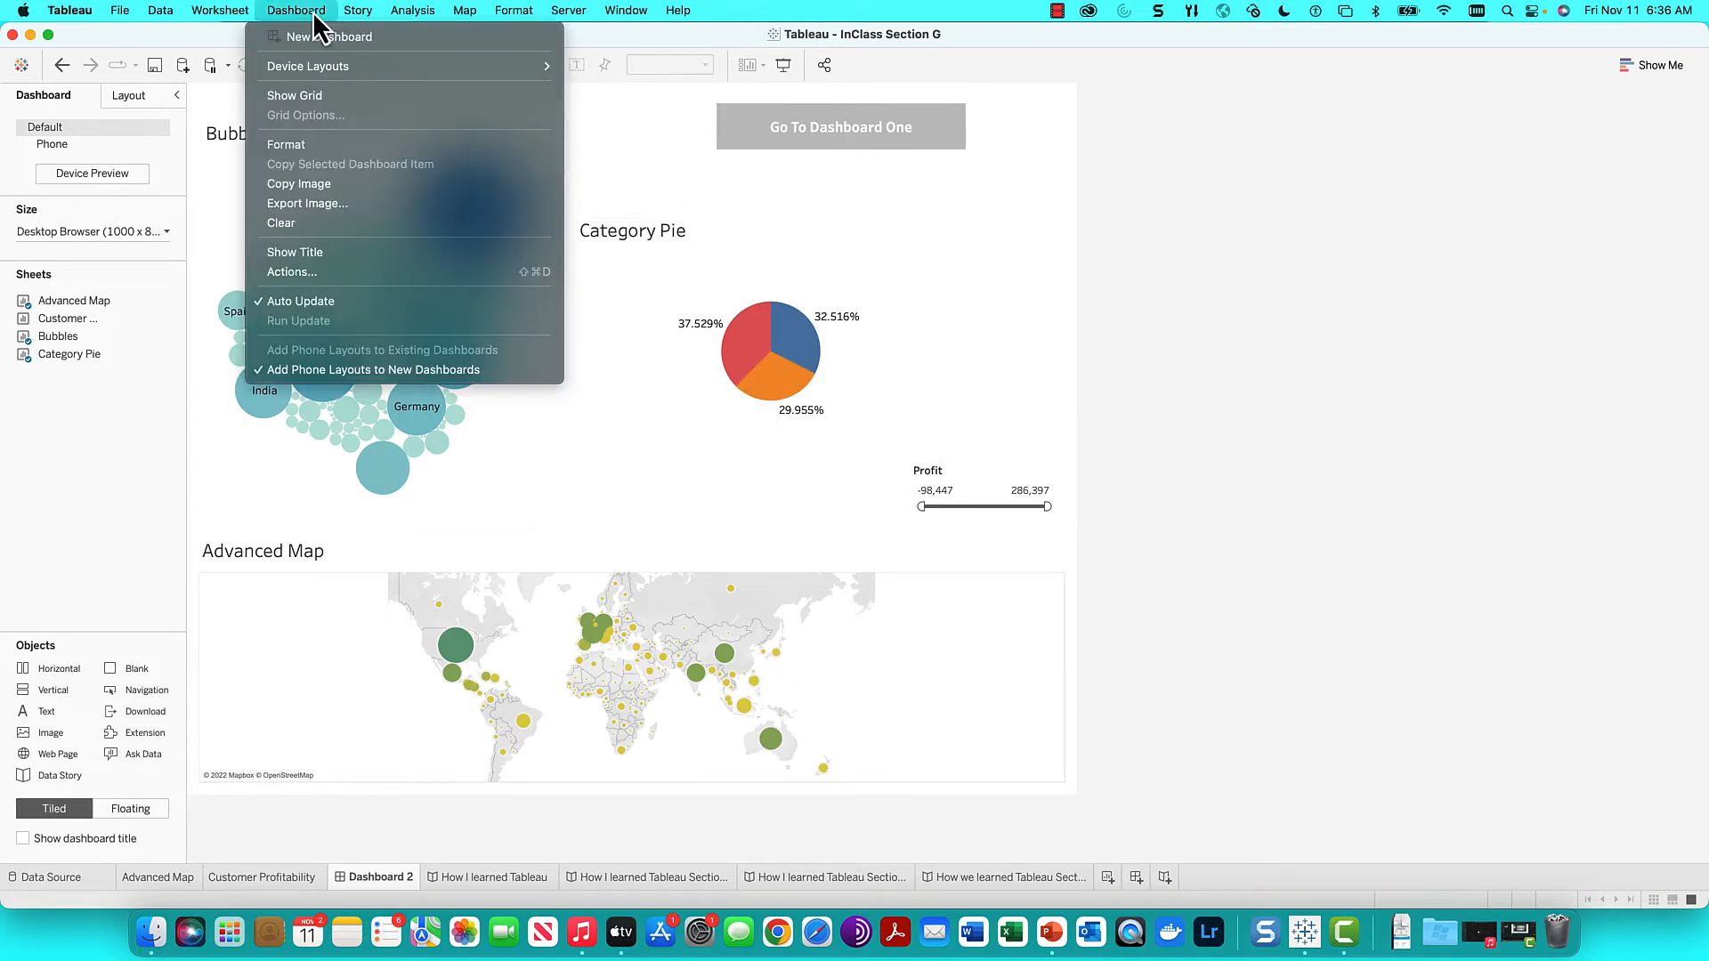
{"action": "left_click", "coordinate": [296, 9]}
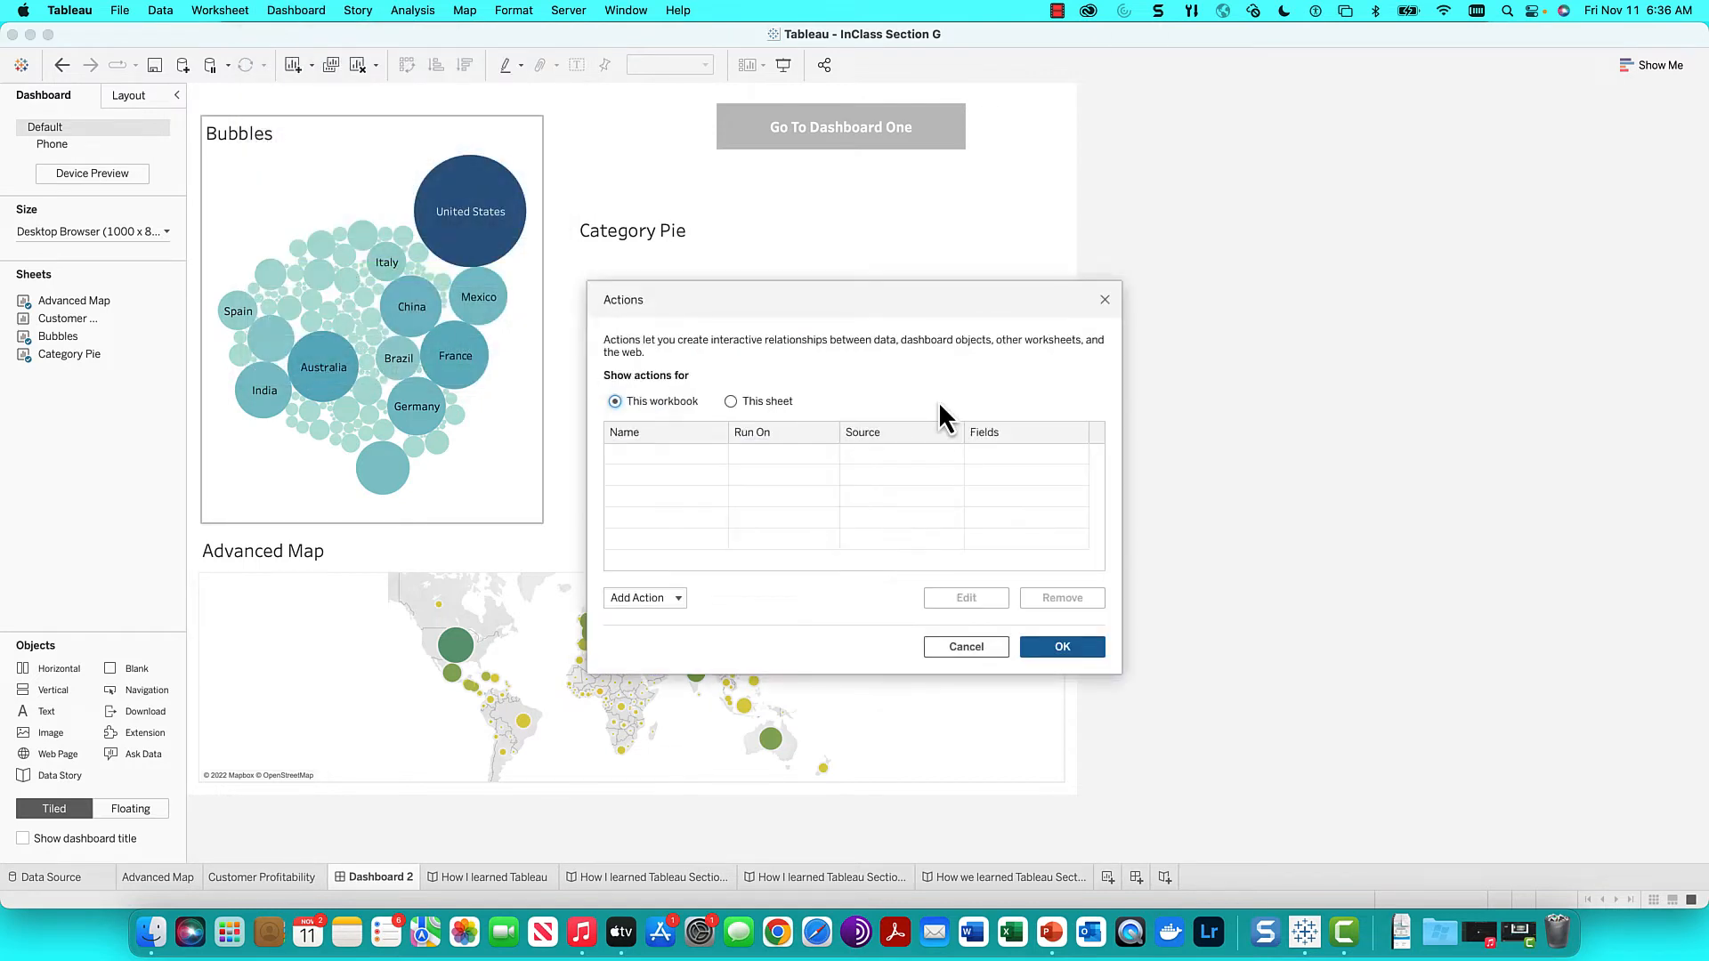
{"action": "mouse_move", "coordinate": [781, 442]}
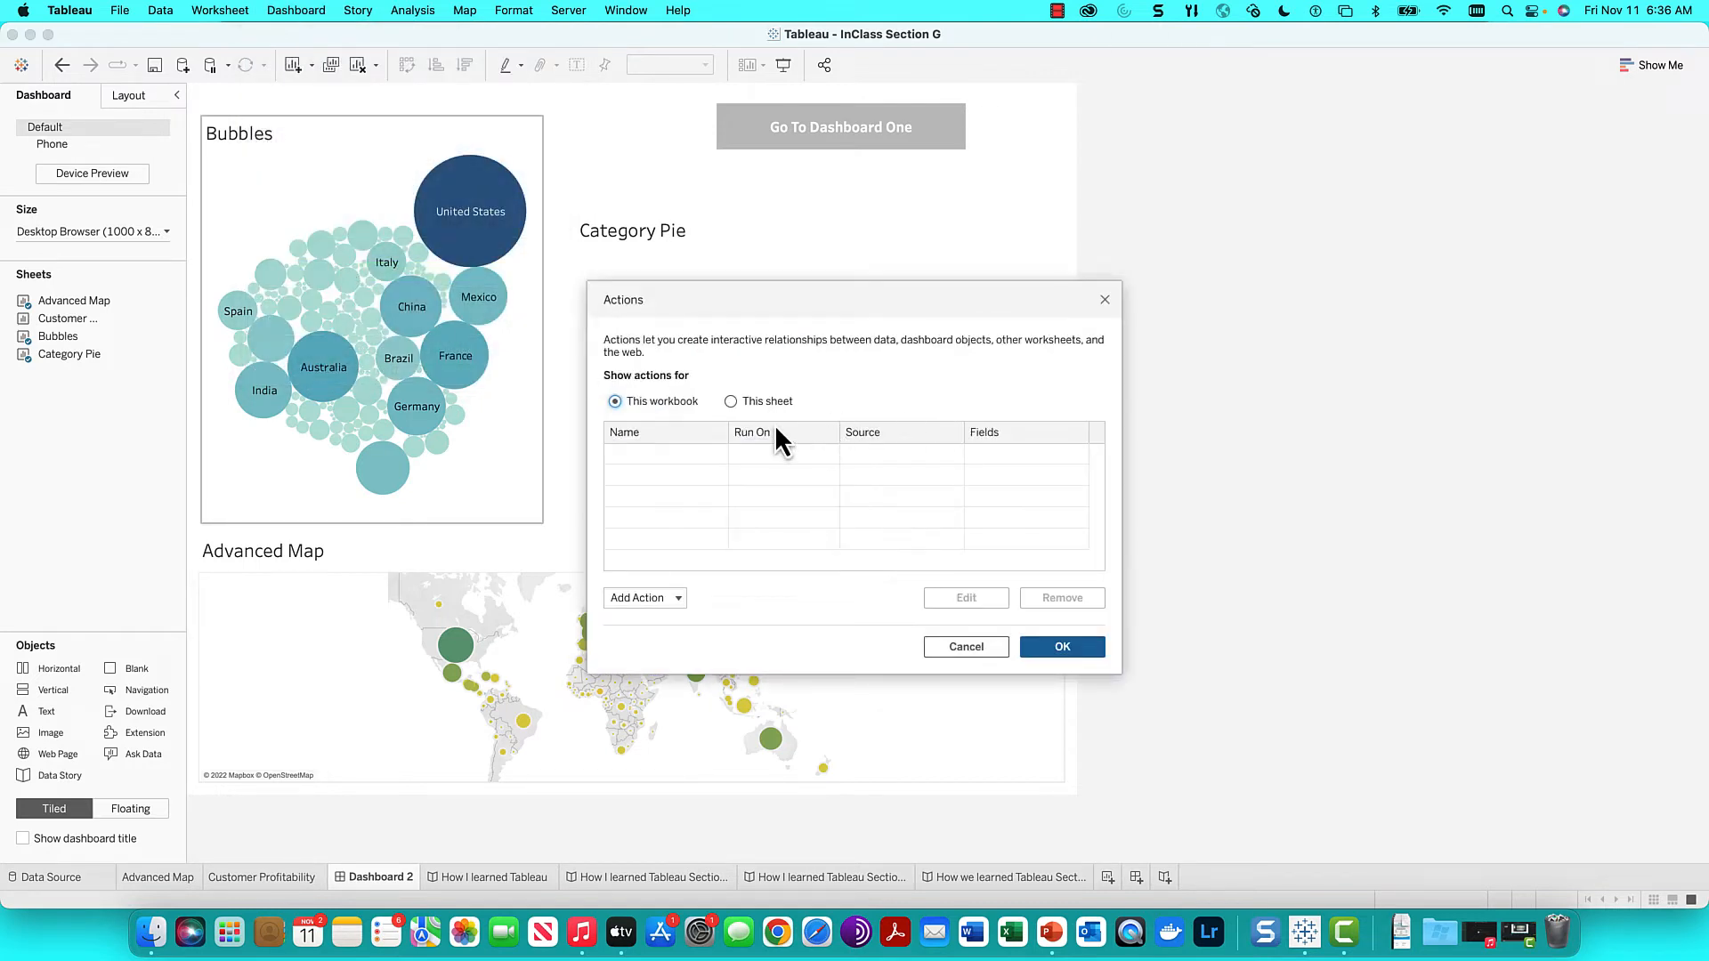
{"action": "left_click", "coordinate": [641, 598]}
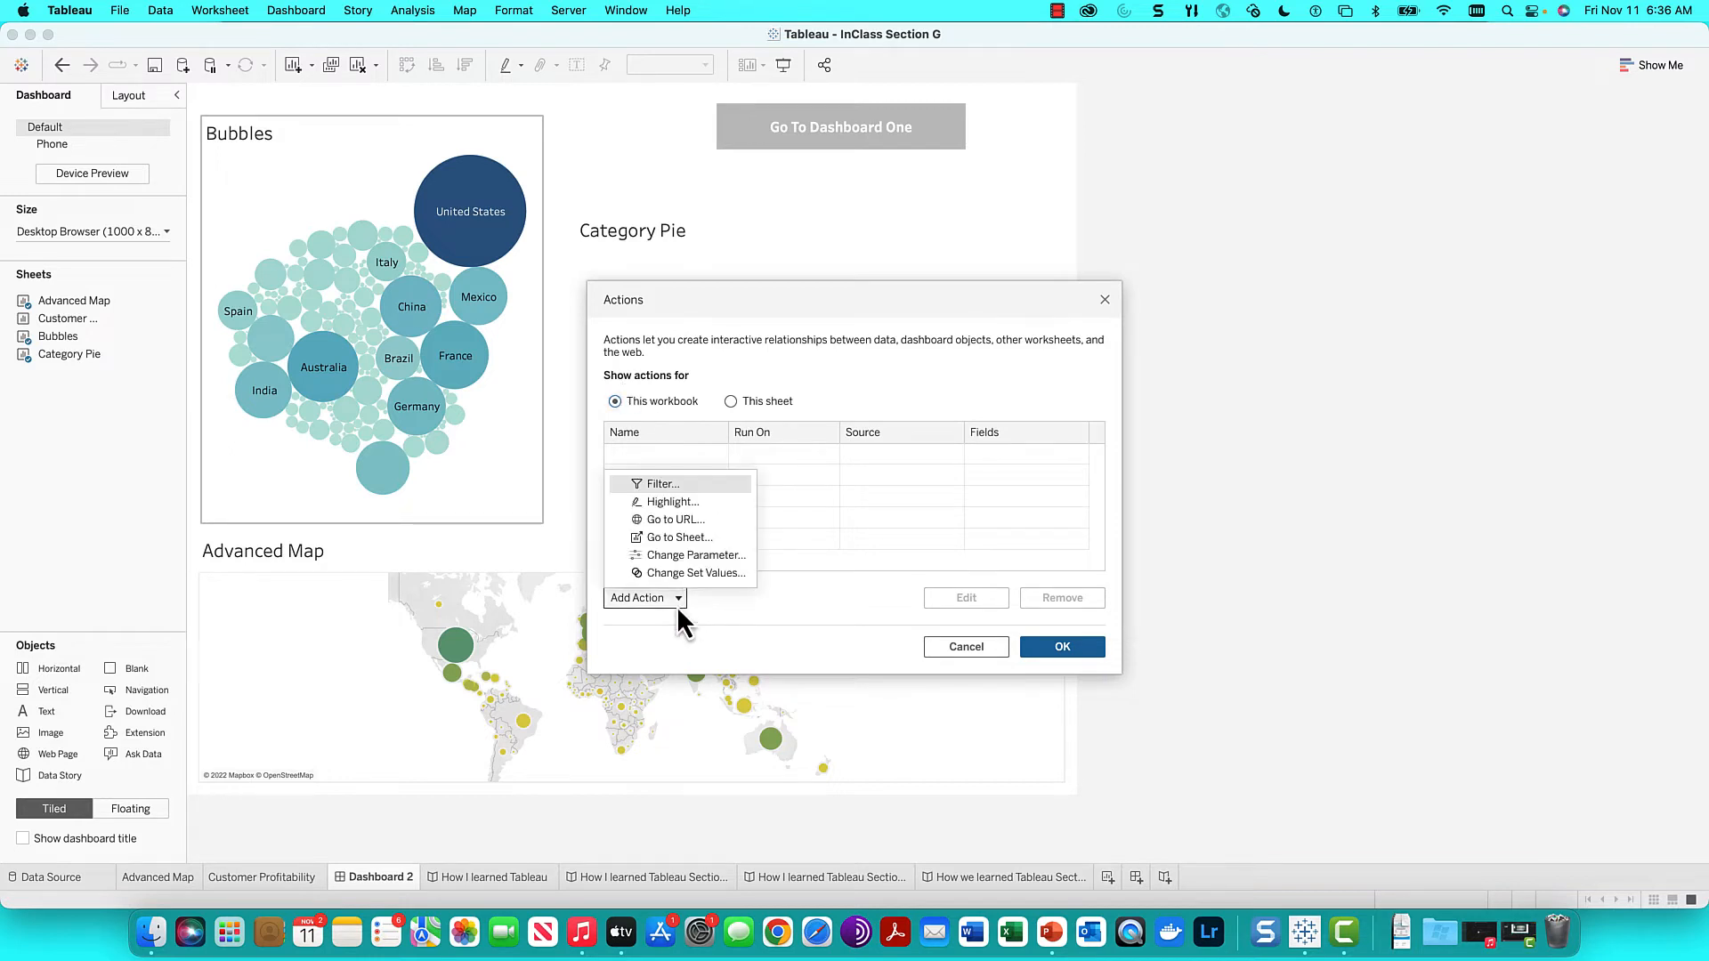
{"action": "mouse_move", "coordinate": [698, 501]}
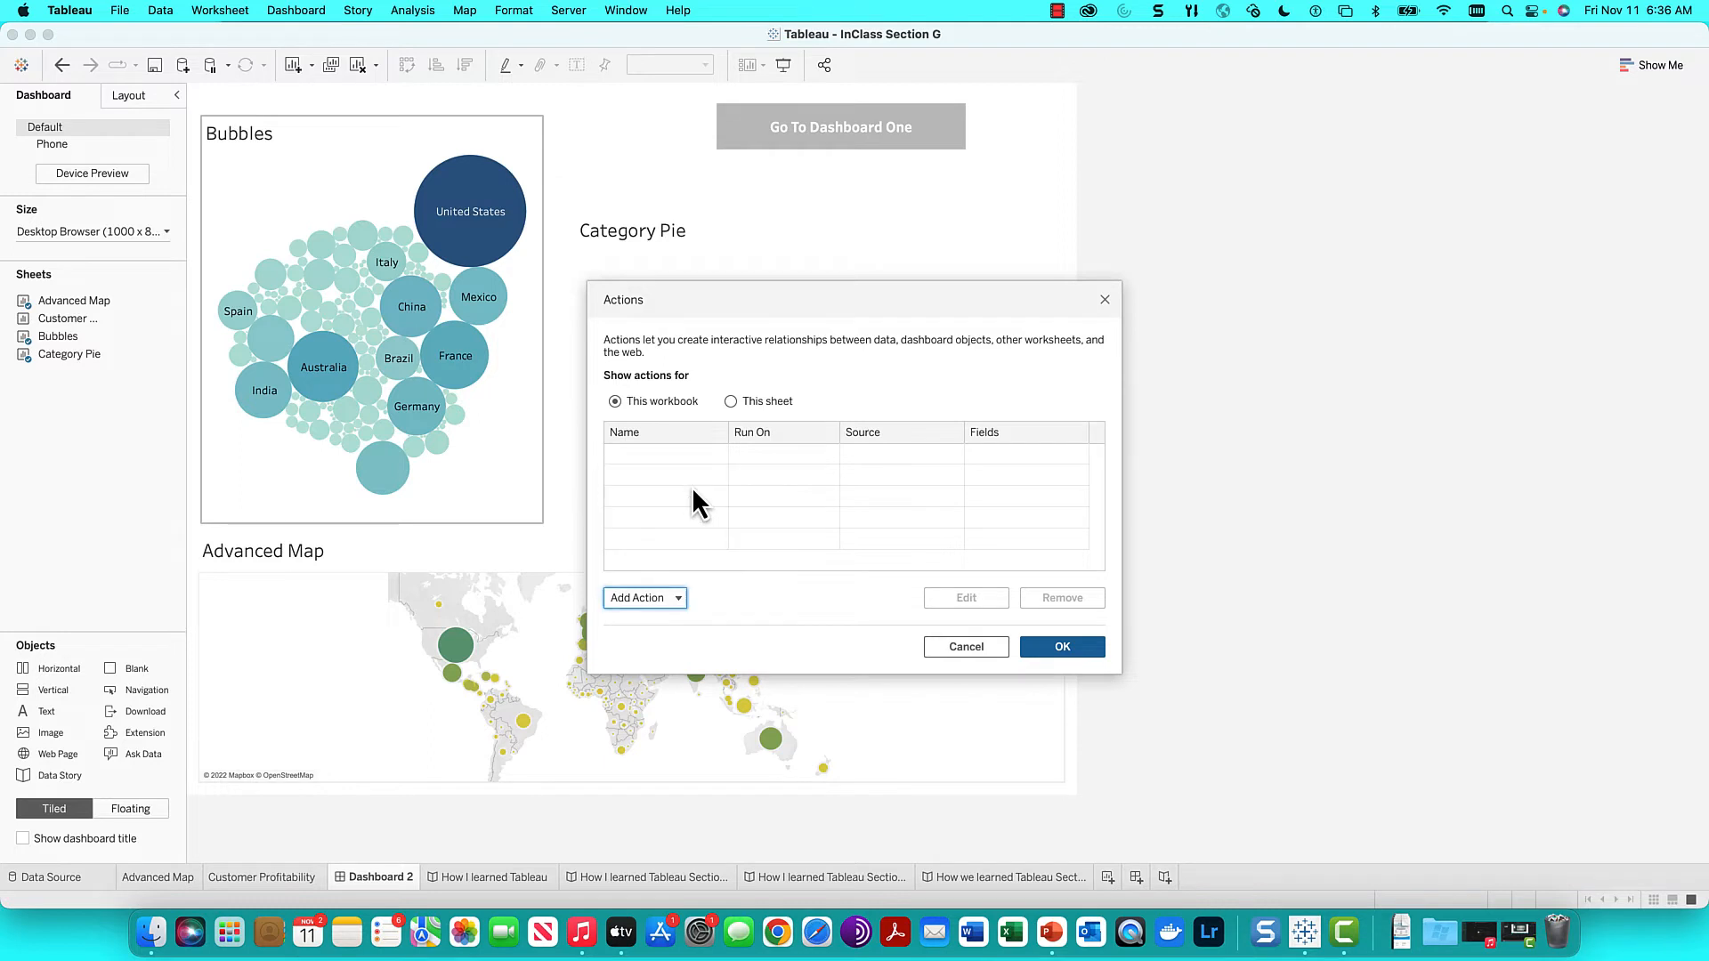
Create hover filter action 'CountryFilter1' using Advanced Map, Bubbles and Category Pie as sources and targets
{"action": "left_click", "coordinate": [644, 598]}
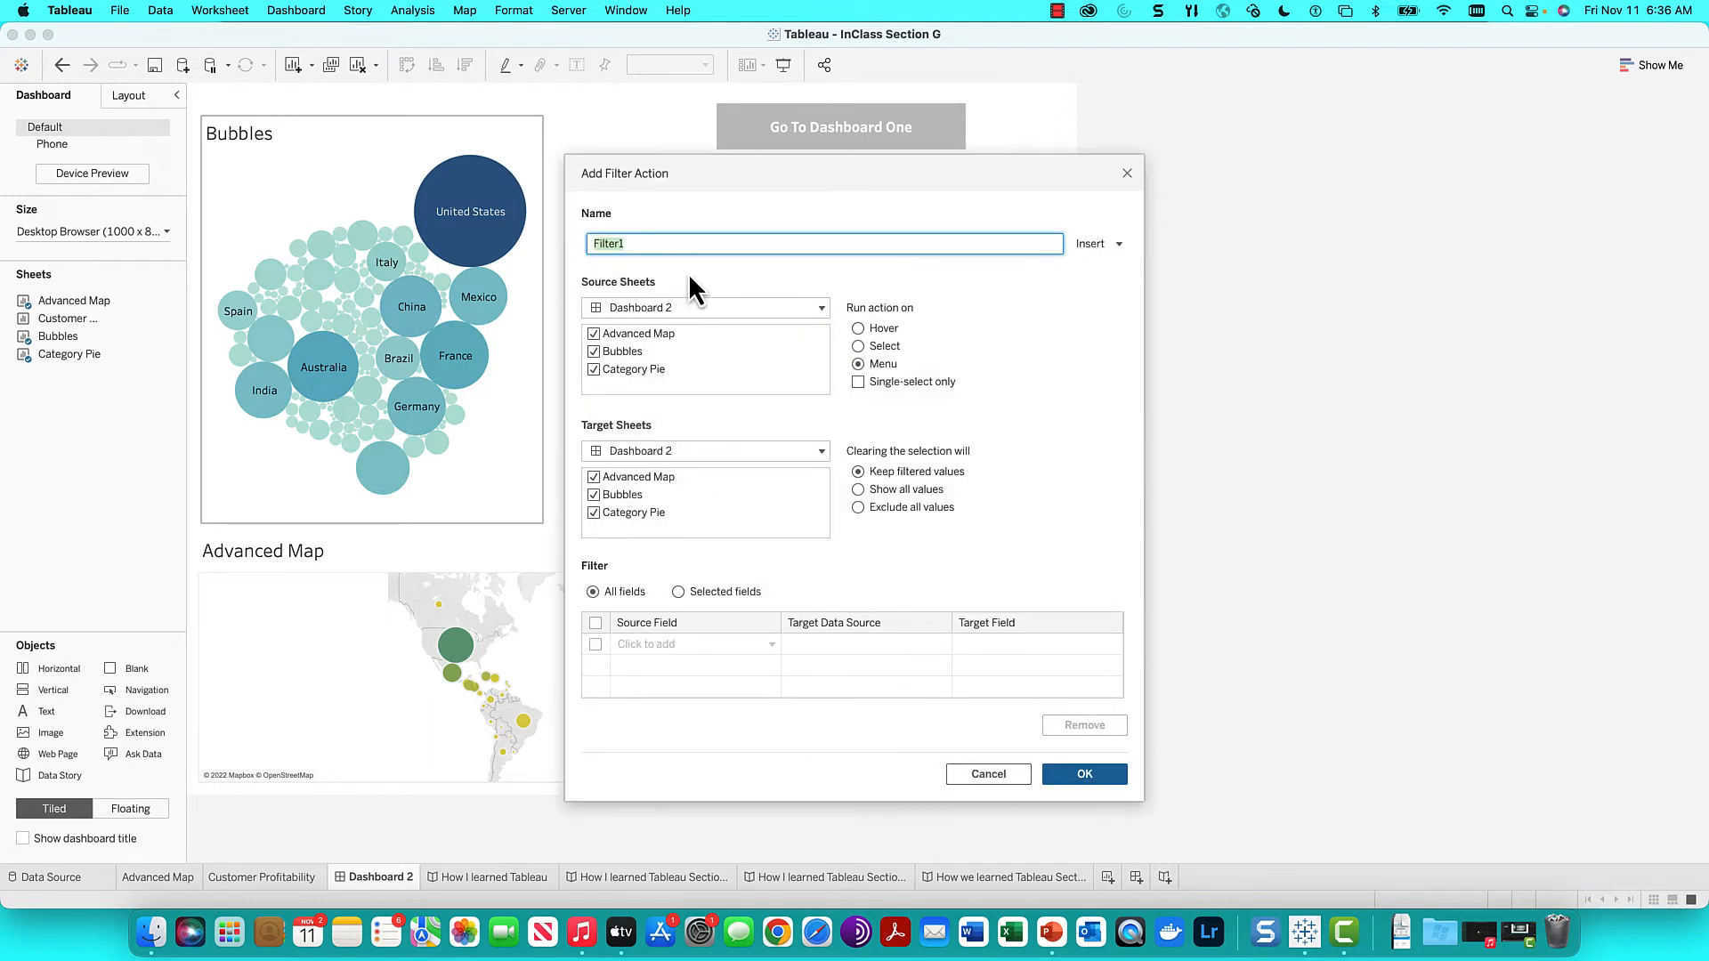
{"action": "type", "text": "Country"}
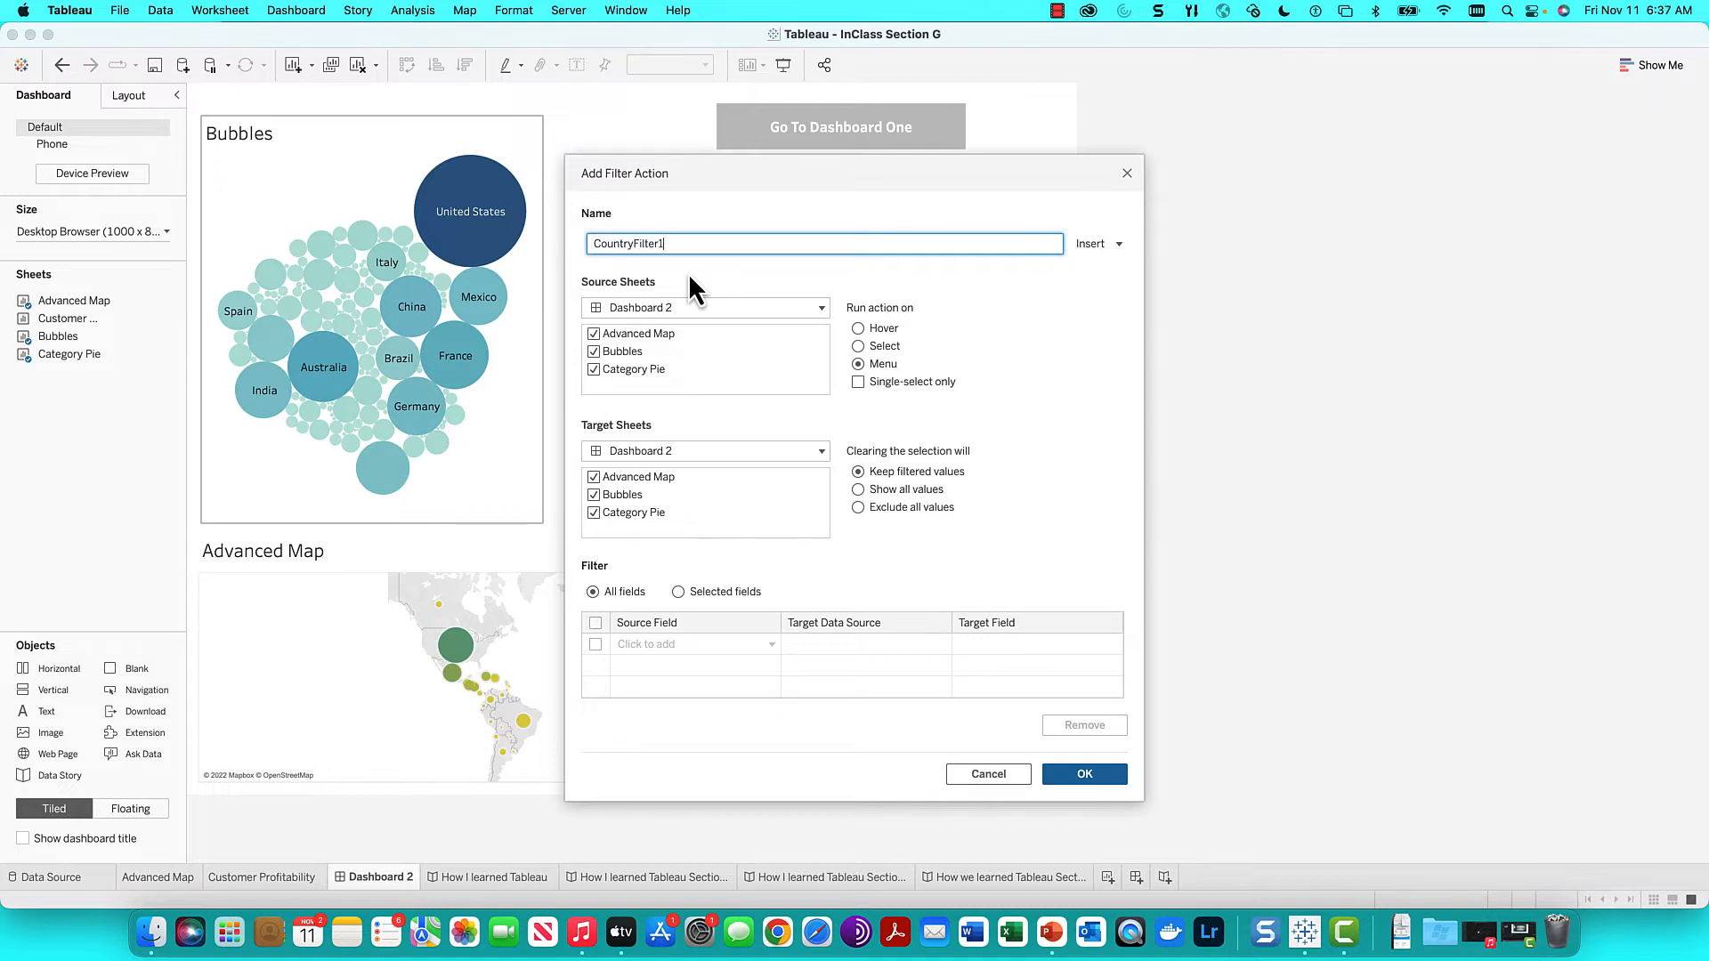
{"action": "mouse_move", "coordinate": [728, 338]}
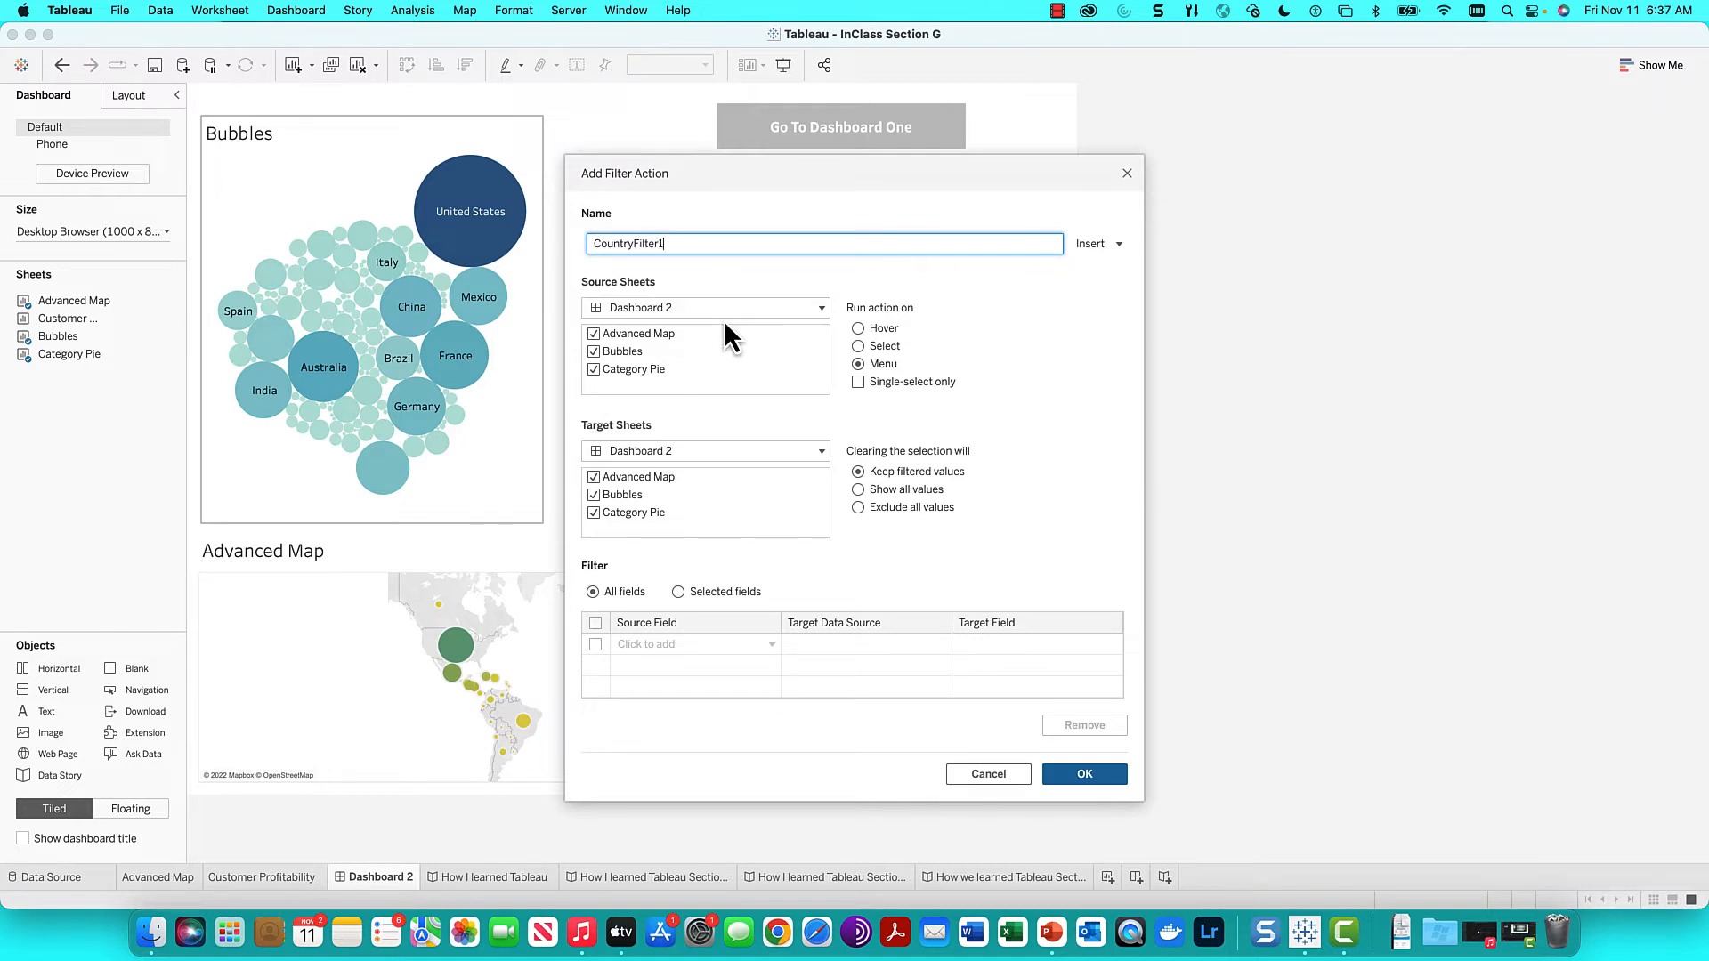
{"action": "mouse_move", "coordinate": [861, 344]}
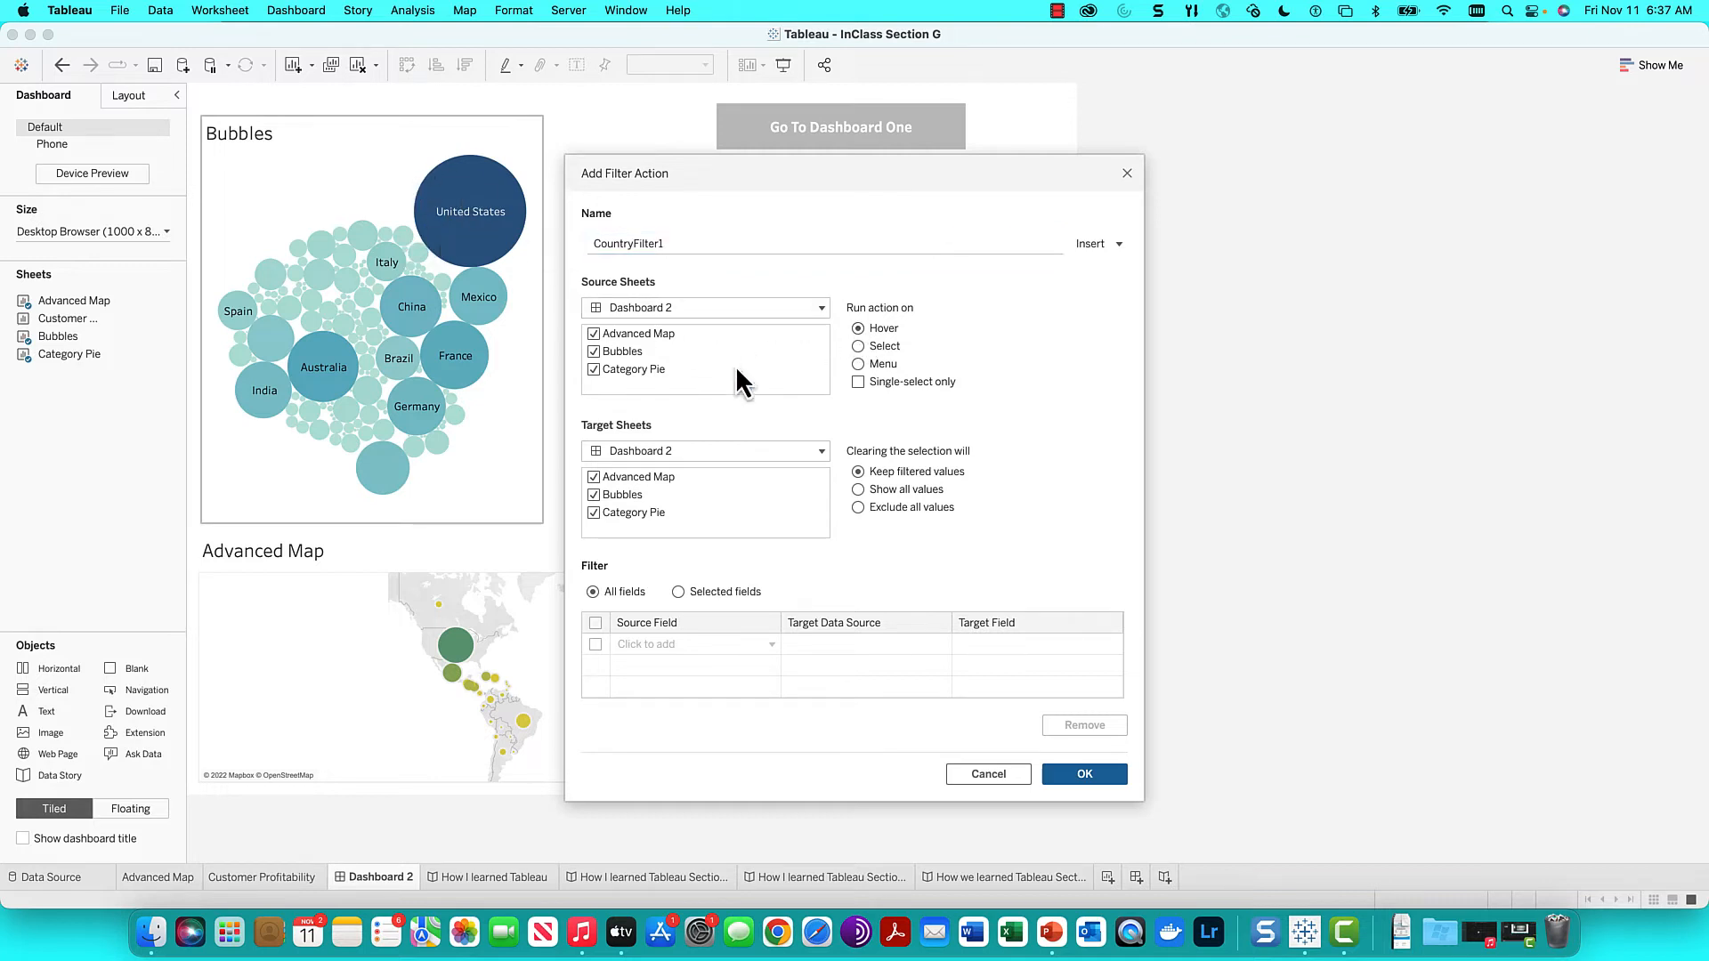
{"action": "mouse_move", "coordinate": [759, 403]}
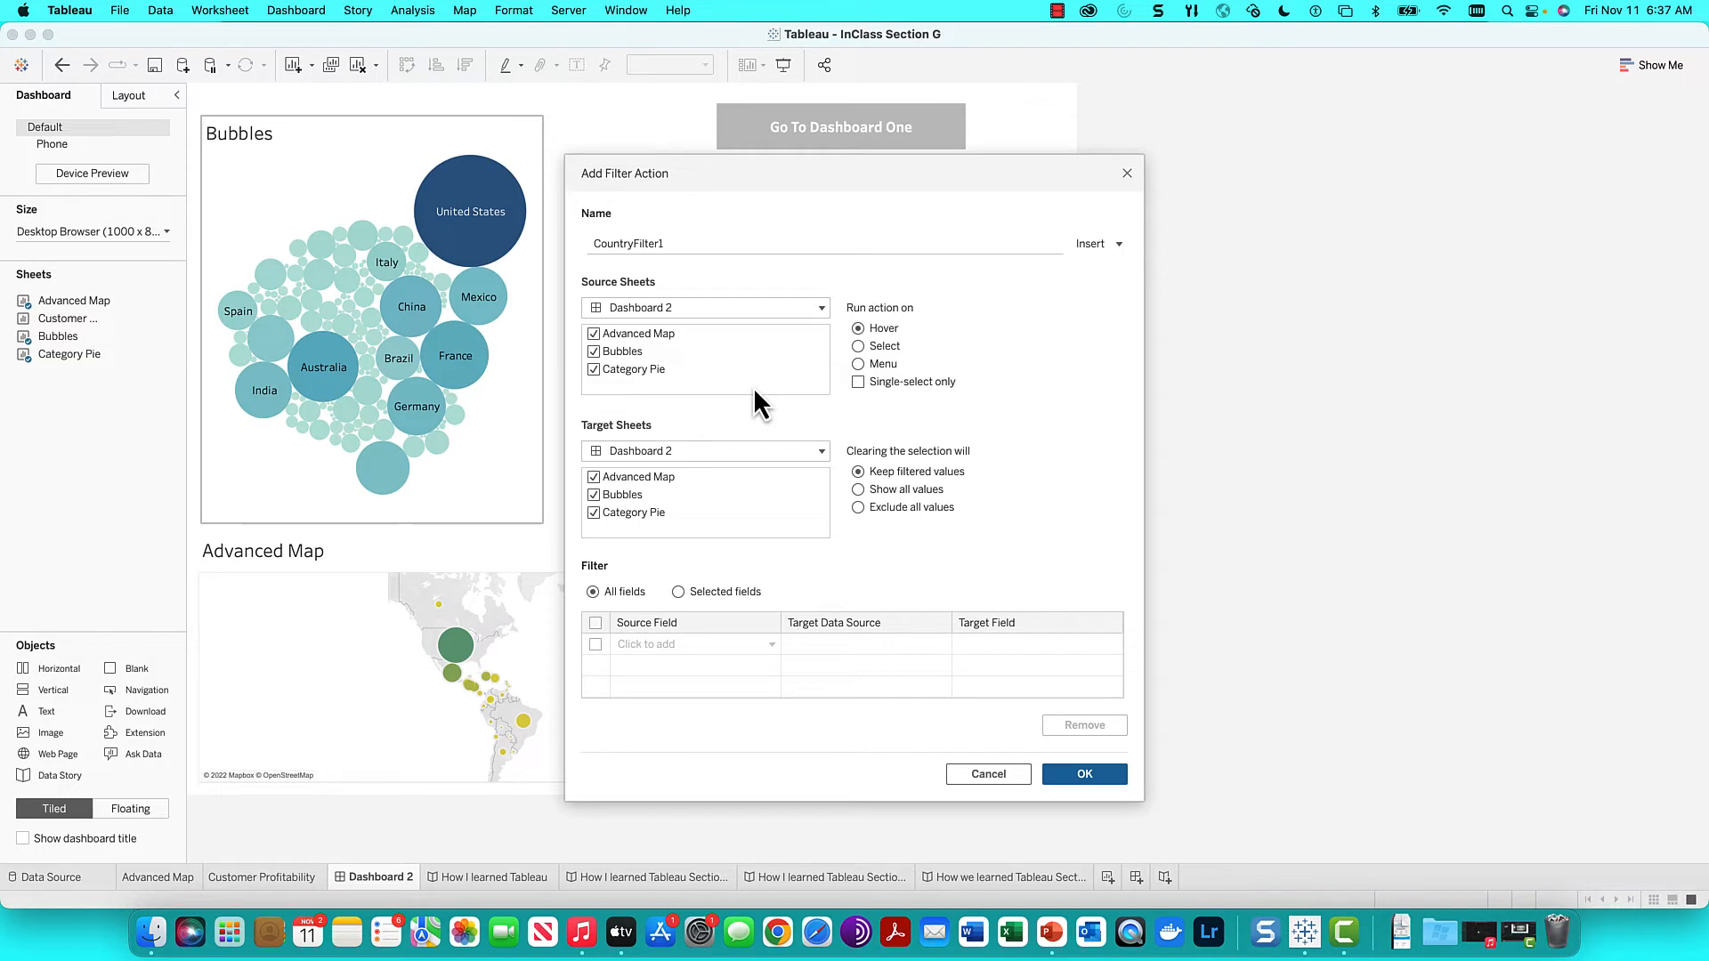
{"action": "mouse_move", "coordinate": [690, 182]}
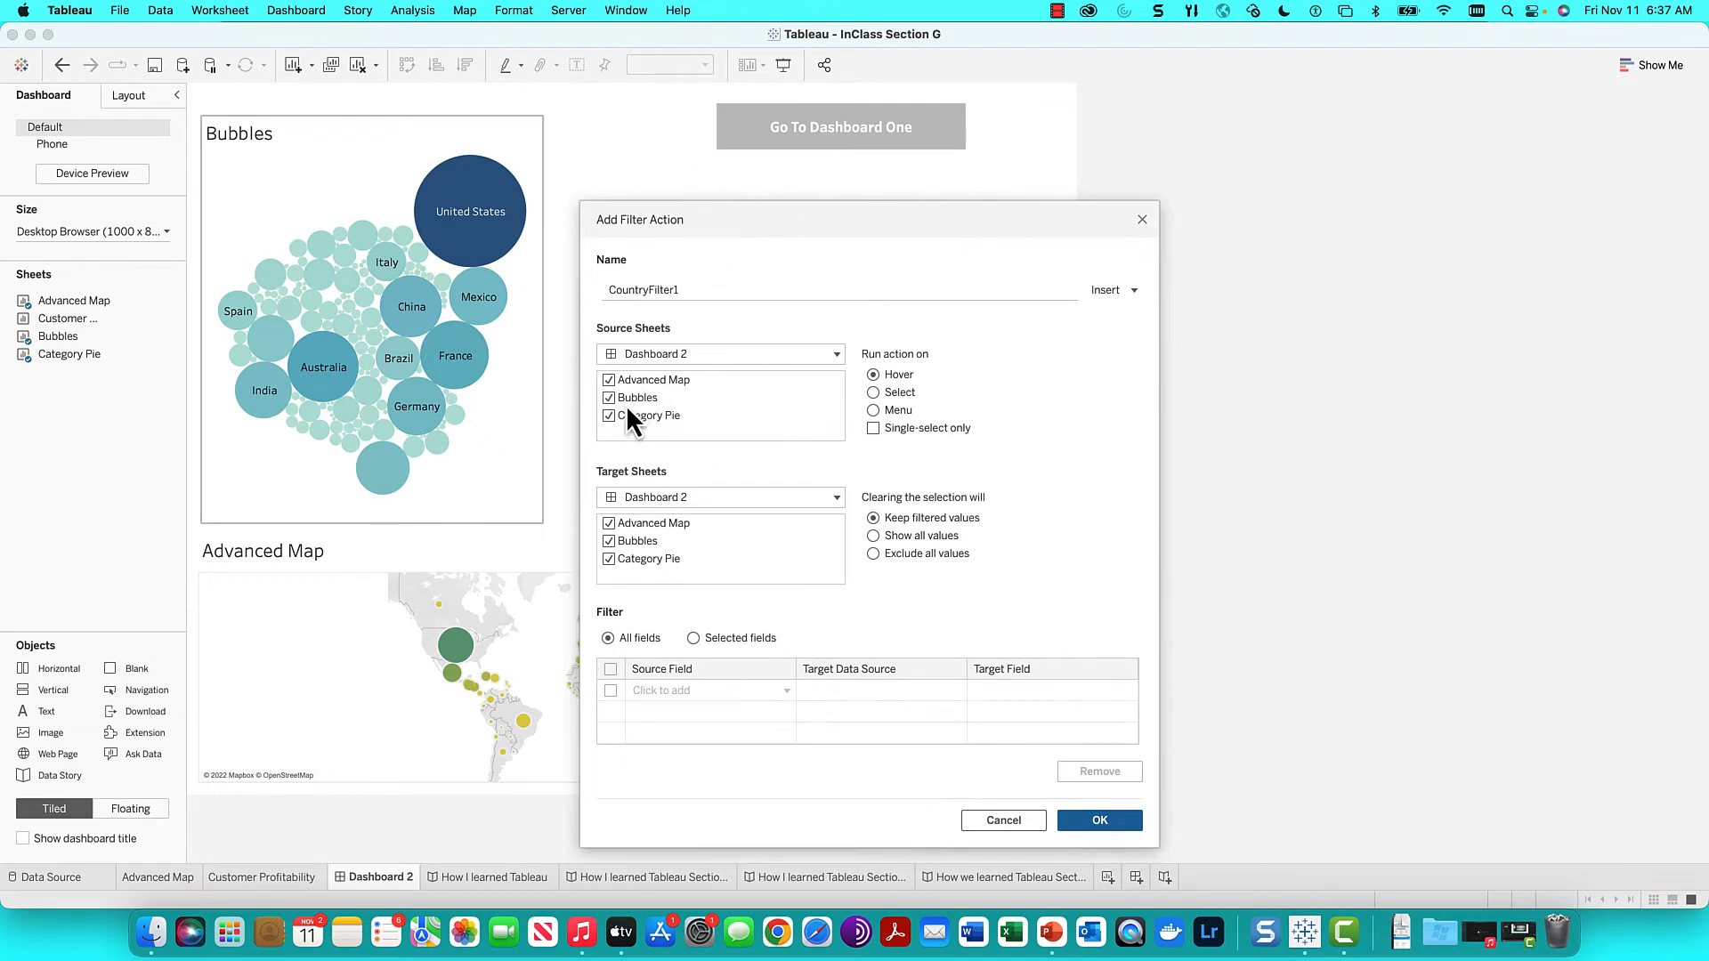
{"action": "left_click", "coordinate": [609, 415]}
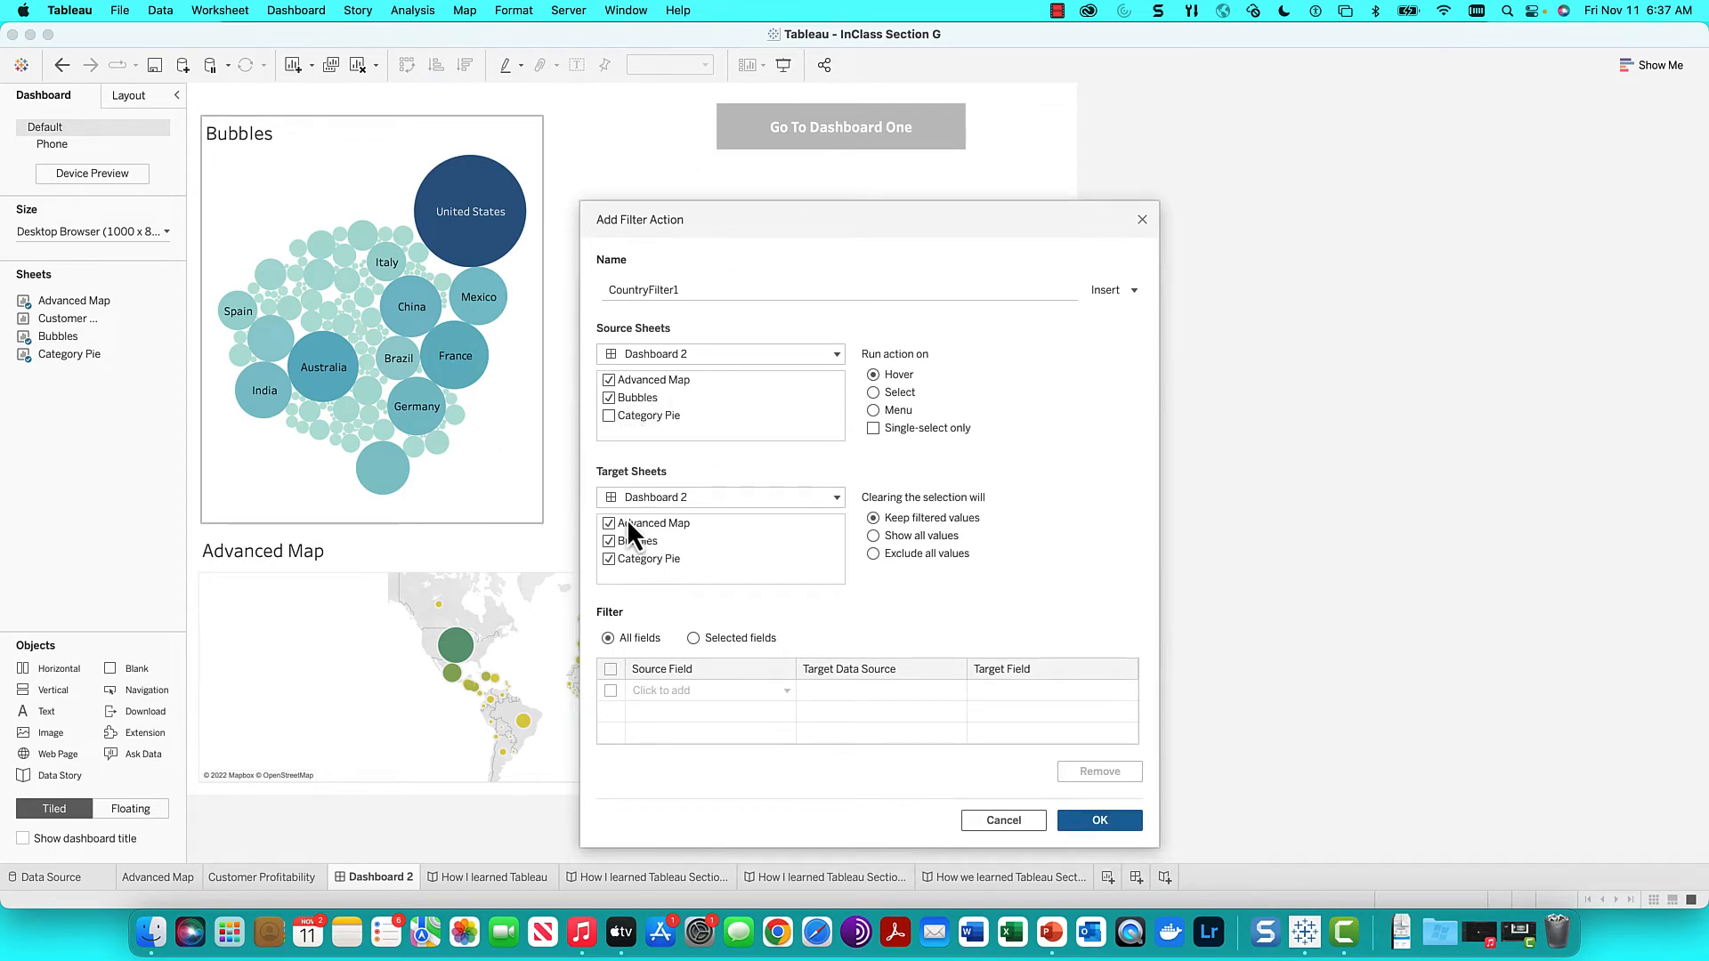
{"action": "left_click", "coordinate": [609, 541]}
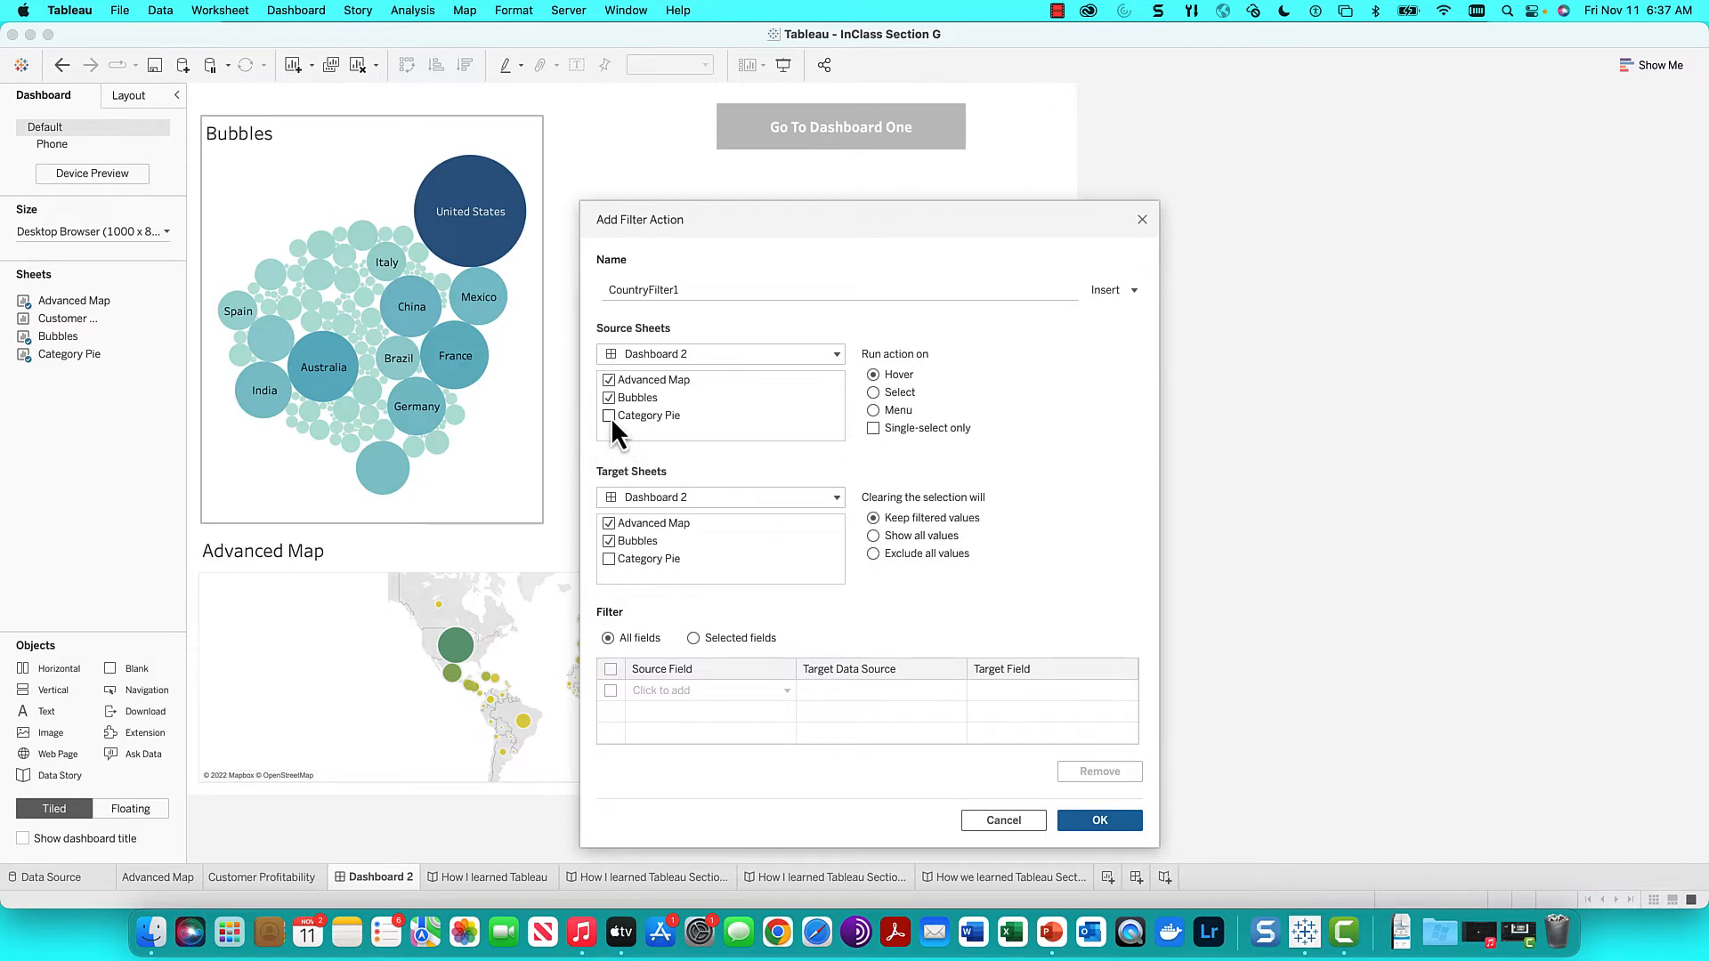
{"action": "left_click", "coordinate": [608, 415]}
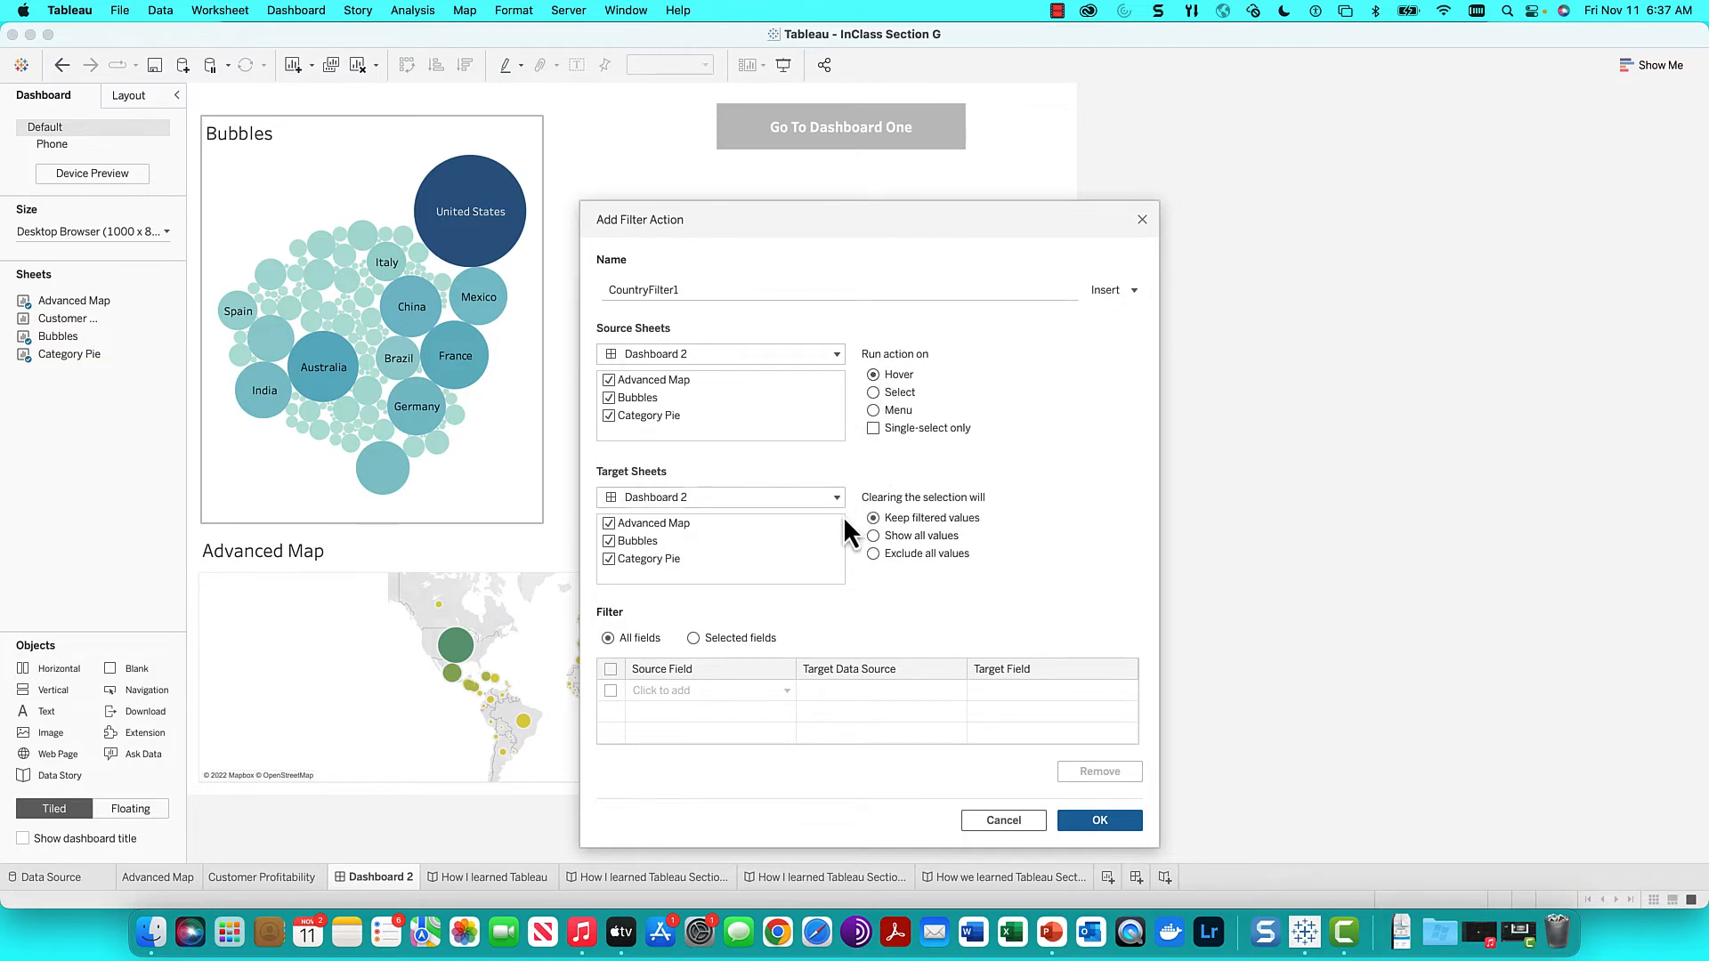
{"action": "mouse_move", "coordinate": [730, 550]}
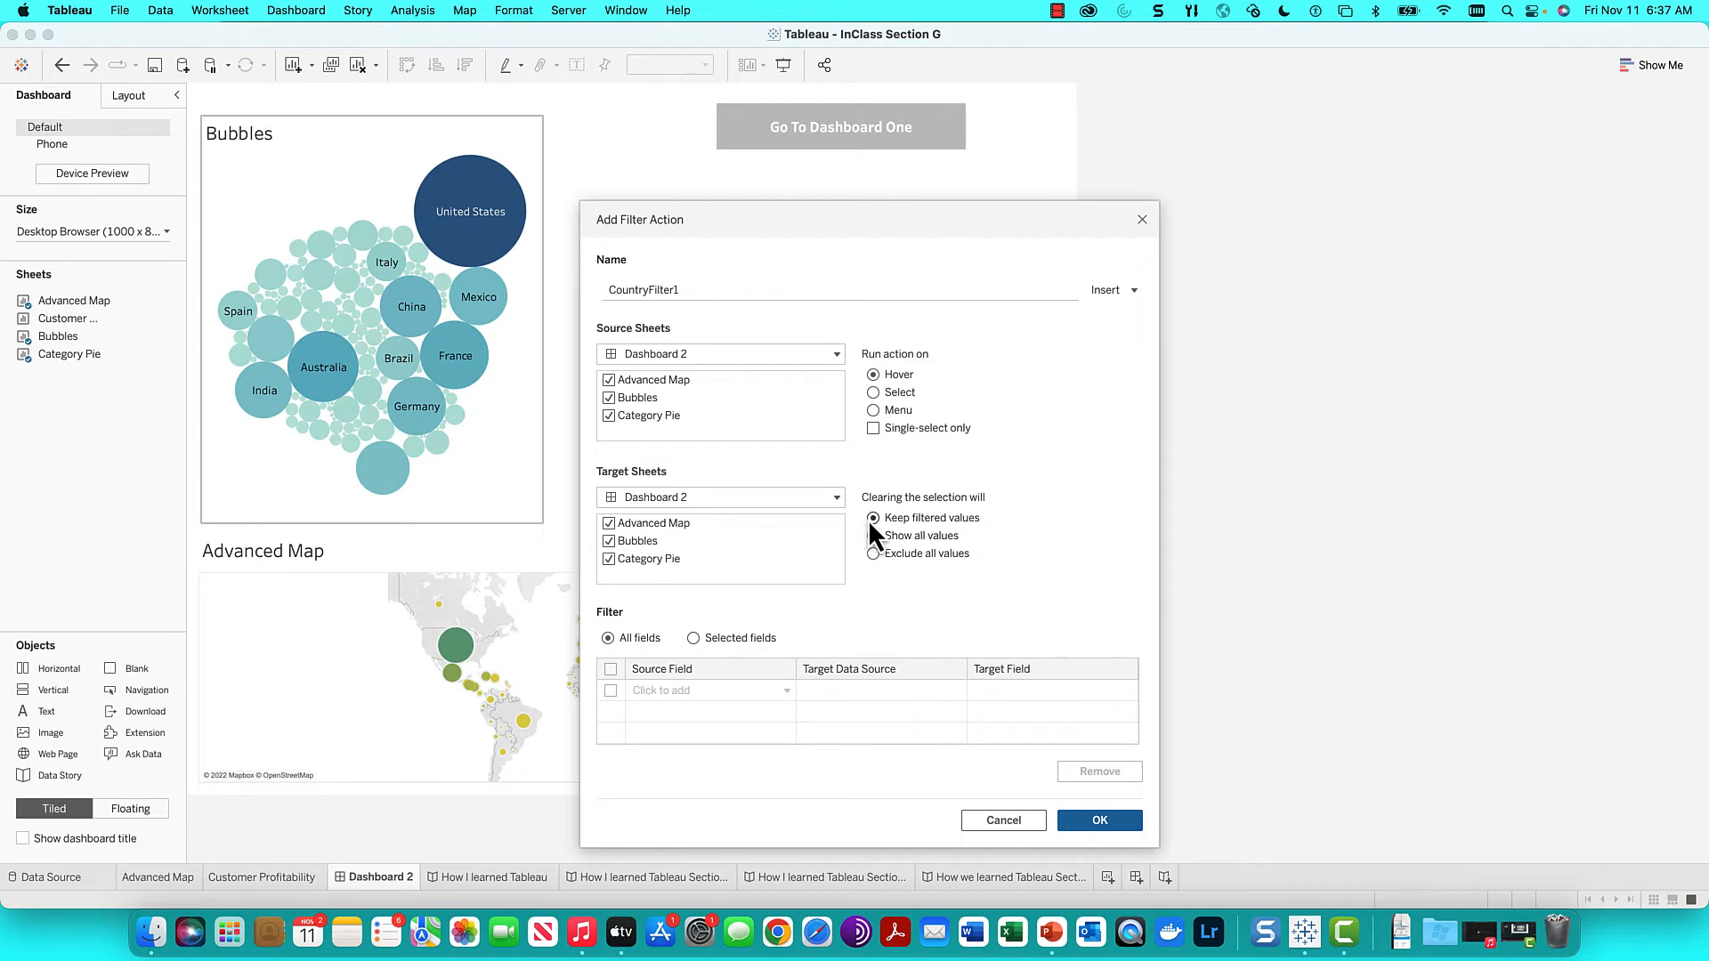
{"action": "mouse_move", "coordinate": [883, 535]}
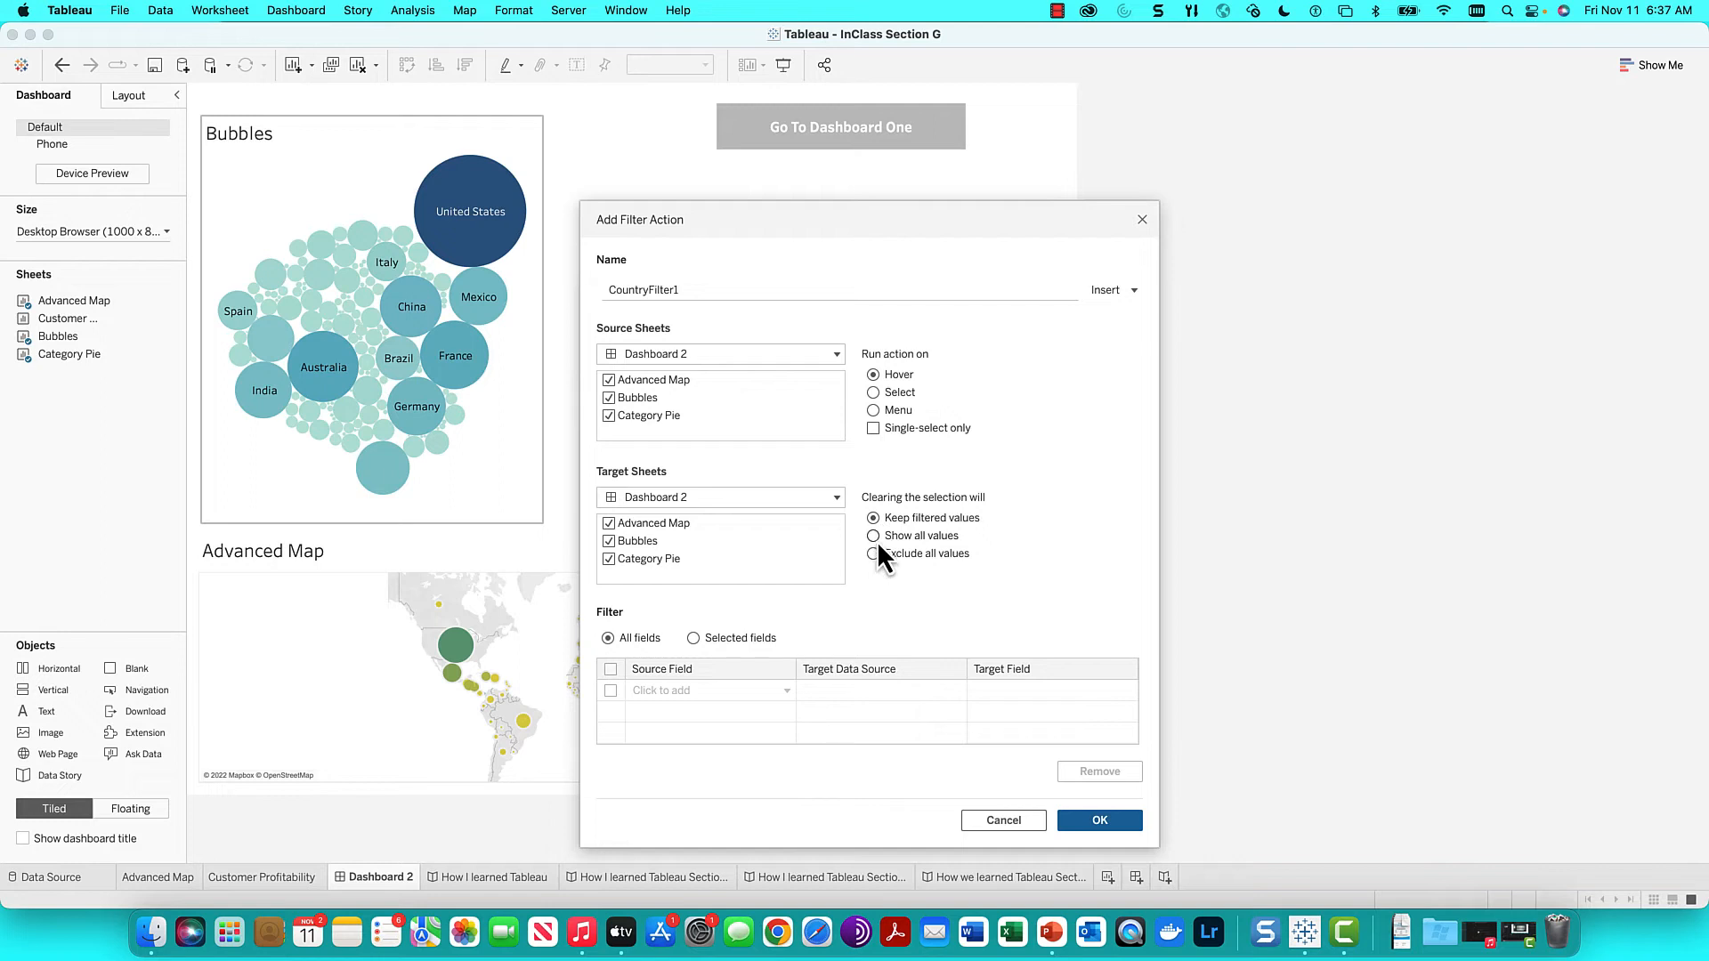
{"action": "left_click", "coordinate": [873, 516]}
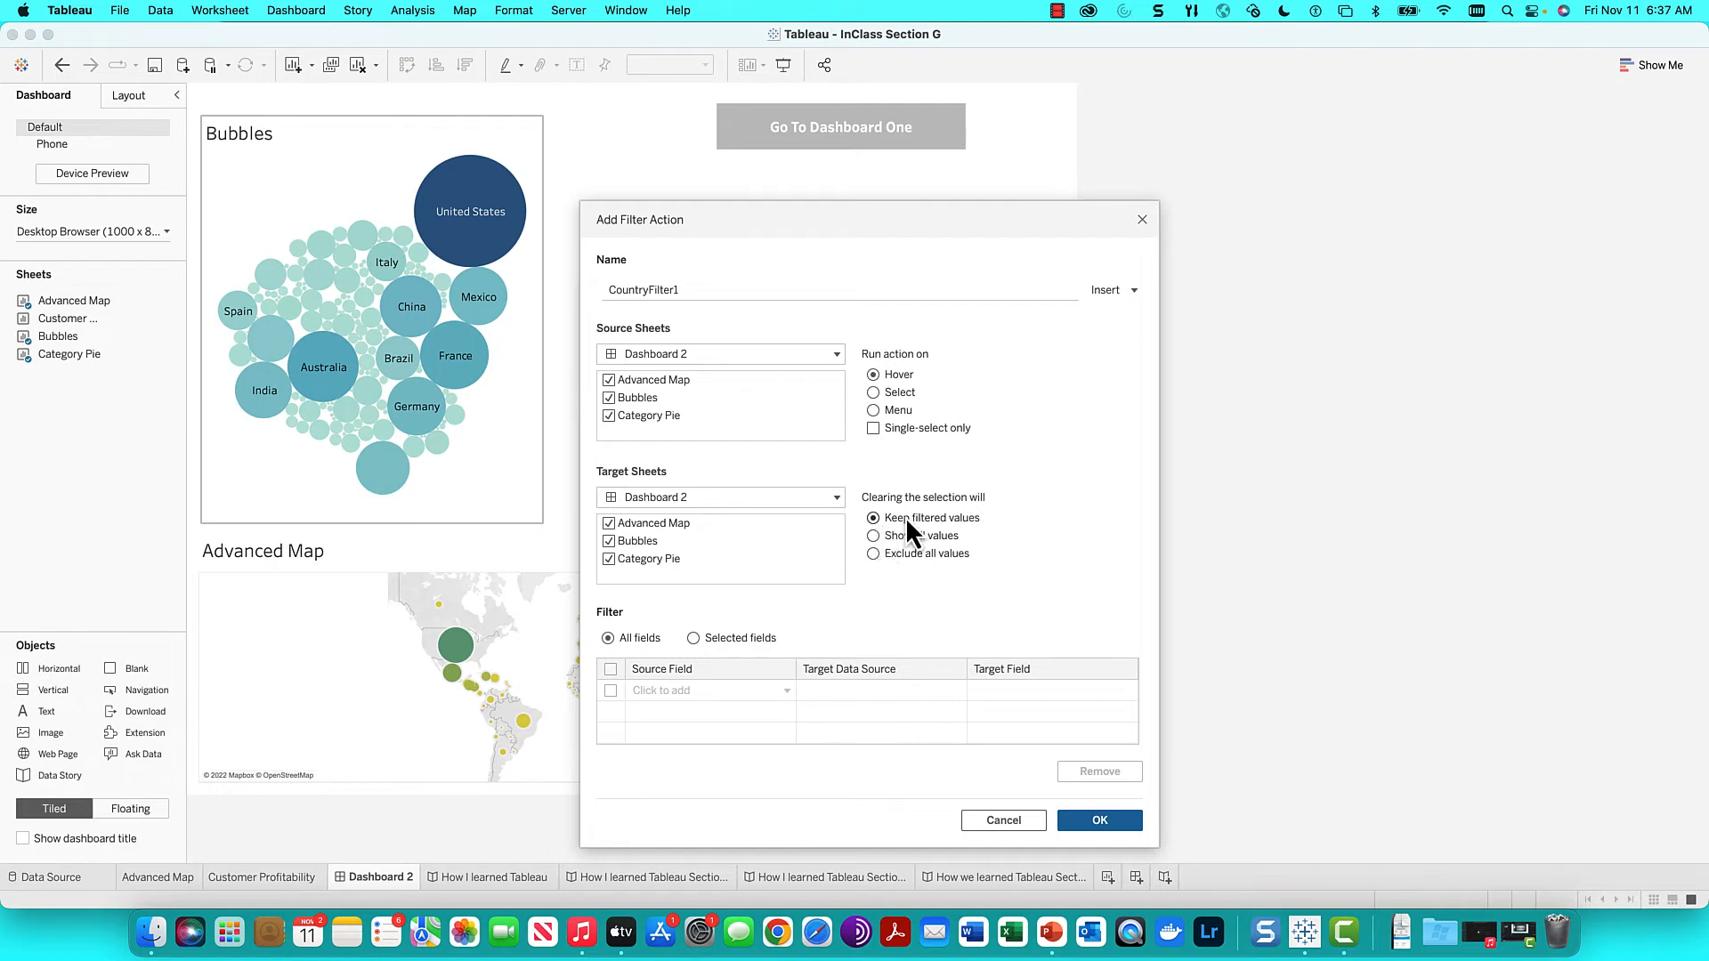
{"action": "mouse_move", "coordinate": [970, 543]}
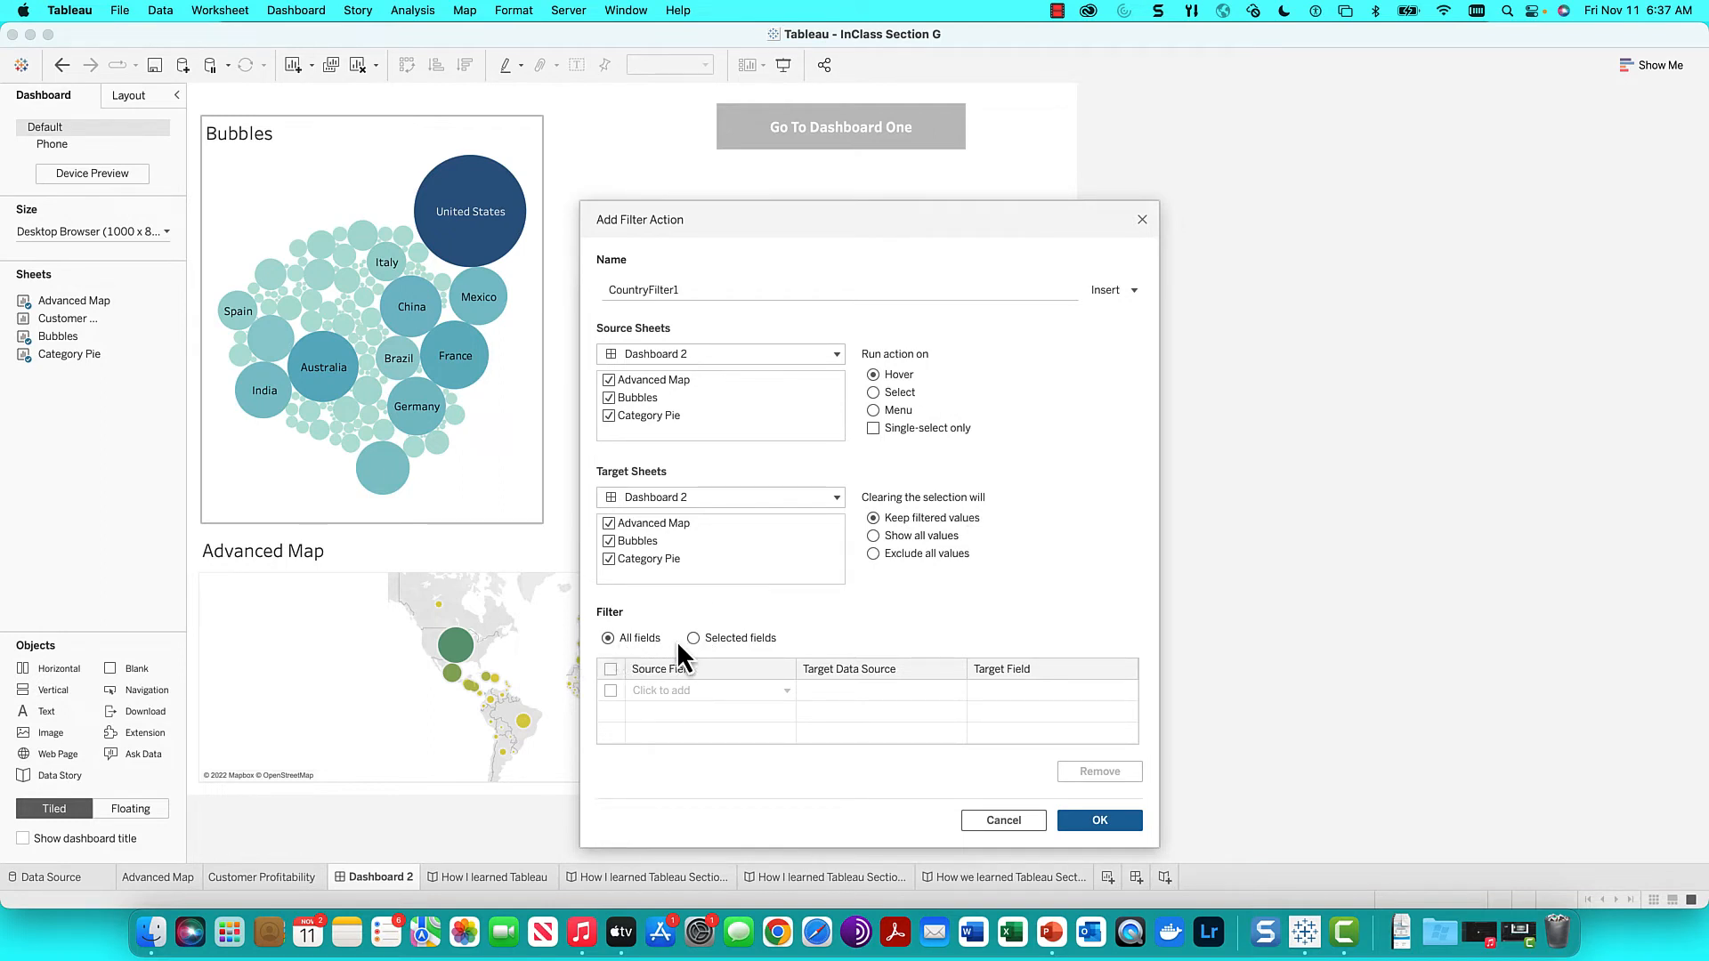
{"action": "mouse_move", "coordinate": [742, 665]}
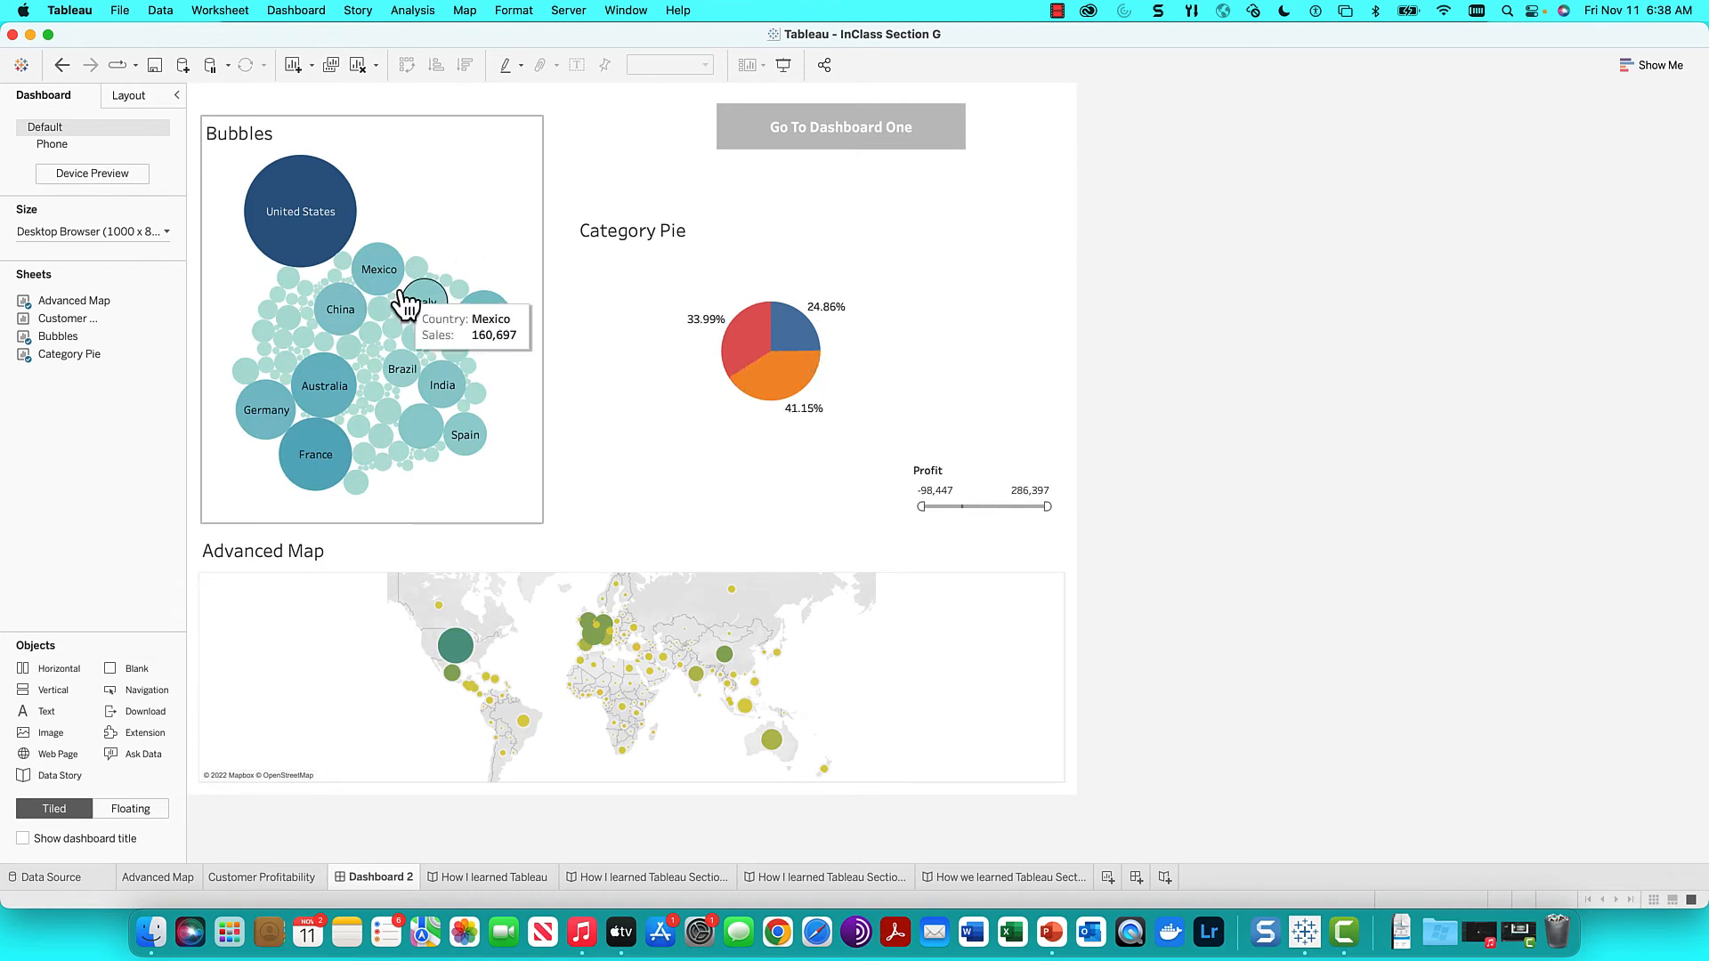
Hover the Mexico, China and France bubbles to verify pie and map filtering
{"action": "left_click", "coordinate": [340, 309]}
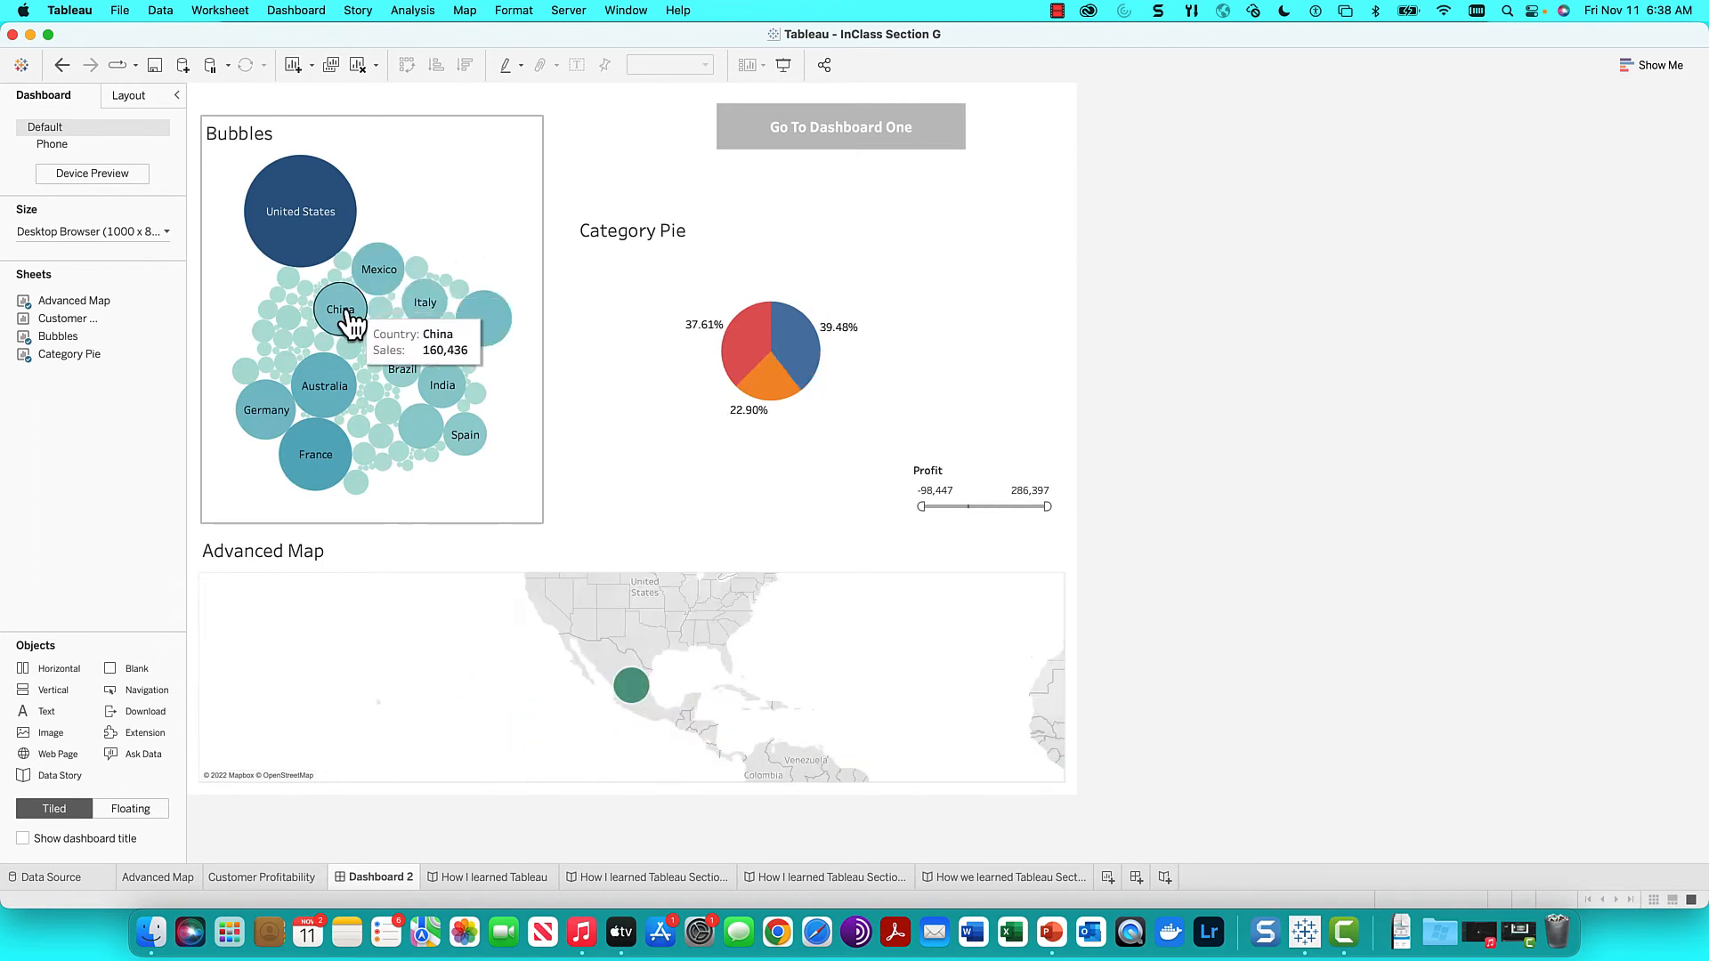
{"action": "left_click", "coordinate": [324, 386]}
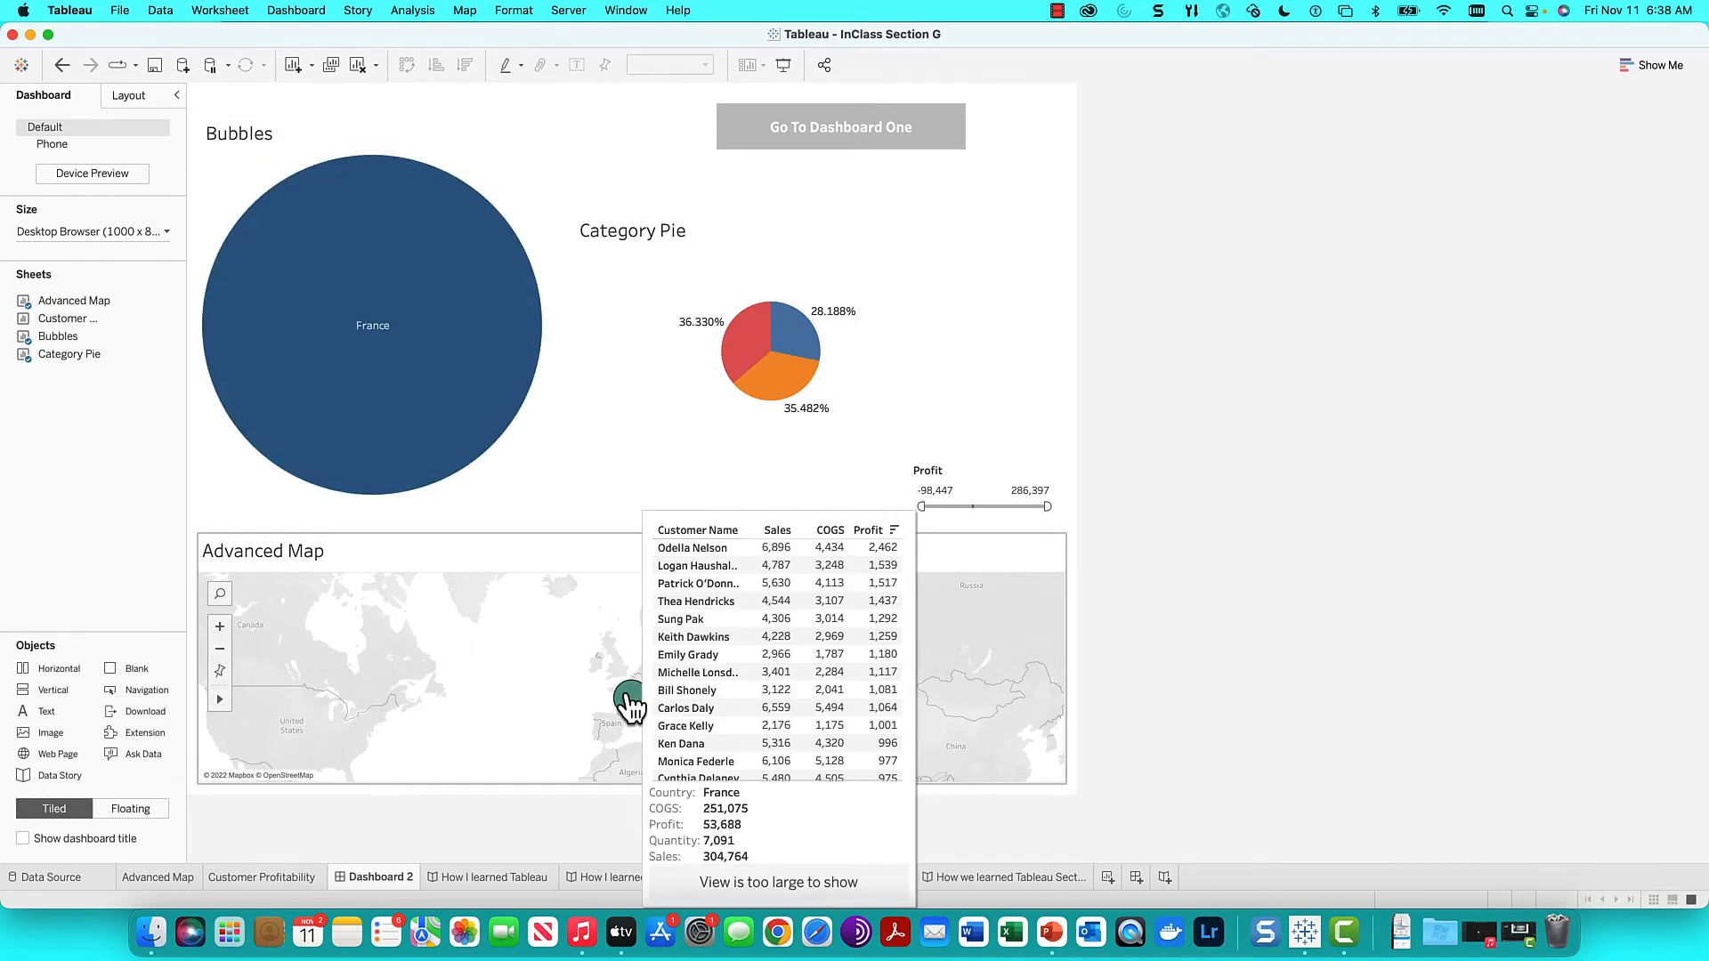
{"action": "mouse_move", "coordinate": [596, 548]}
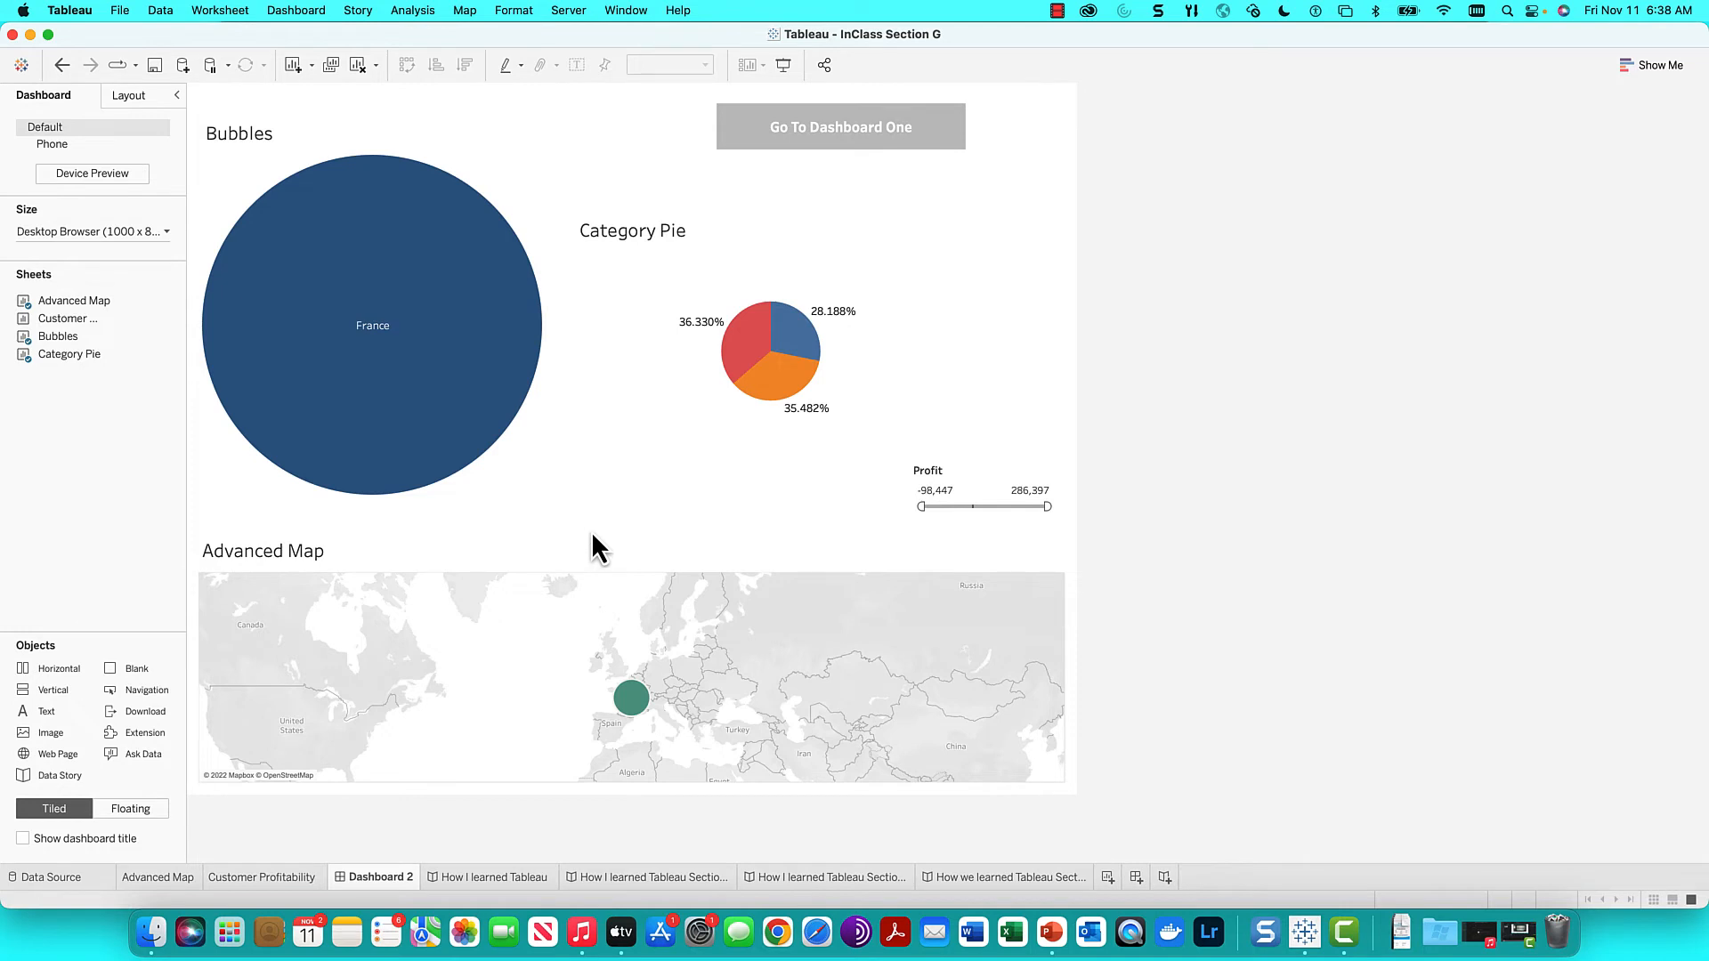
{"action": "mouse_move", "coordinate": [698, 543]}
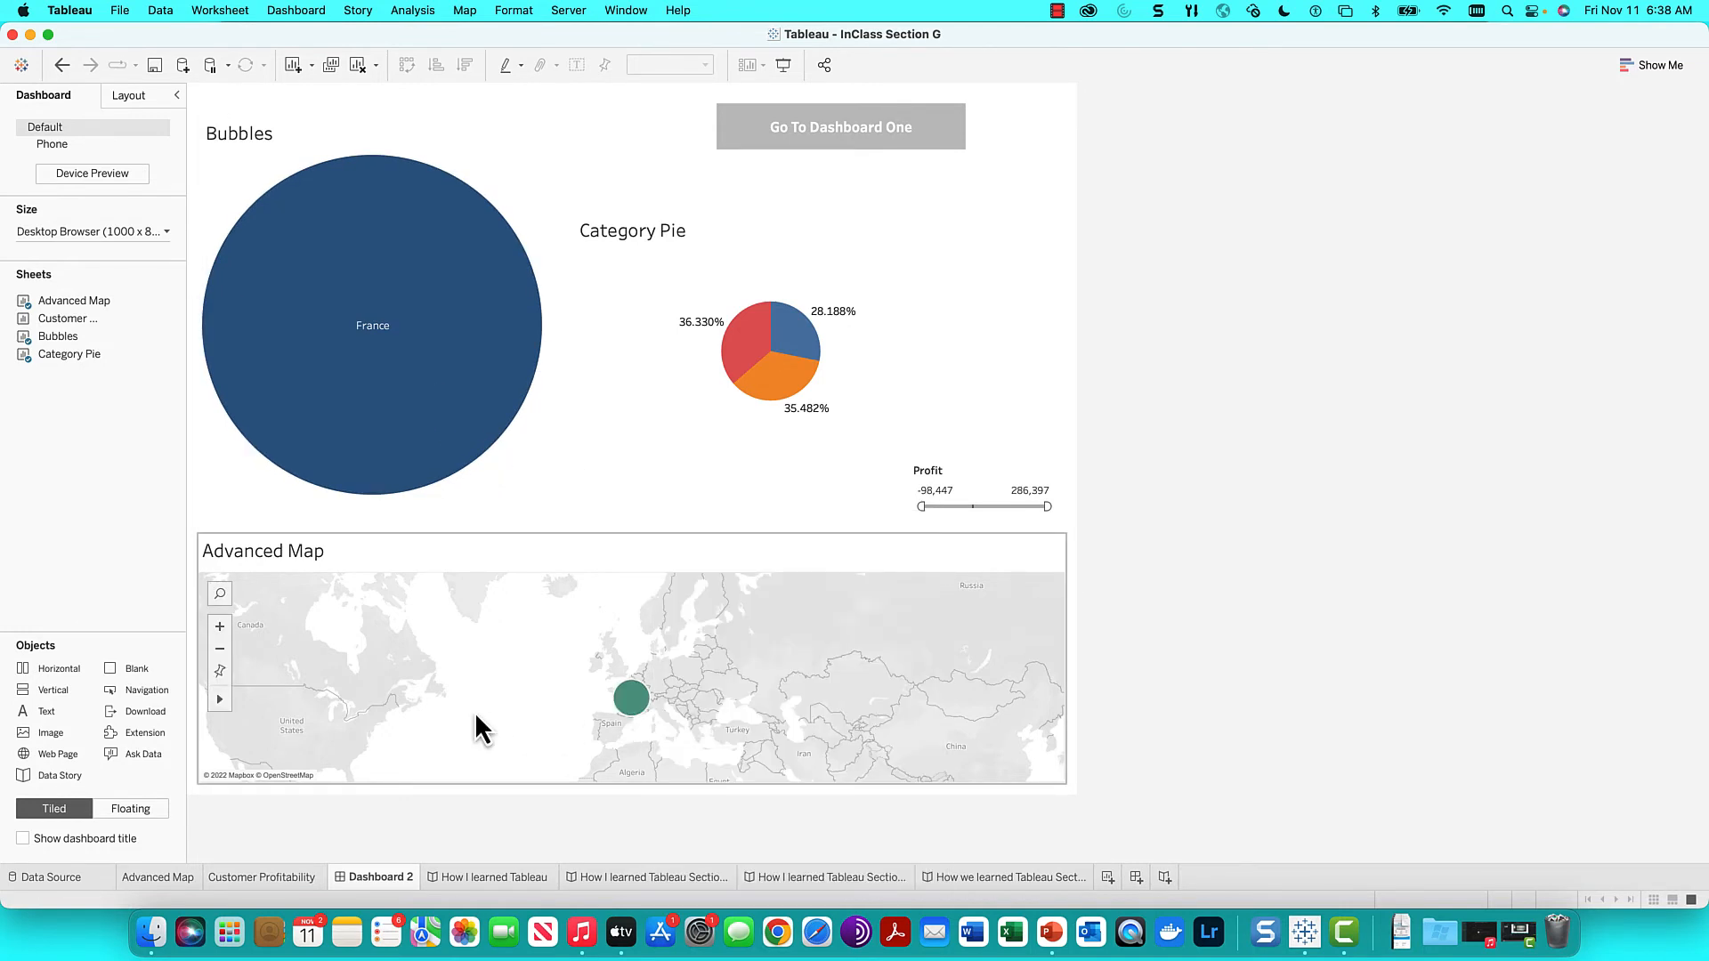
{"action": "left_click", "coordinate": [631, 699]}
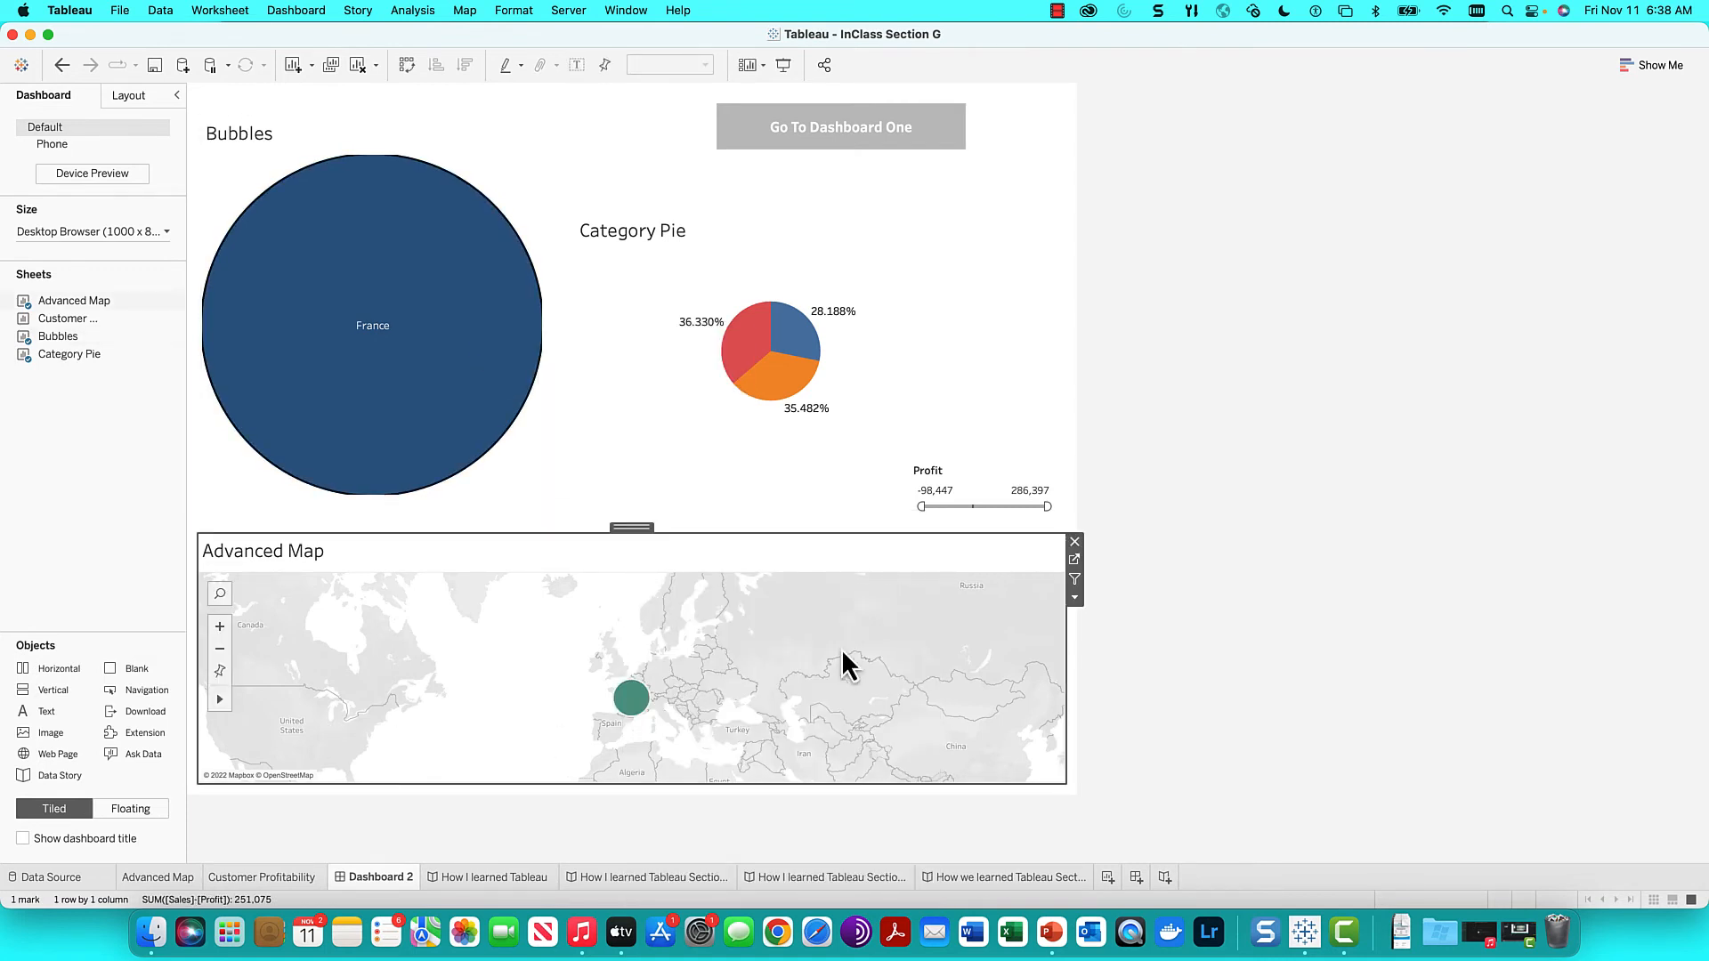
{"action": "mouse_move", "coordinate": [296, 20]}
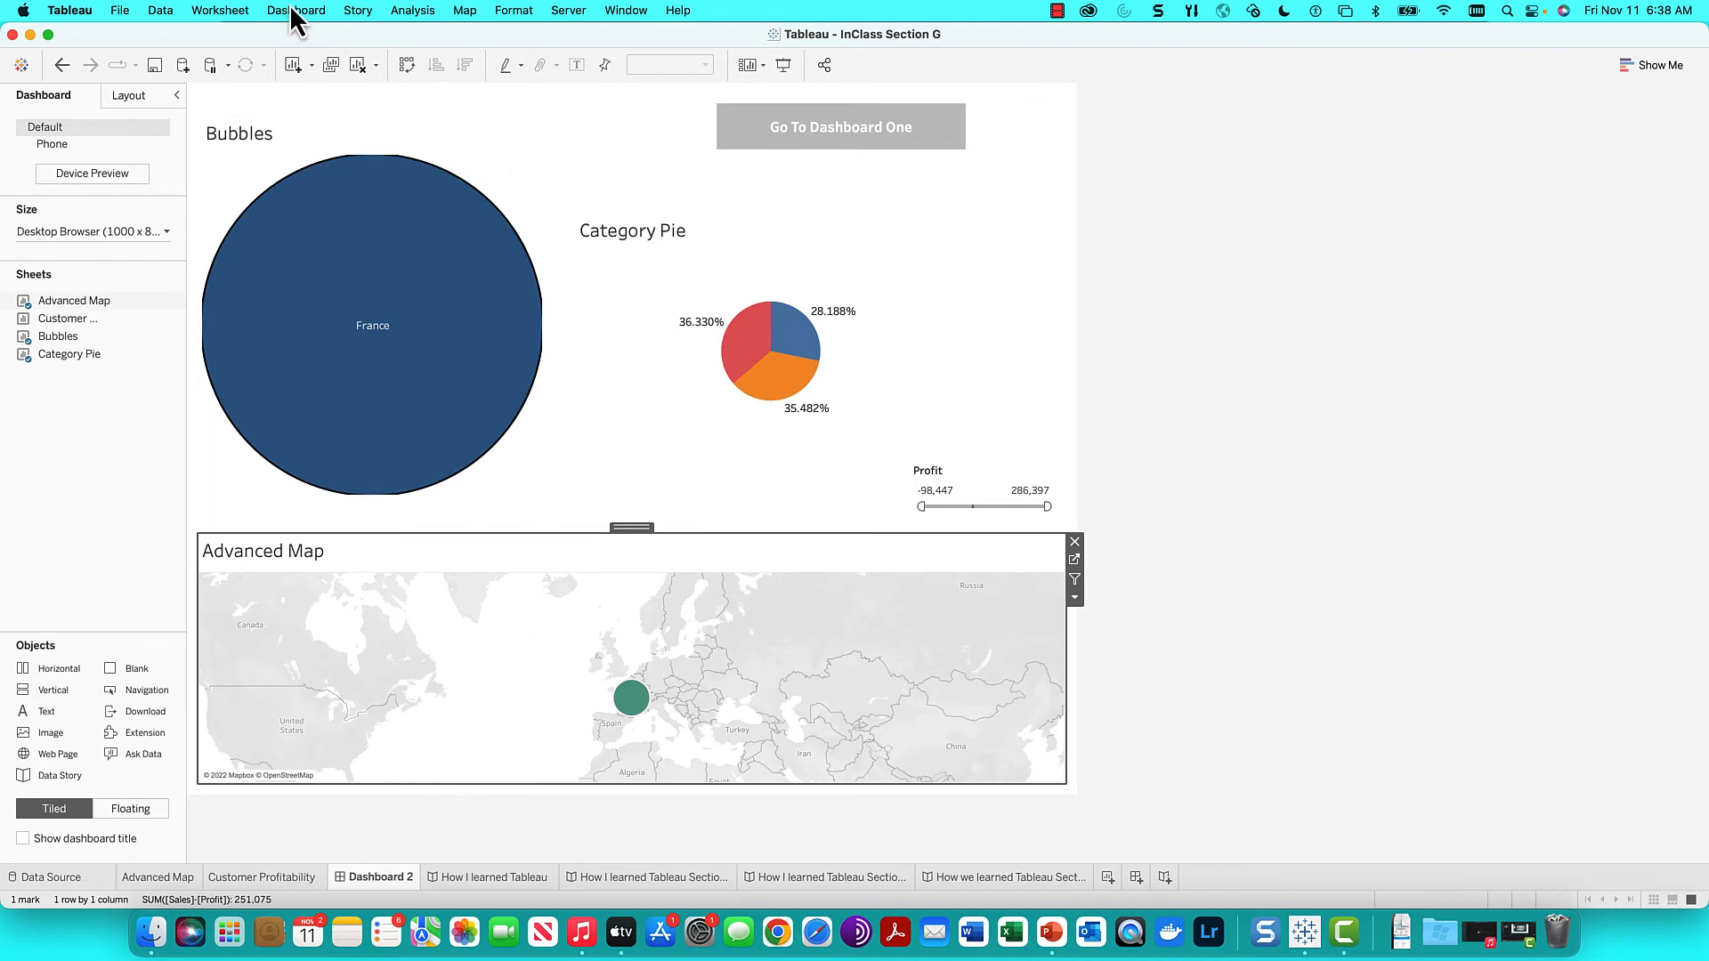
{"action": "mouse_move", "coordinate": [335, 291]}
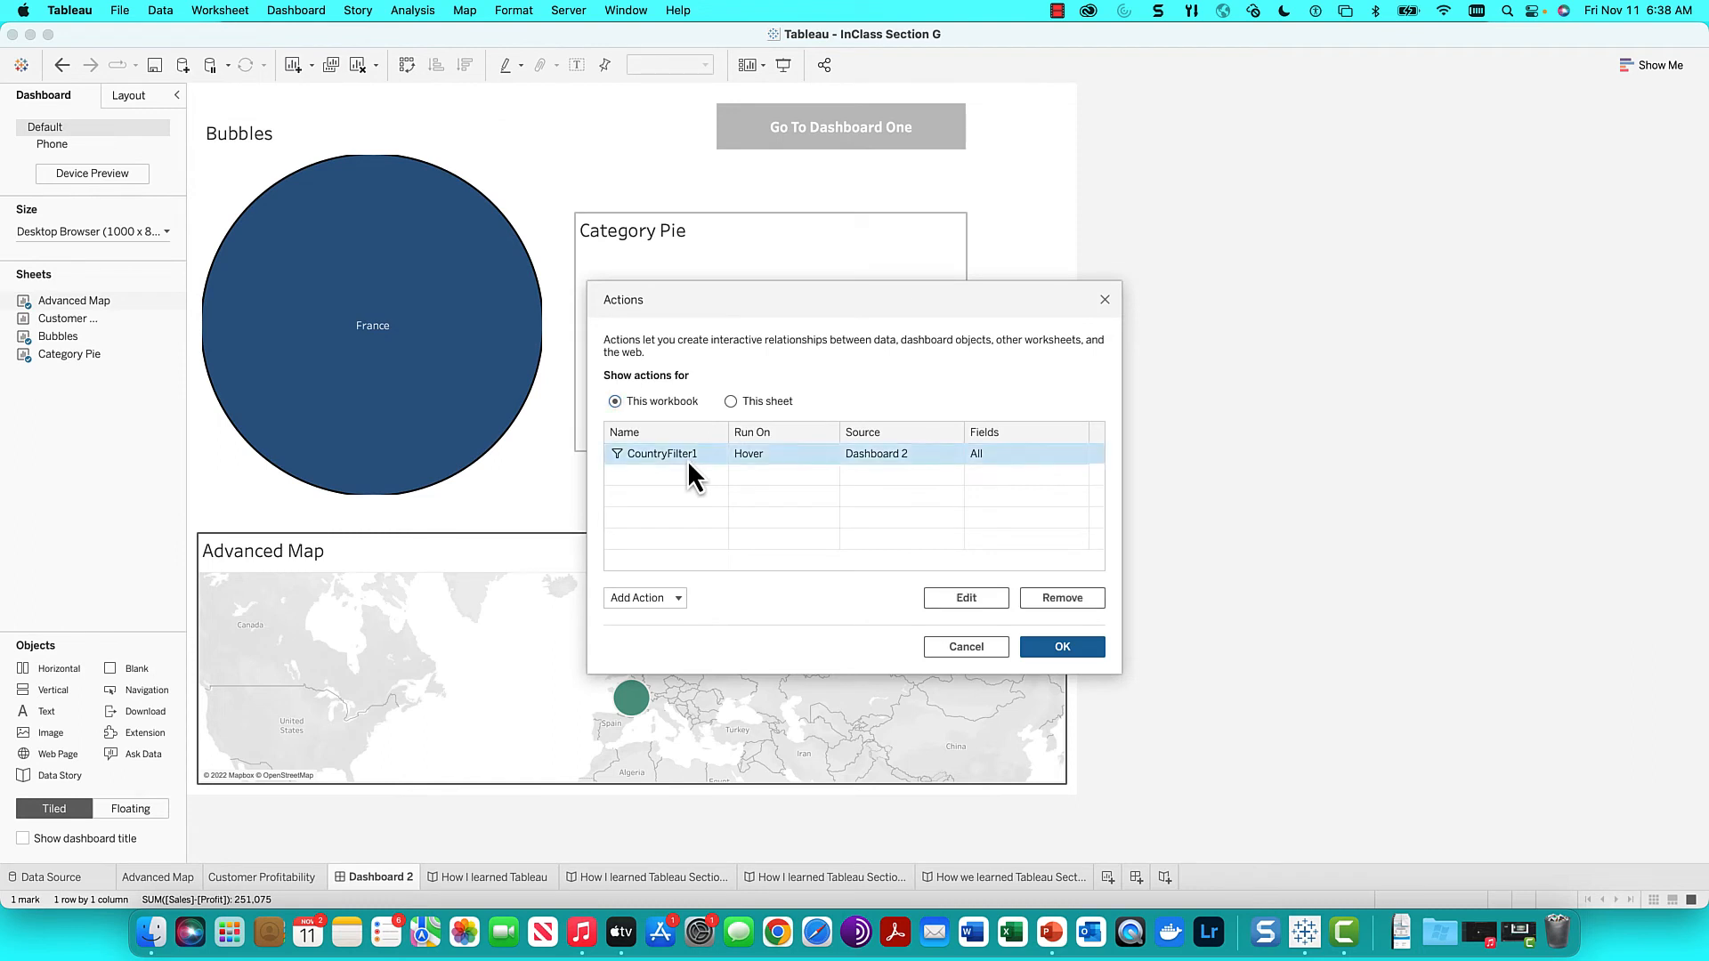
Edit CountryFilter1 so 'Clearing the selection will' is set to 'Show all values'
{"action": "left_click", "coordinate": [963, 597]}
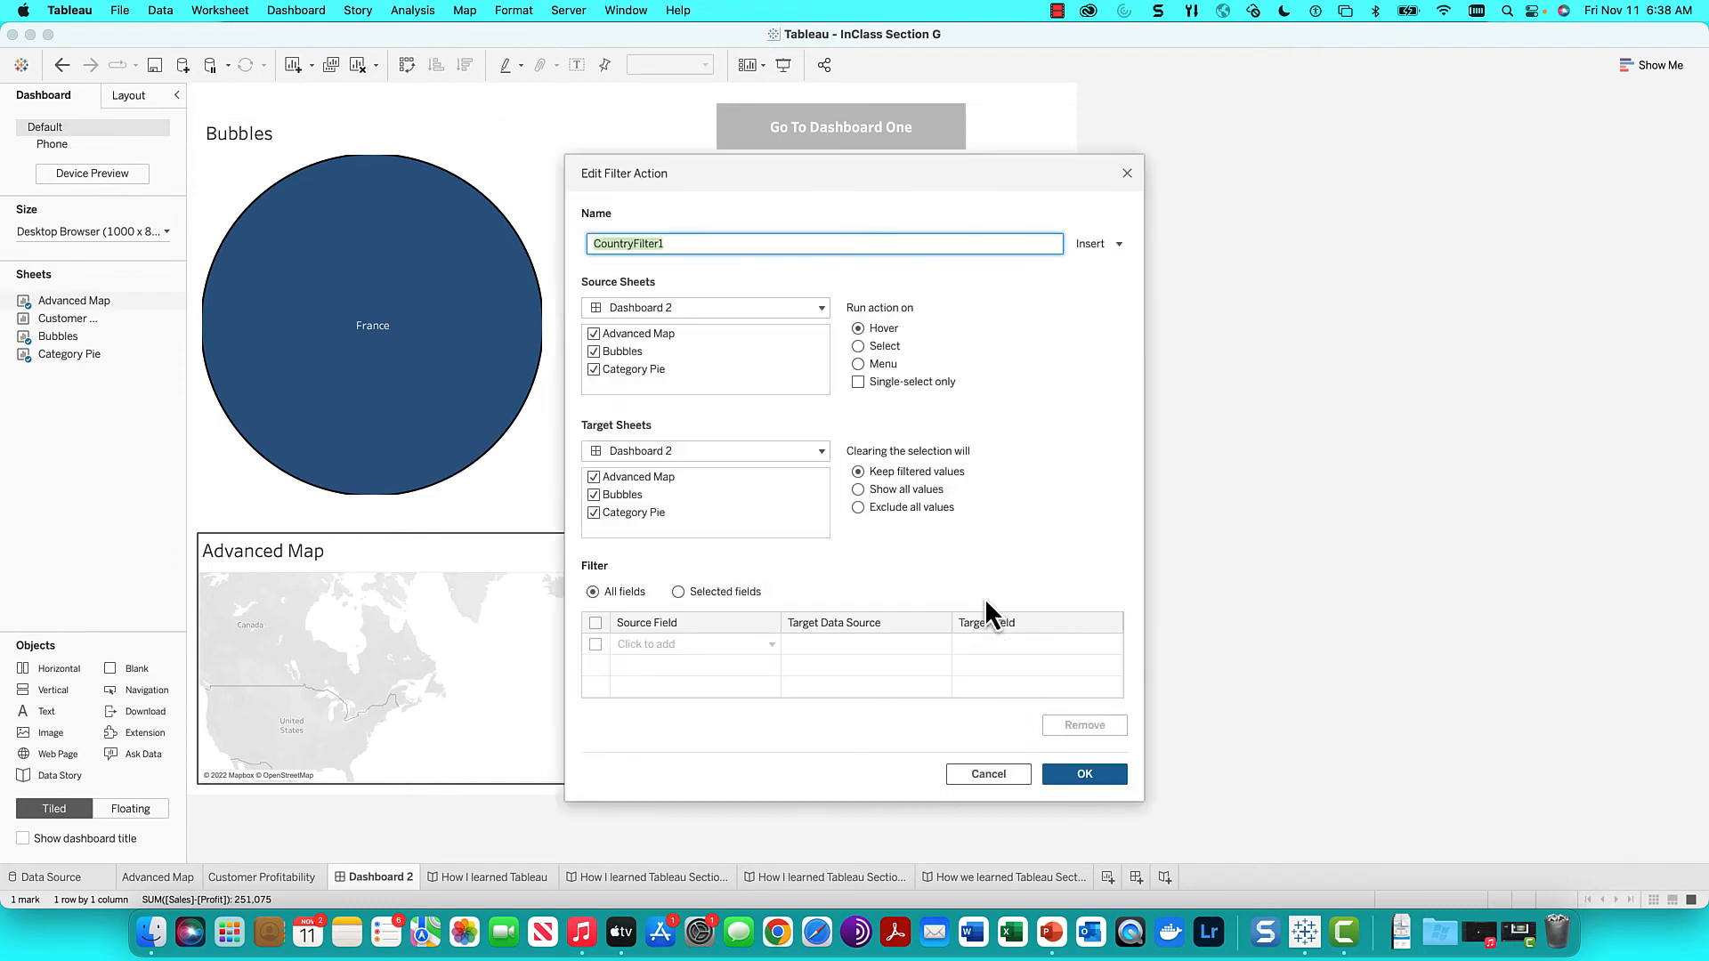
{"action": "mouse_move", "coordinate": [904, 487]}
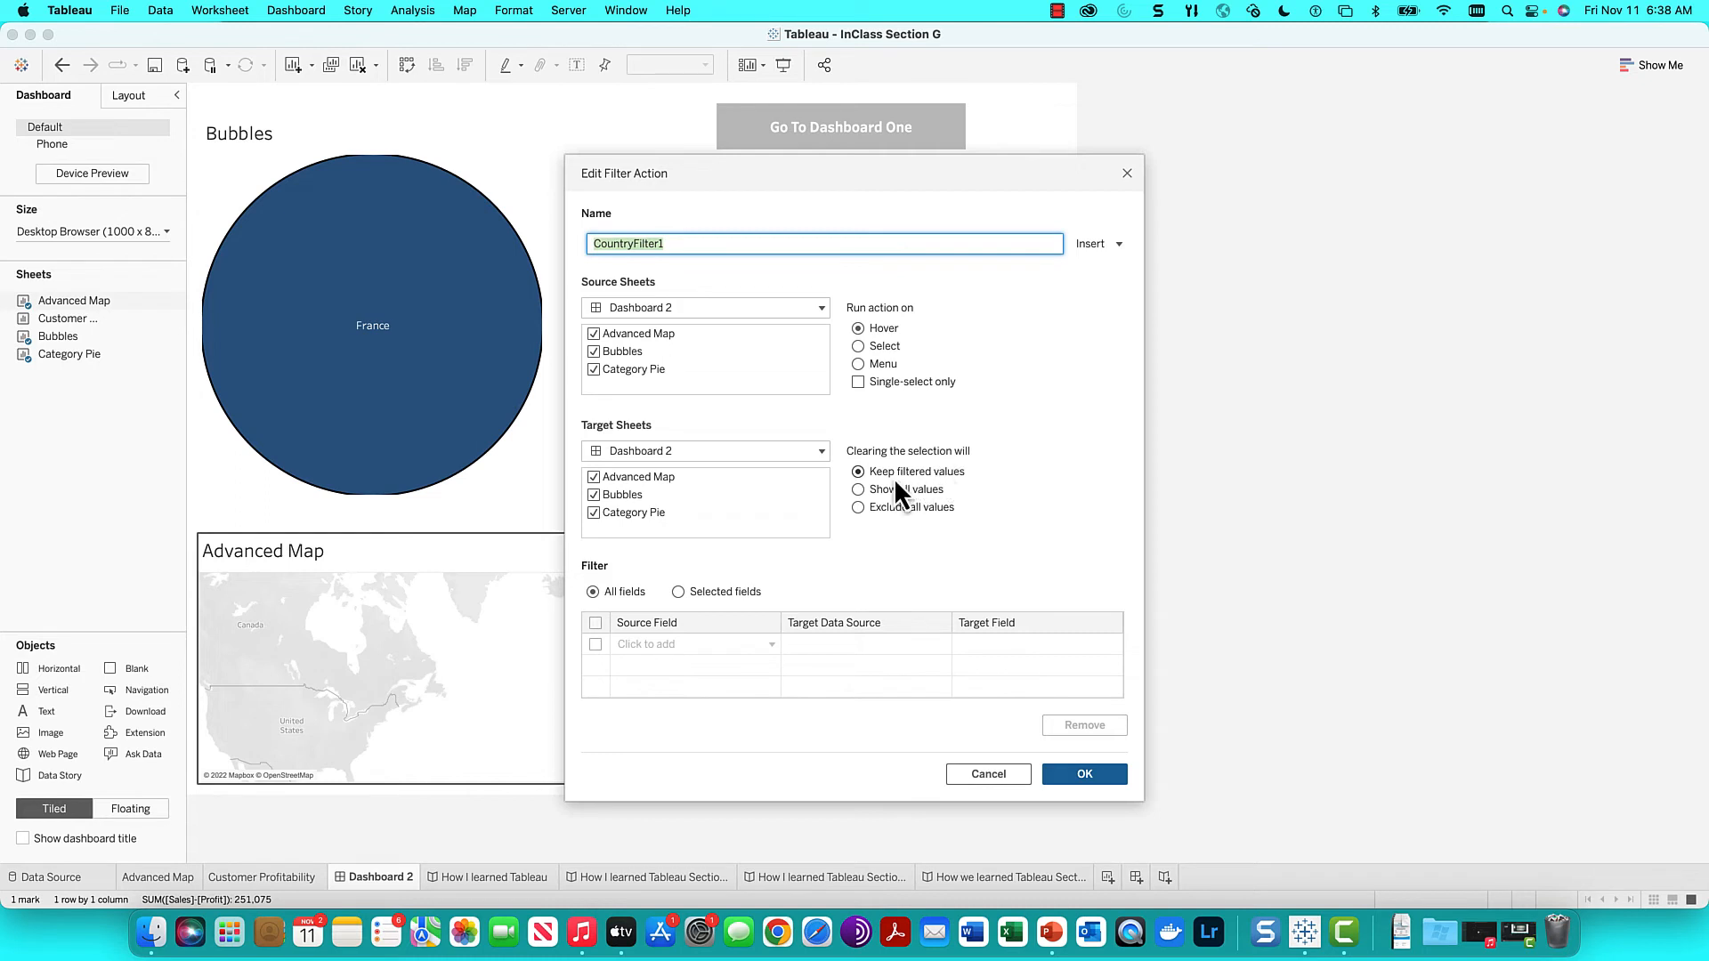
{"action": "left_click", "coordinate": [858, 490]}
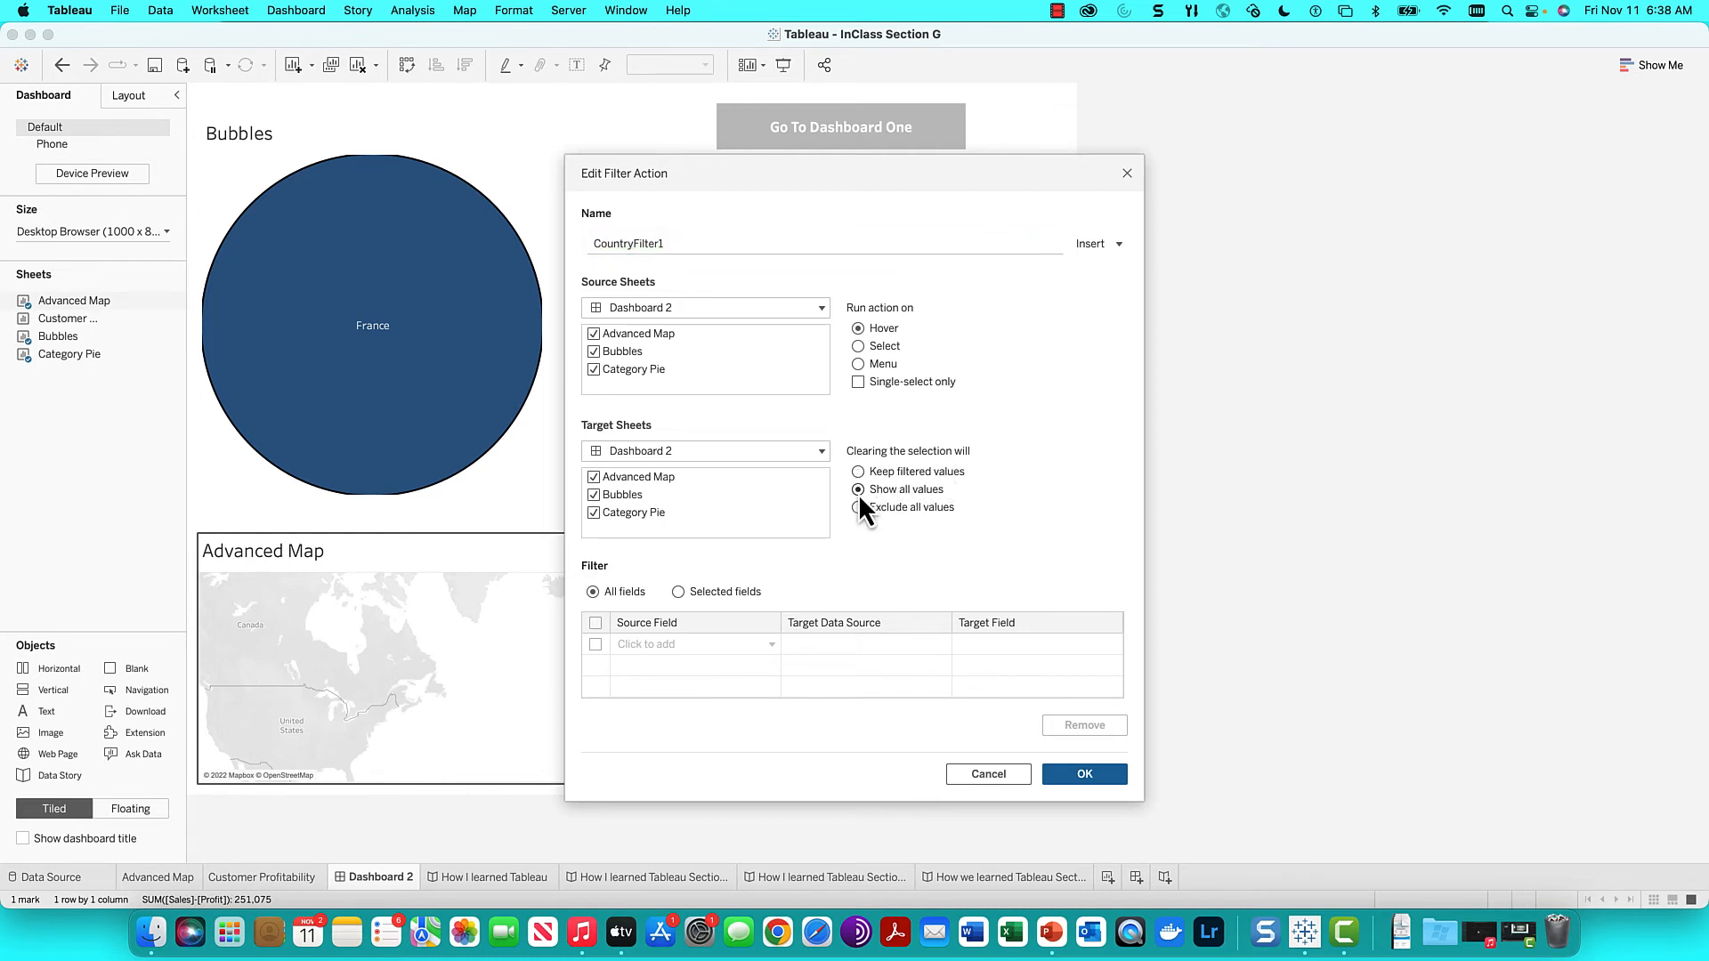
{"action": "left_click", "coordinate": [1083, 773]}
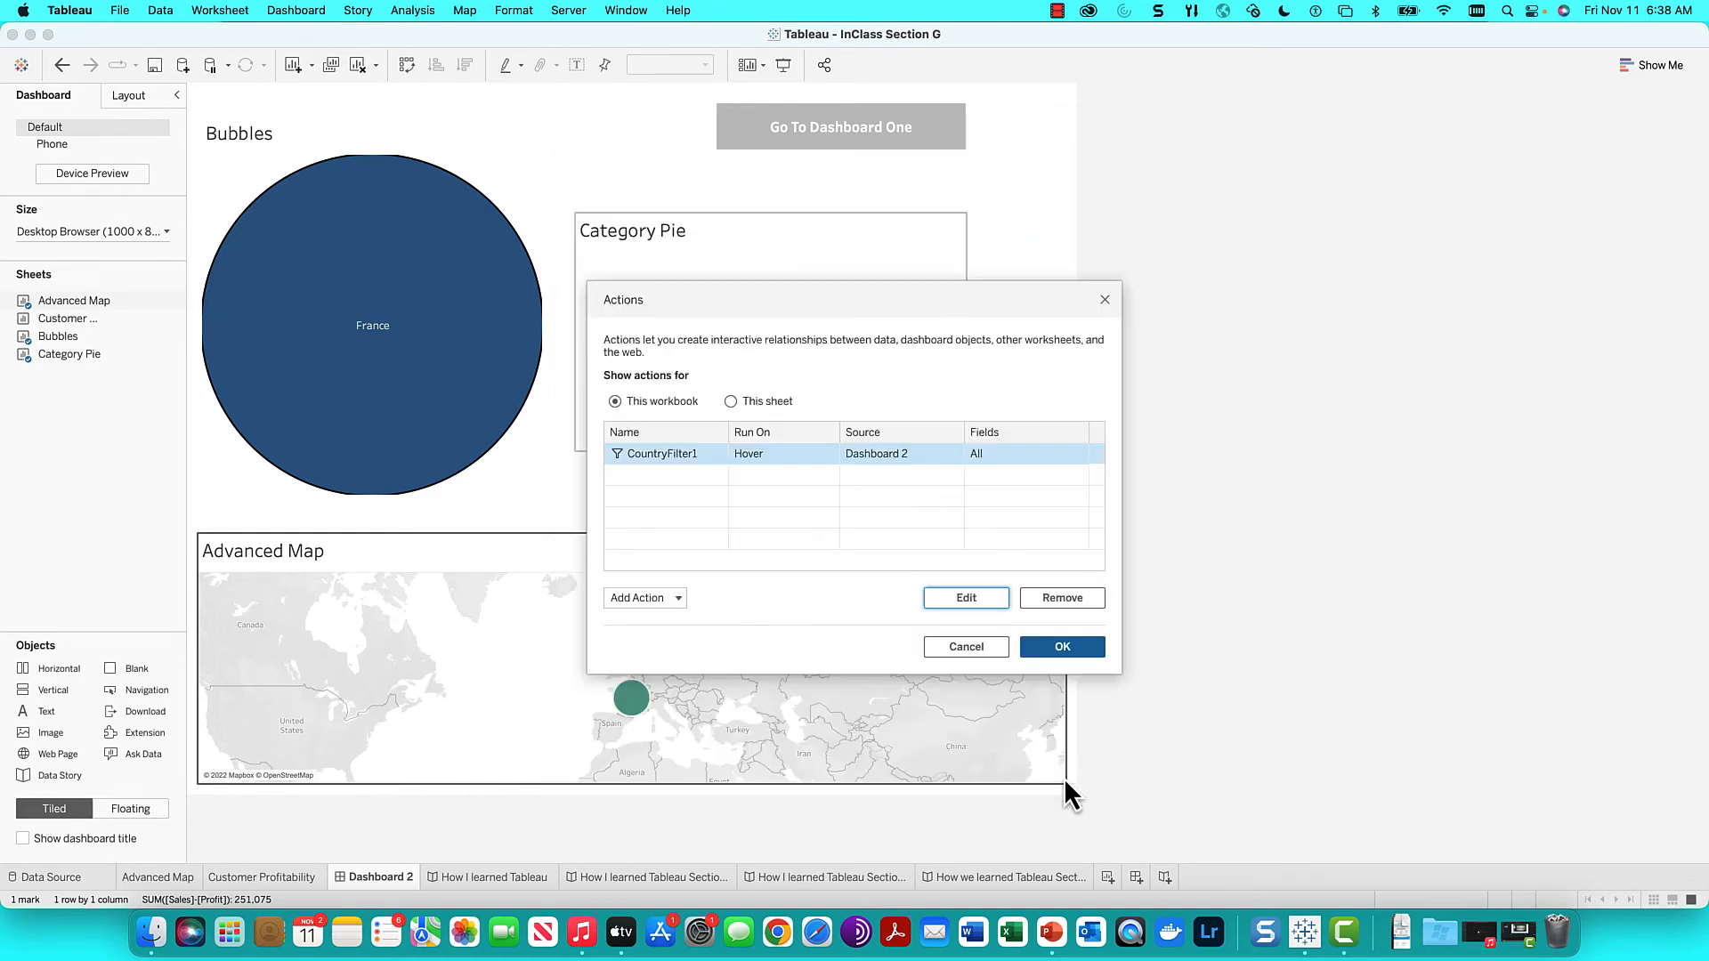
Close Actions, hover Panama on the map, then move away to restore all countries
{"action": "left_click", "coordinate": [1062, 646]}
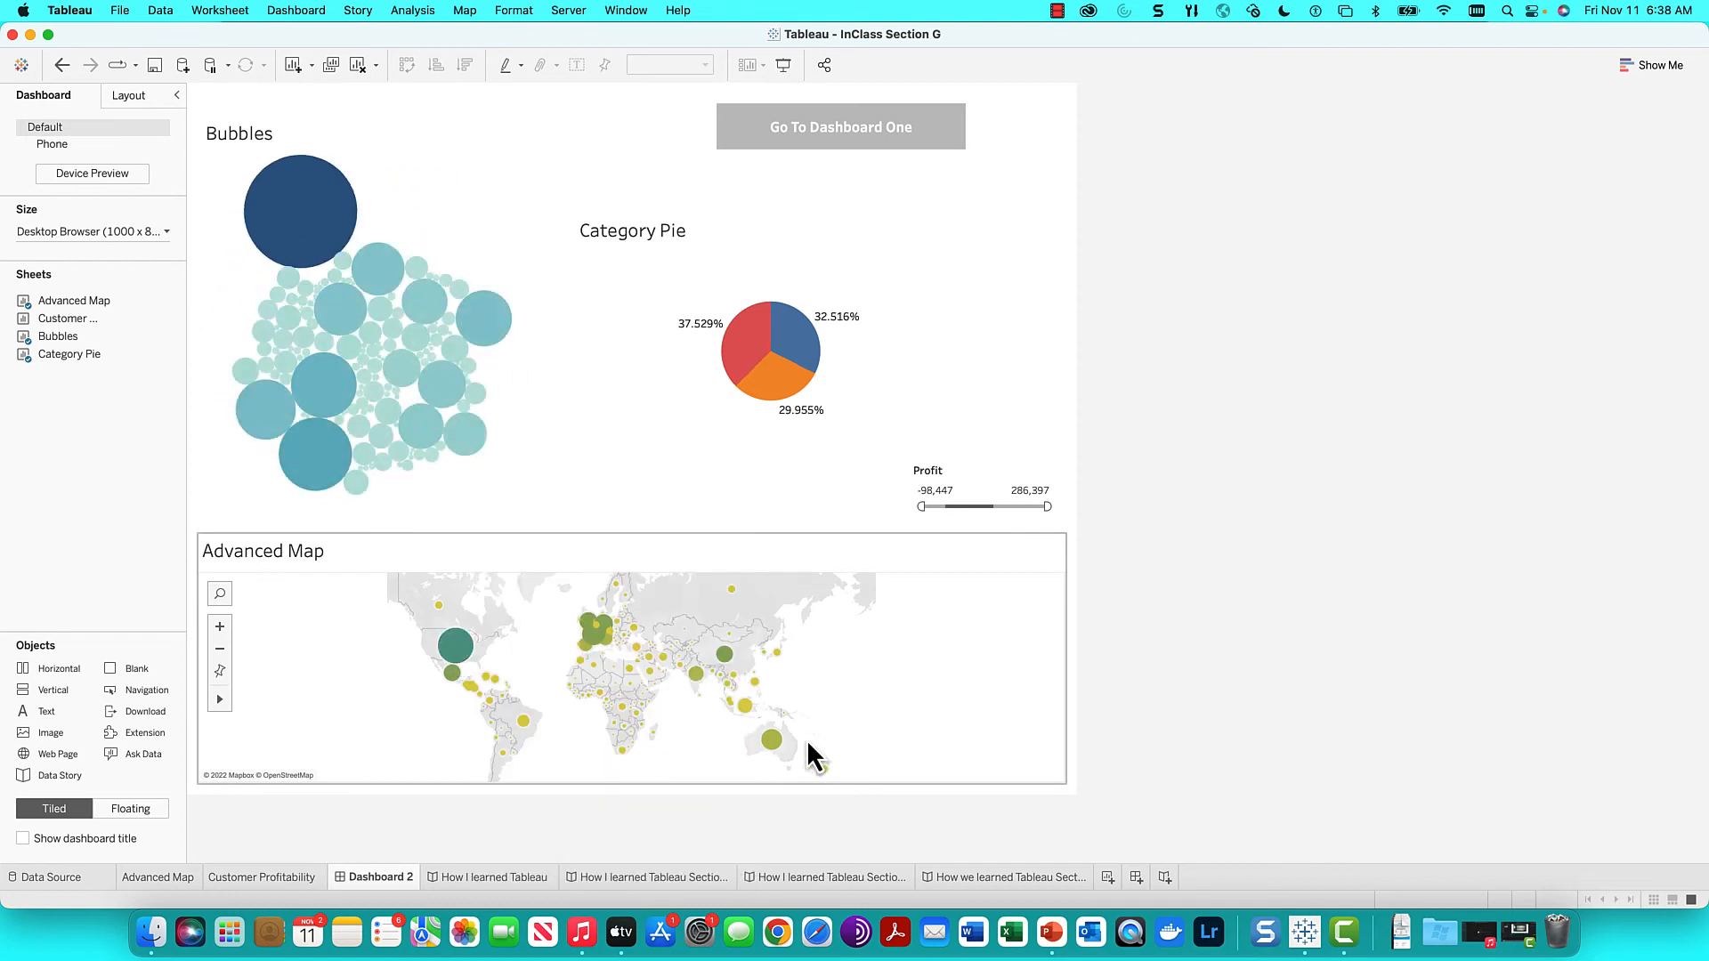
{"action": "left_click", "coordinate": [772, 741]}
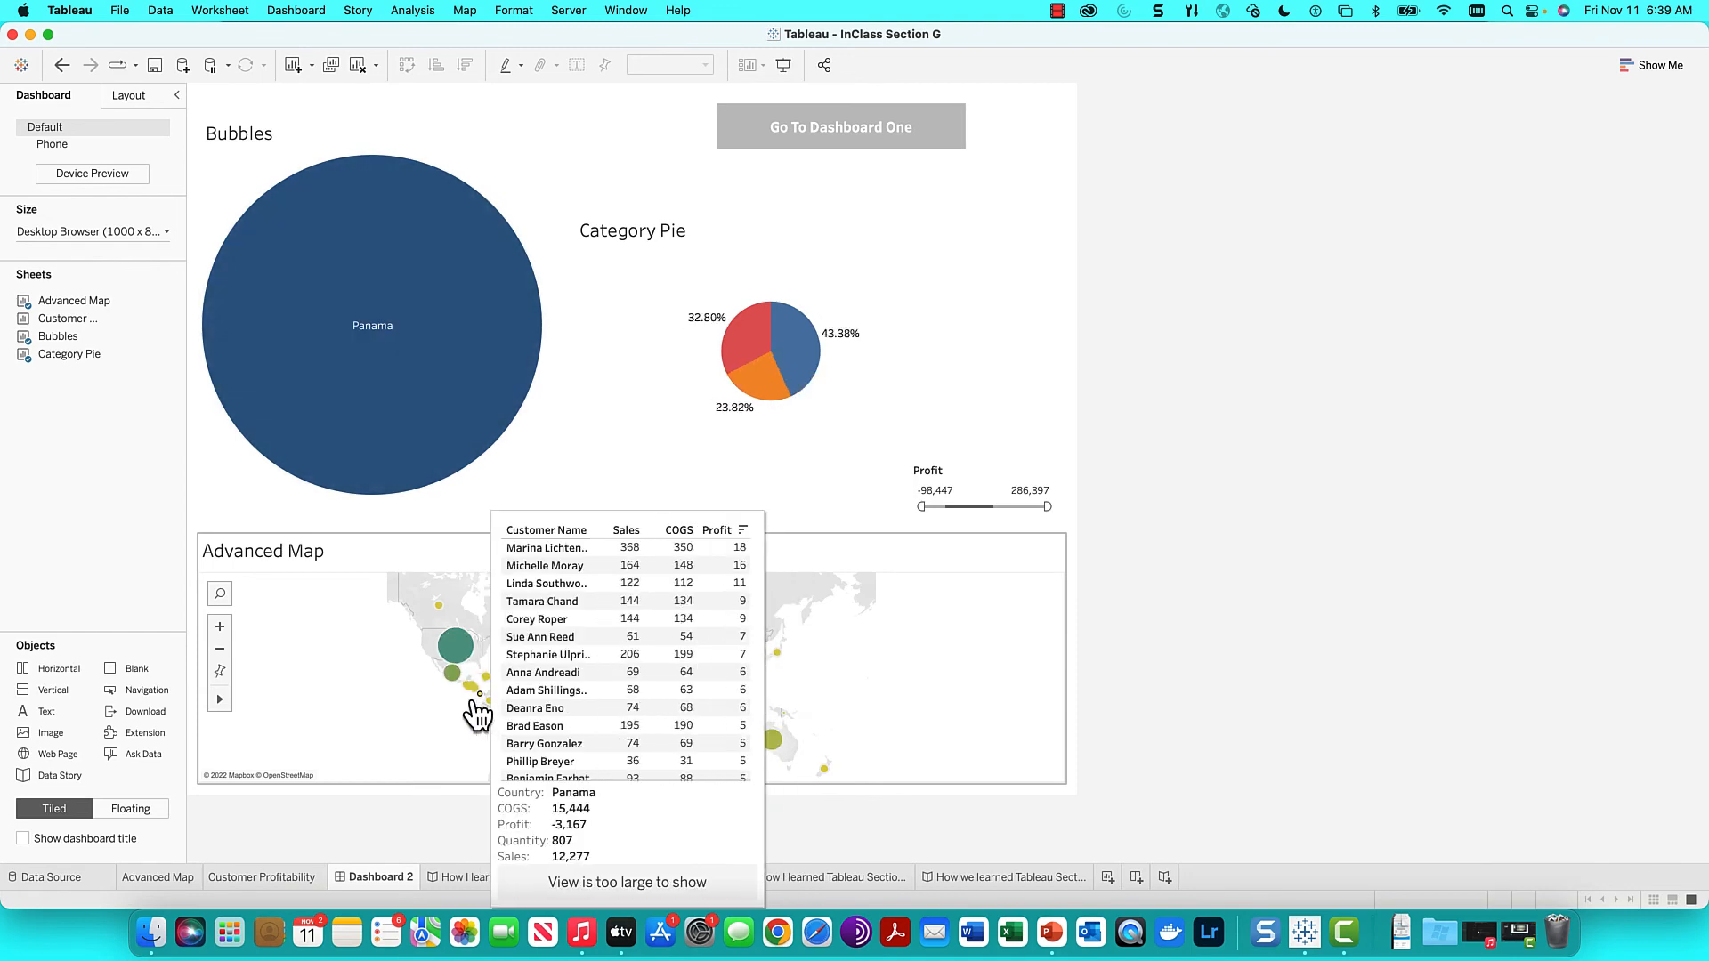
{"action": "left_click", "coordinate": [455, 649]}
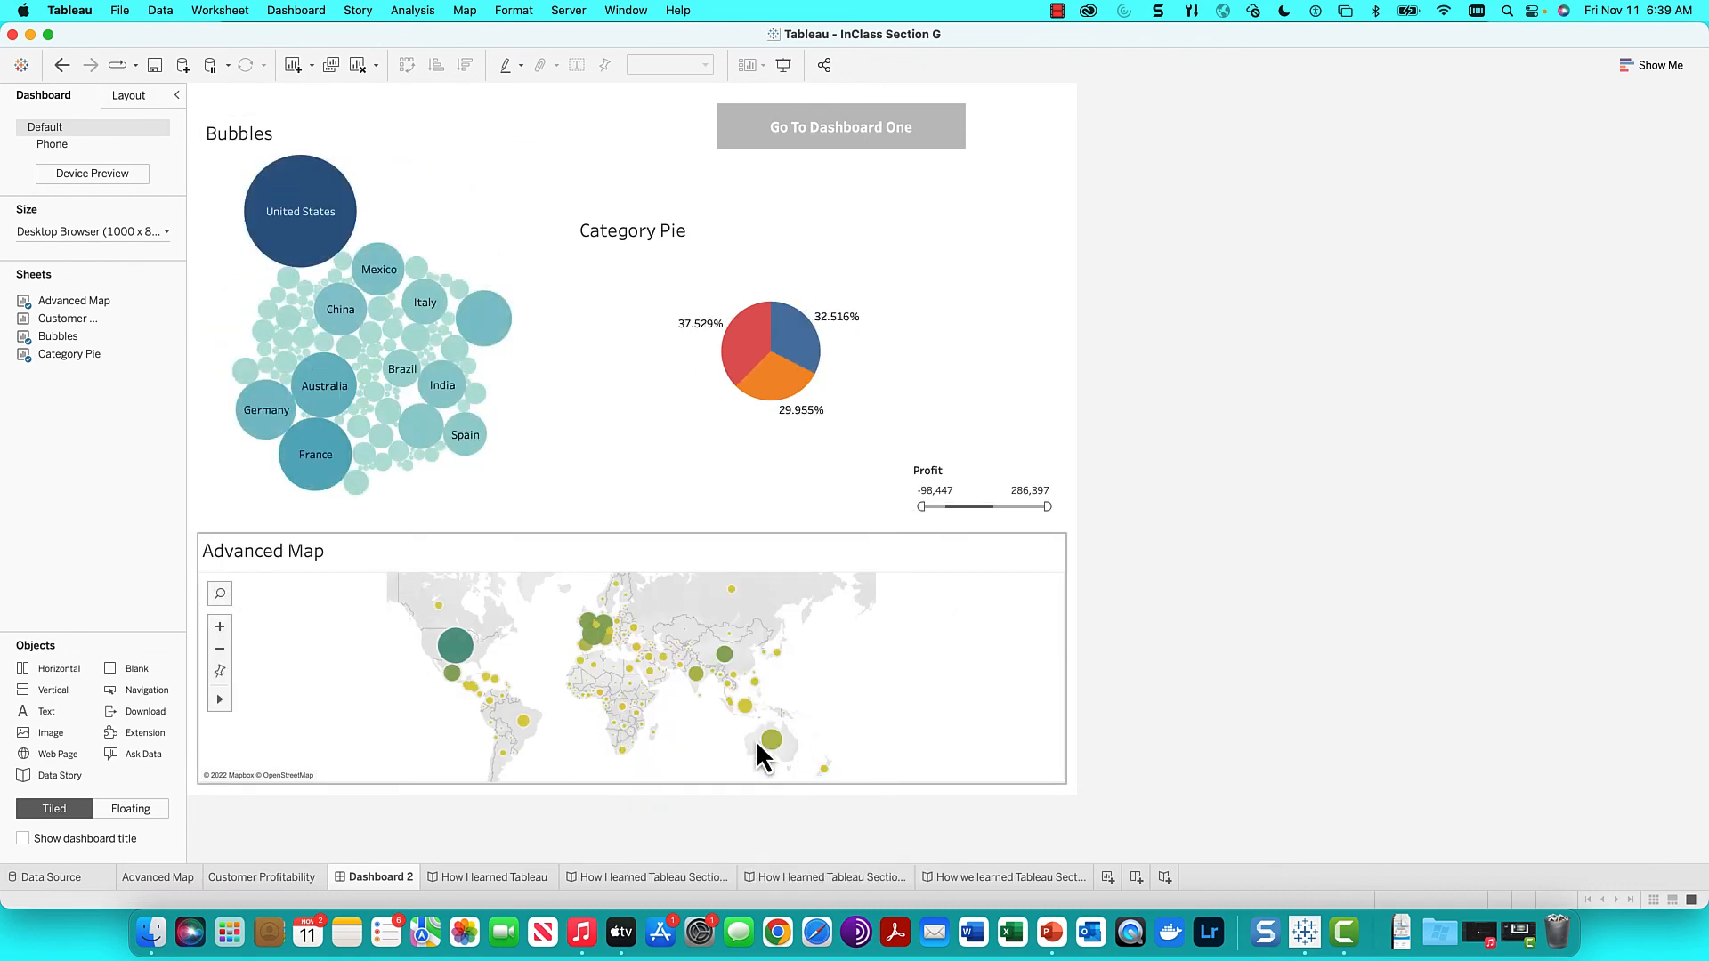
{"action": "left_click", "coordinate": [770, 744]}
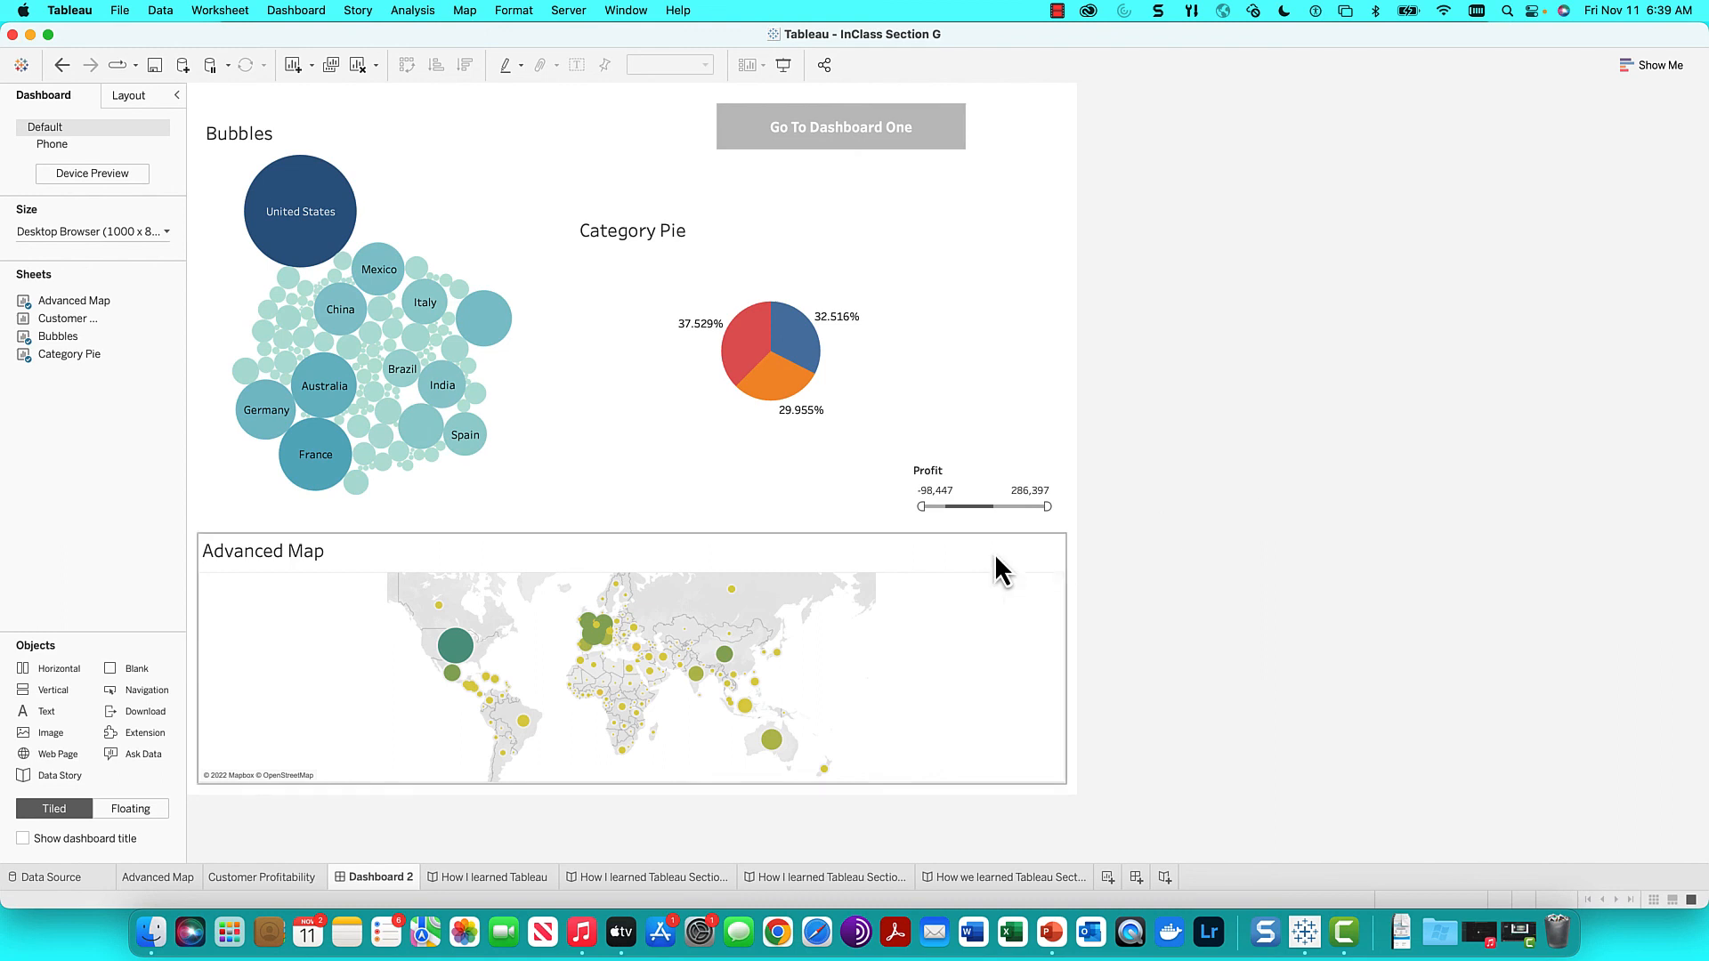
{"action": "mouse_move", "coordinate": [1164, 591]}
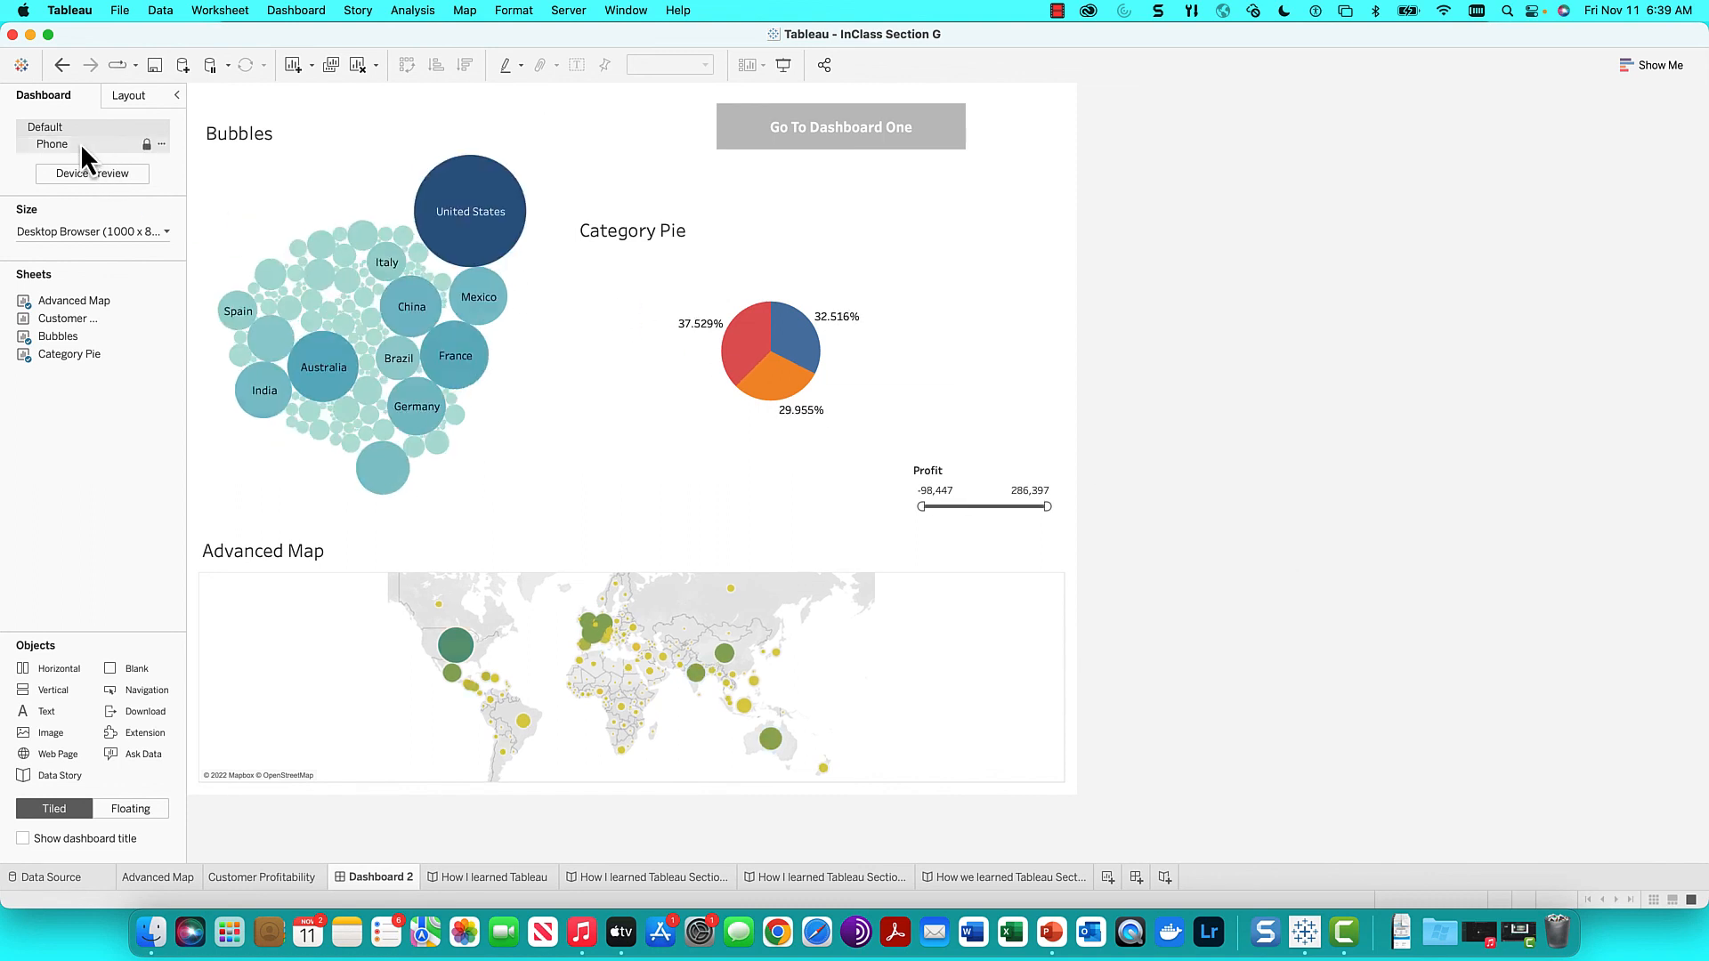
{"action": "mouse_move", "coordinate": [1057, 743]}
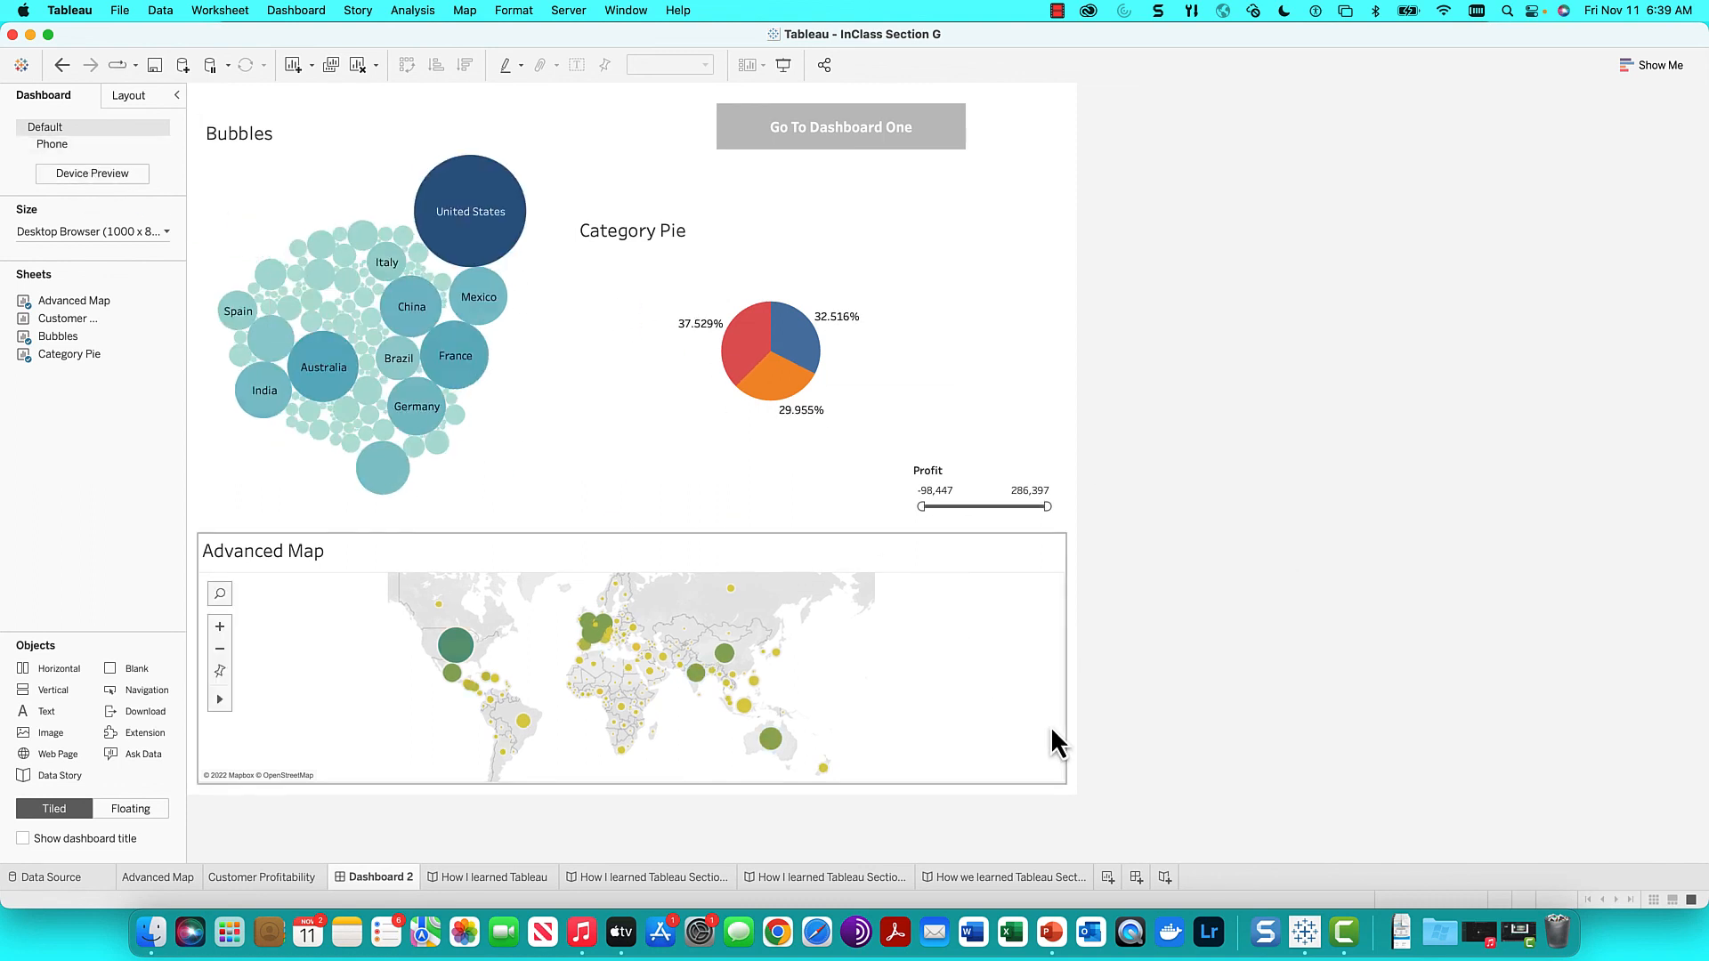